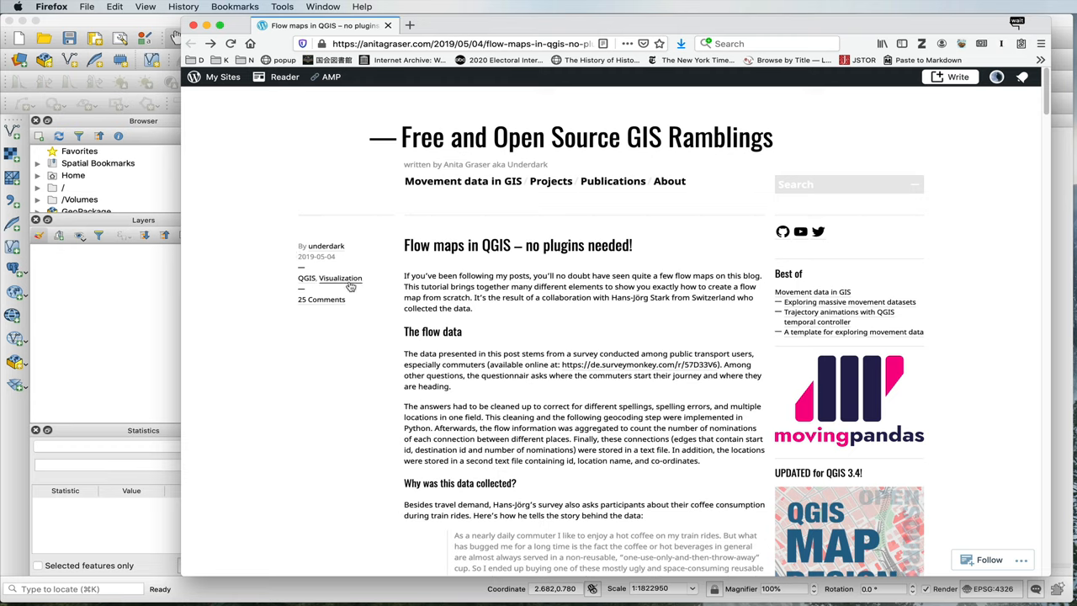
pyautogui.moveTo(468, 350)
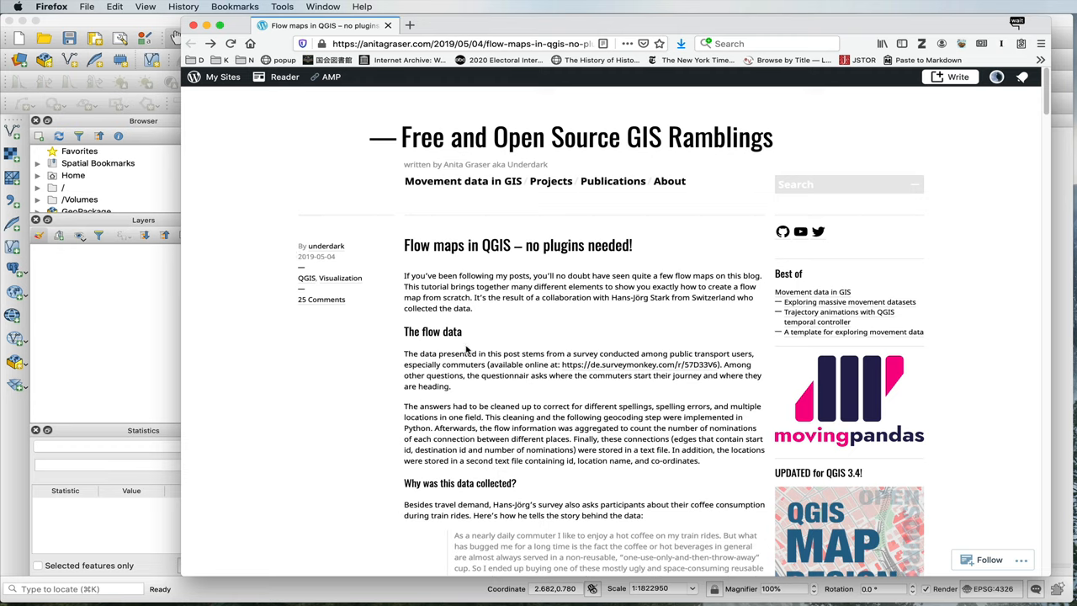
pyautogui.moveTo(445, 167)
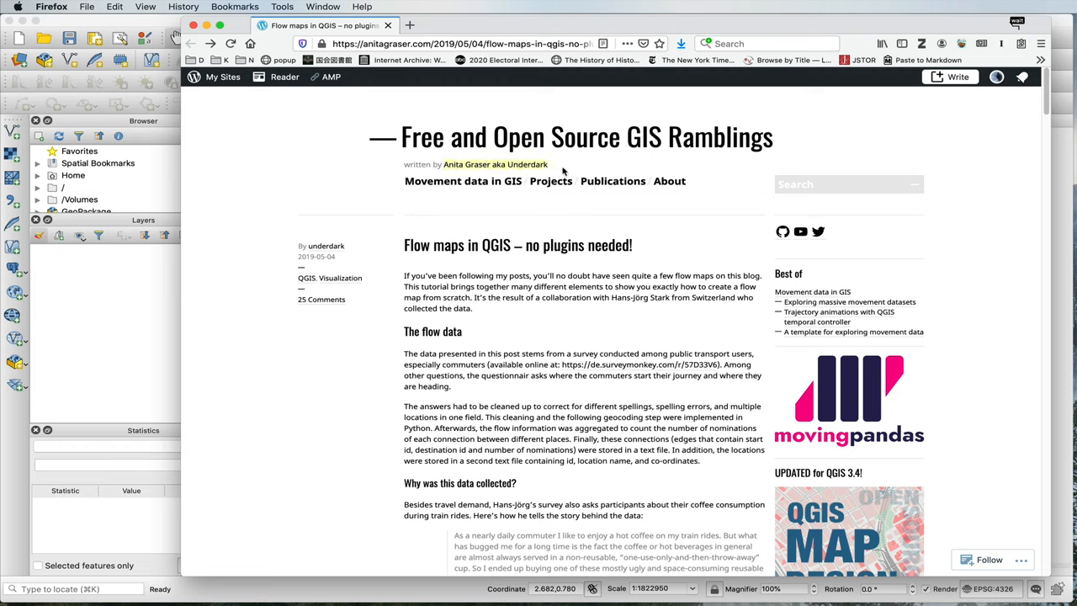
pyautogui.moveTo(494, 246)
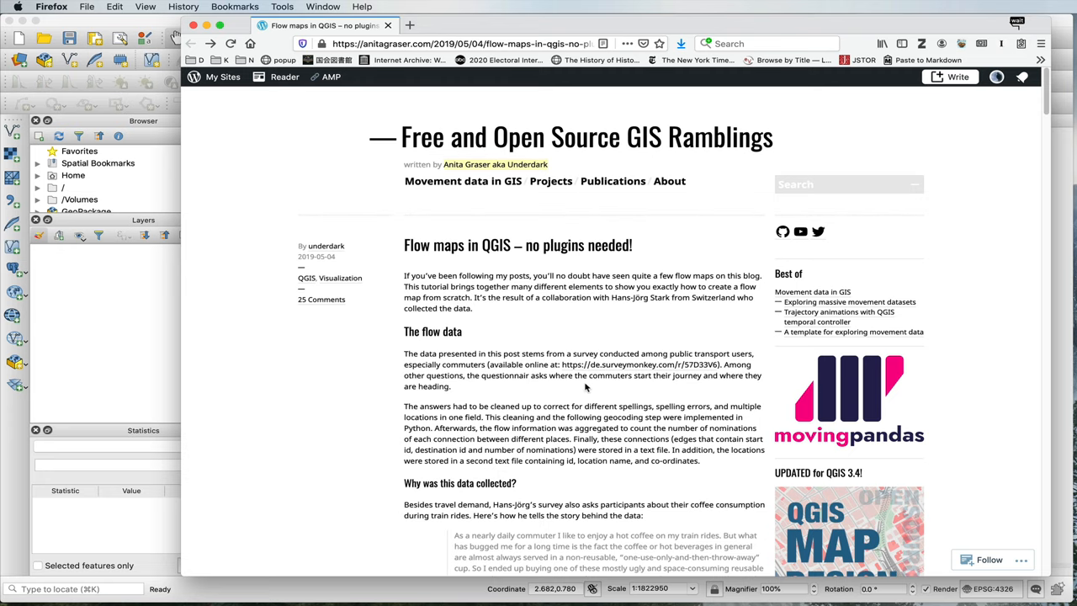
# Read down the flow maps blog post to the curved orange and blue arrows example.
pyautogui.scroll(-3)
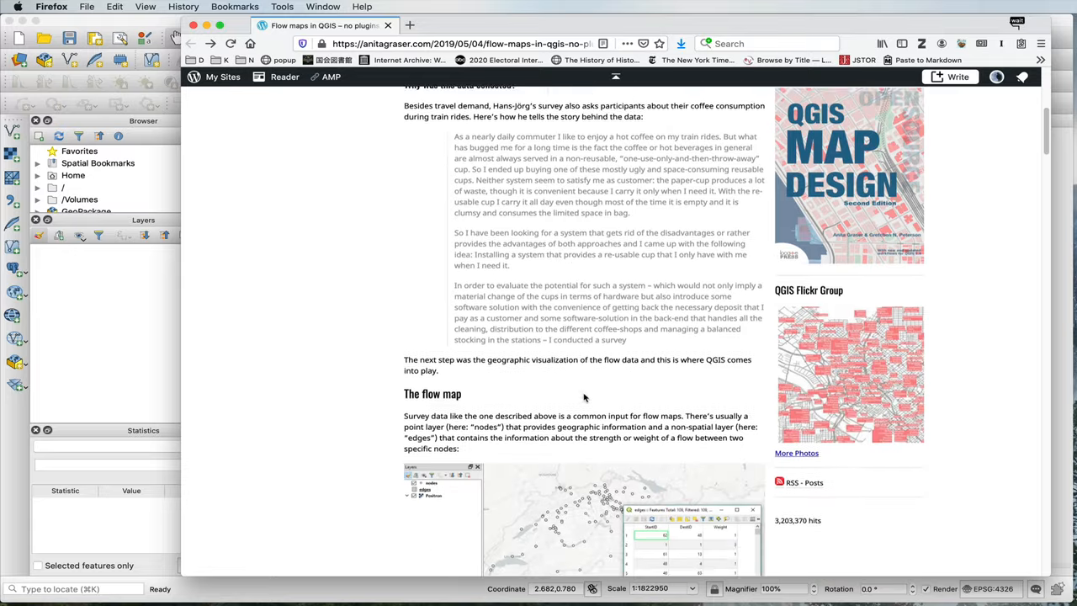
pyautogui.scroll(-3)
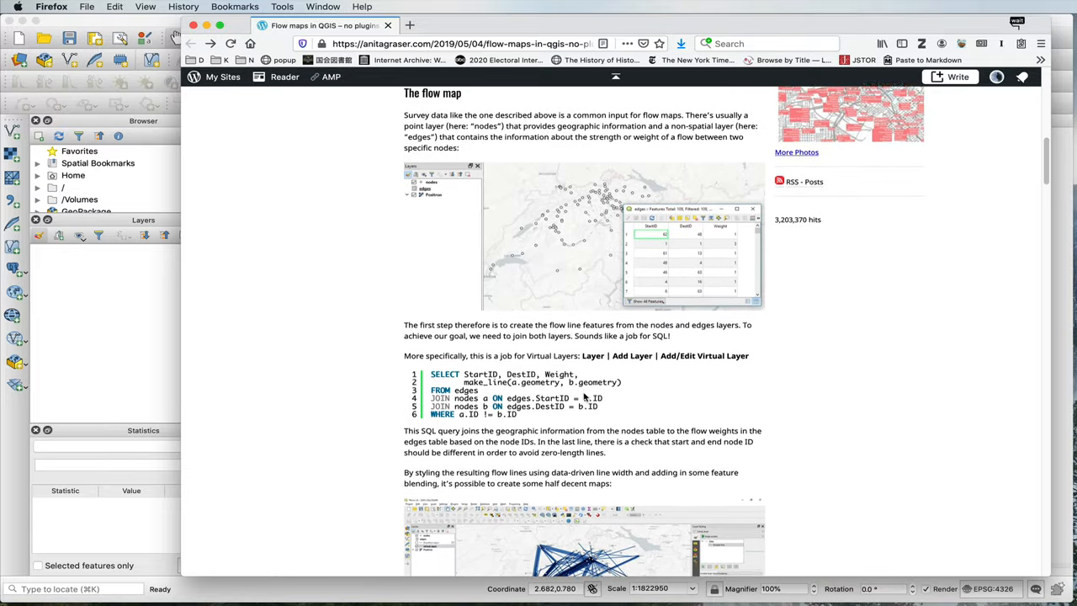
pyautogui.scroll(-3)
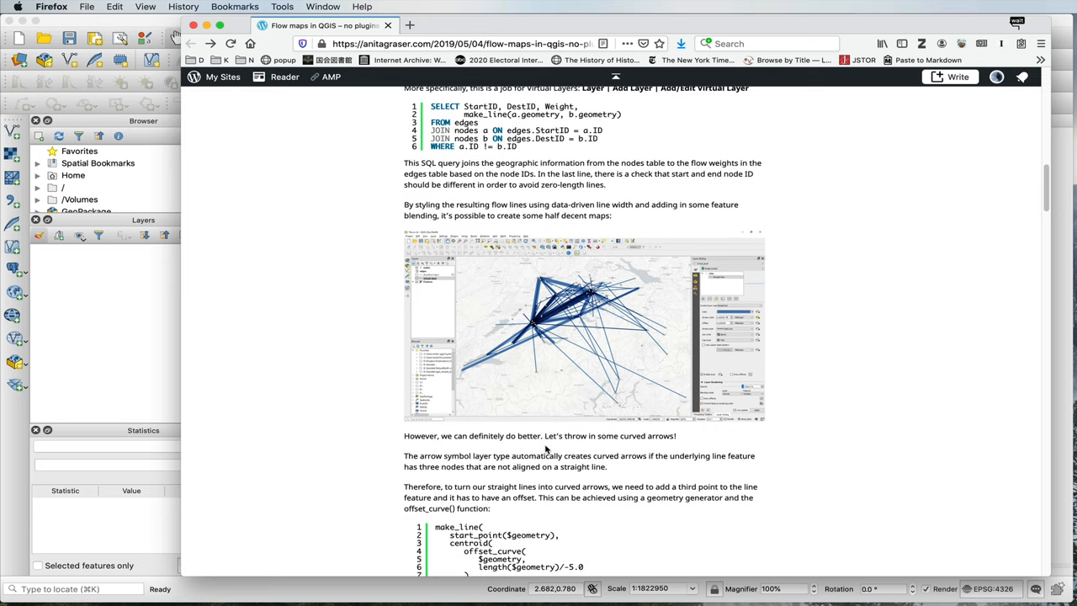
pyautogui.scroll(-3)
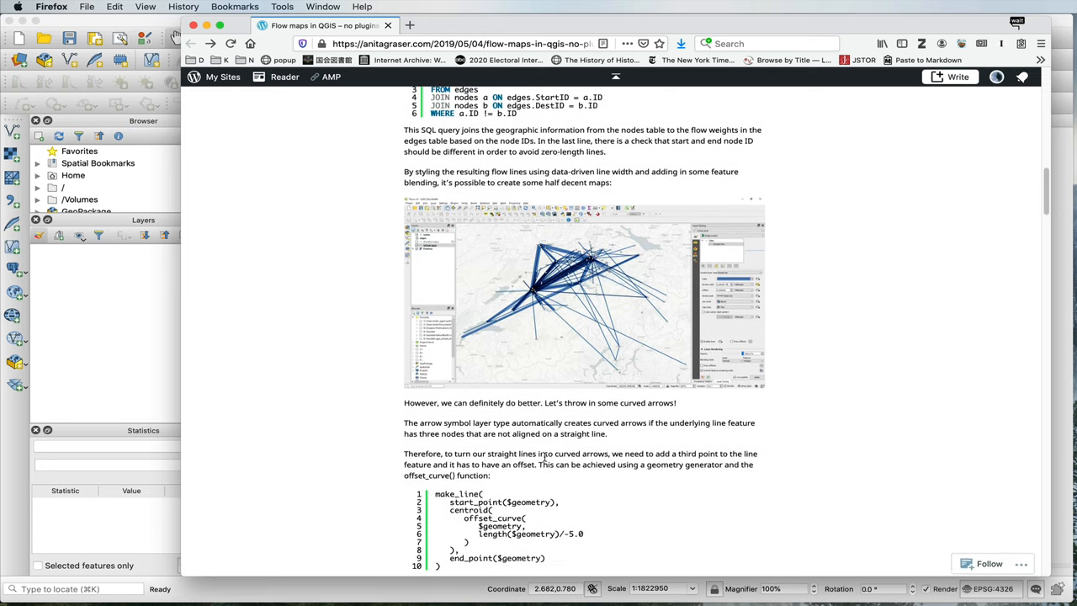
pyautogui.scroll(-3)
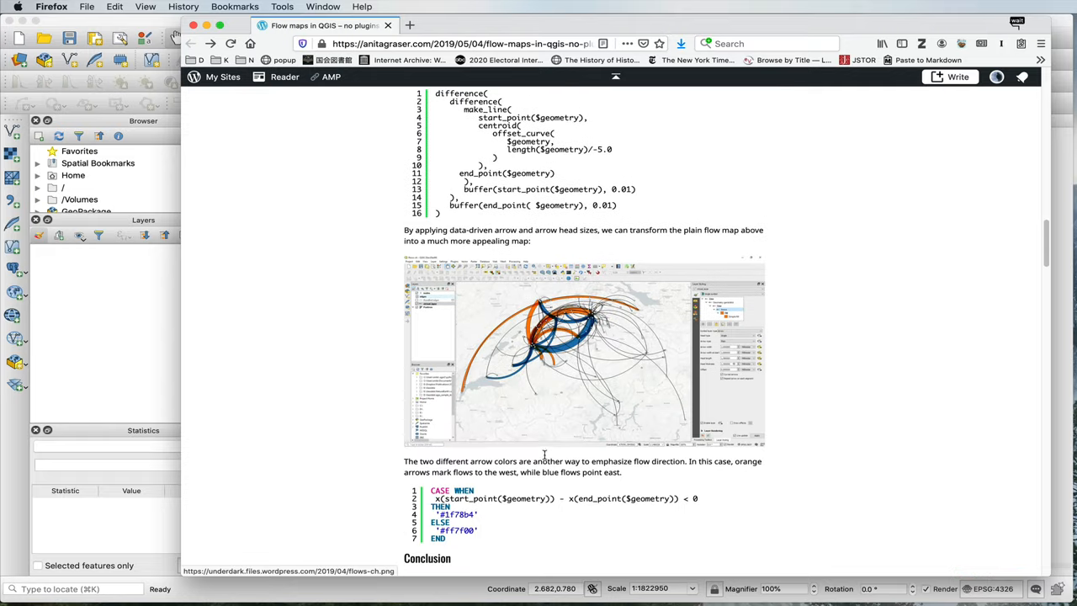
pyautogui.scroll(-3)
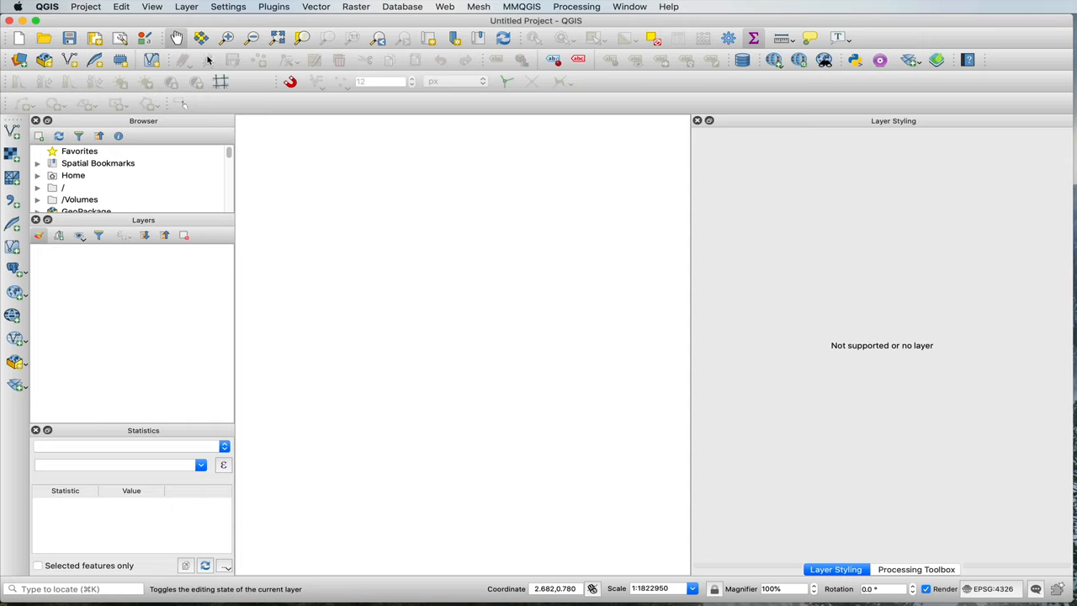
pyautogui.moveTo(236, 65)
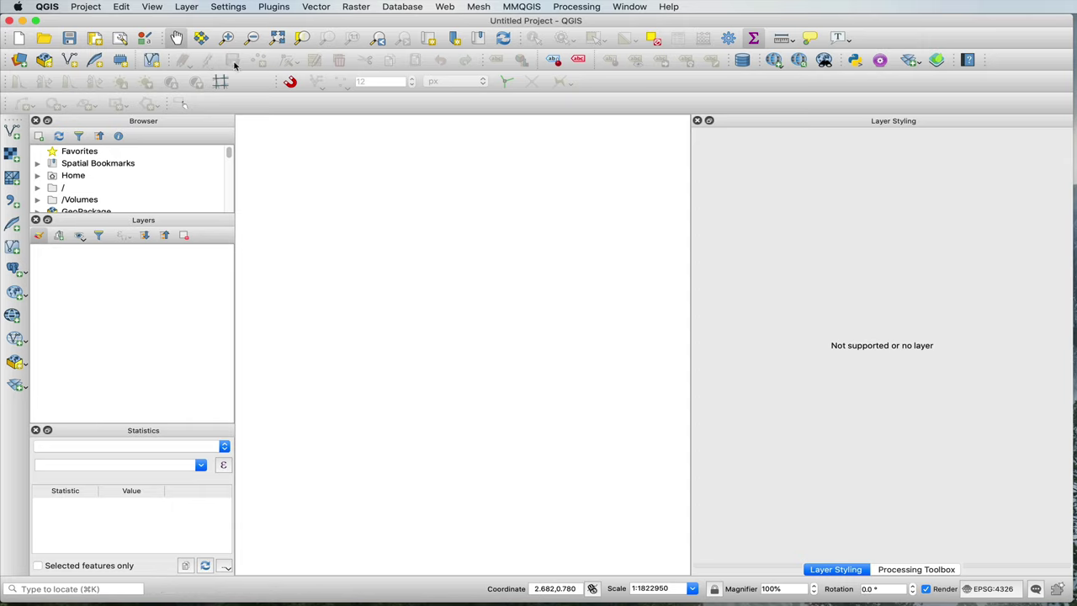
pyautogui.moveTo(229, 80)
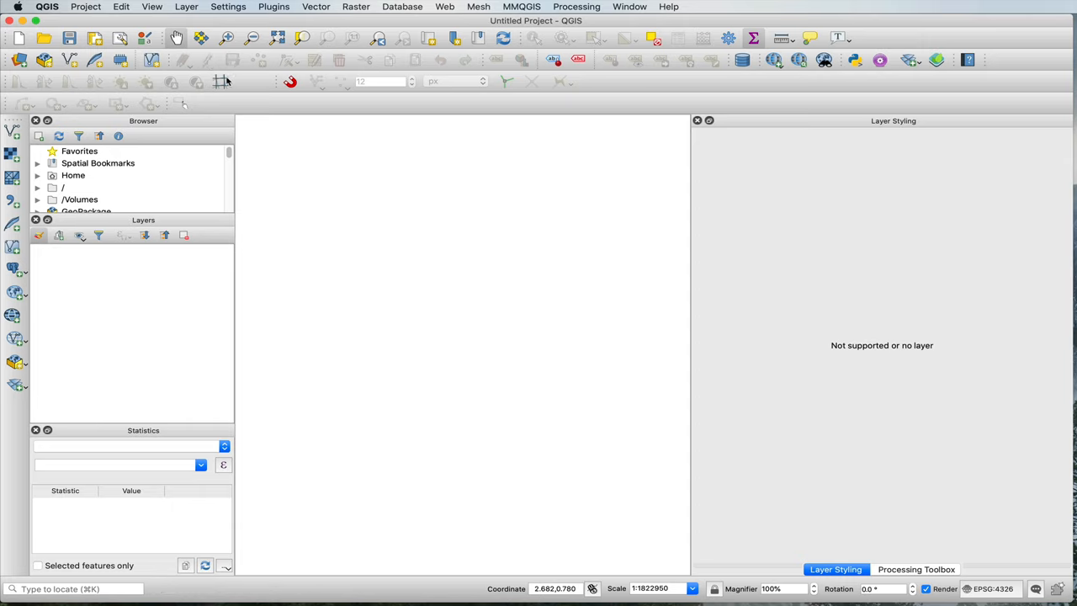
pyautogui.moveTo(236, 71)
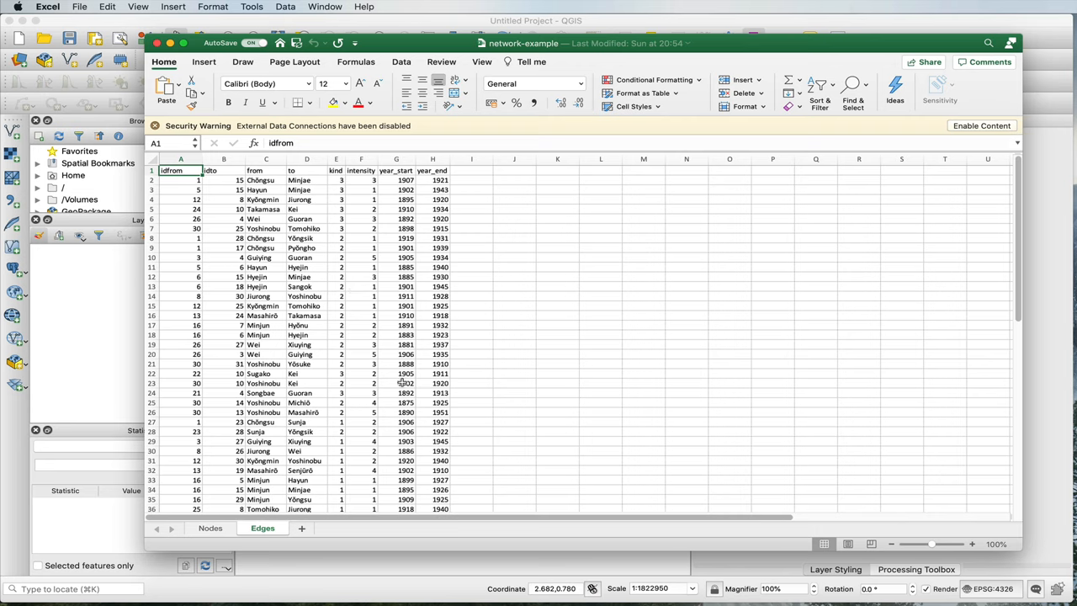
# Review the Nodes sheet and its location column.
pyautogui.click(79, 7)
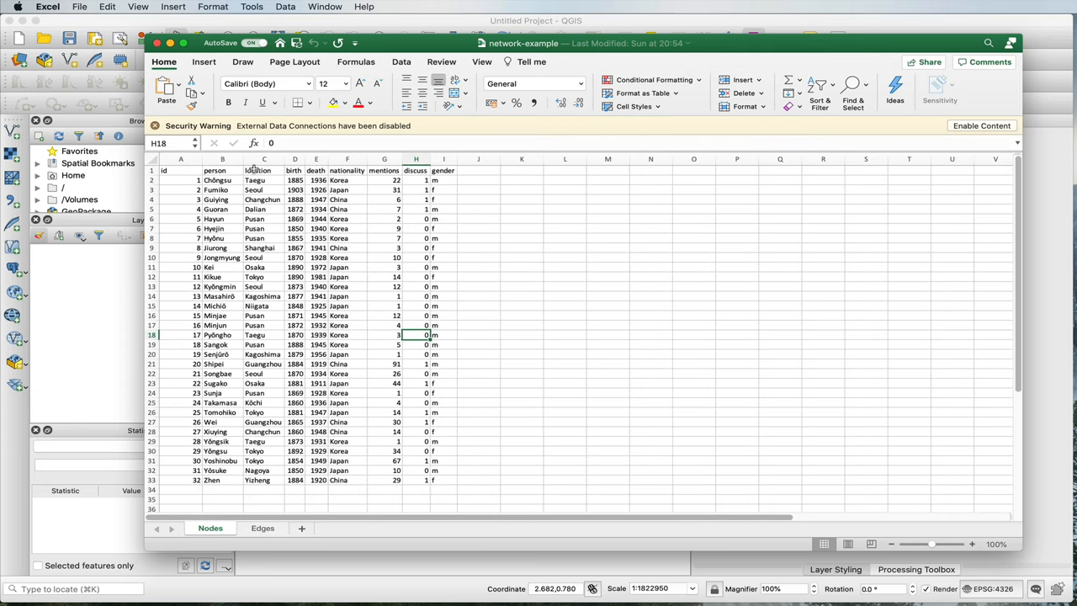
pyautogui.click(264, 158)
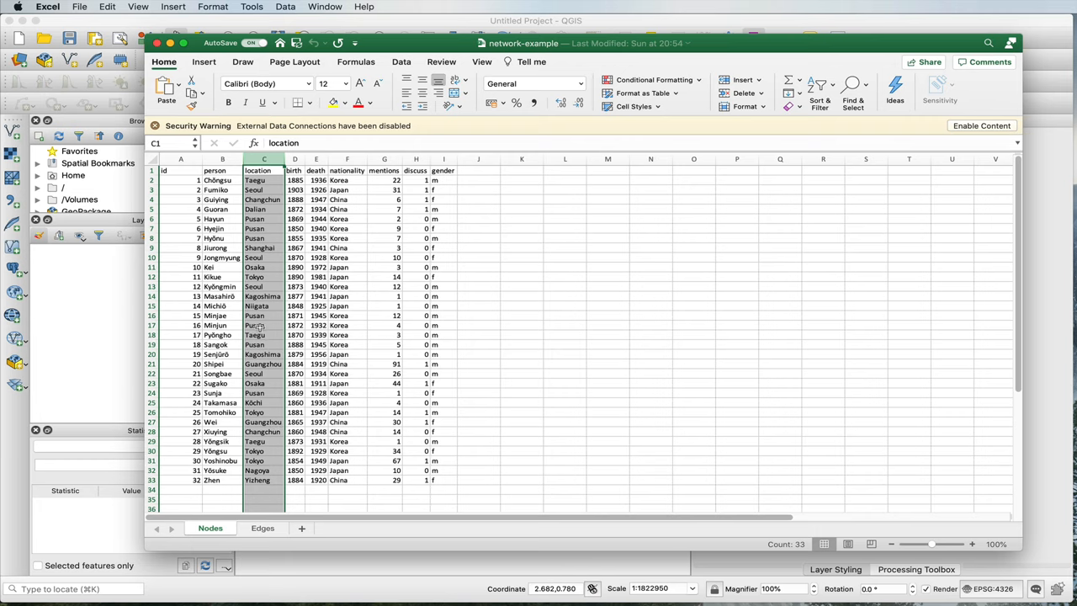
# Attempt to reopen network-example from recent files, dismiss the same-name warning, and close the workbook.
pyautogui.click(79, 6)
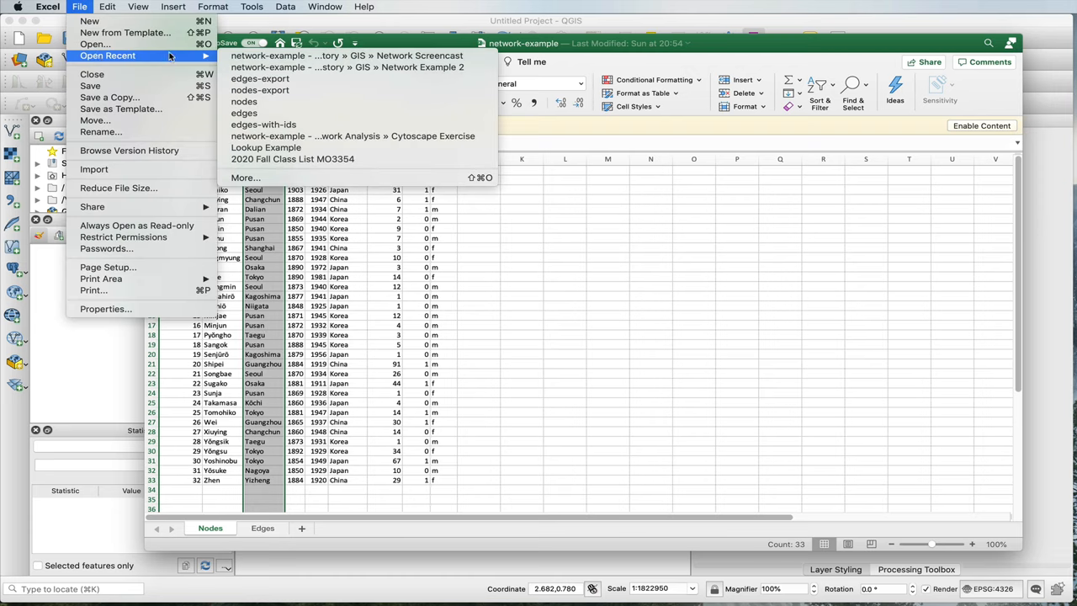
pyautogui.click(269, 56)
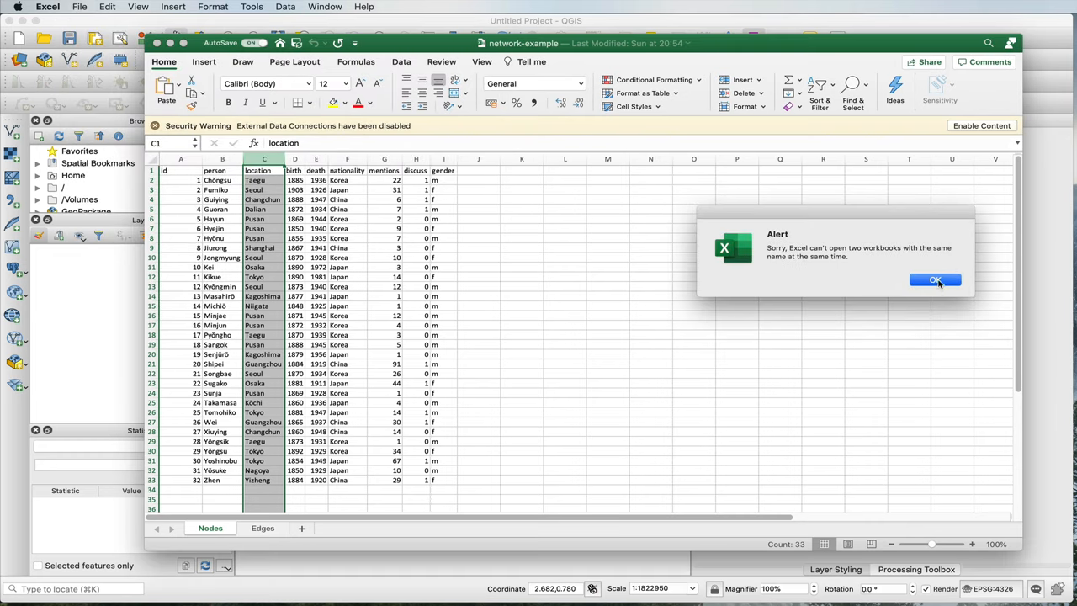
pyautogui.click(935, 279)
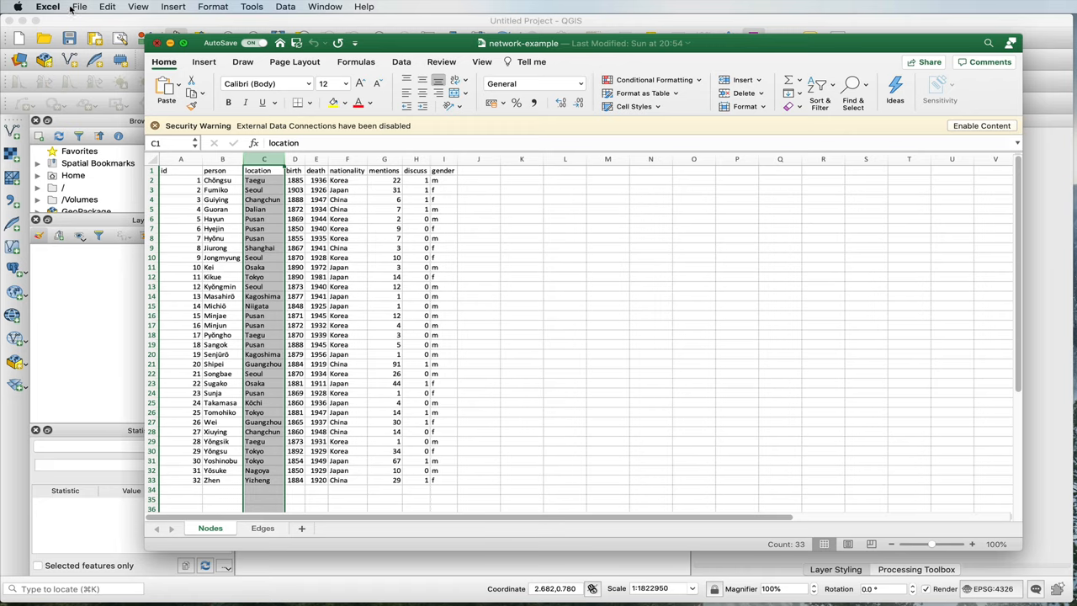
pyautogui.click(79, 6)
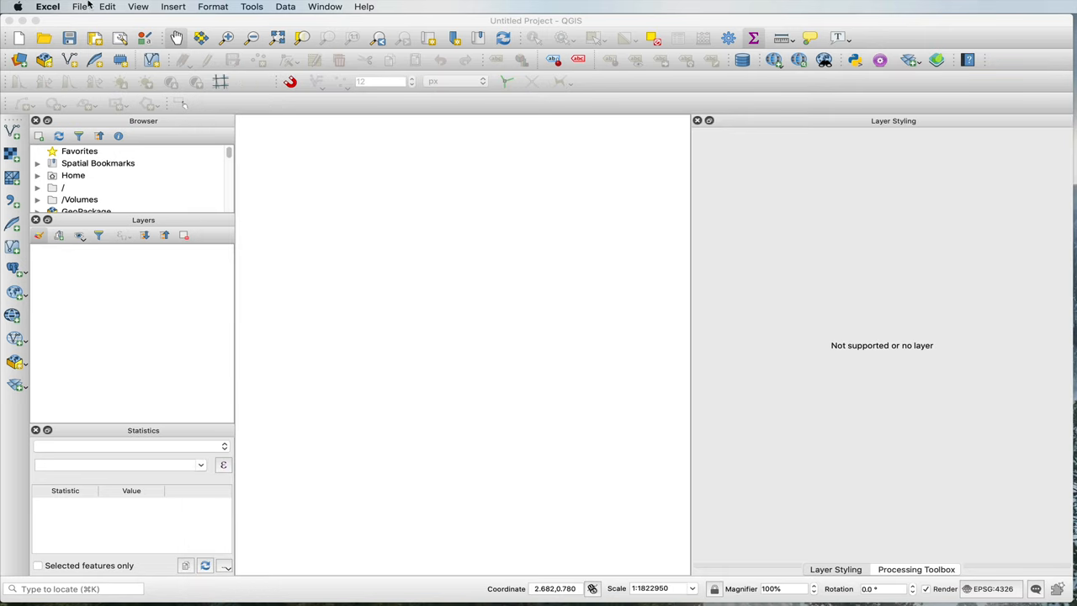
# Reopen the network-example workbook and review the Locations sheet's city names and Lat/Long values.
pyautogui.click(79, 7)
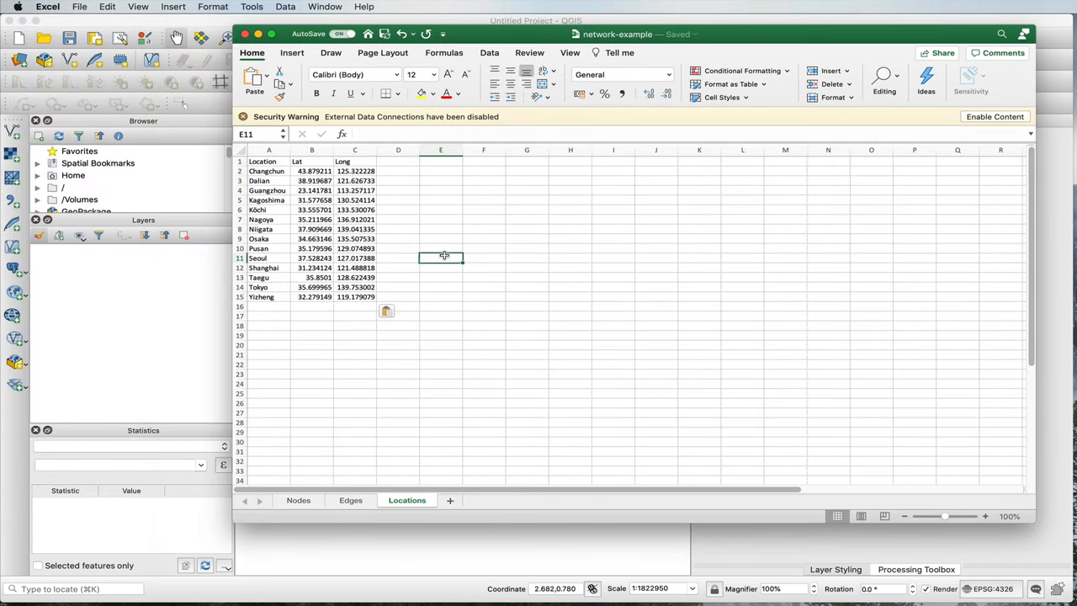
pyautogui.moveTo(292, 177)
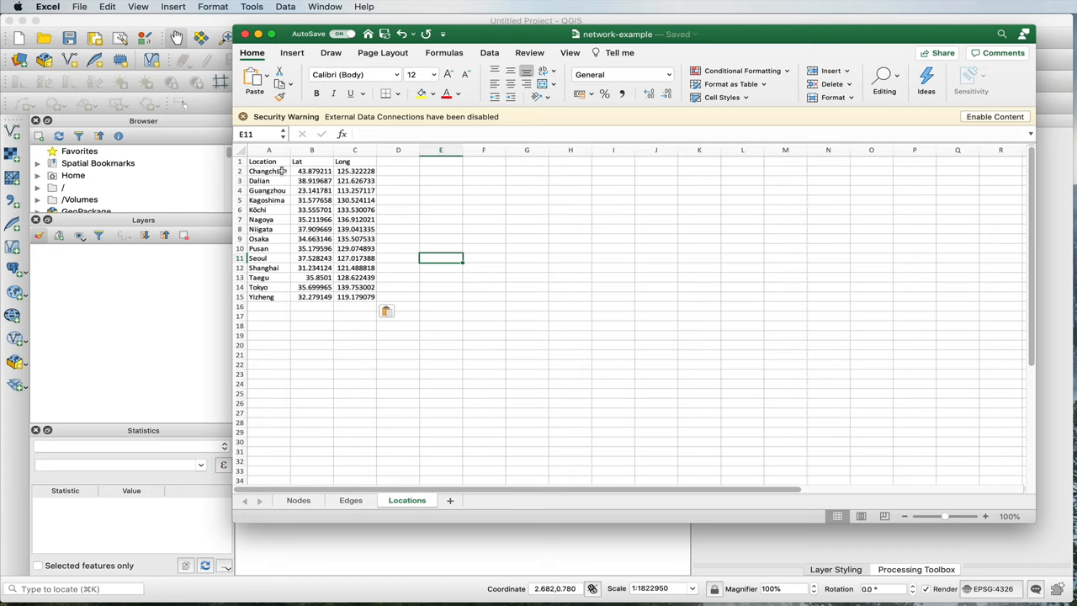
pyautogui.moveTo(269, 172); pyautogui.dragTo(313, 190)
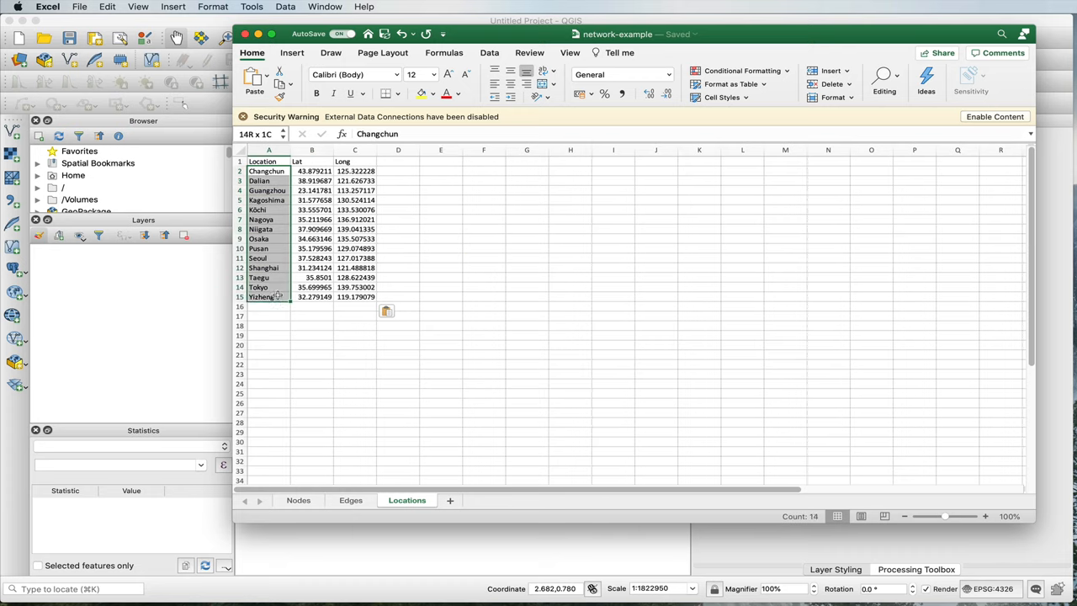
pyautogui.click(266, 172)
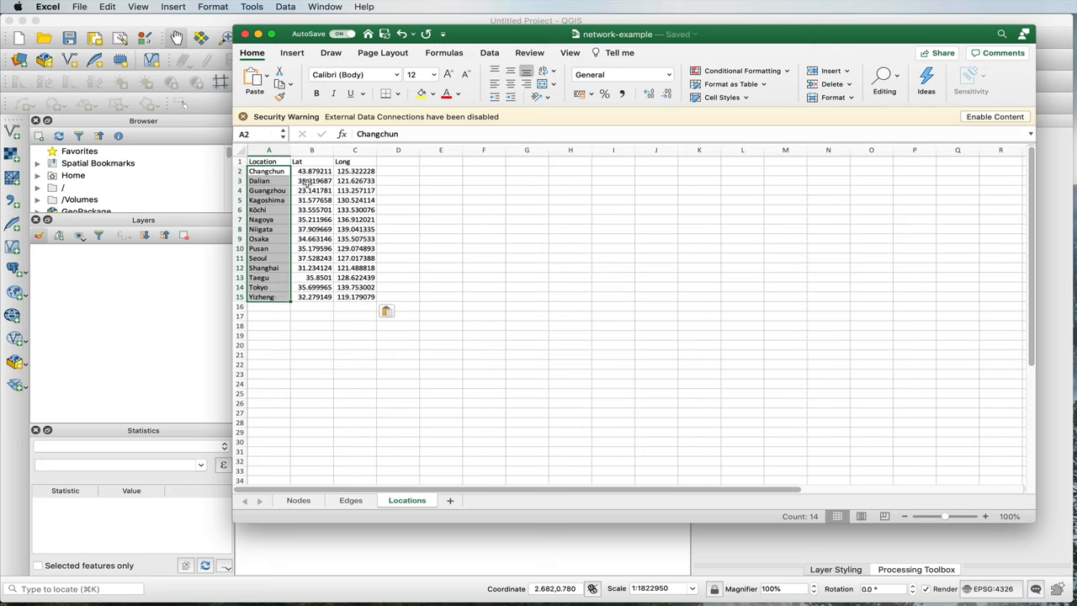
pyautogui.moveTo(313, 172); pyautogui.dragTo(353, 286)
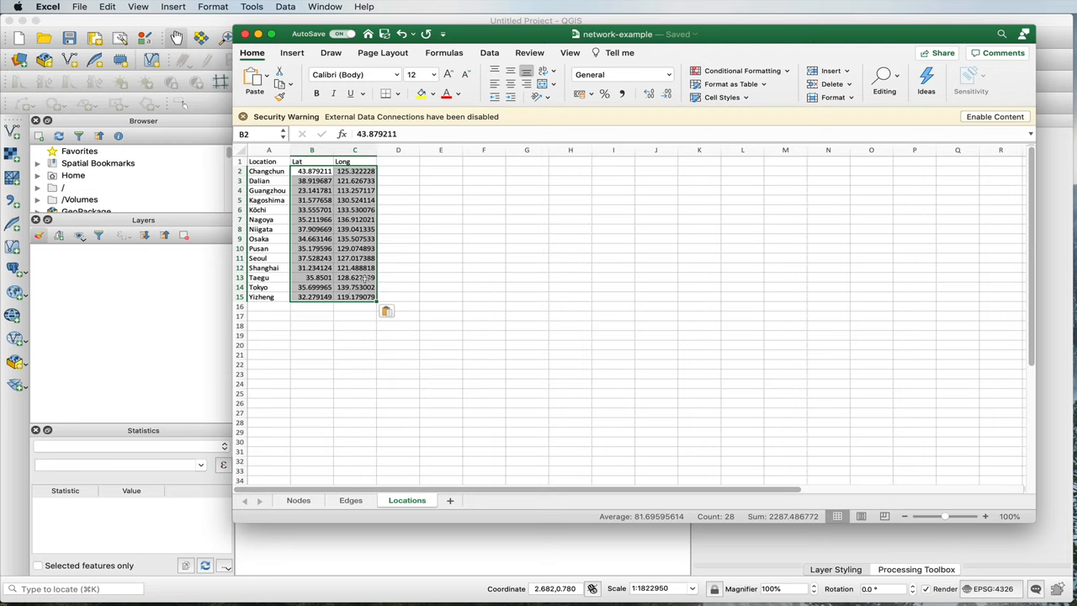
pyautogui.click(440, 239)
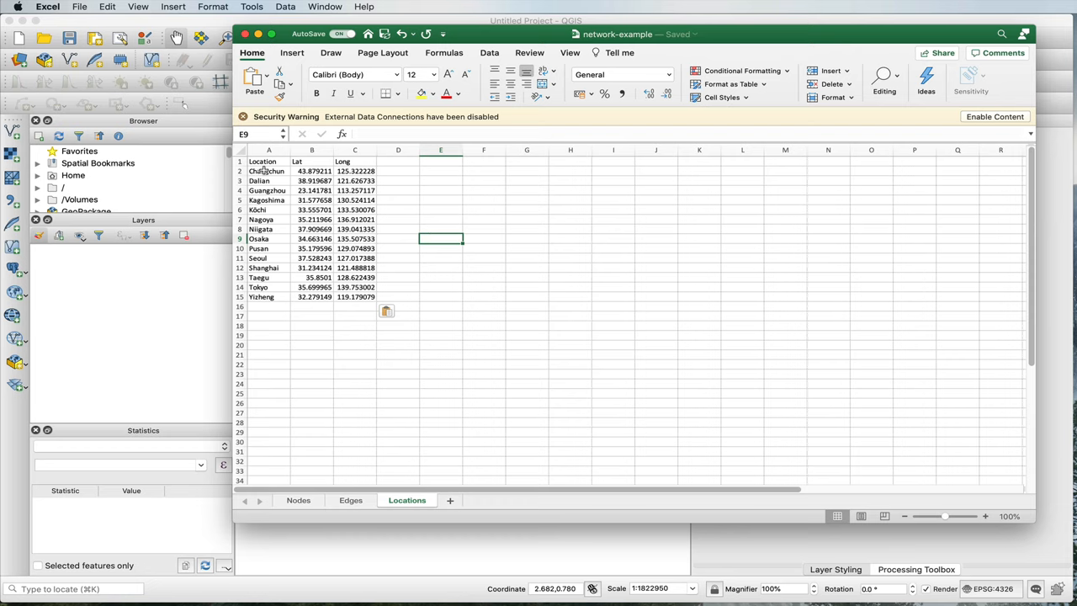
pyautogui.moveTo(298, 499)
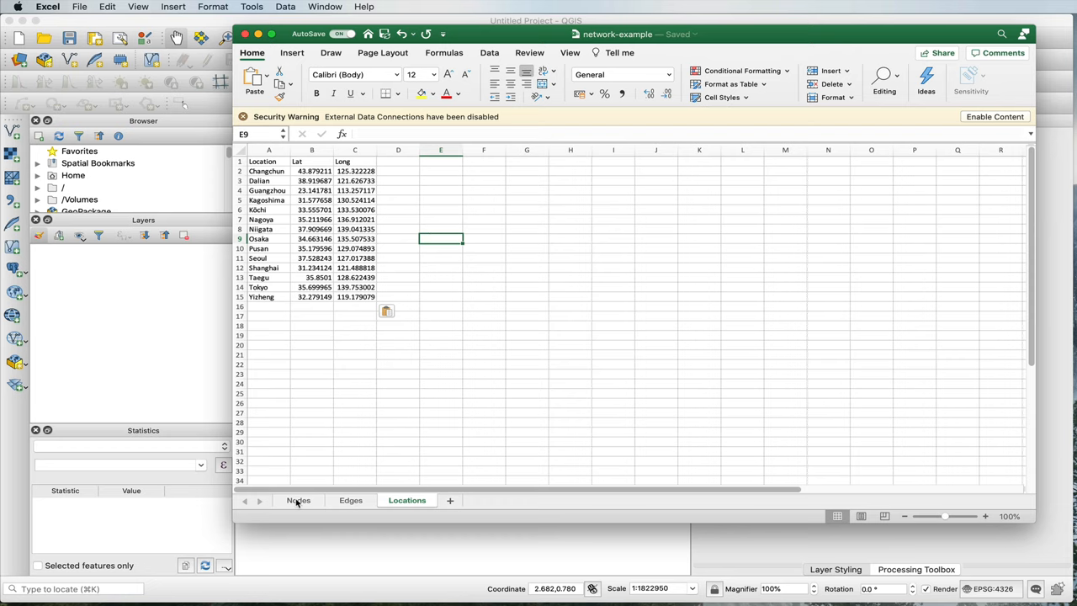
# Return to the Nodes sheet.
pyautogui.click(299, 500)
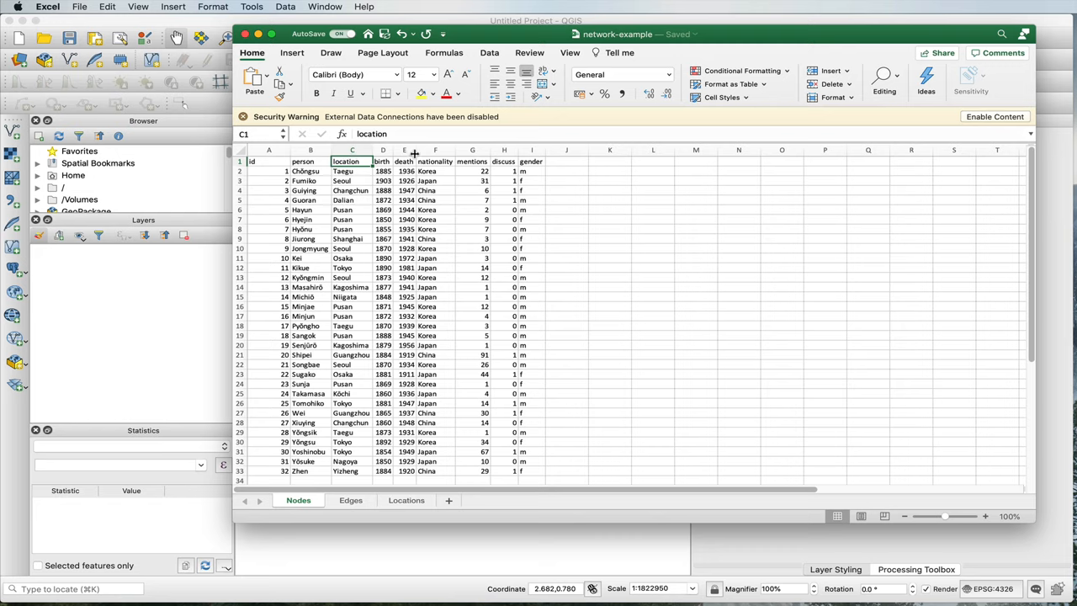
# Add new lat and long column headers after gender on the sheet.
pyautogui.click(566, 150)
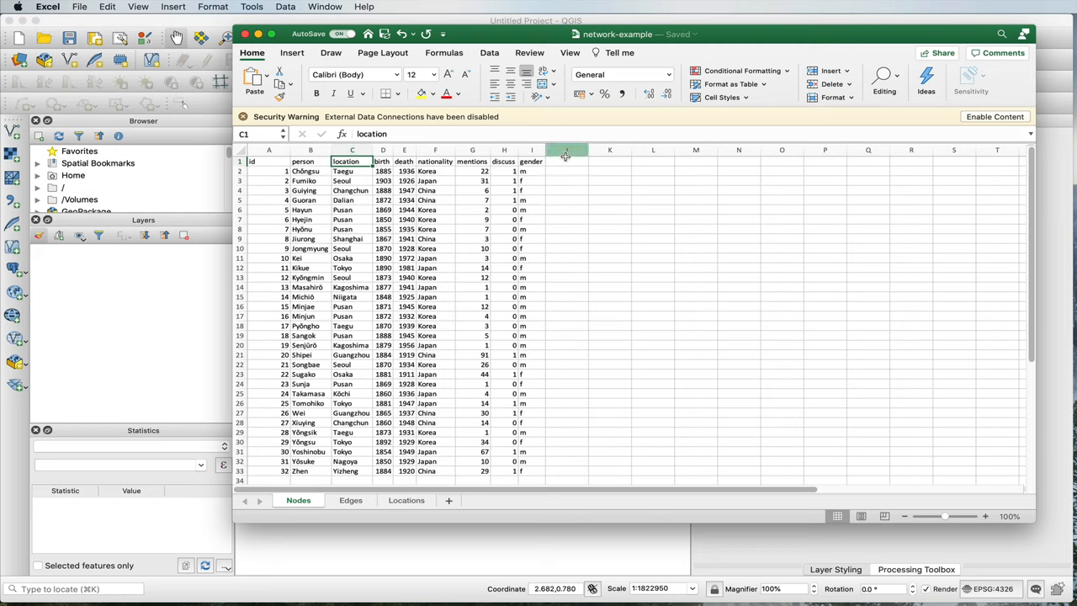
pyautogui.click(565, 161)
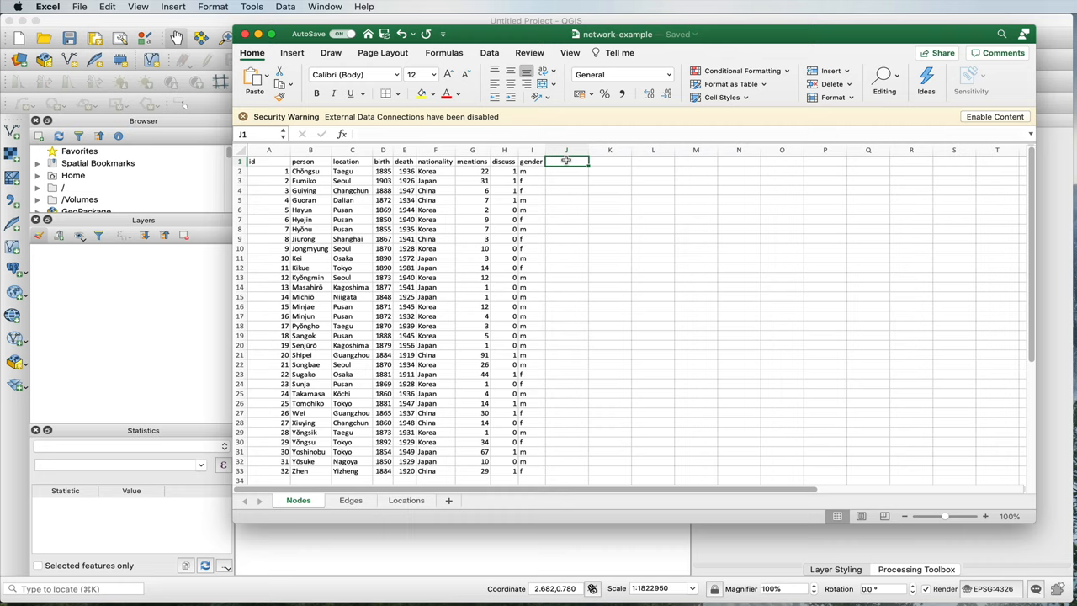
pyautogui.write('lon')
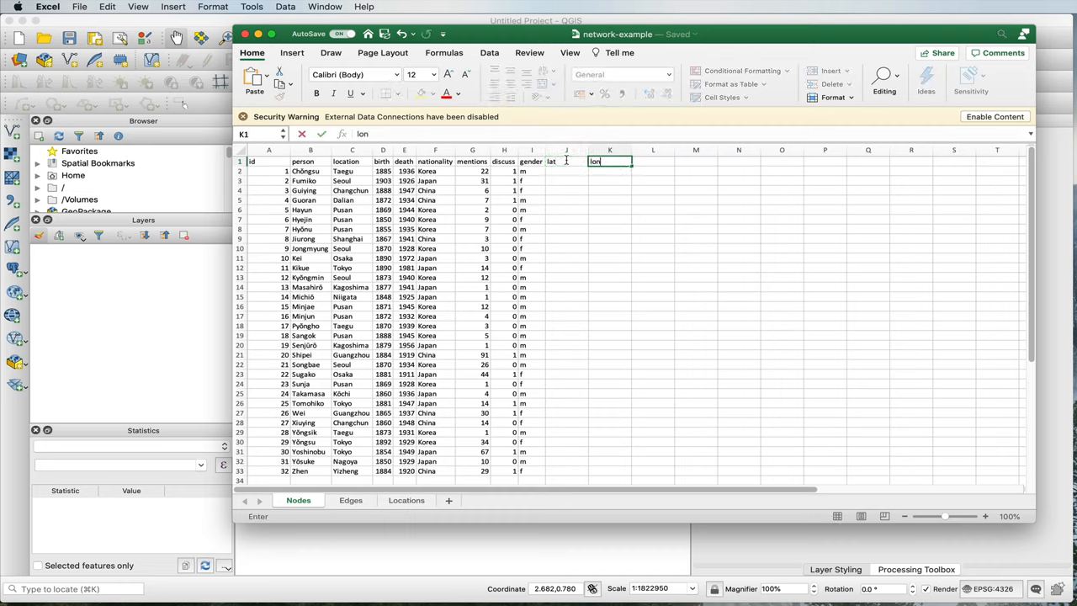
pyautogui.write('g')
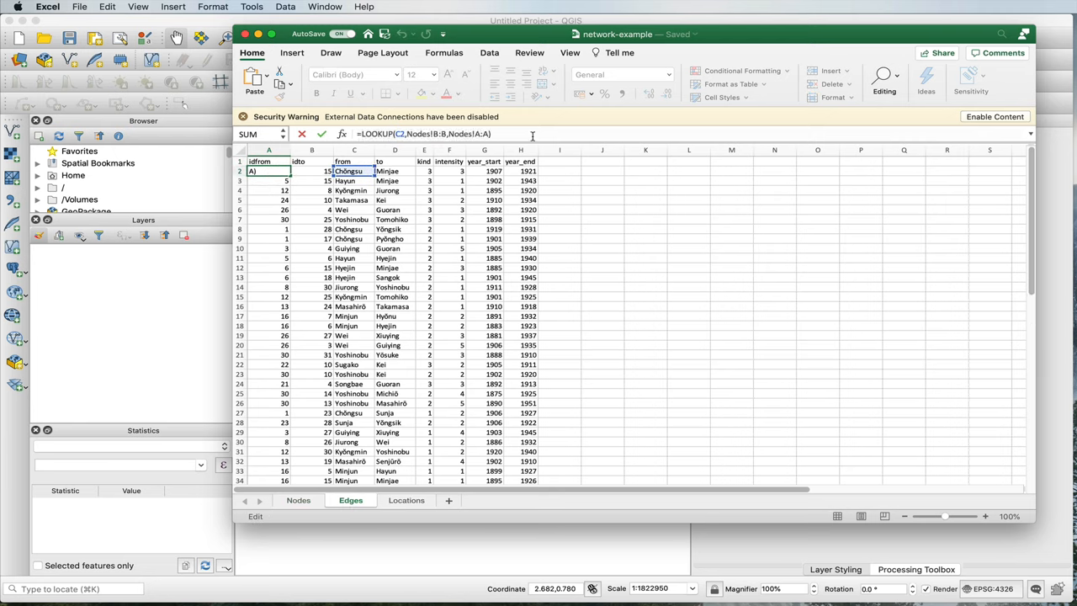
pyautogui.moveTo(349, 172)
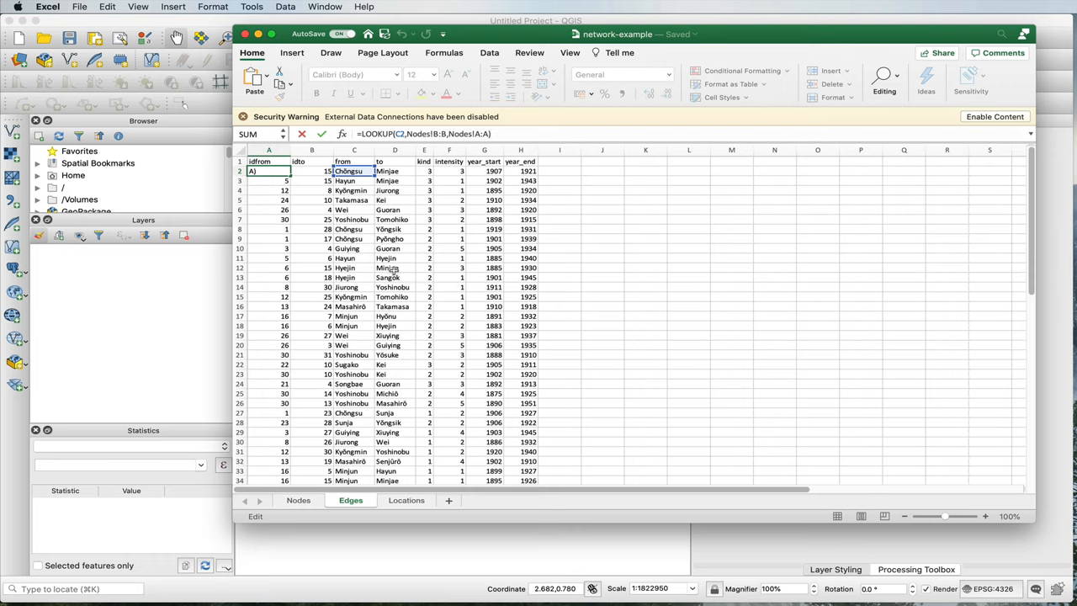
pyautogui.moveTo(303, 502)
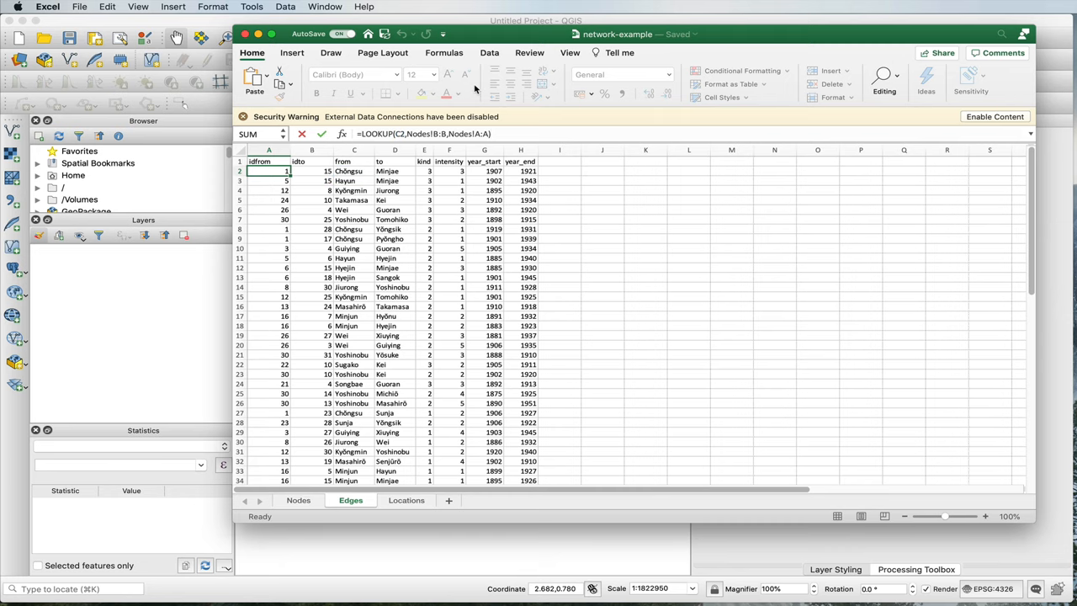
# Enter =LOOKUP(C2,Locations!A:A,Locations!B:B) as Taegu's latitude under lat on the Nodes sheet.
pyautogui.click(298, 500)
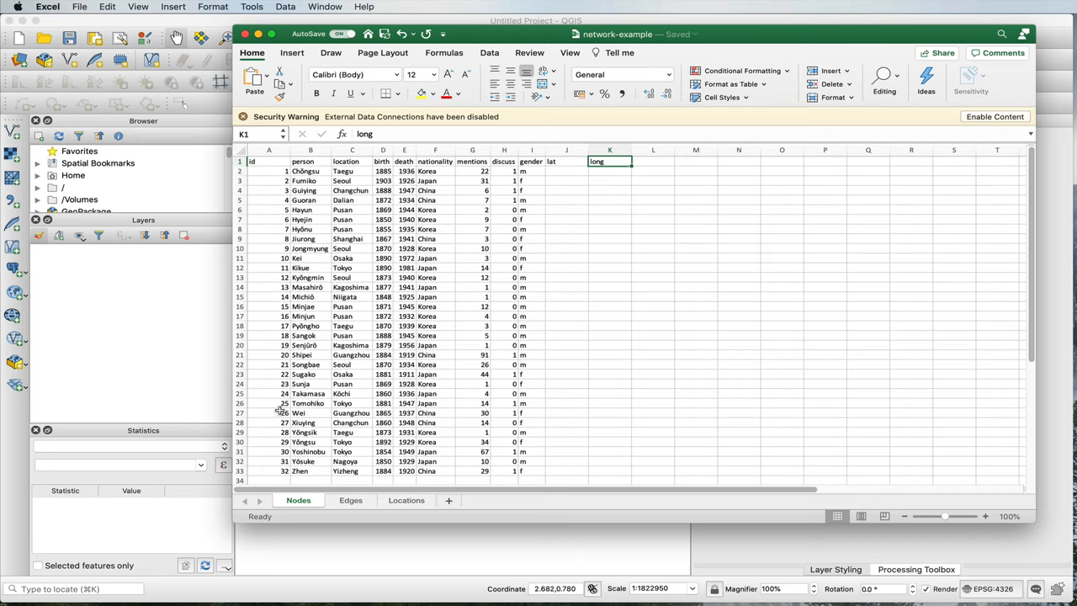
pyautogui.click(565, 172)
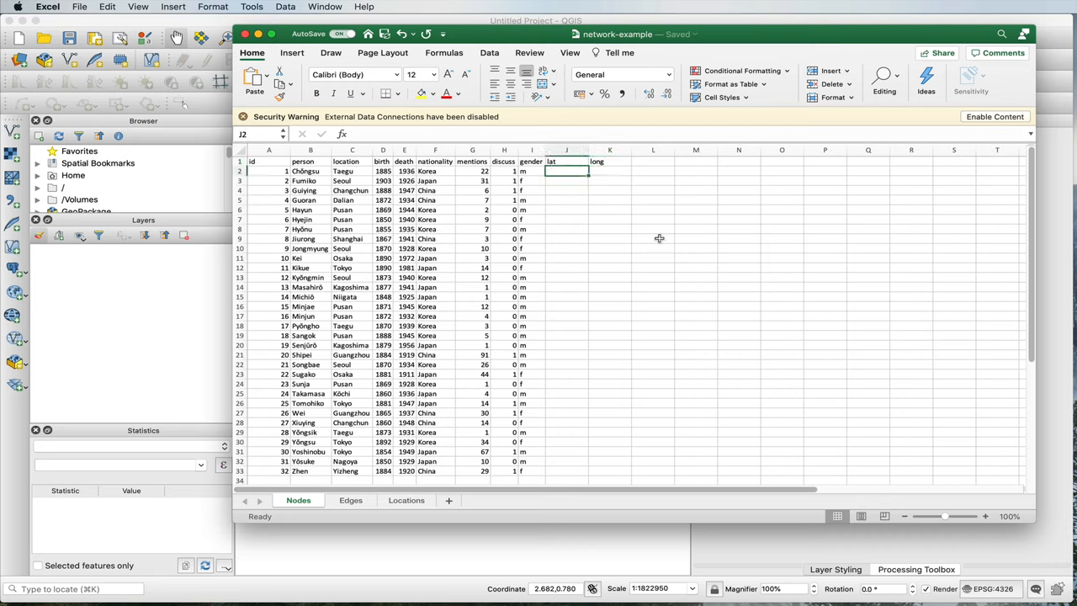
pyautogui.moveTo(653, 214)
pyautogui.write('=')
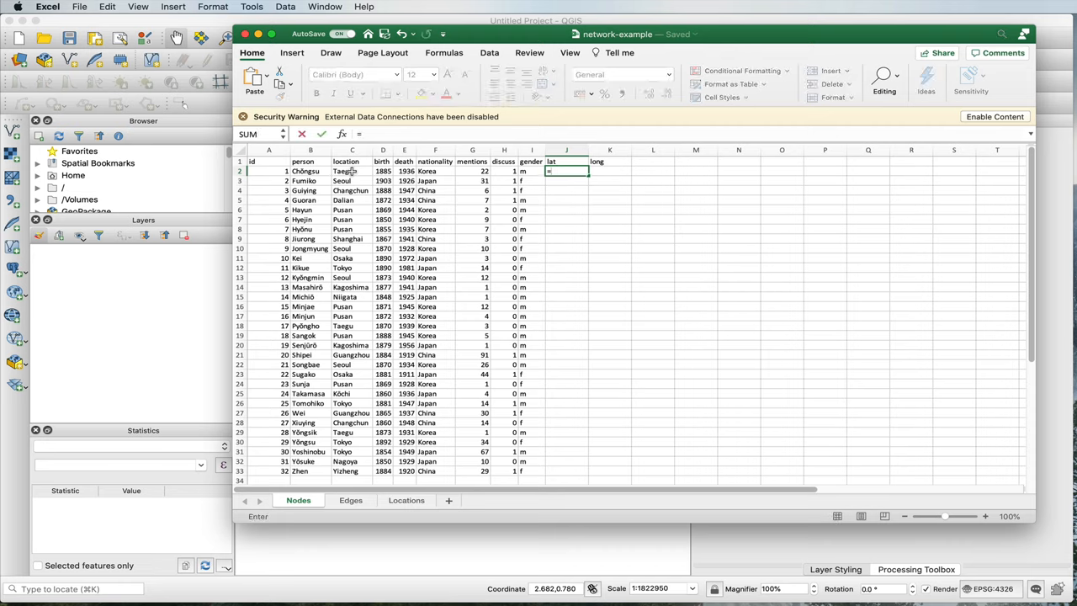
pyautogui.write('LOOKUP(')
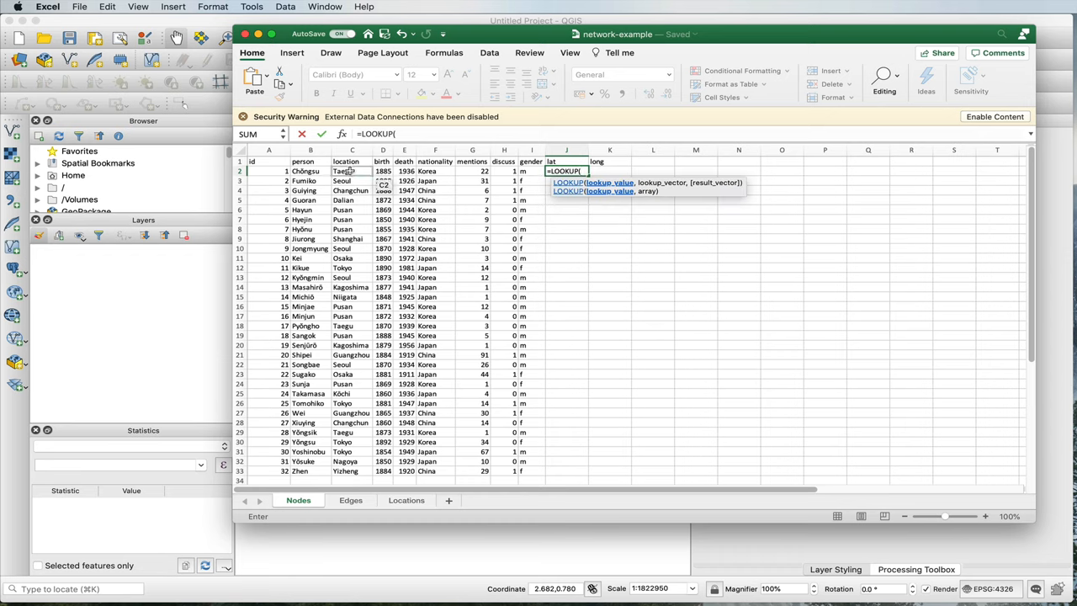
pyautogui.click(351, 171)
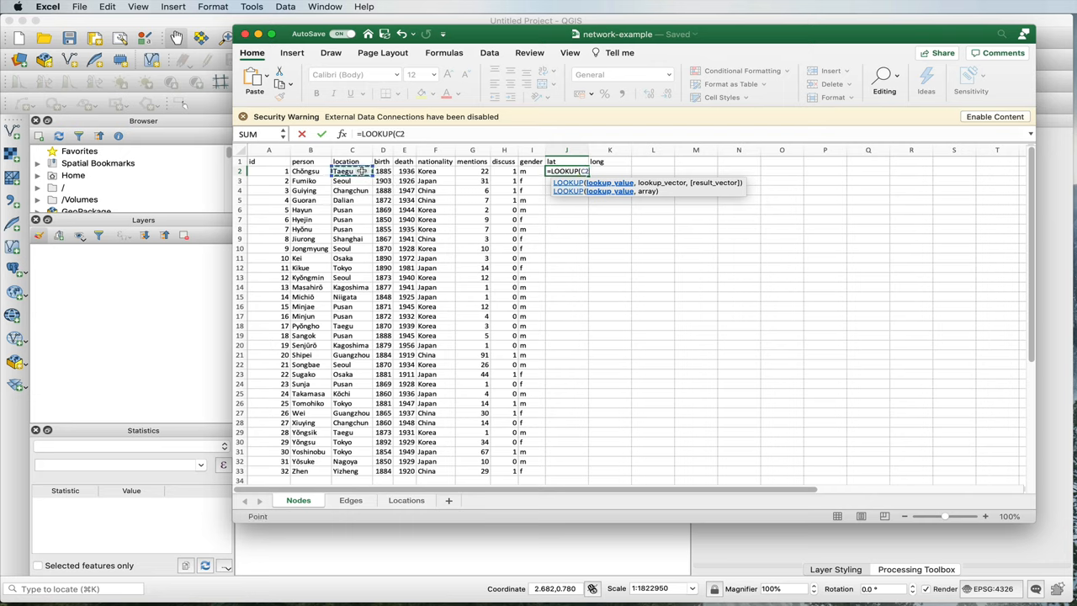
pyautogui.write(',')
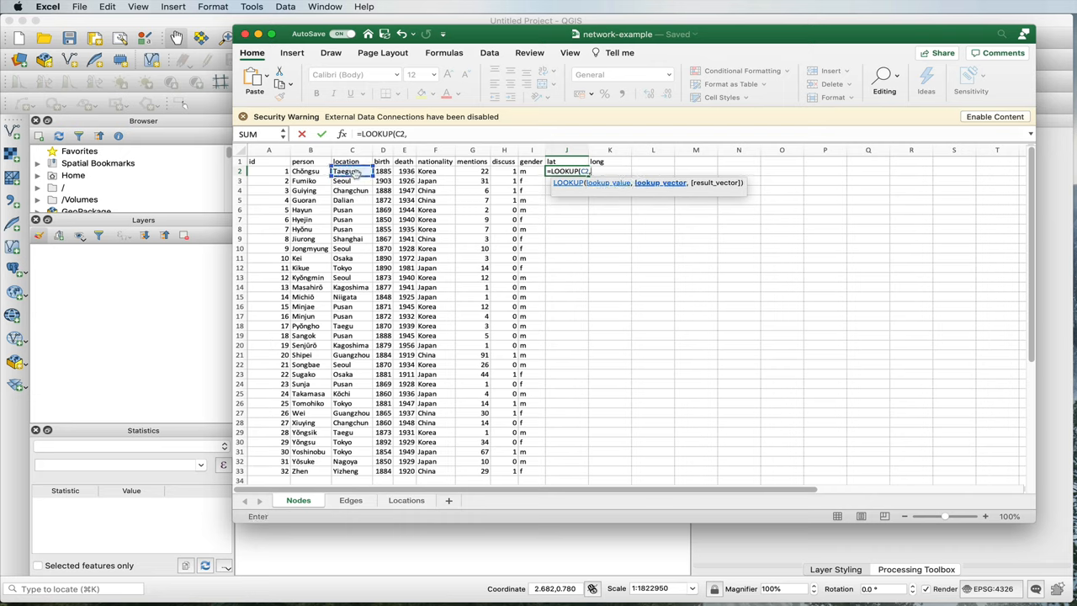
pyautogui.click(407, 499)
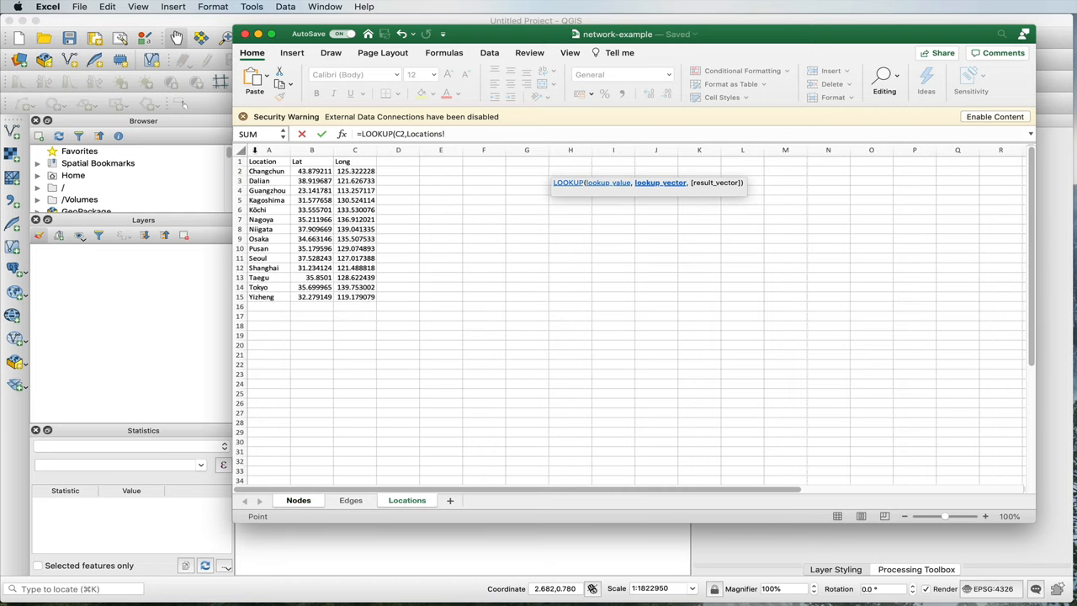
pyautogui.click(269, 149)
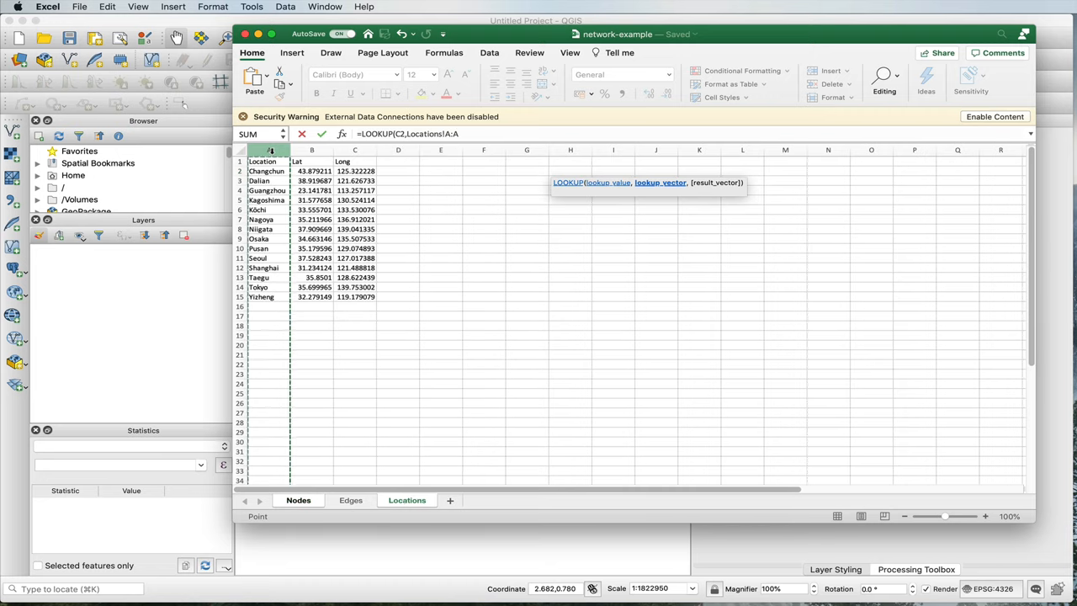
pyautogui.click(469, 135)
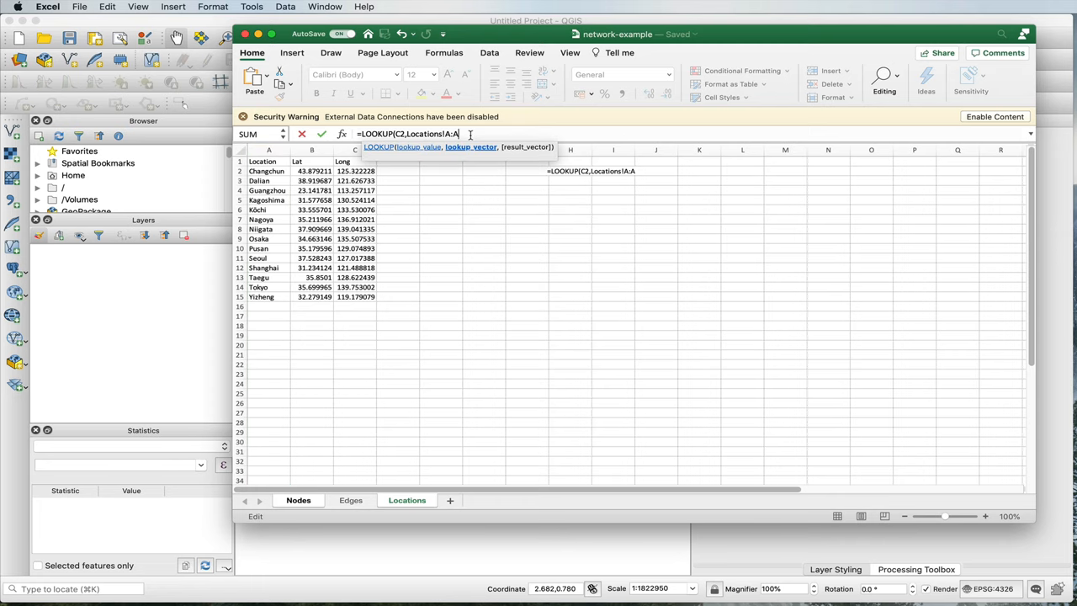
pyautogui.write(',Locations!B:B')
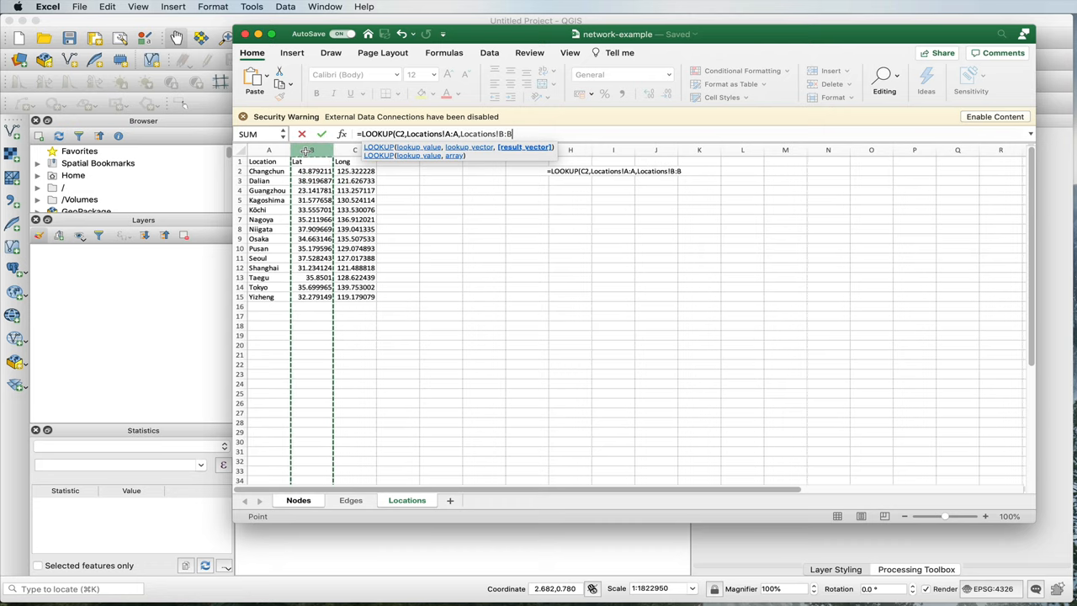
pyautogui.write(')')
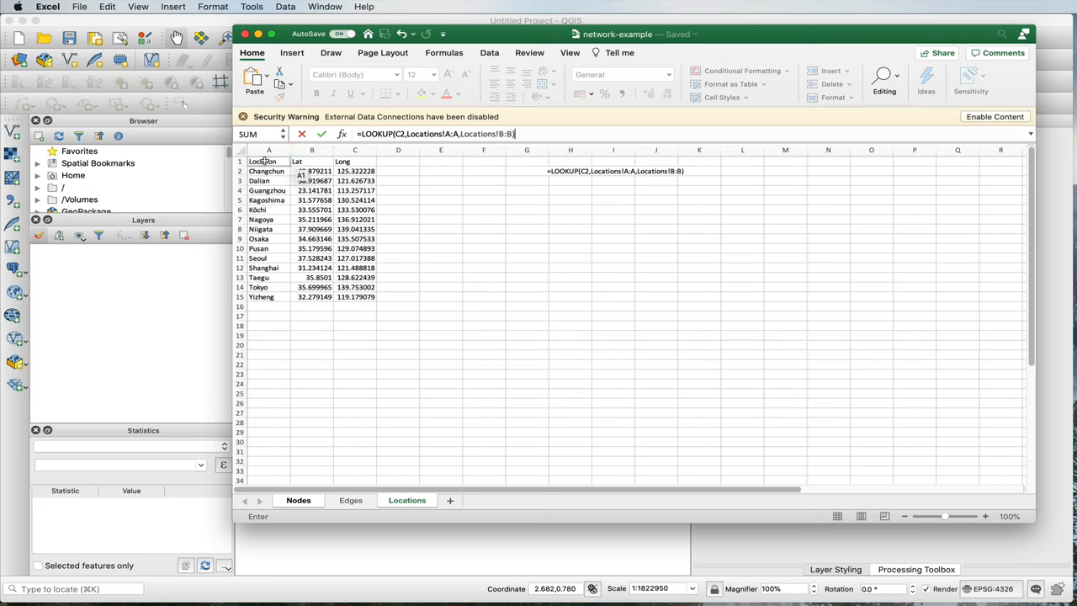
pyautogui.click(354, 296)
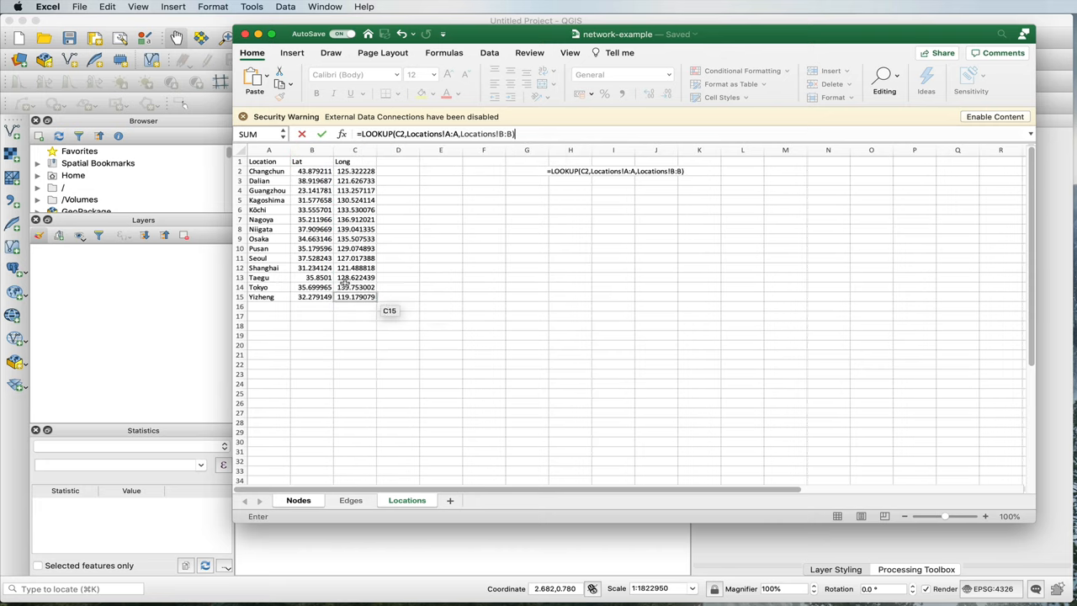
pyautogui.moveTo(305, 279)
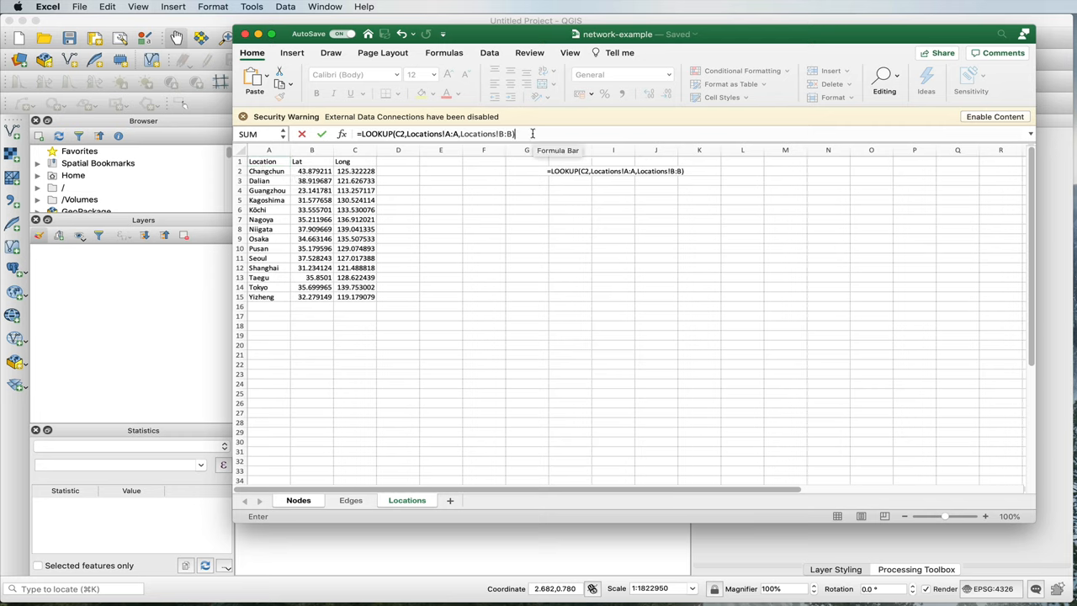
# Check the result against the Locations sheet and select the first latitude to fill down.
pyautogui.click(299, 499)
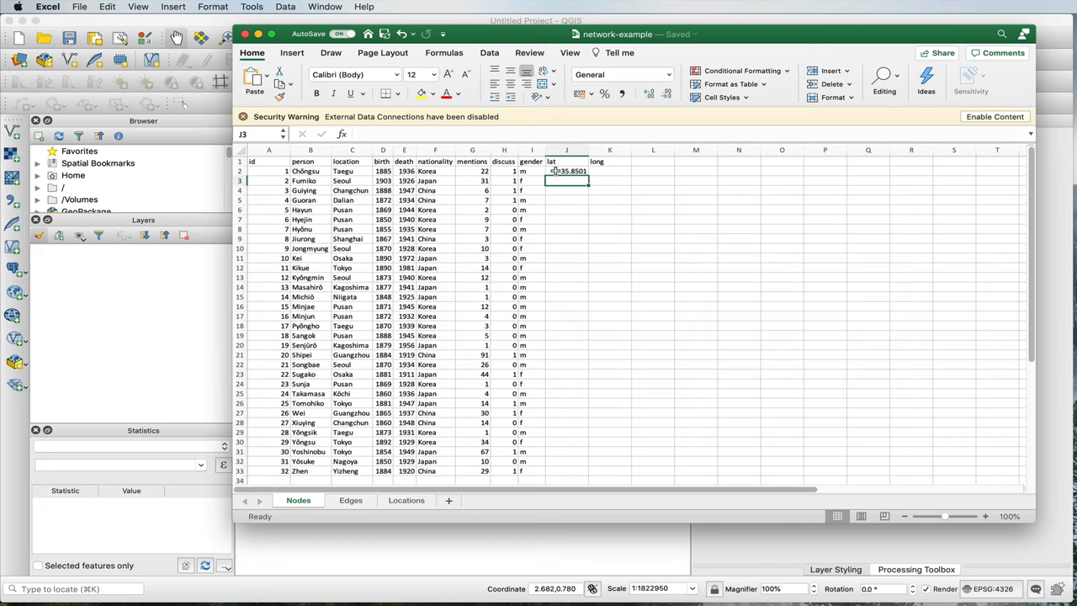
pyautogui.click(407, 500)
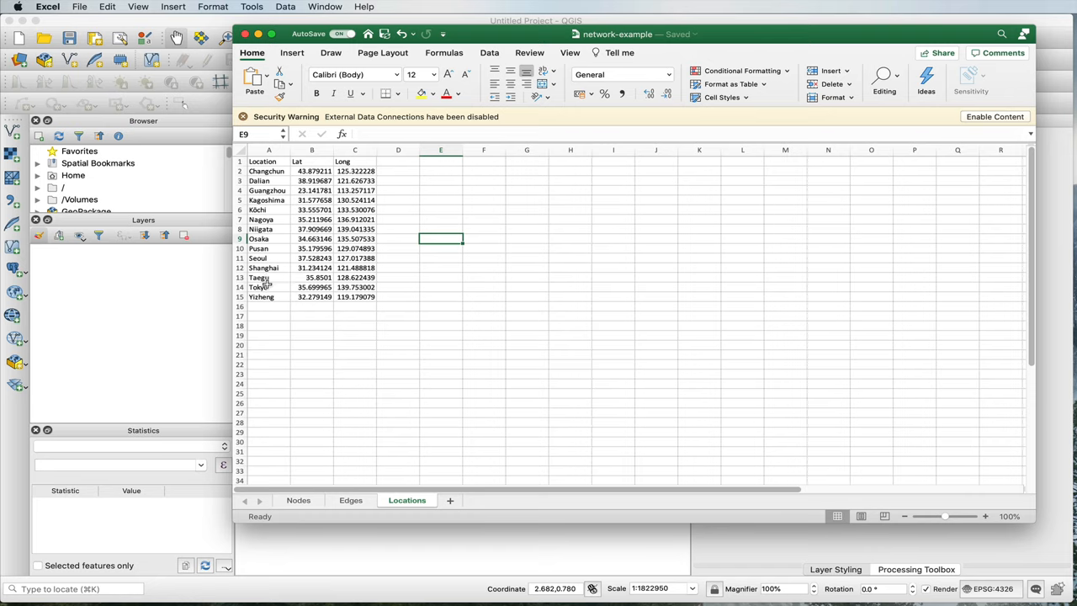
pyautogui.moveTo(293, 257)
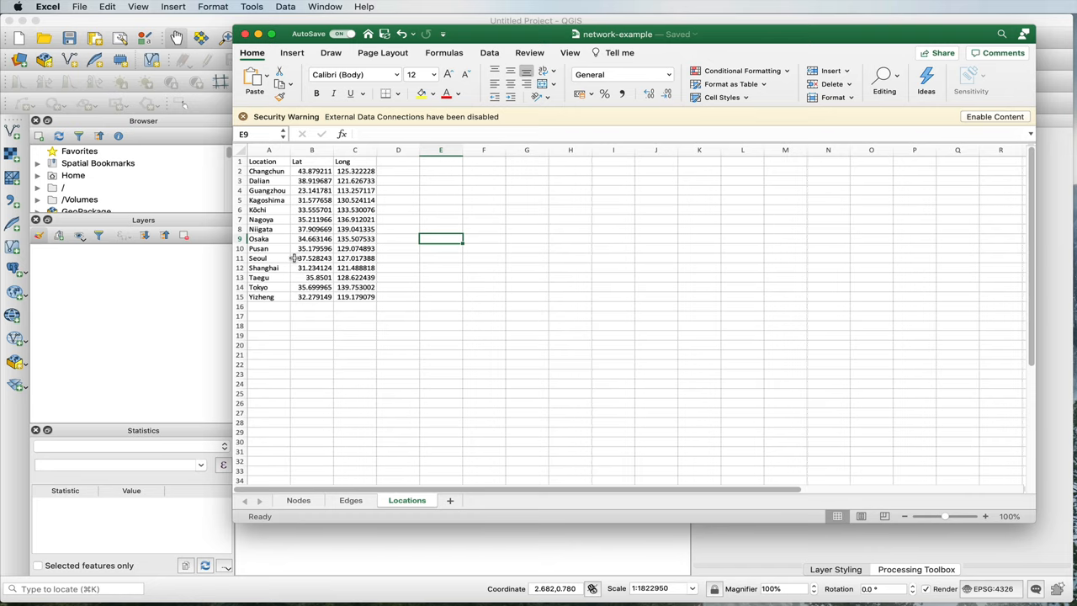
pyautogui.click(298, 500)
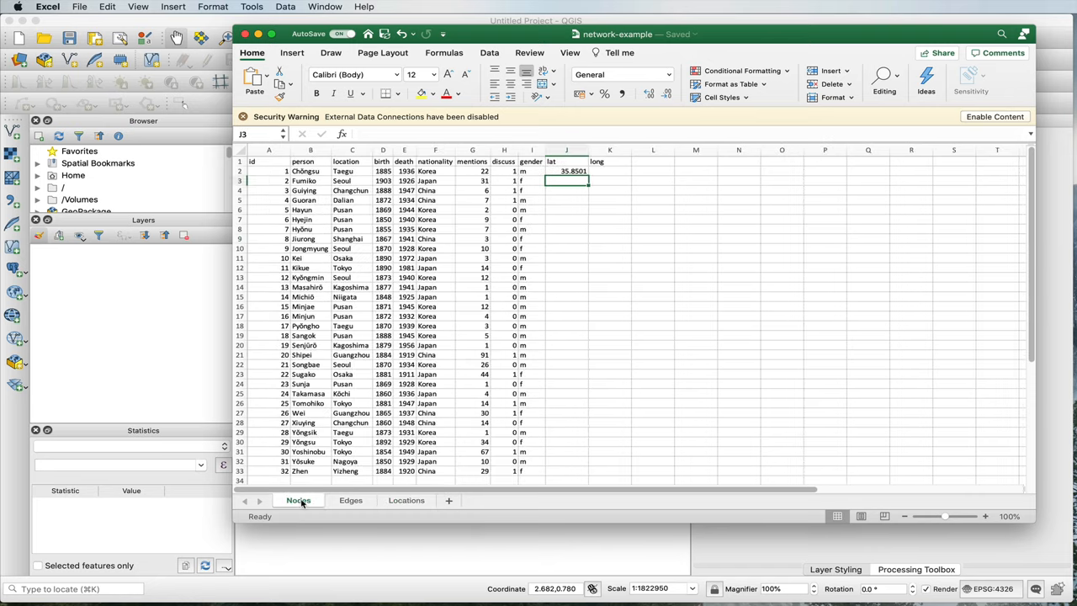
pyautogui.click(565, 171)
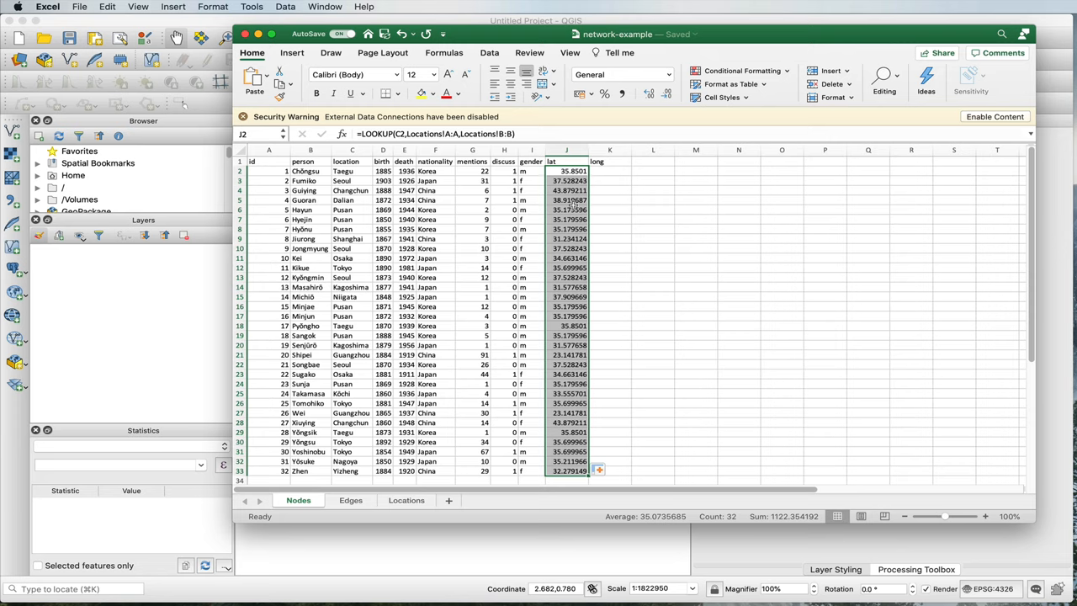
# Start a longitude LOOKUP for Taegu under long, then abandon the mistaken formula.
pyautogui.click(609, 171)
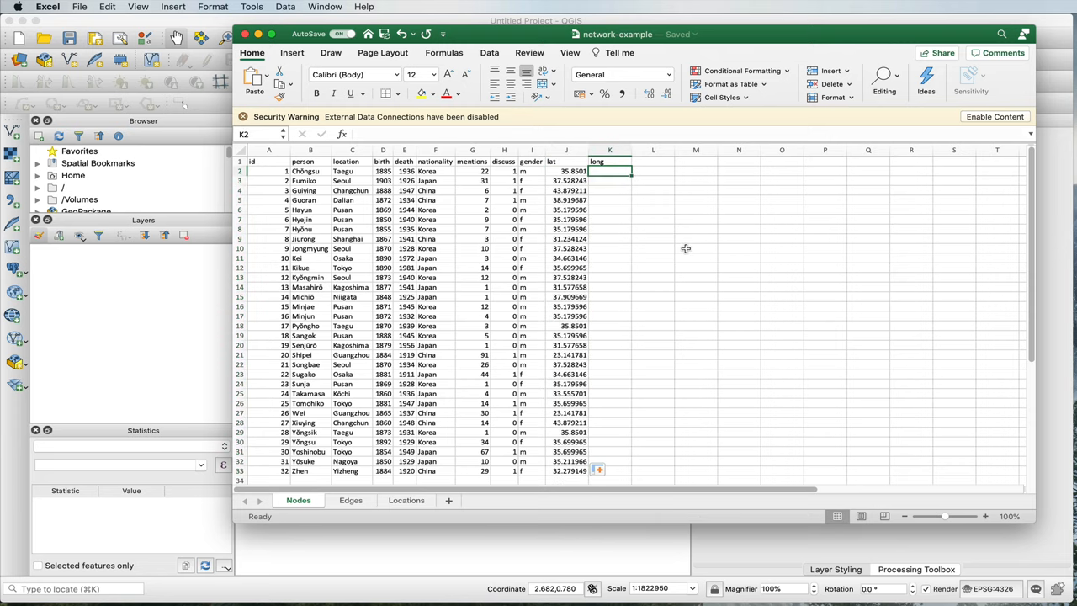
pyautogui.write('=LOOKUP(')
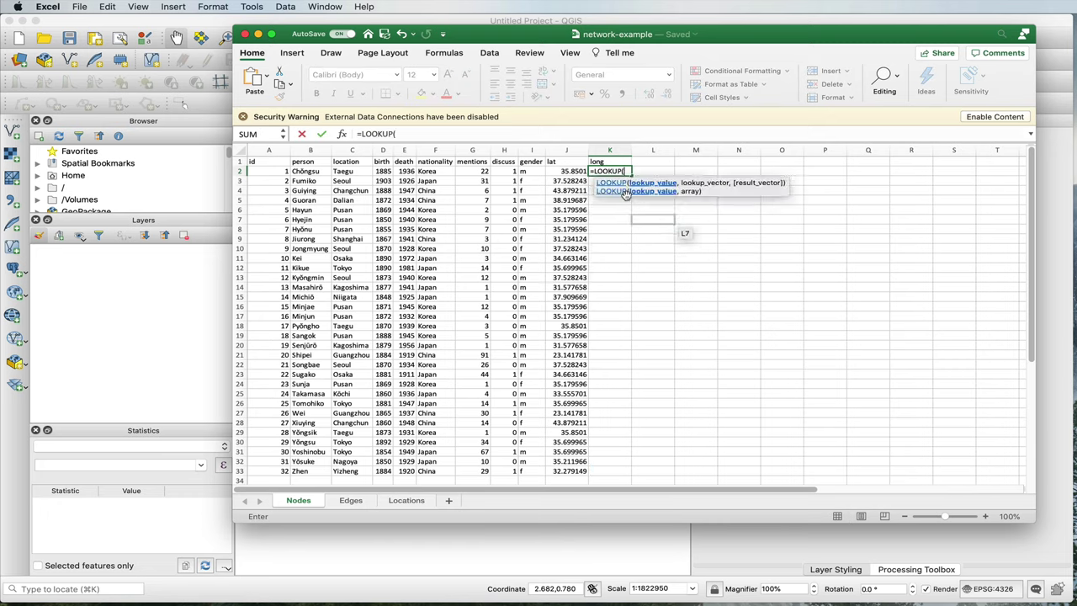
pyautogui.click(350, 171)
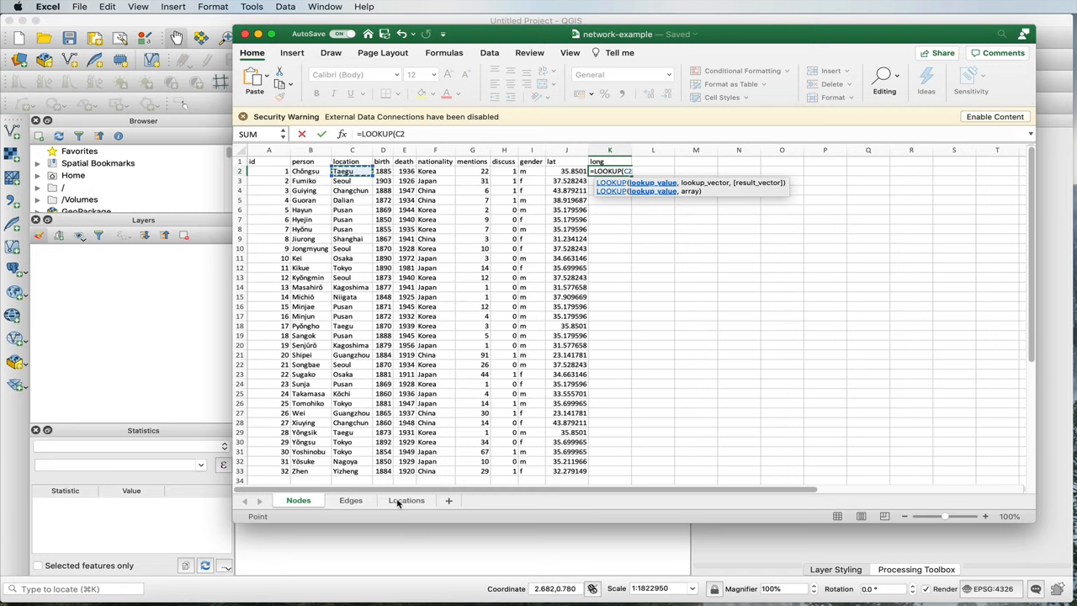
pyautogui.click(407, 500)
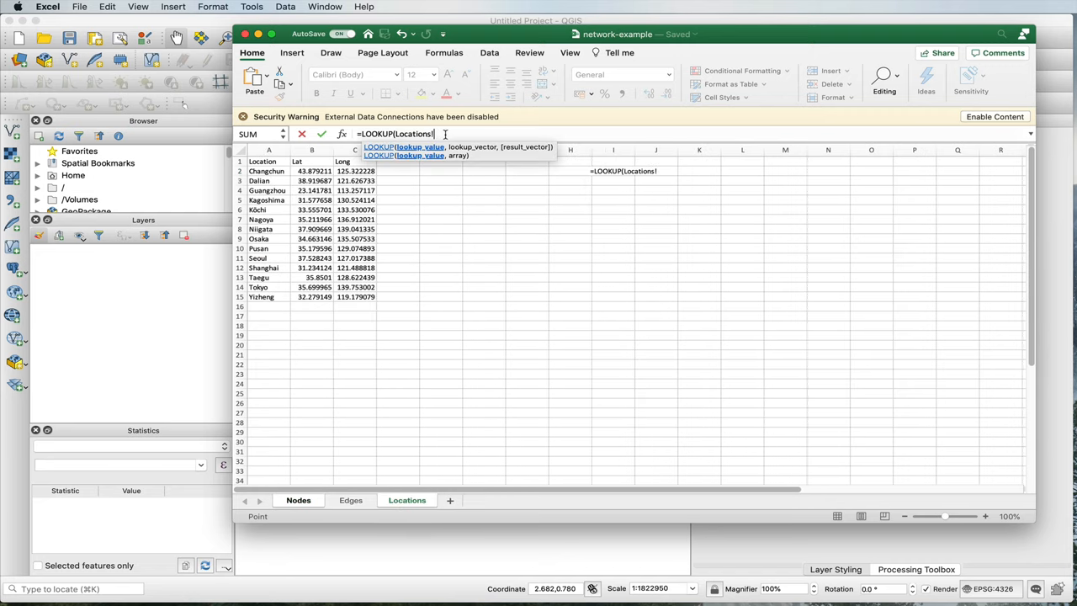
pyautogui.click(441, 219)
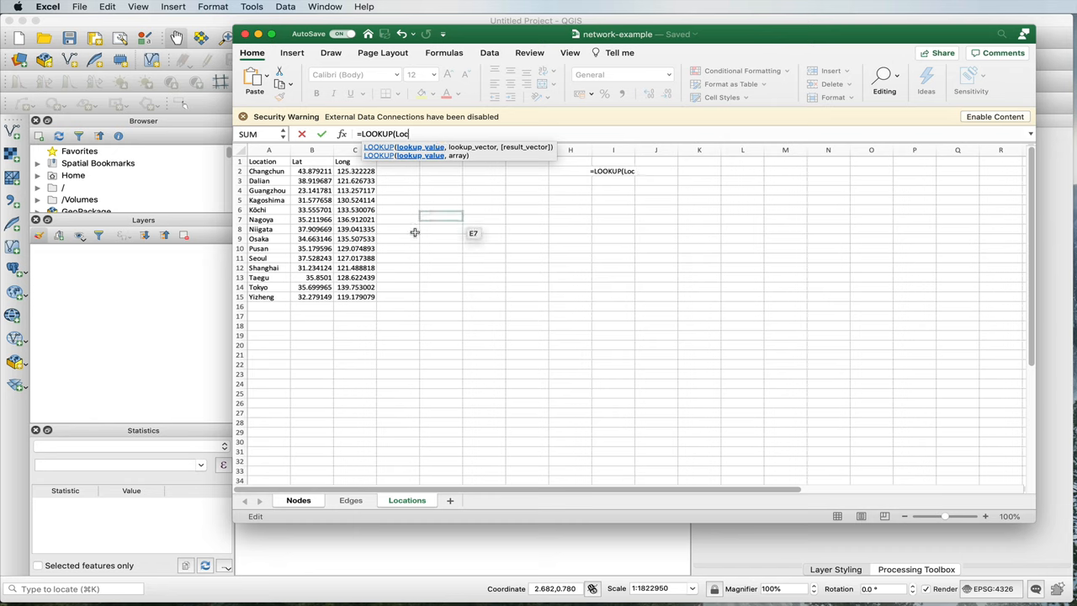
pyautogui.click(299, 499)
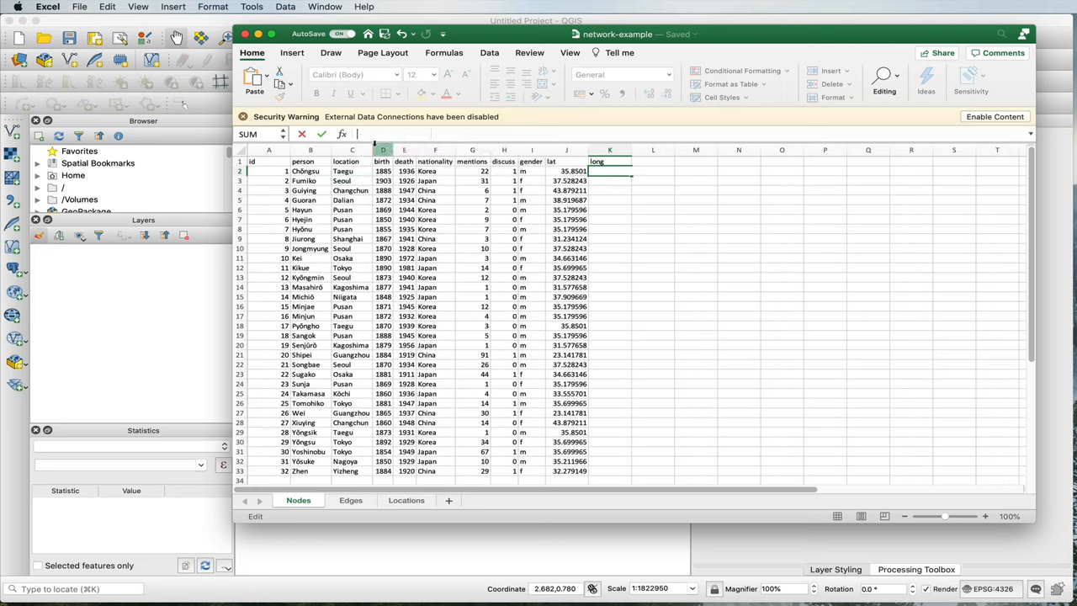
# Enter =LOOKUP(Nodes!C2,Locations!A:A,Locations!C:C) for Taegu's longitude and verify it on Locations.
pyautogui.write('=LOOKUP(')
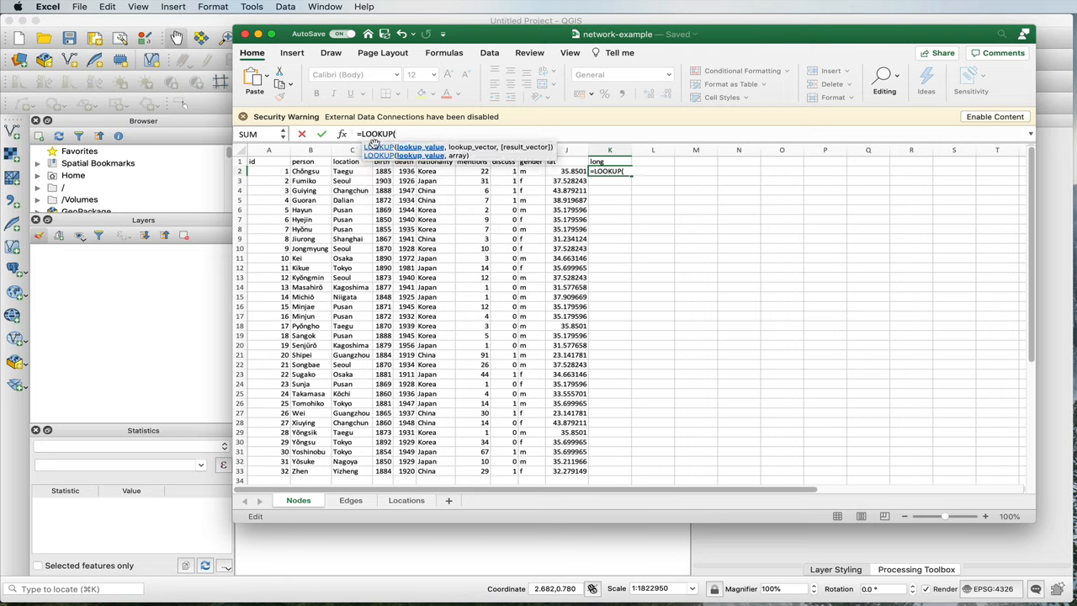
pyautogui.click(343, 172)
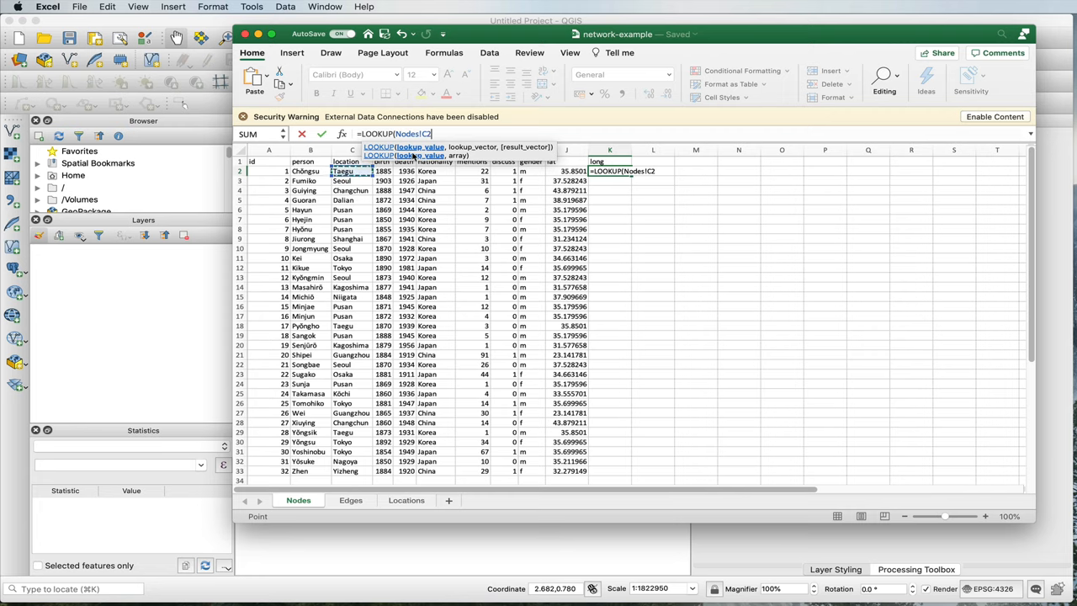
pyautogui.write(',')
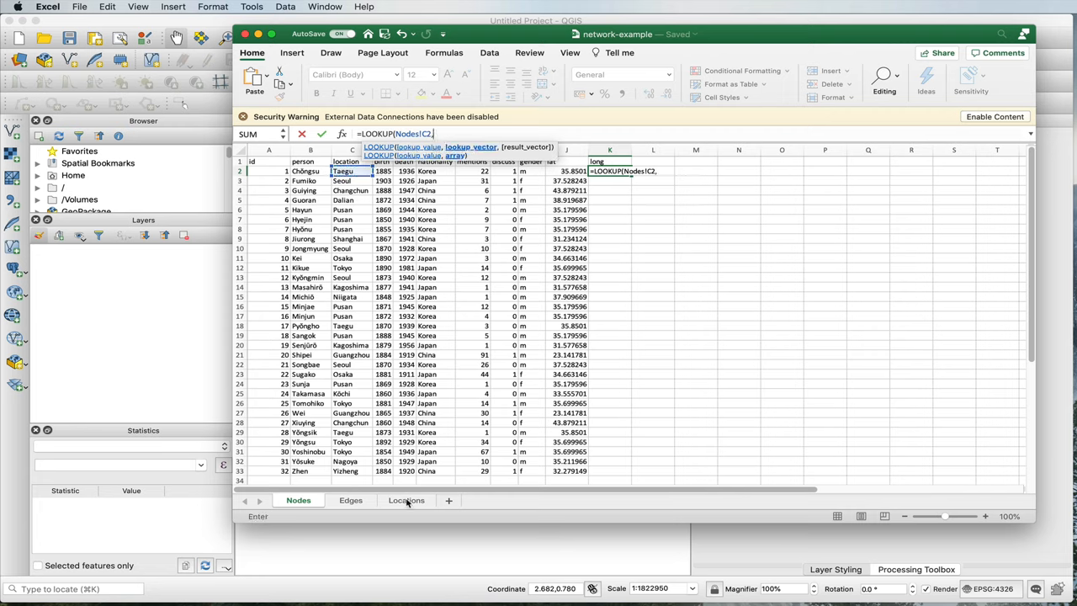
pyautogui.click(407, 499)
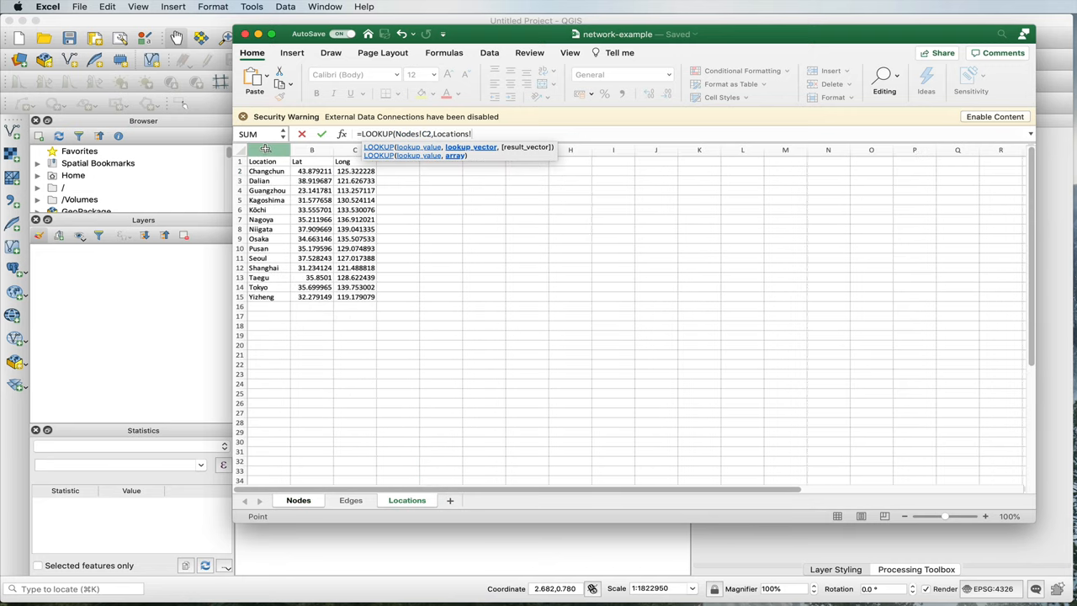
pyautogui.write('A:A,')
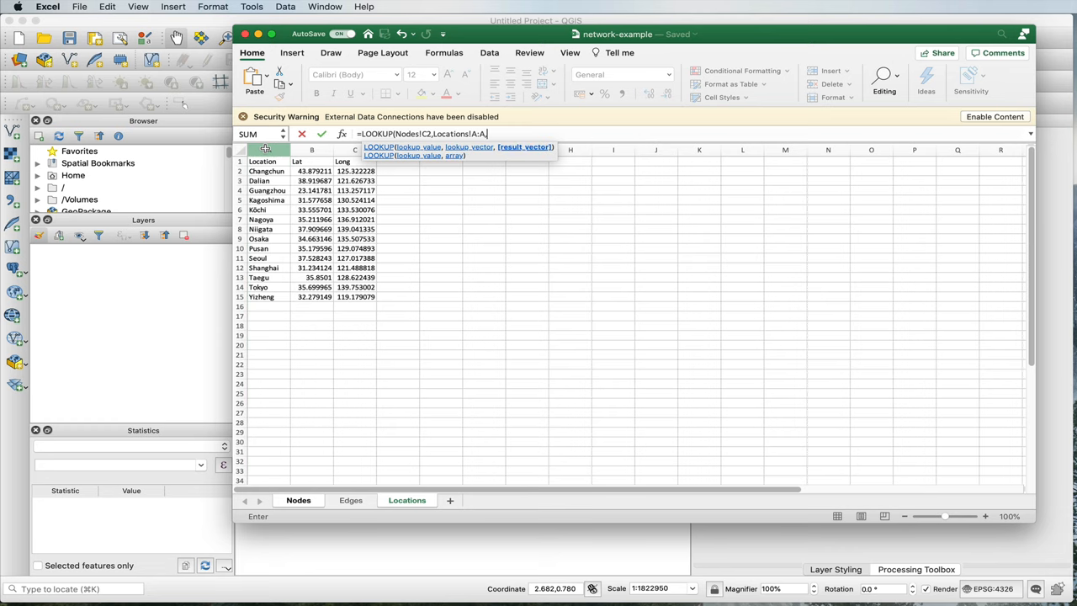
pyautogui.click(299, 500)
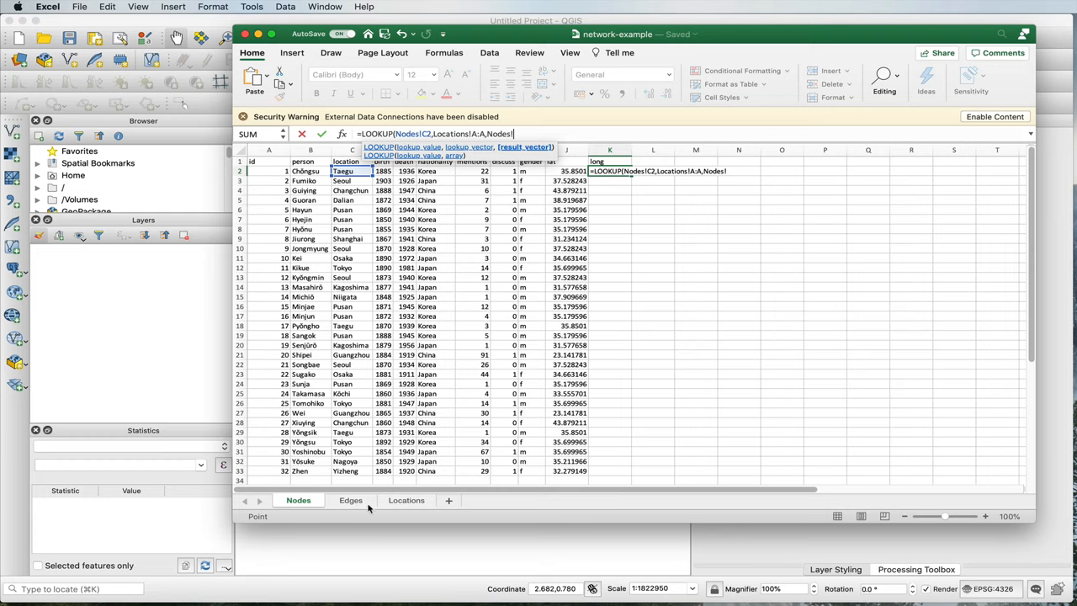
pyautogui.click(407, 500)
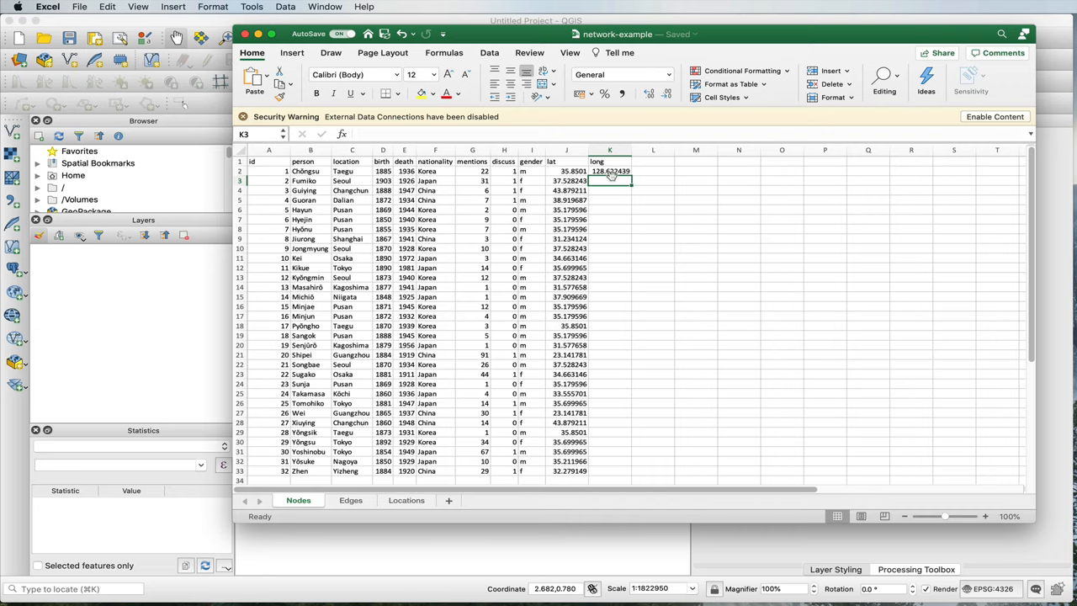
pyautogui.click(407, 499)
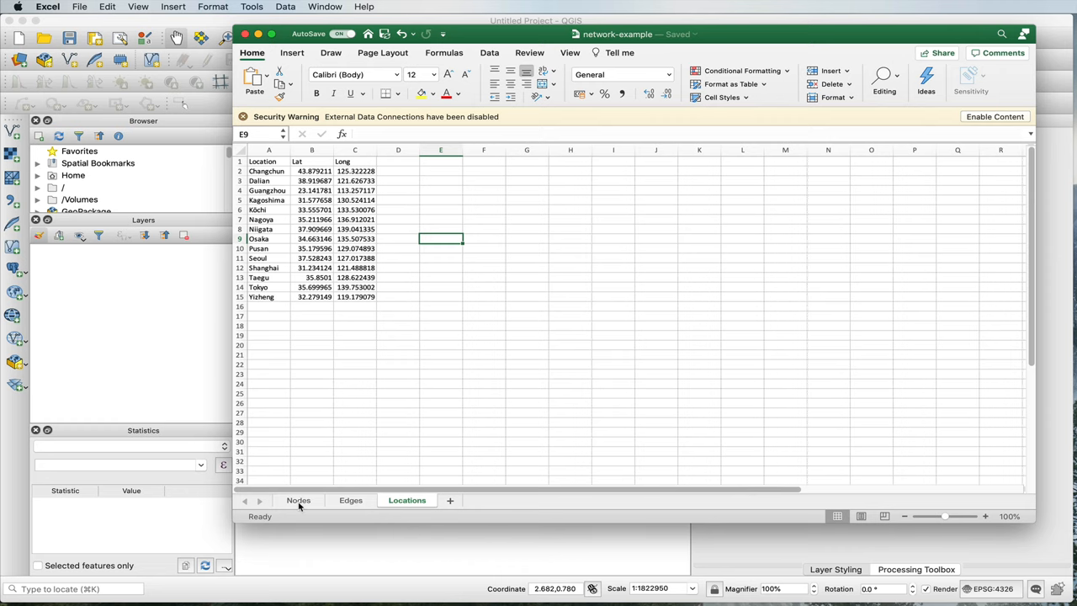
# Fill the longitude formula down the long column for every person.
pyautogui.click(297, 499)
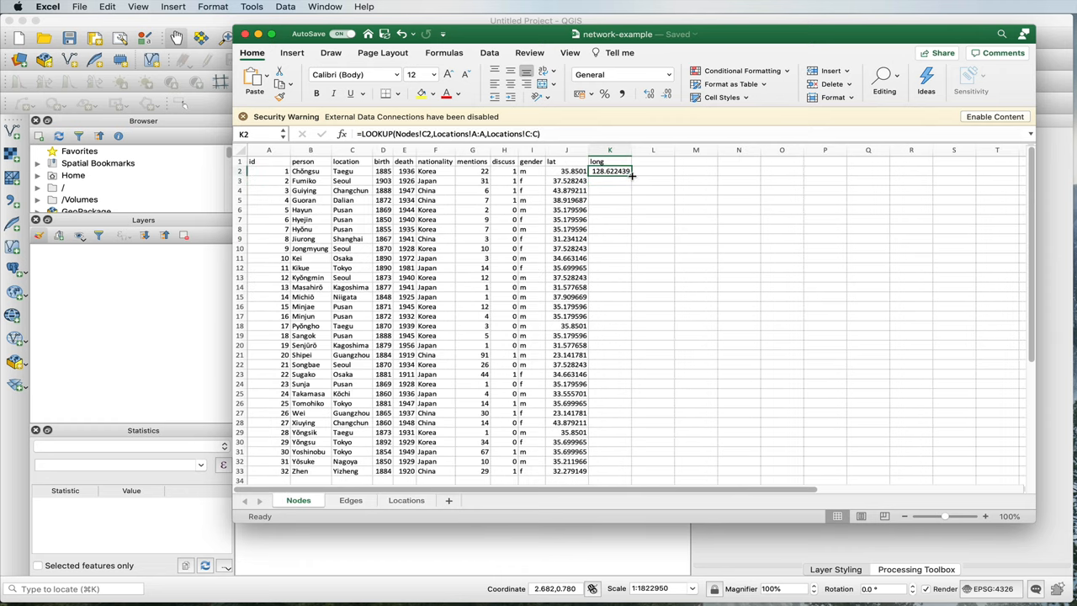
pyautogui.moveTo(609, 172); pyautogui.dragTo(609, 424)
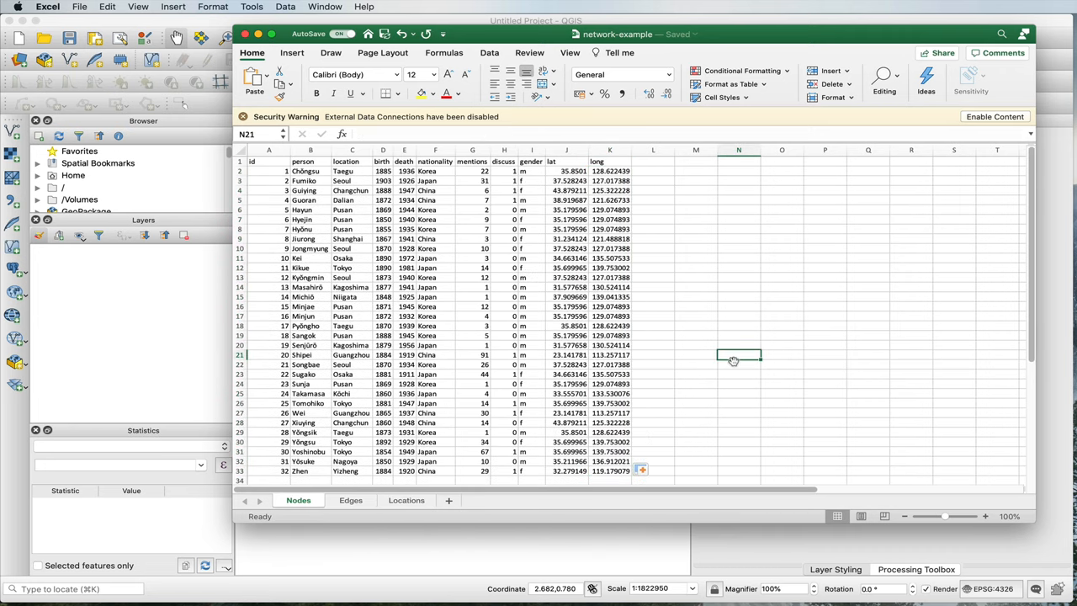
pyautogui.moveTo(612, 161)
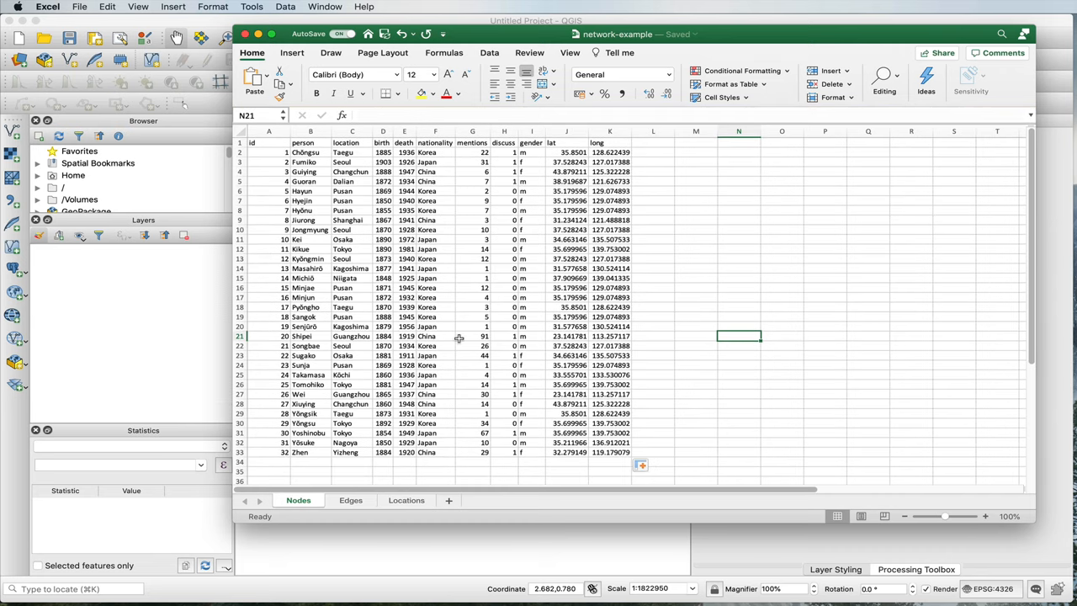
pyautogui.moveTo(624, 299)
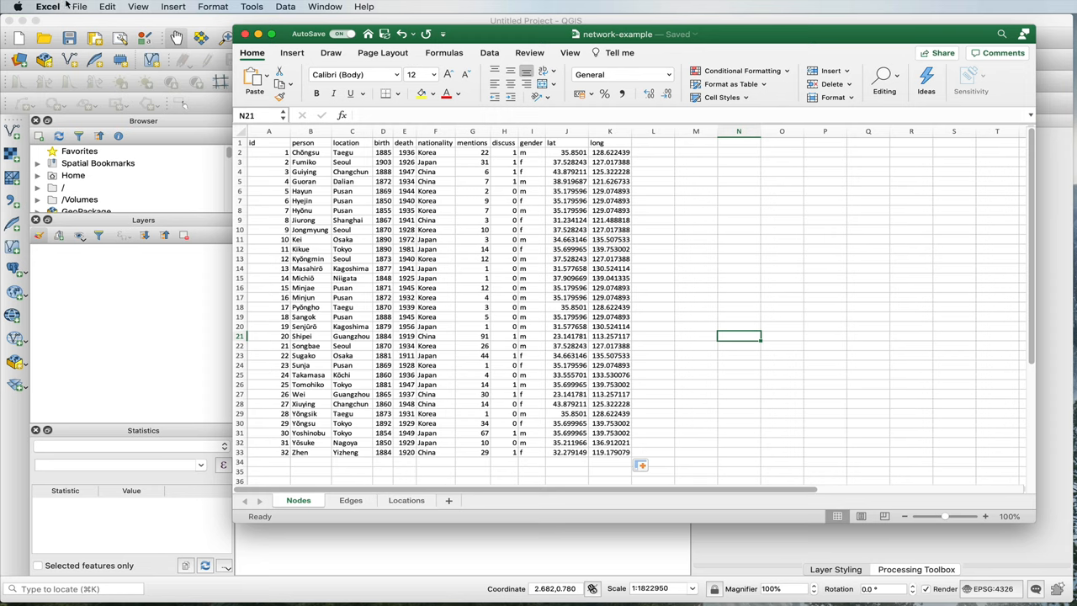
pyautogui.click(79, 6)
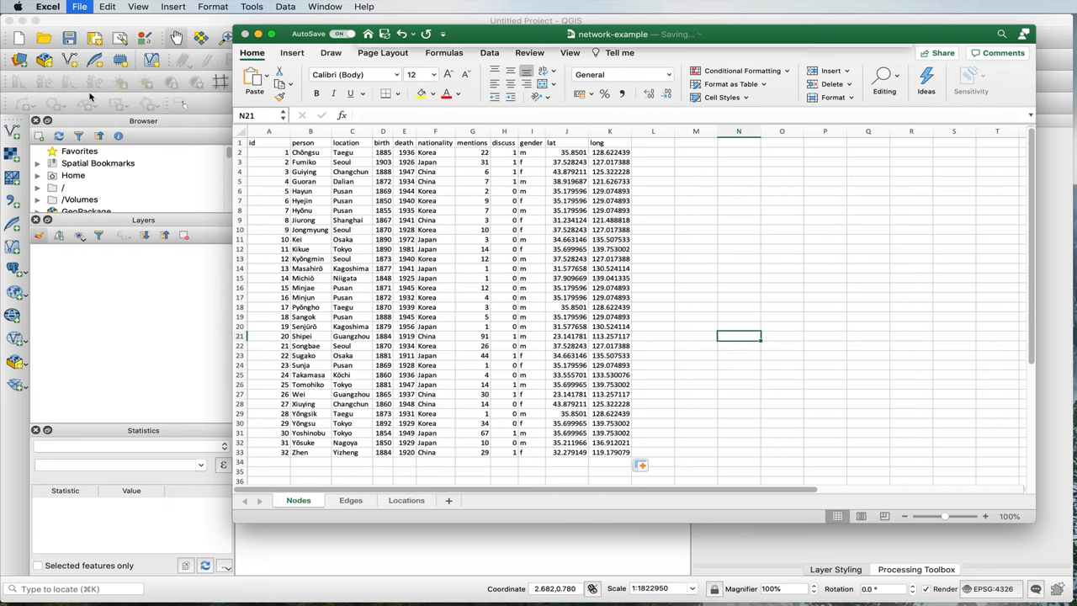
# Save the active Nodes sheet as nodes.csv in CSV UTF-8 format in the Network Screencast folder.
pyautogui.click(719, 245)
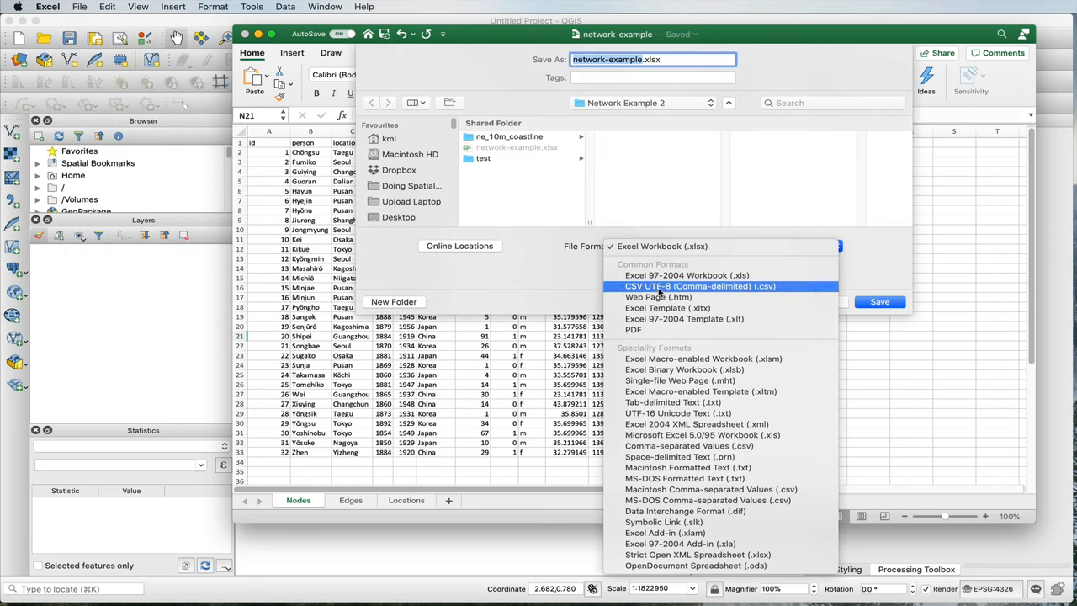
pyautogui.click(699, 286)
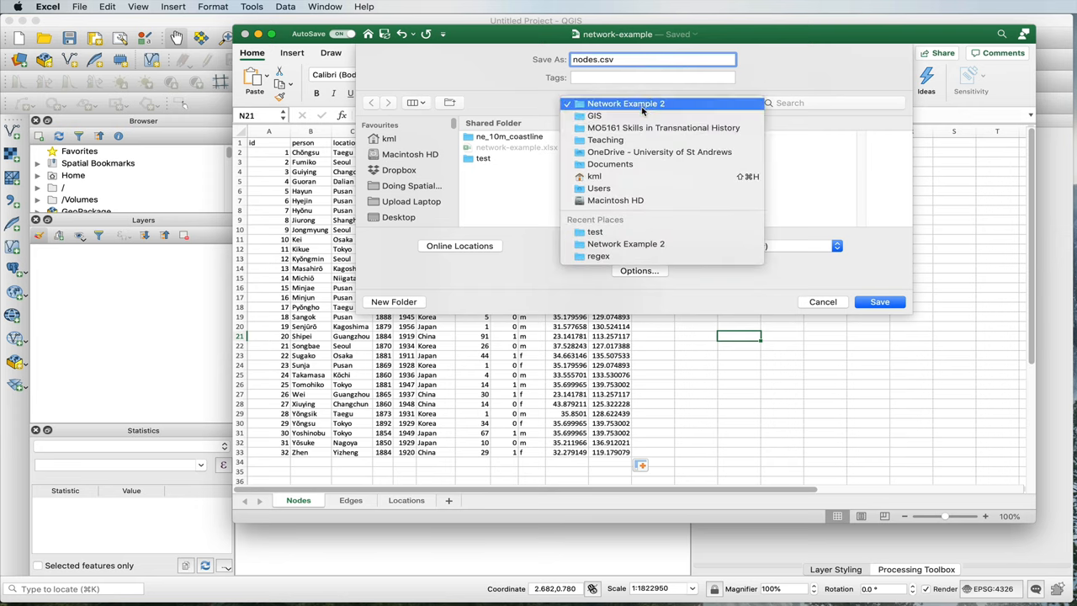
pyautogui.click(649, 168)
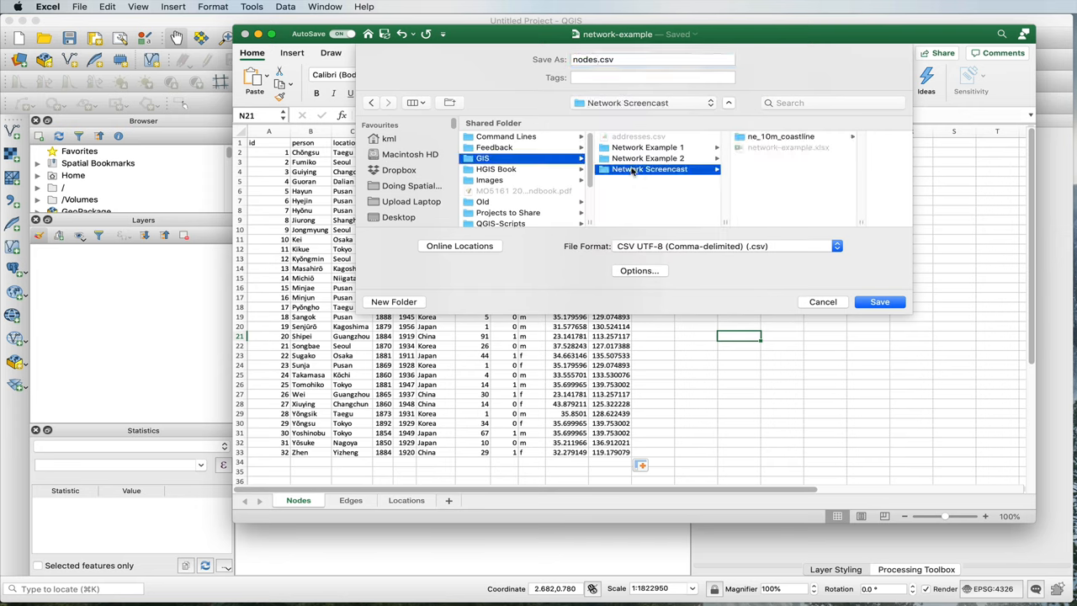
pyautogui.click(650, 168)
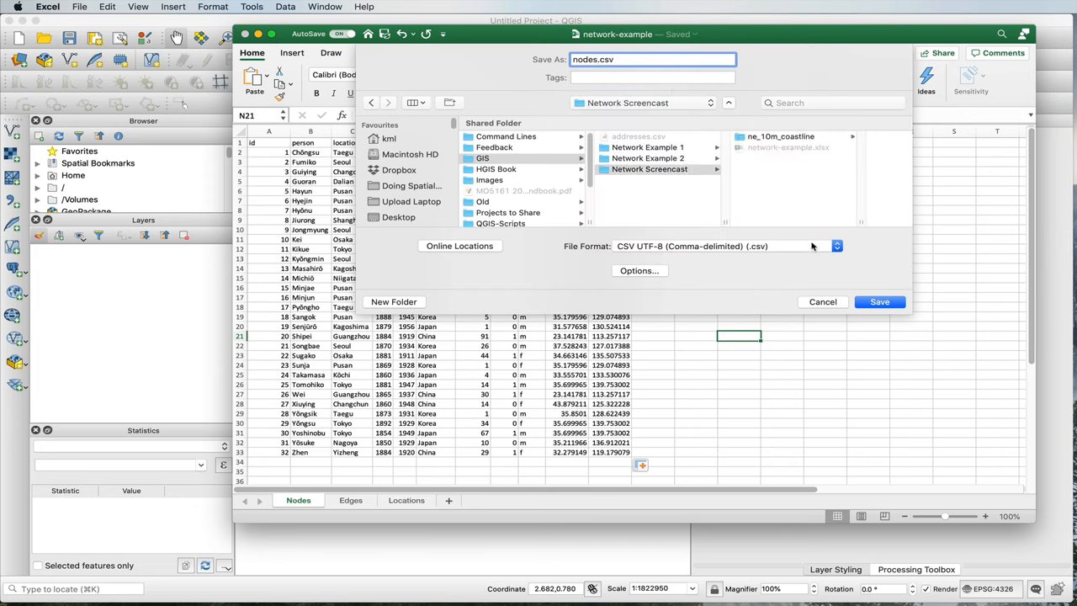
pyautogui.click(878, 301)
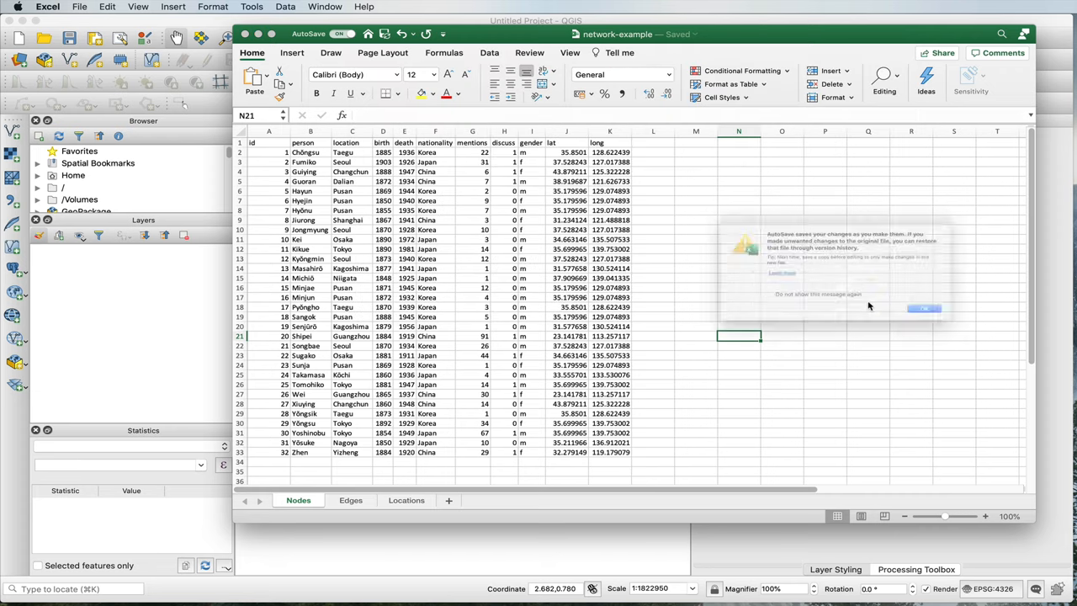
pyautogui.click(924, 306)
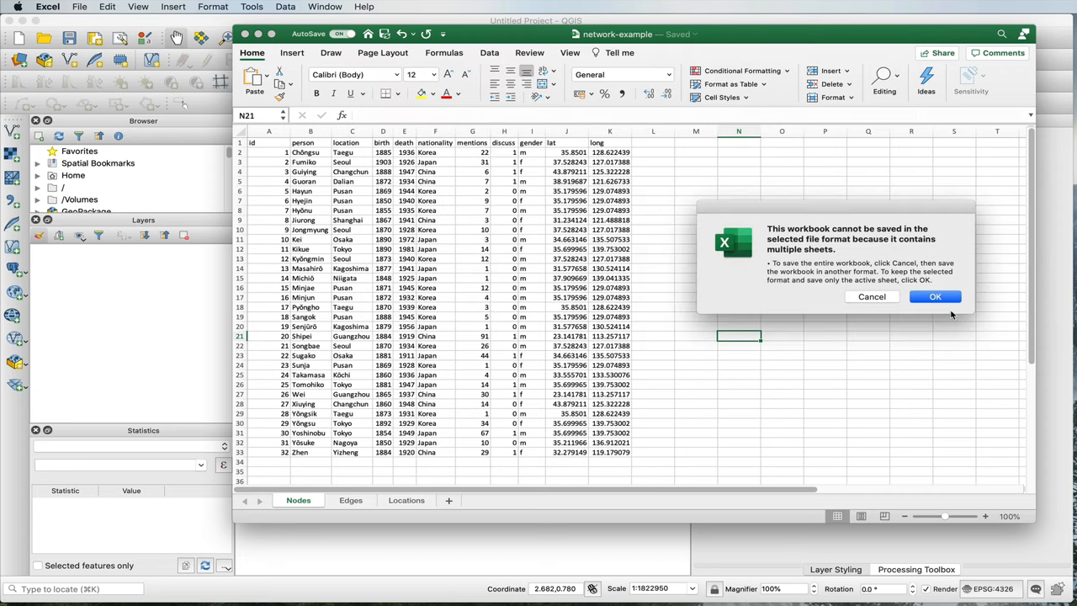
pyautogui.click(935, 296)
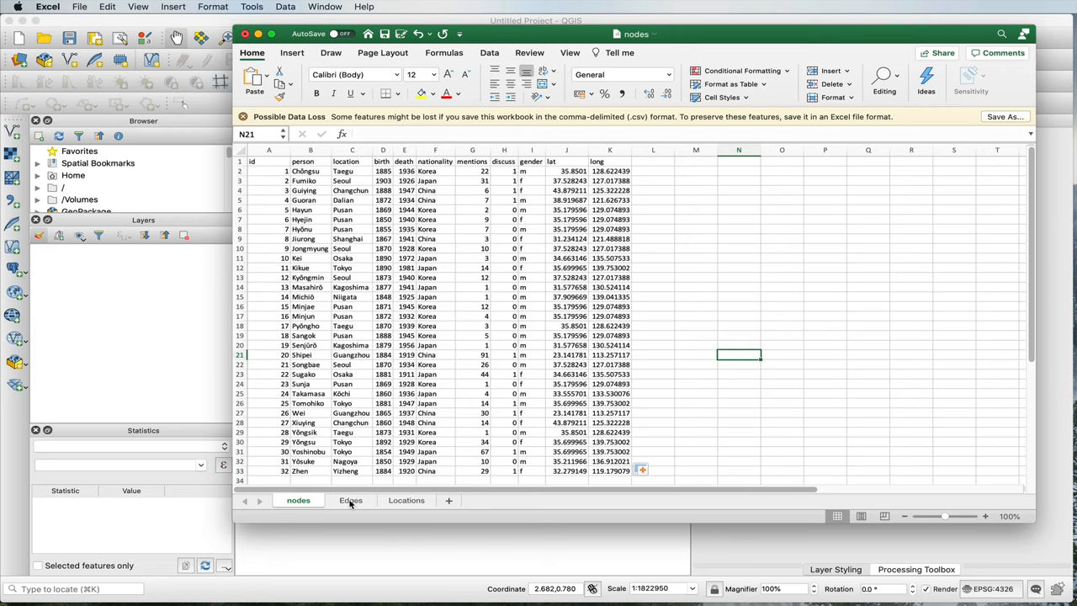
# Save the active Edges sheet as edges.csv in CSV UTF-8 format.
pyautogui.click(349, 500)
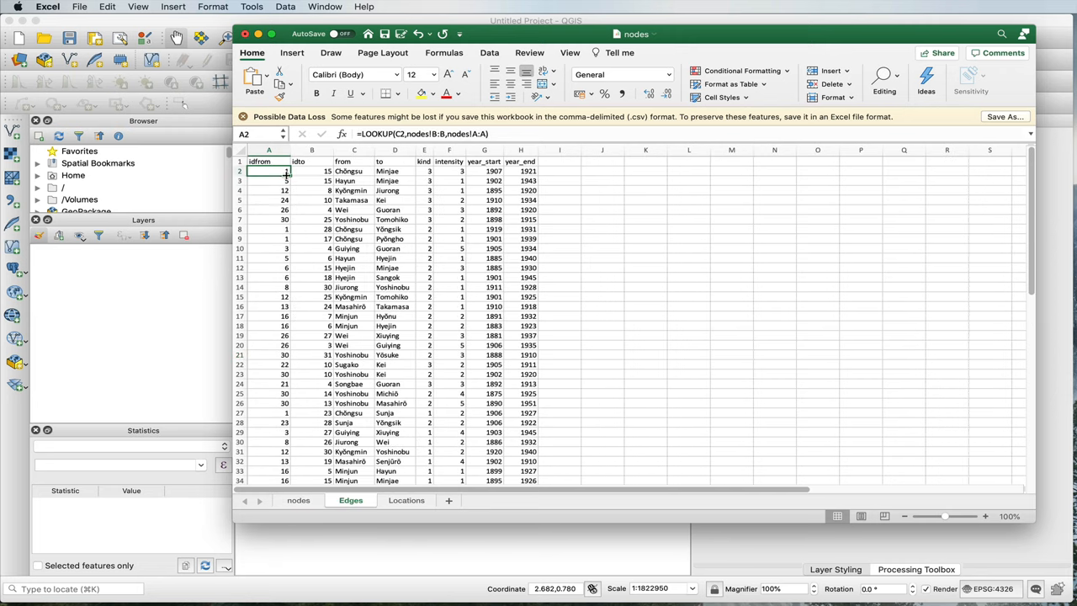
pyautogui.click(79, 7)
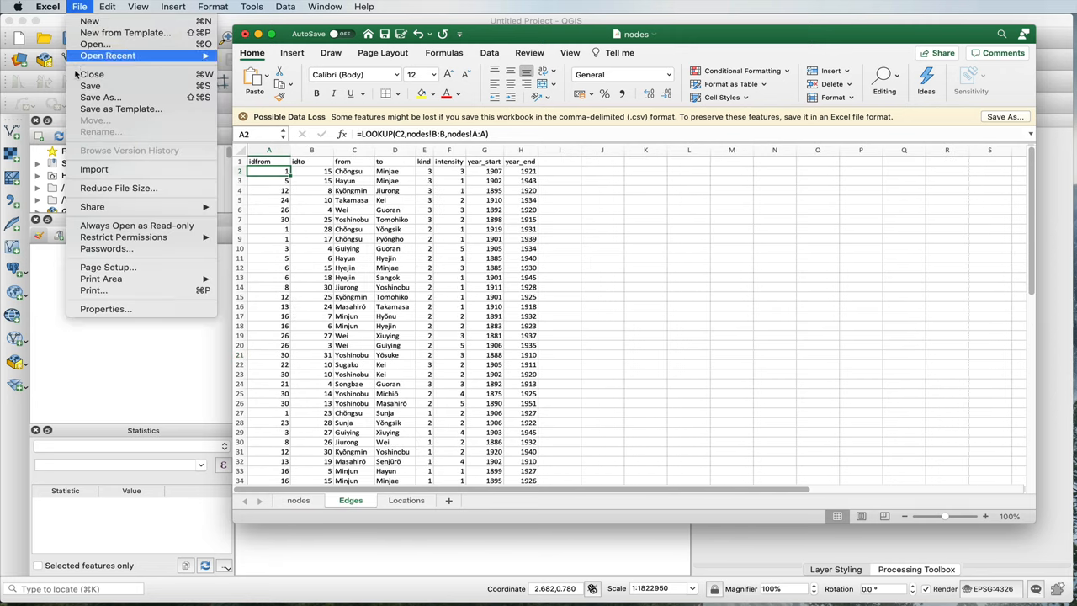
pyautogui.moveTo(101, 96)
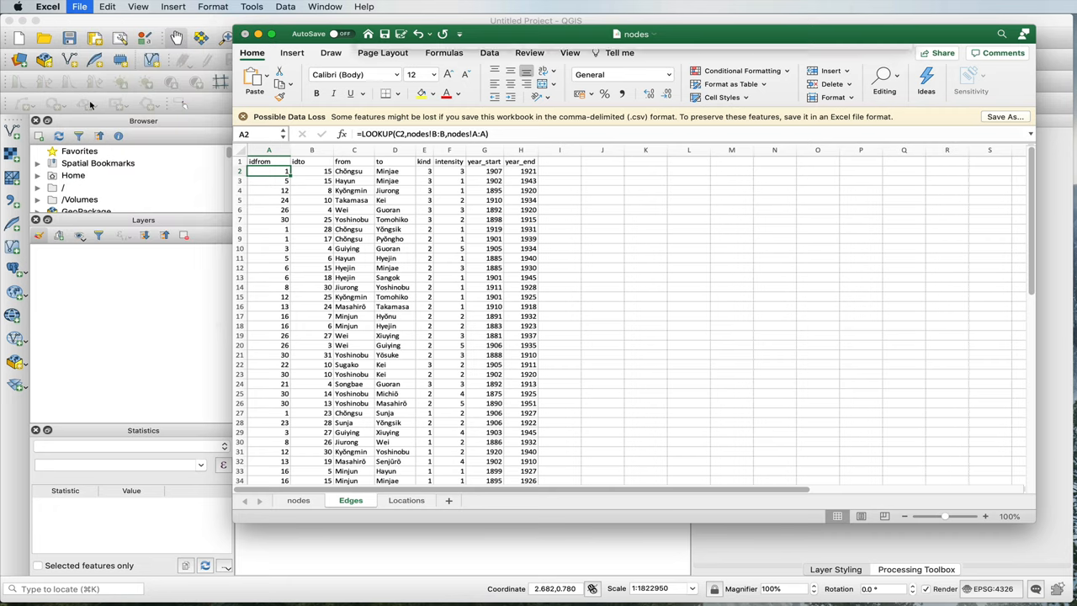
pyautogui.click(1006, 116)
pyautogui.write('edges.csv')
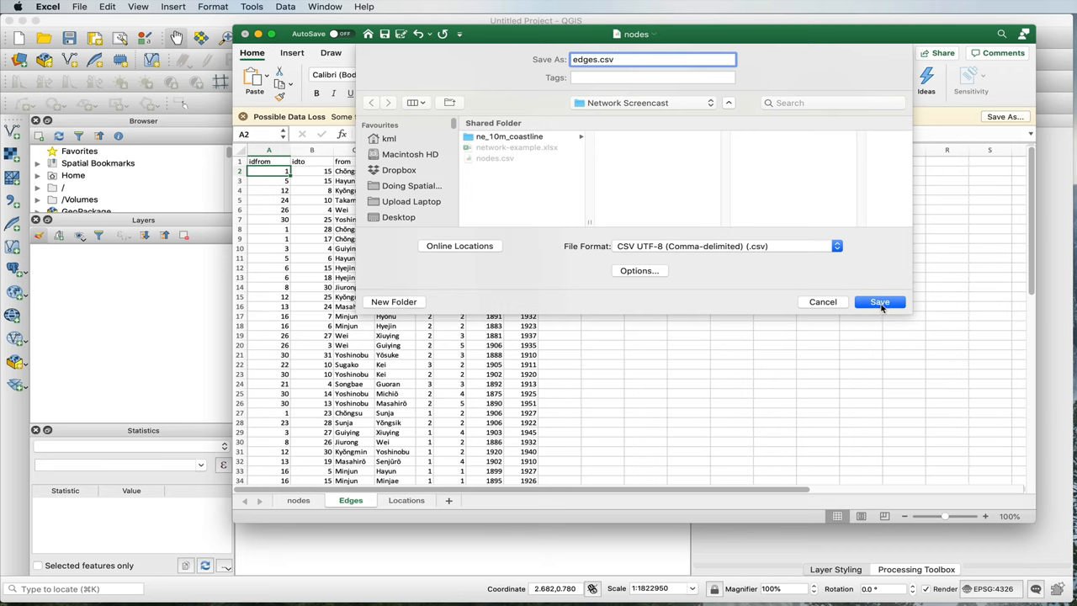
pyautogui.click(878, 301)
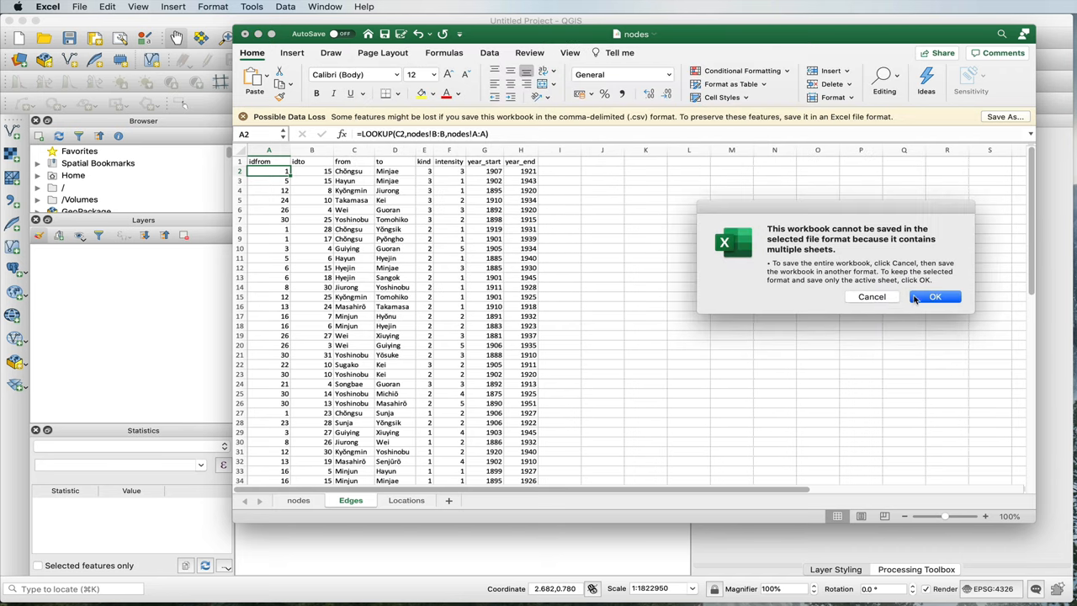
pyautogui.click(935, 296)
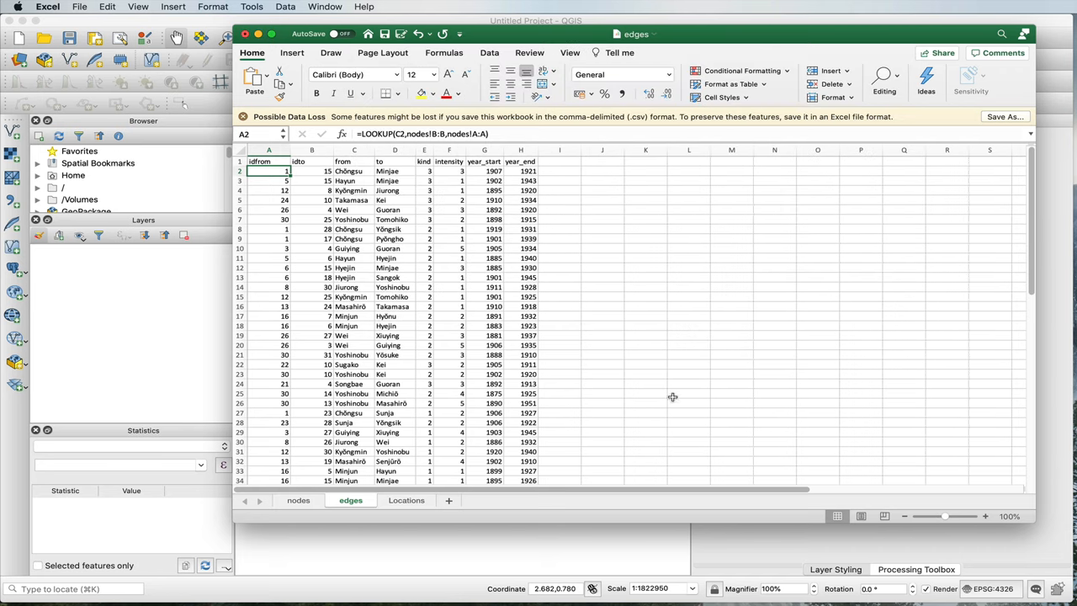
pyautogui.moveTo(370, 194)
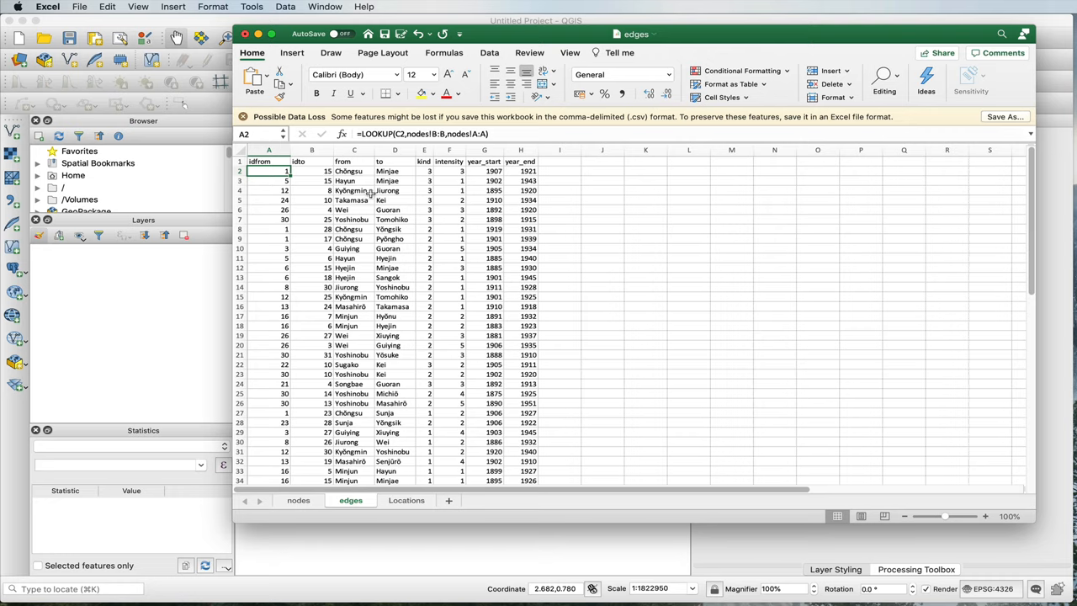
# Close the workbook without saving further changes.
pyautogui.click(246, 33)
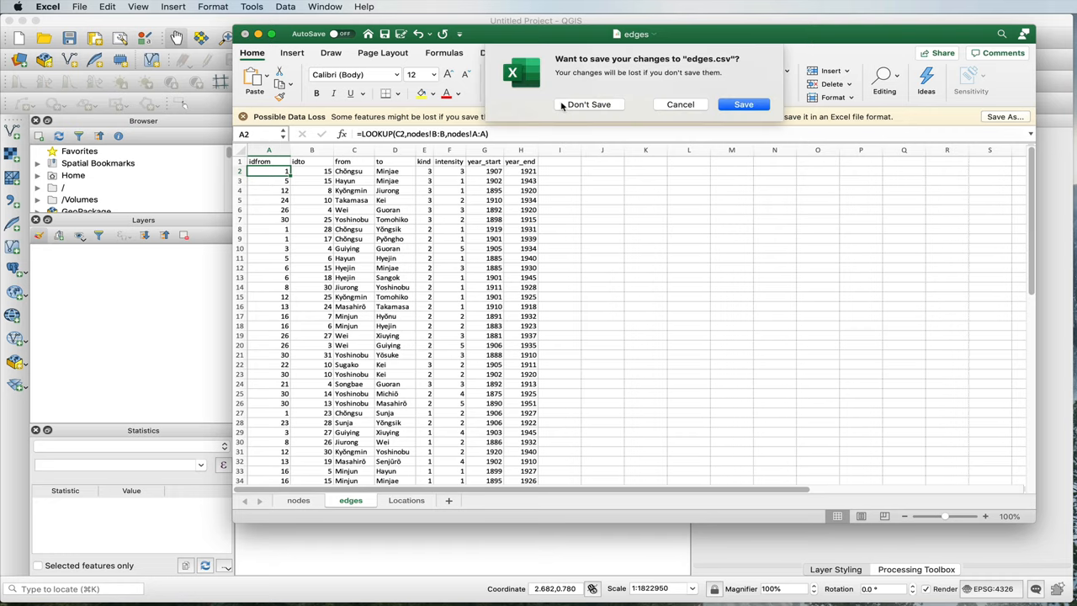
pyautogui.click(589, 104)
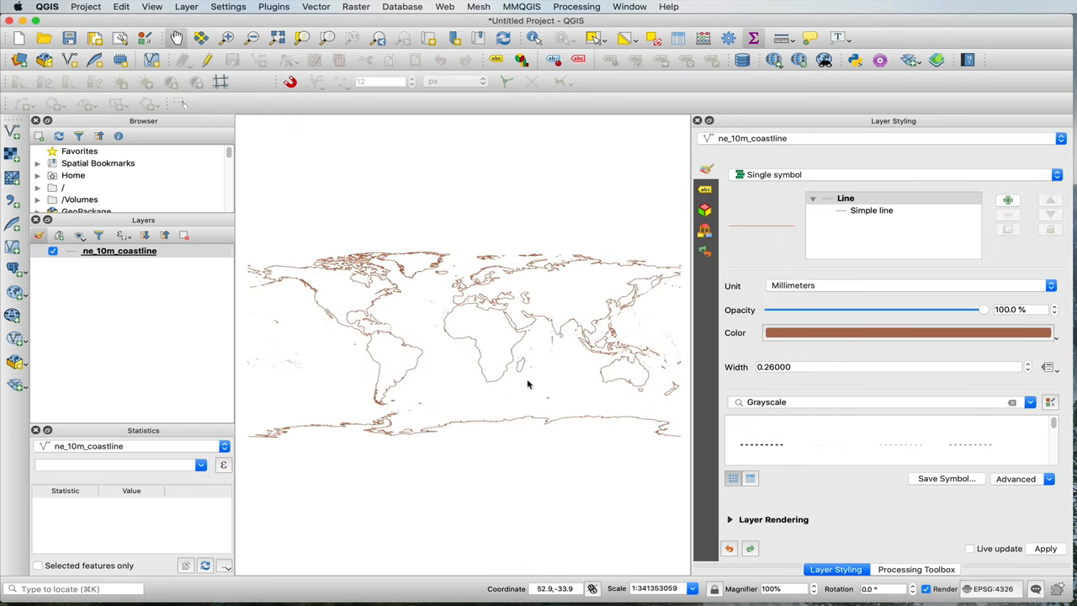
# Set the ne_10m_coastline line colour to black and zoom the map onto East Asia.
pyautogui.click(909, 333)
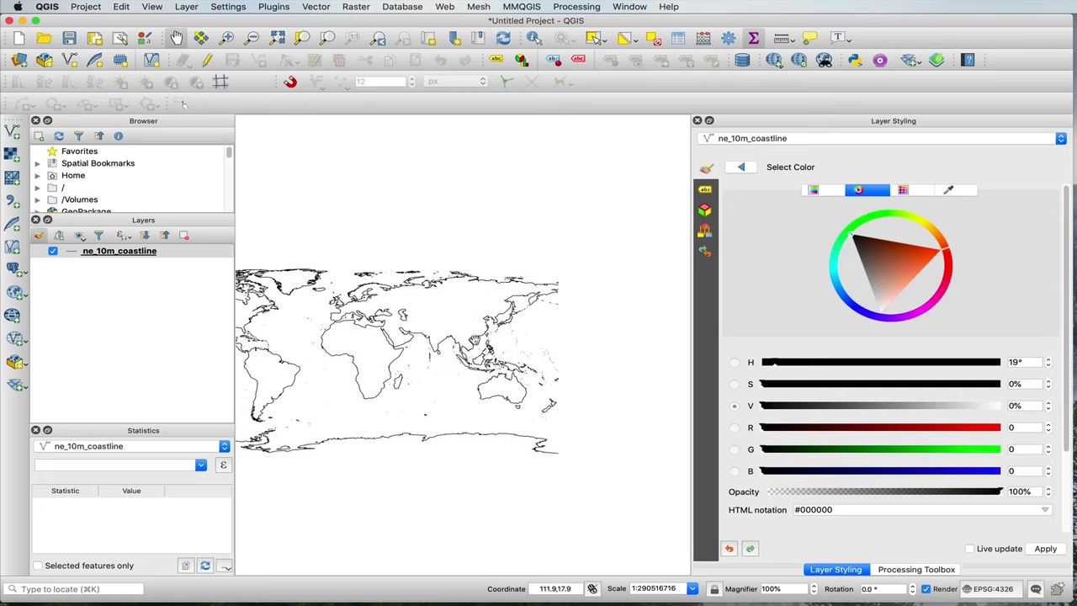
pyautogui.scroll(3)
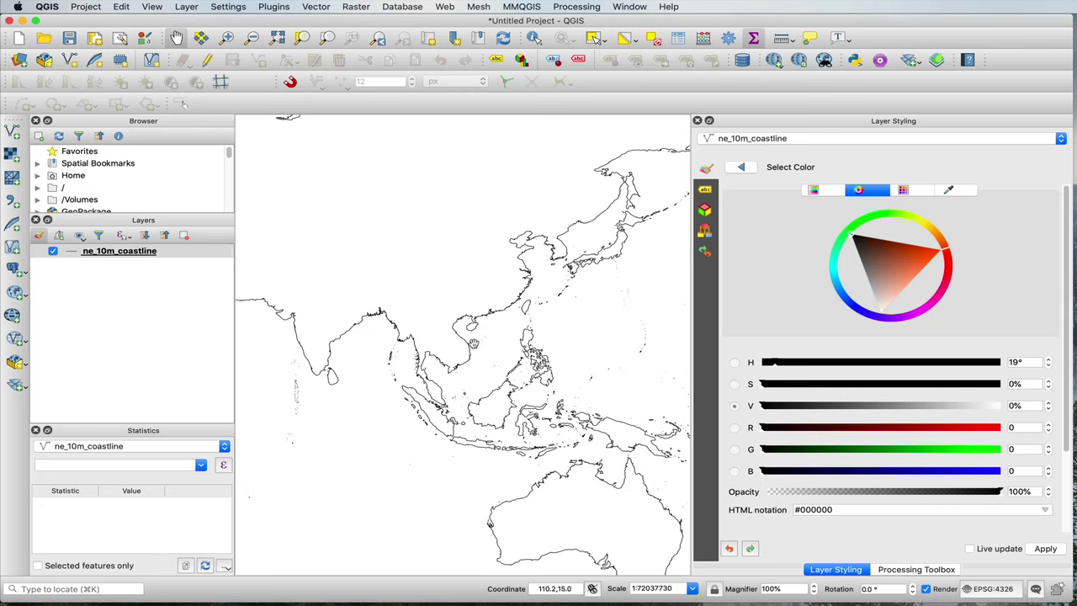
pyautogui.scroll(3)
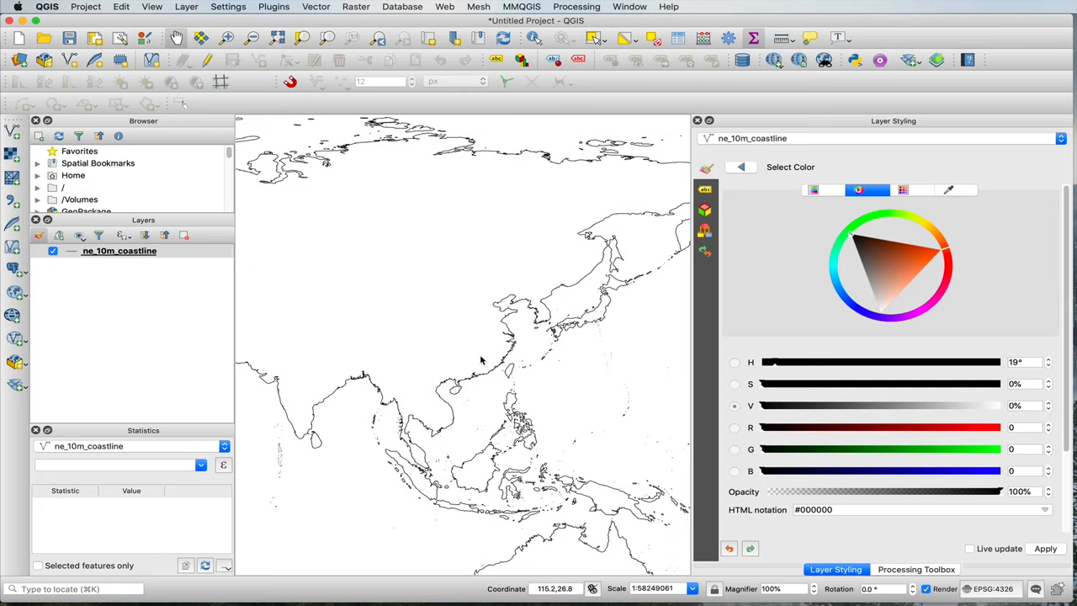
pyautogui.scroll(-3)
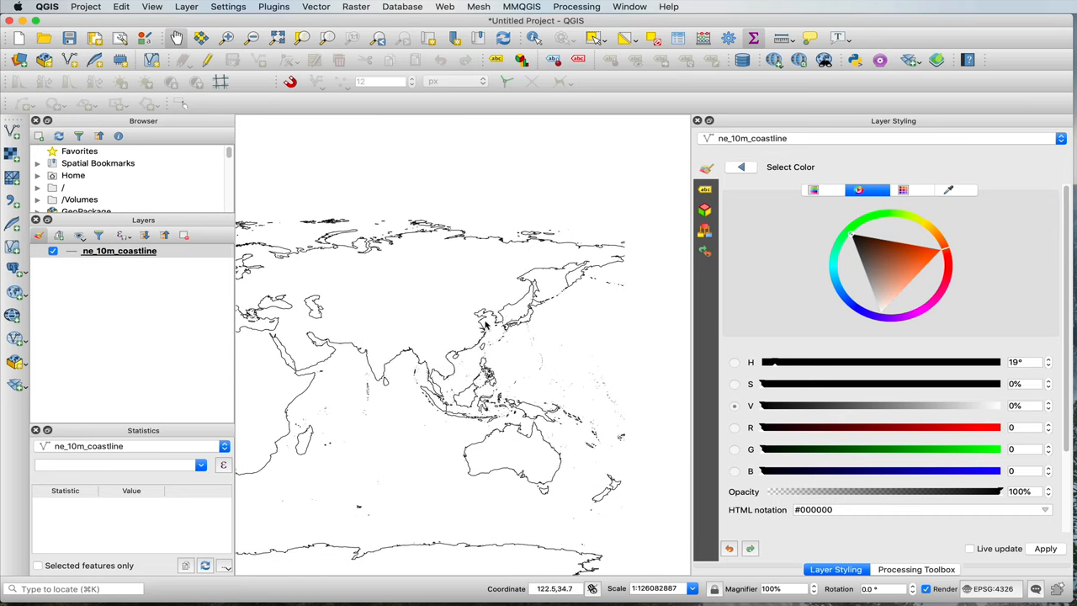
pyautogui.scroll(3)
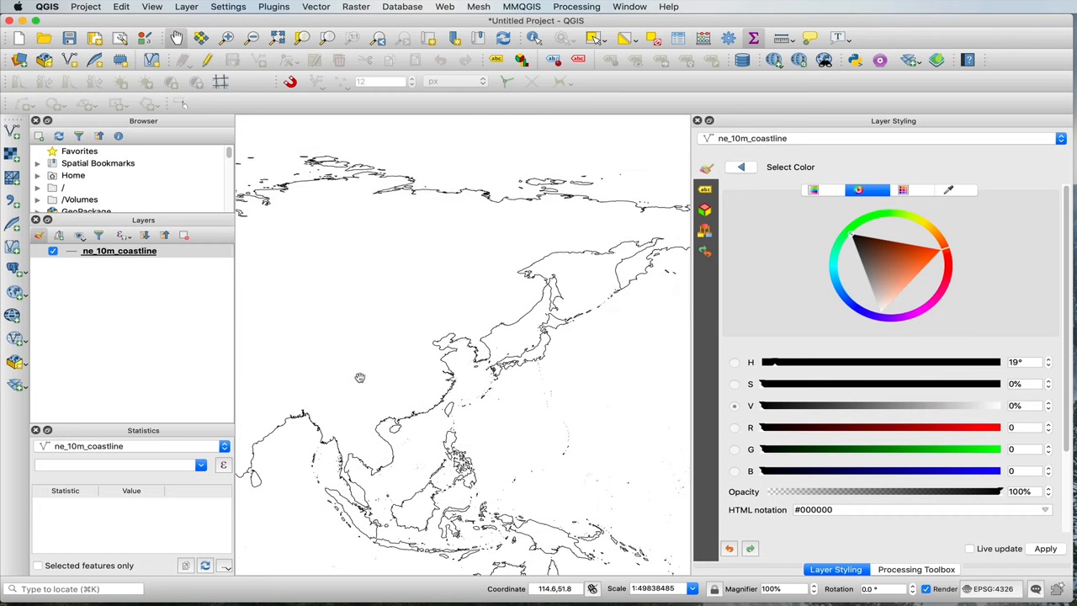
pyautogui.moveTo(491, 267)
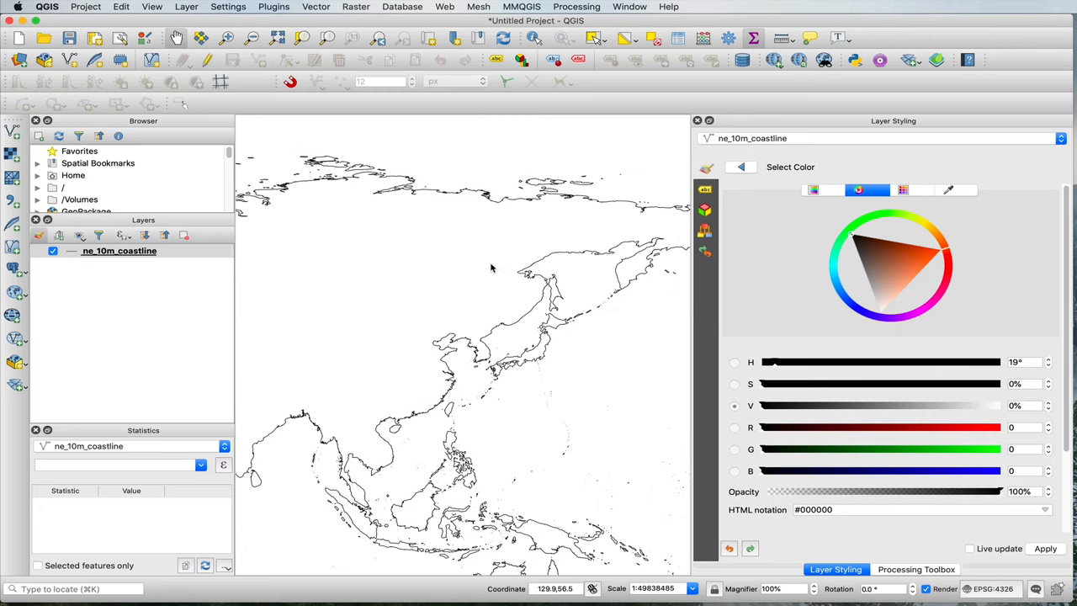
pyautogui.moveTo(492, 279)
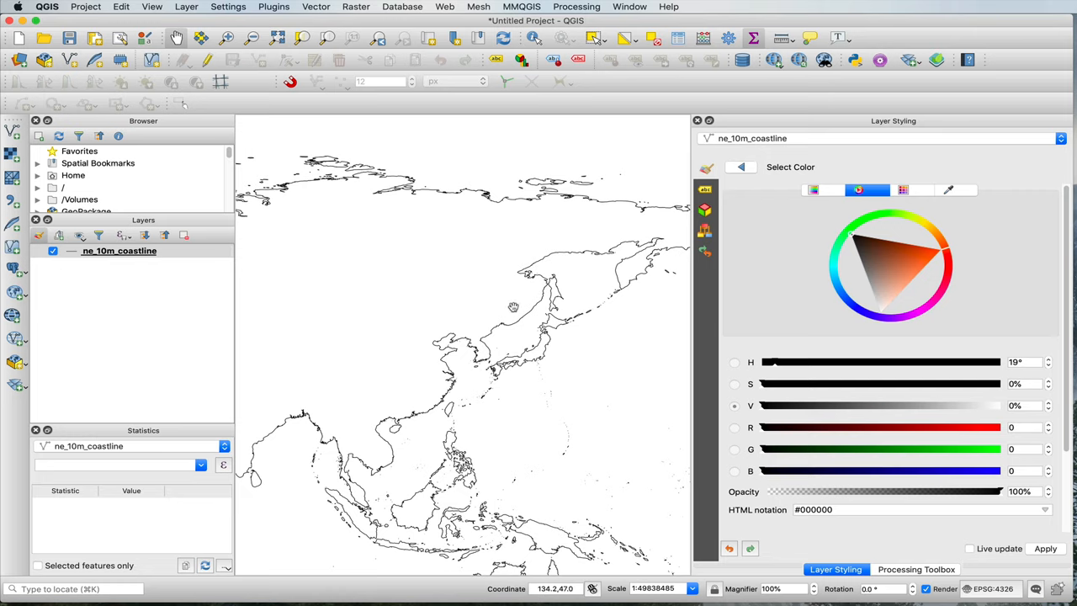
pyautogui.moveTo(483, 155)
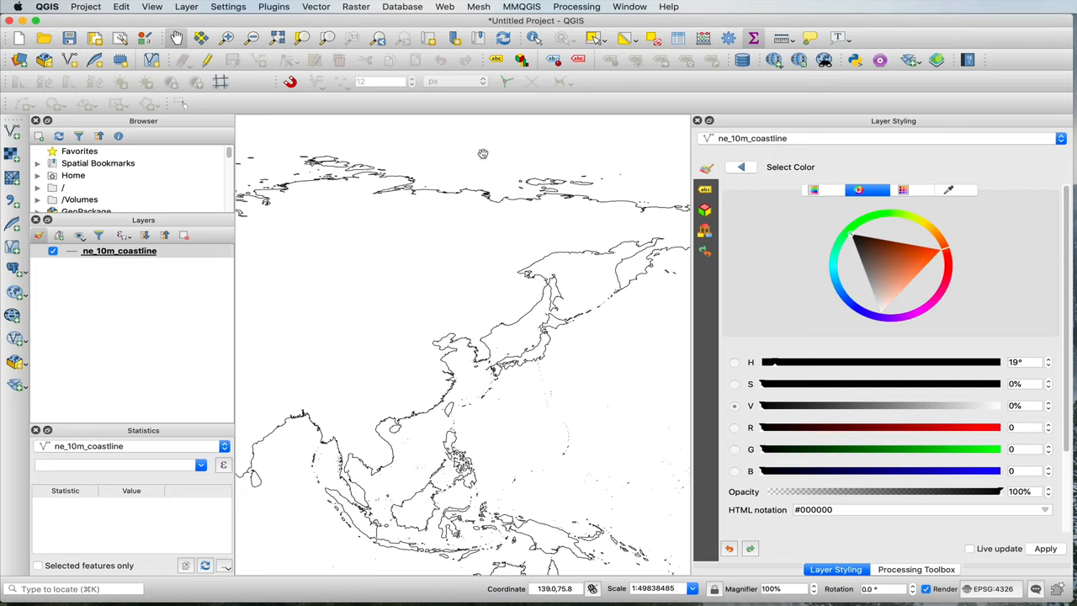
pyautogui.moveTo(377, 385)
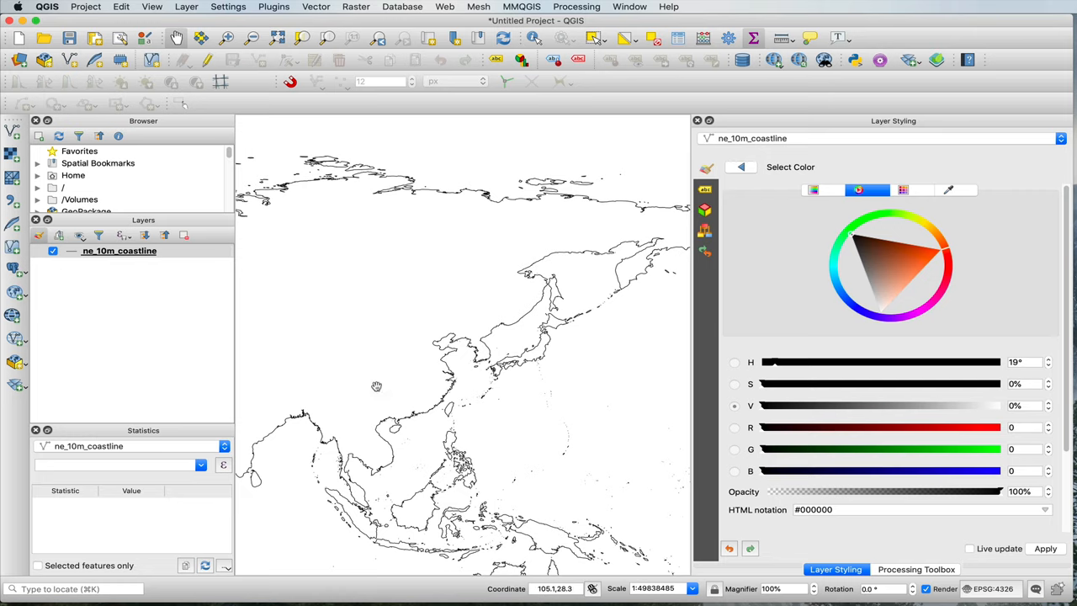
pyautogui.moveTo(400, 360)
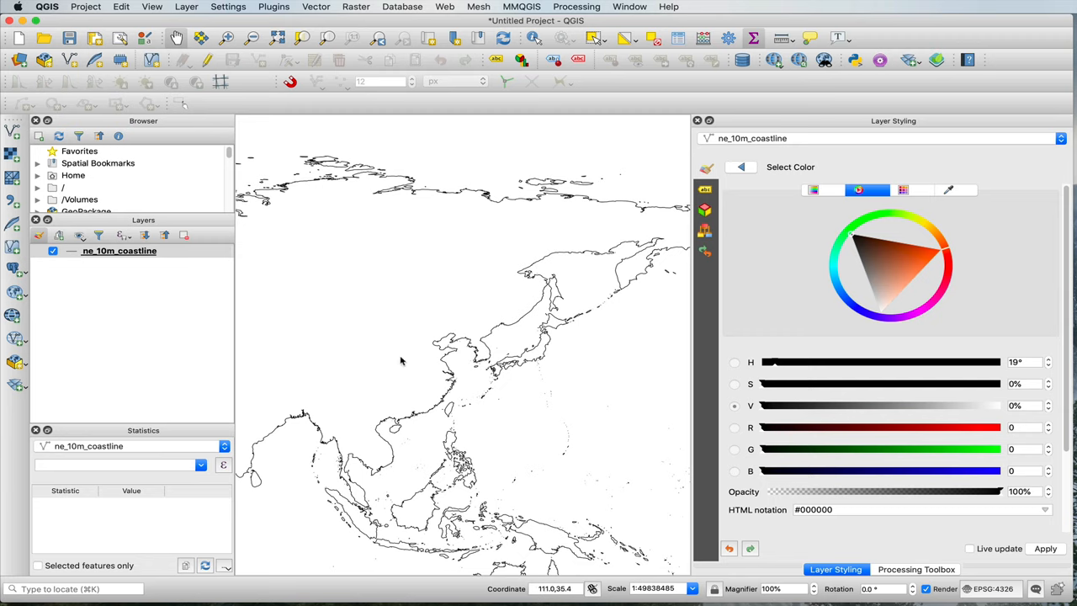
pyautogui.moveTo(508, 387)
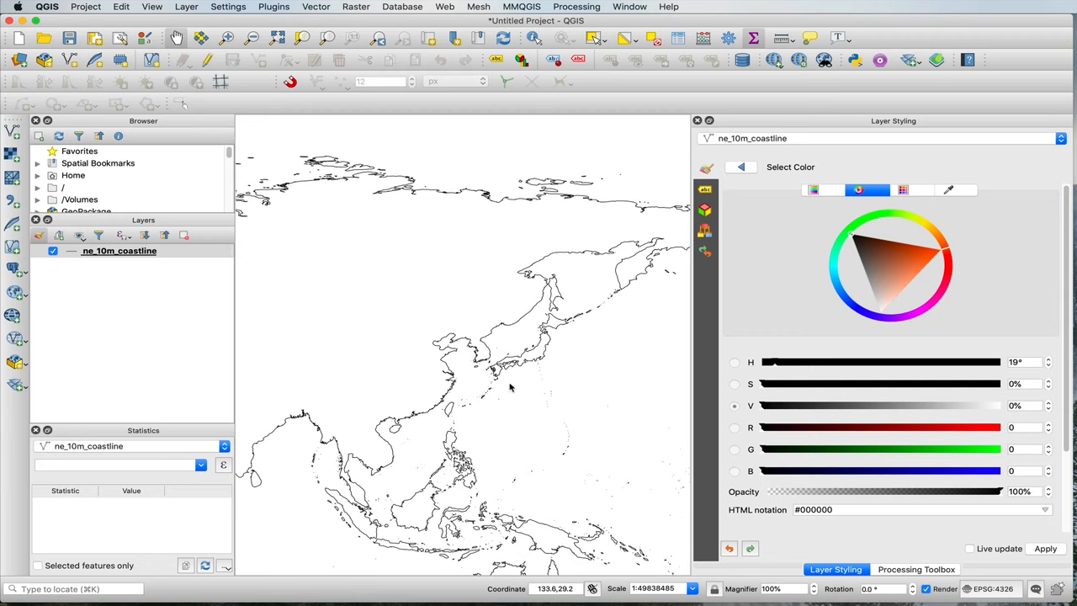
pyautogui.moveTo(513, 383)
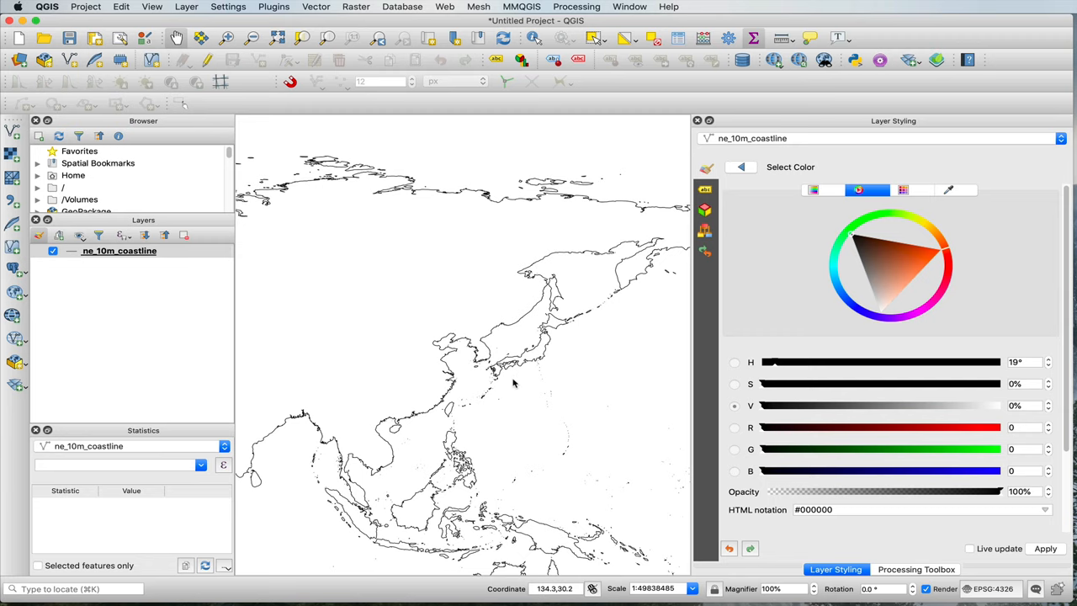
pyautogui.moveTo(366, 296)
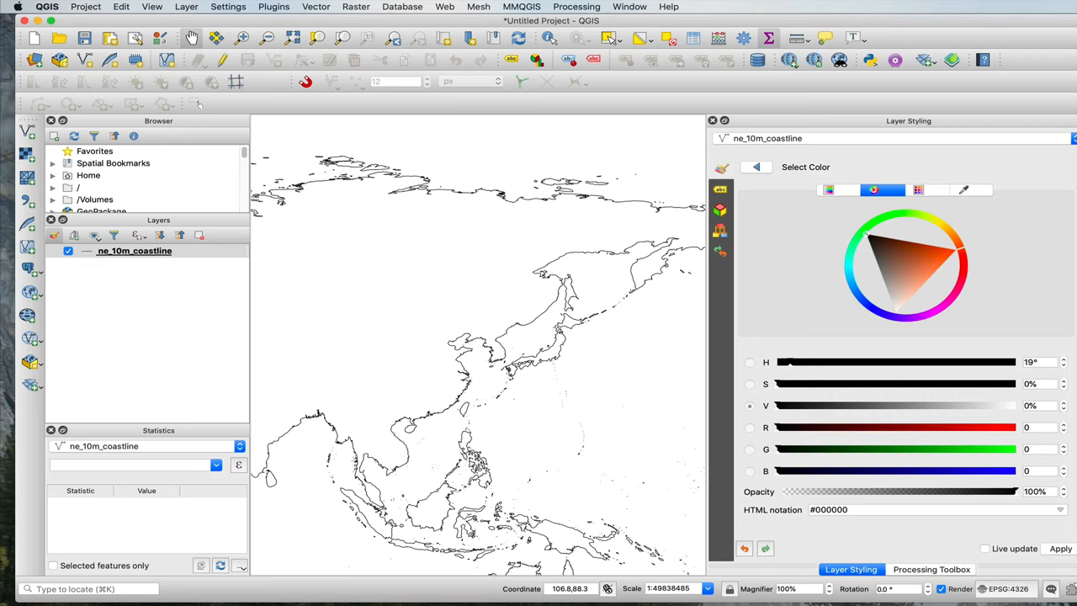
pyautogui.moveTo(111, 343)
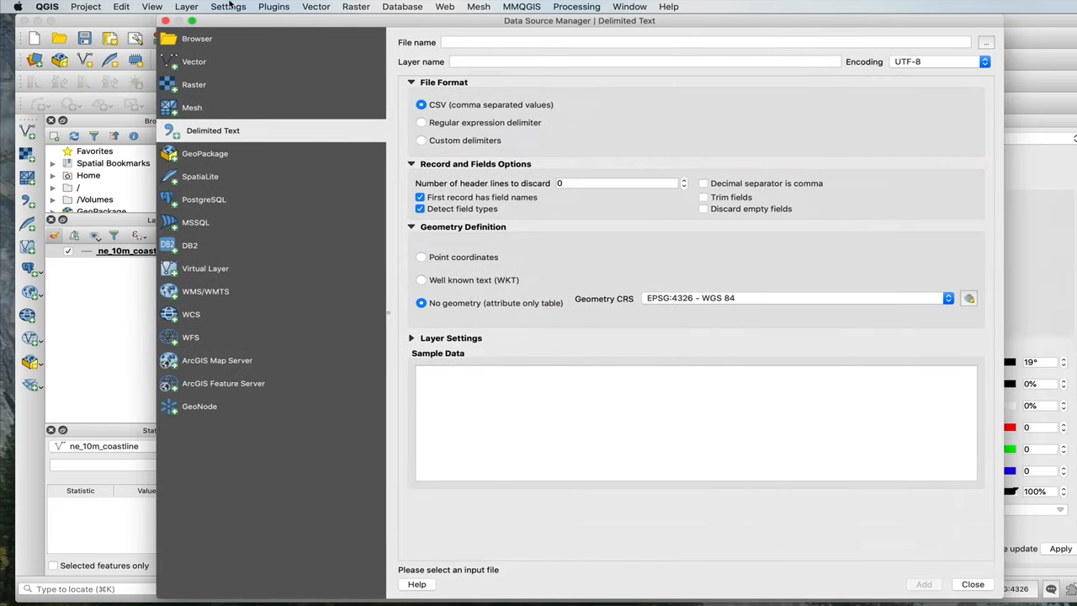
pyautogui.moveTo(979, 91)
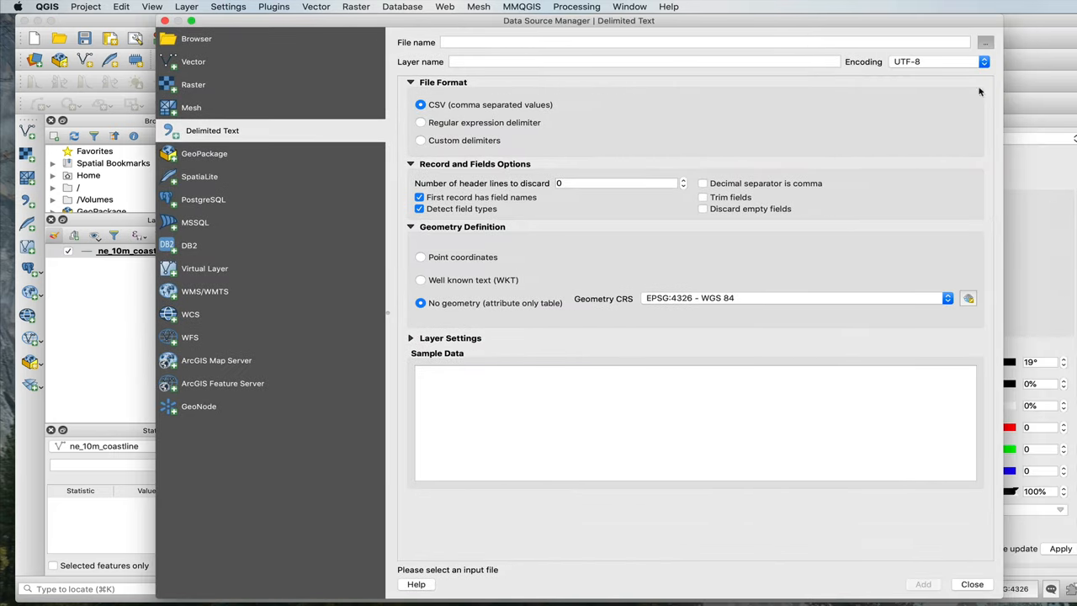
# Choose nodes.csv from GIS > Network Screencast as the delimited text input file.
pyautogui.click(984, 42)
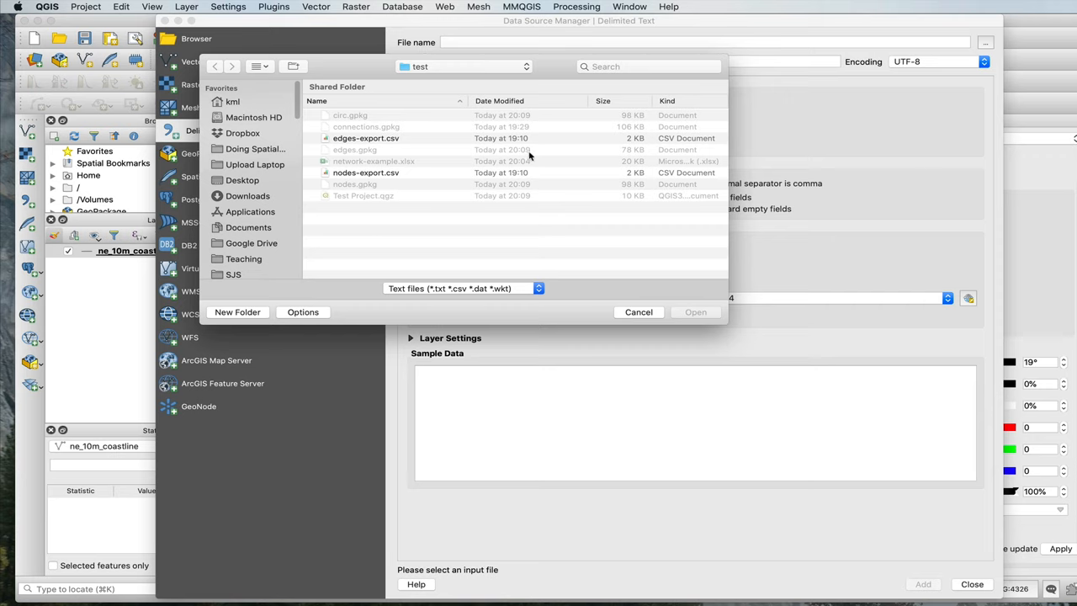
pyautogui.click(462, 67)
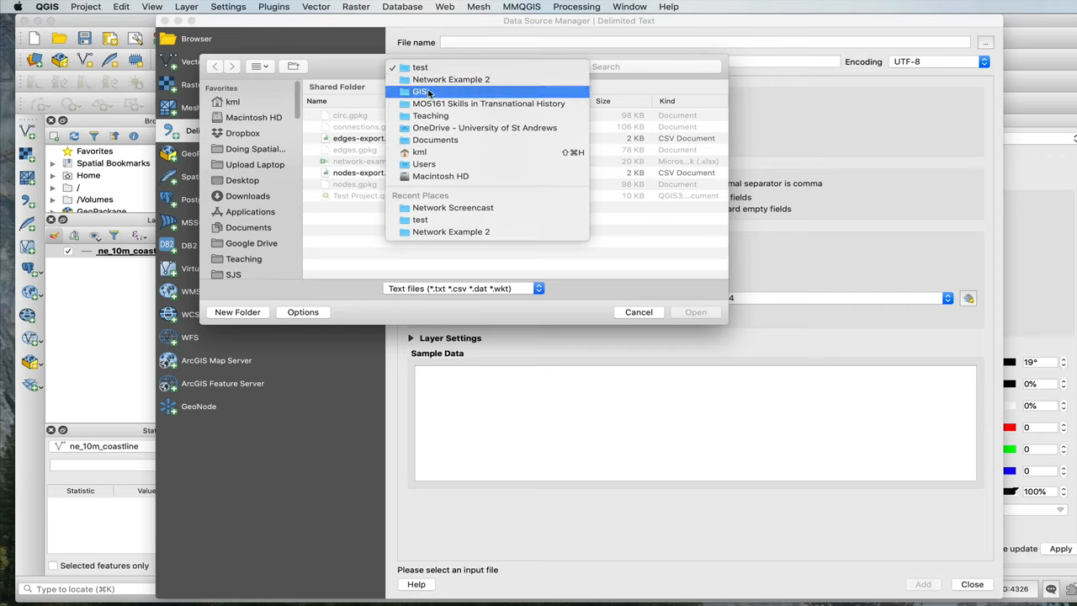
pyautogui.click(421, 91)
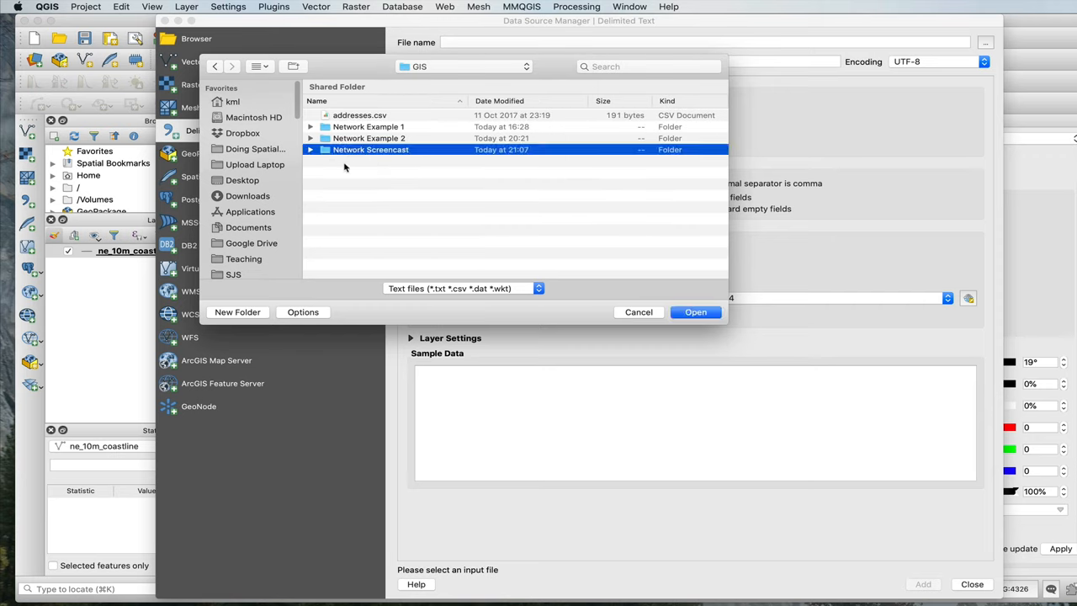
pyautogui.doubleClick(370, 148)
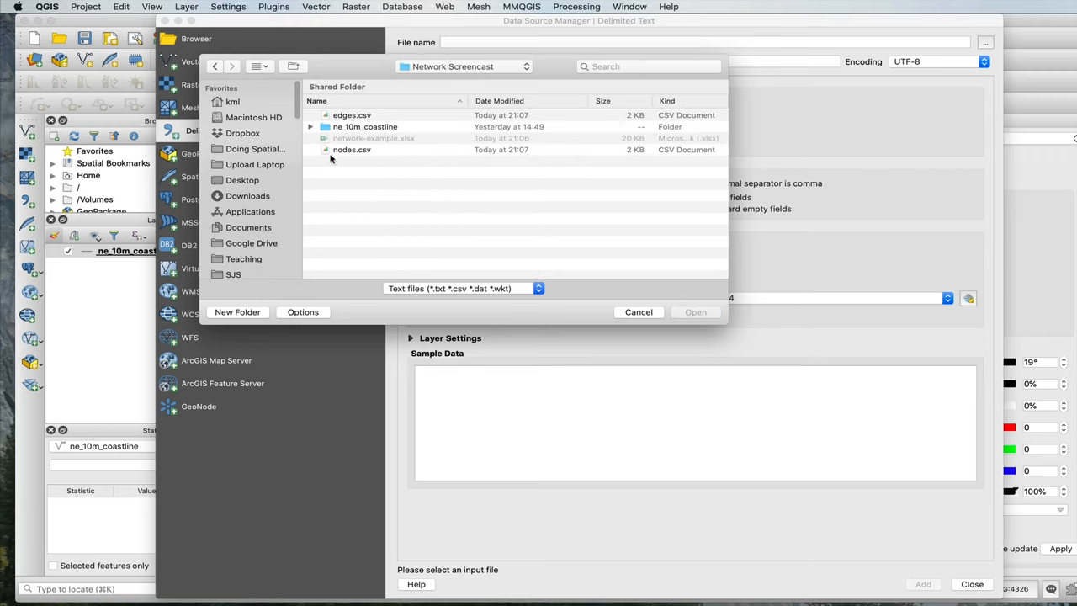
pyautogui.click(351, 148)
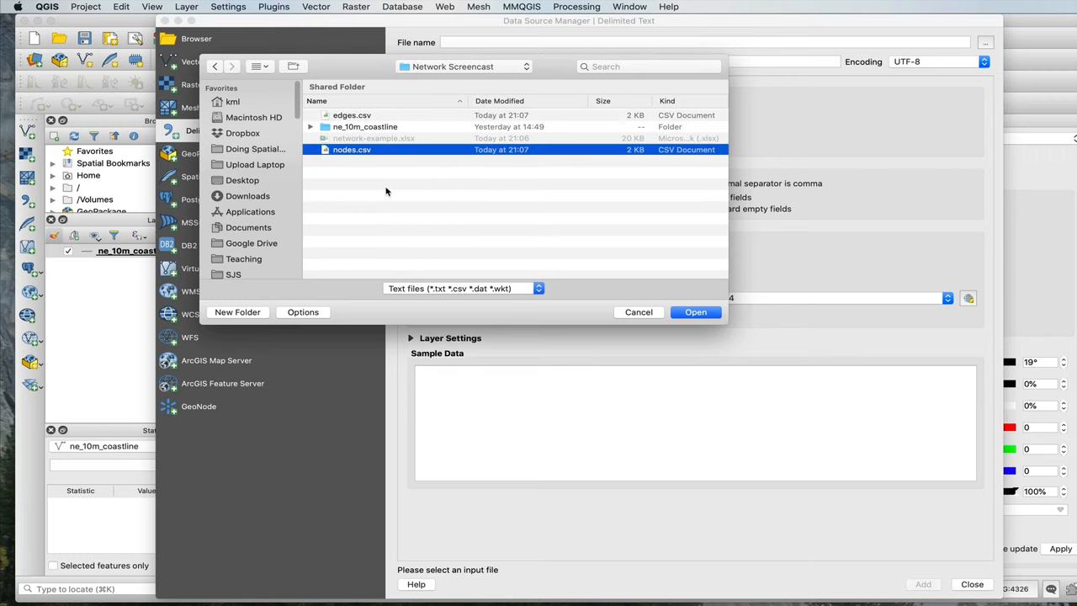
pyautogui.click(694, 311)
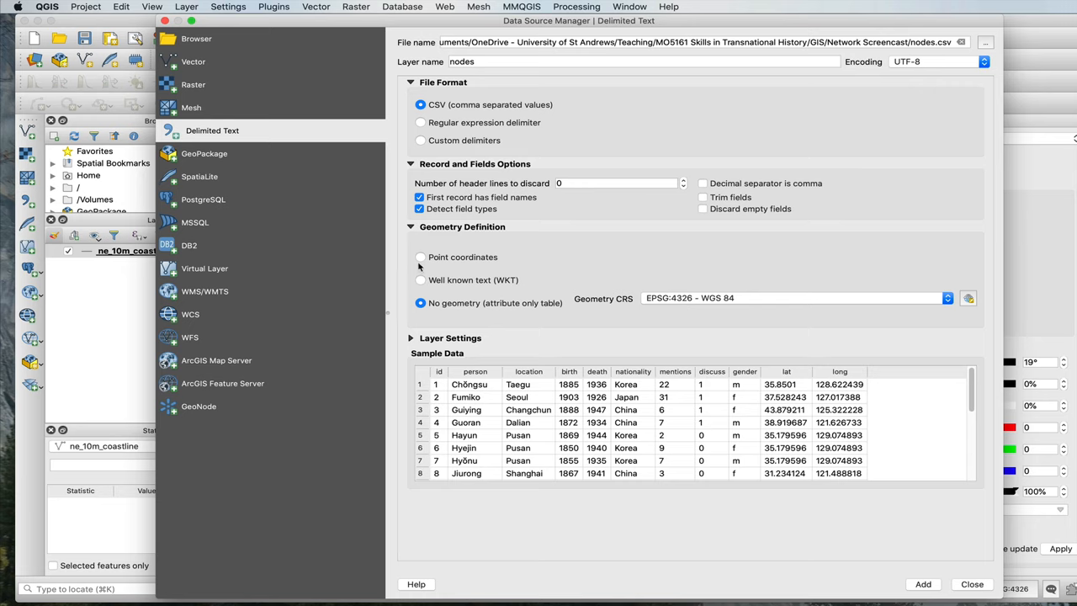
# Use point coordinates with long as X and lat as Y, and add the nodes layer.
pyautogui.click(421, 255)
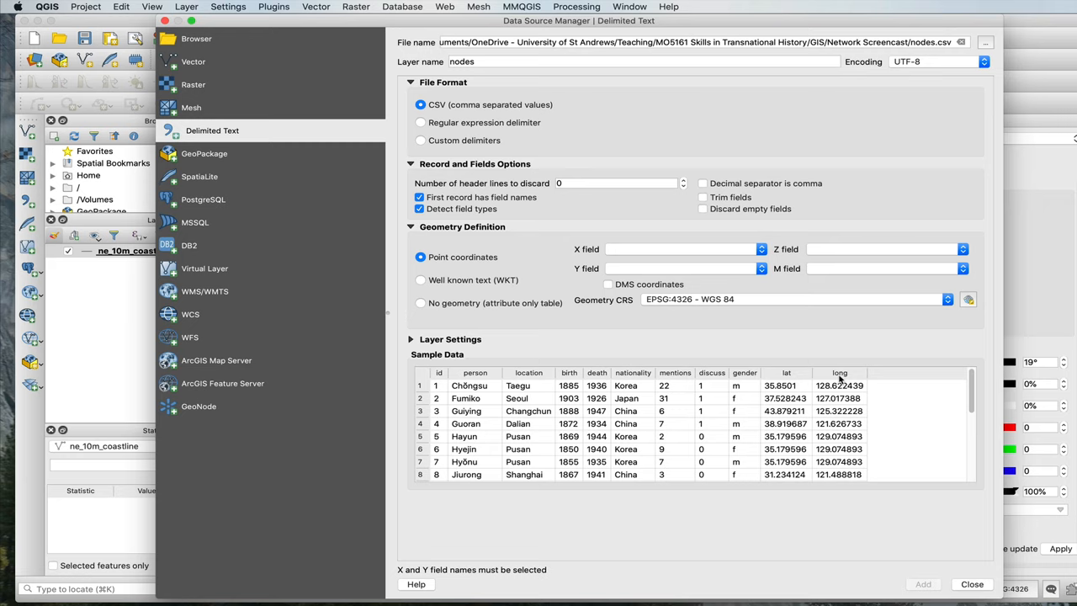
pyautogui.moveTo(847, 458)
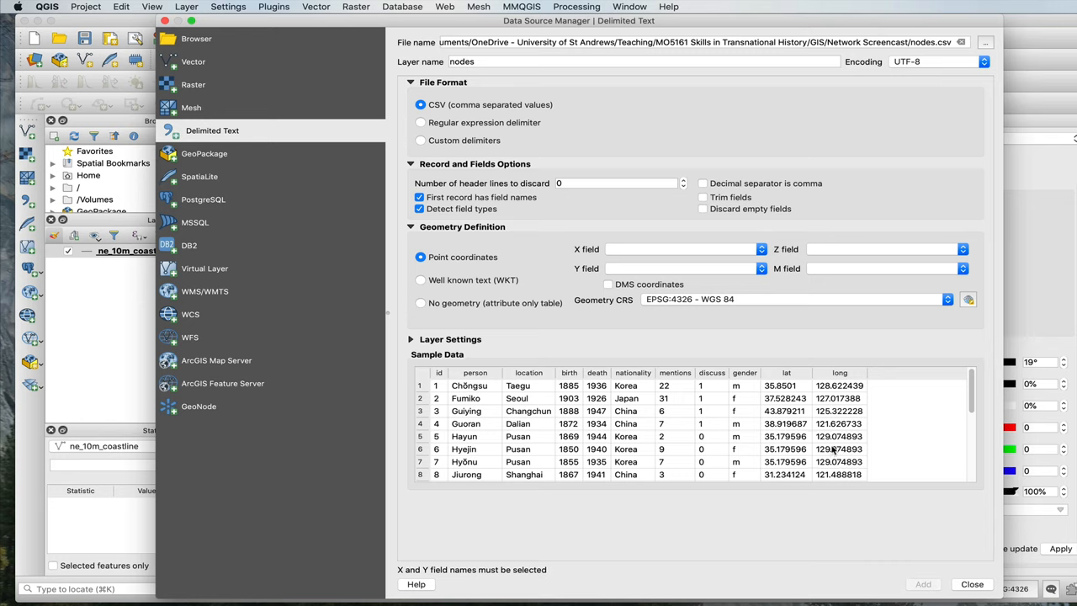
pyautogui.moveTo(821, 386)
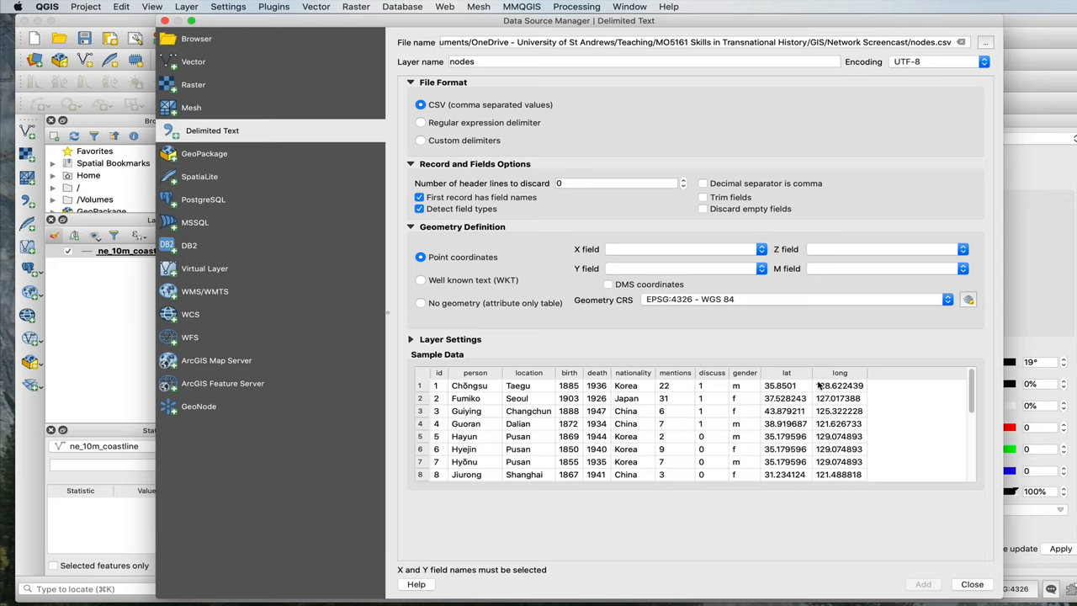
pyautogui.moveTo(622, 248)
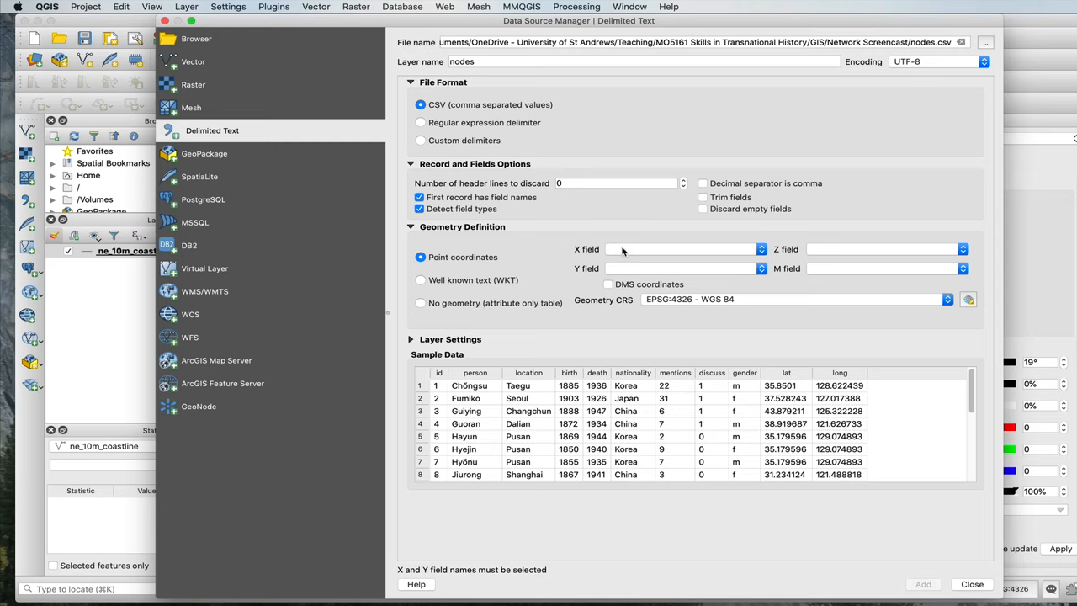
pyautogui.click(760, 249)
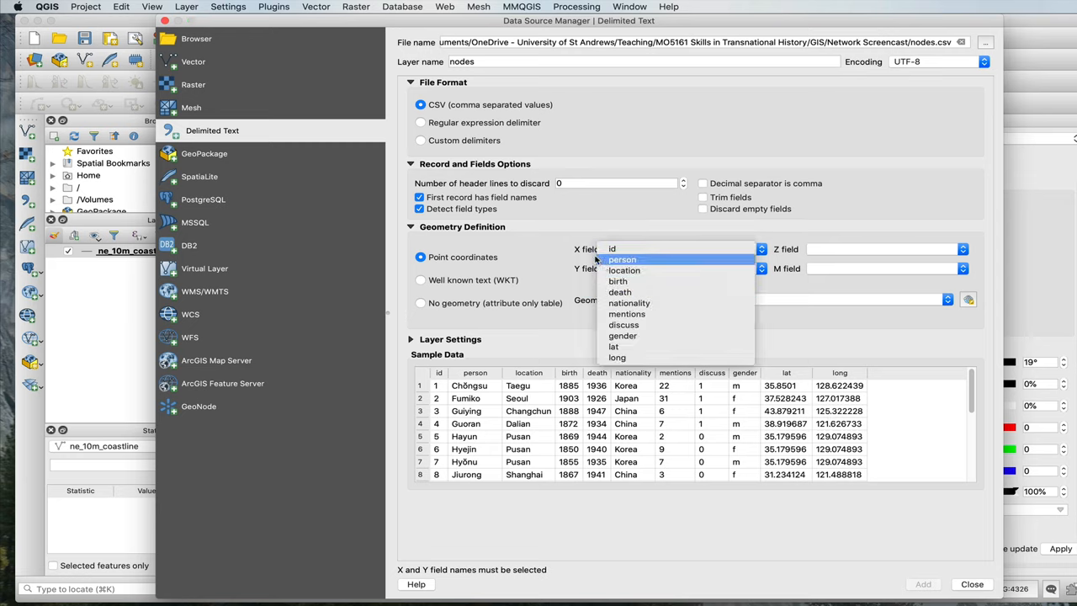
pyautogui.click(616, 356)
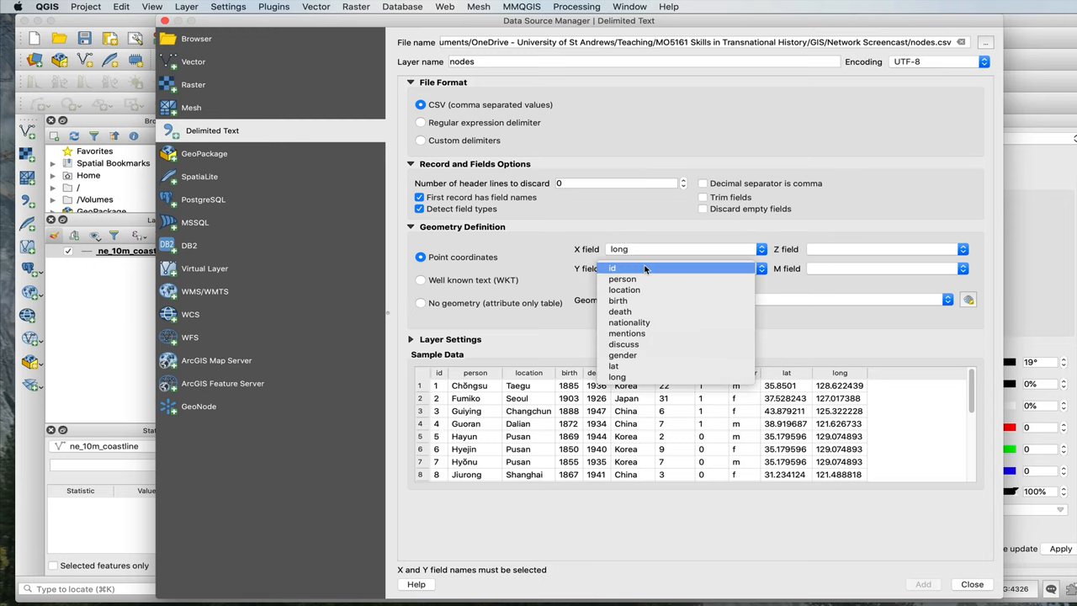
pyautogui.click(616, 365)
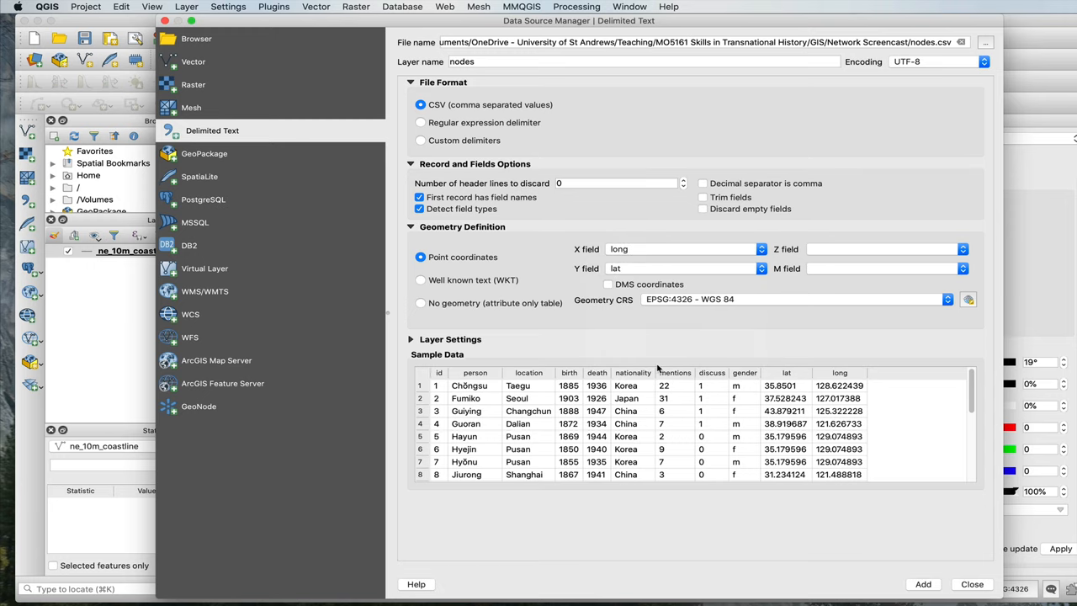
pyautogui.moveTo(716, 308)
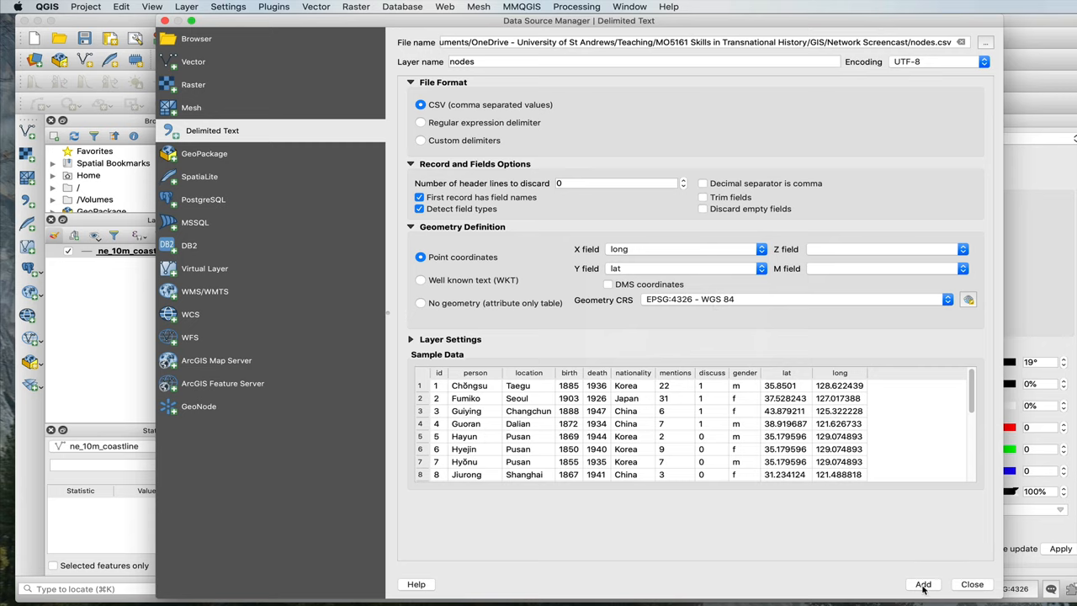
pyautogui.moveTo(922, 584)
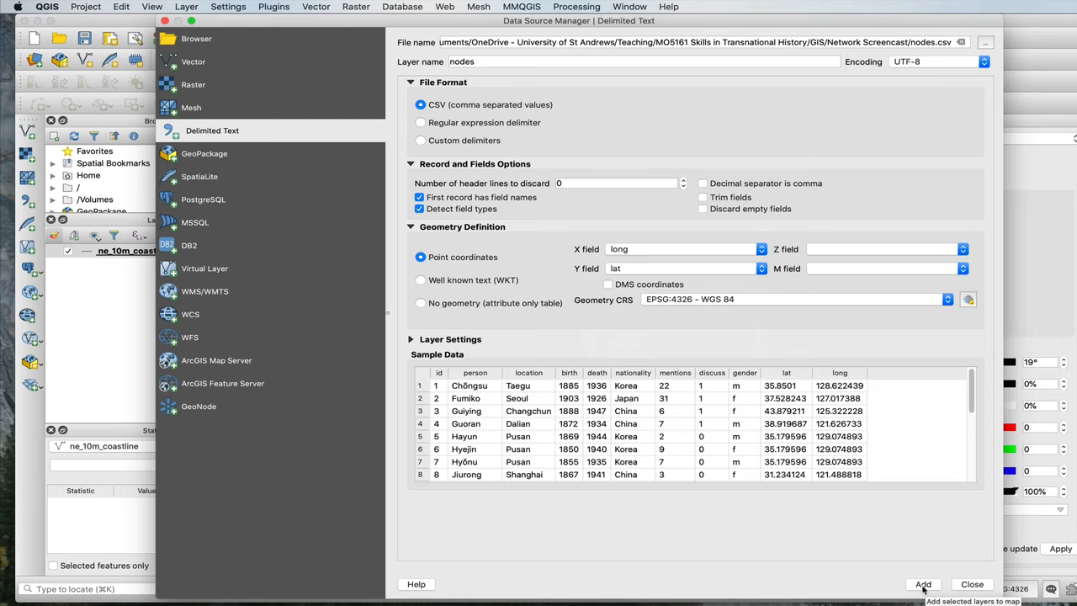
pyautogui.click(922, 584)
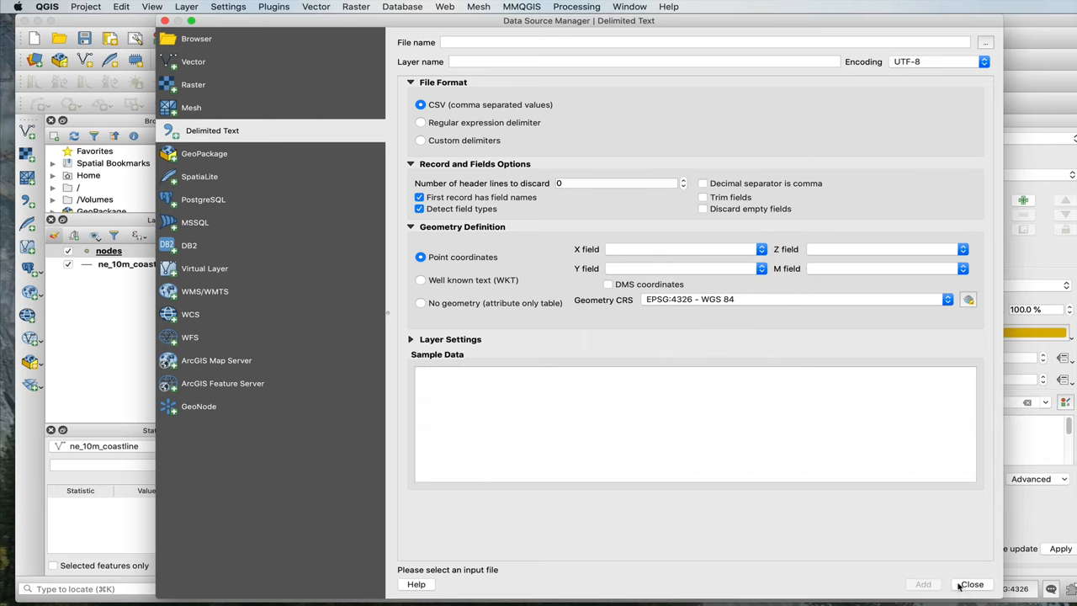
# Style the nodes layer with the 'dot black' preset marker (size 4).
pyautogui.click(972, 584)
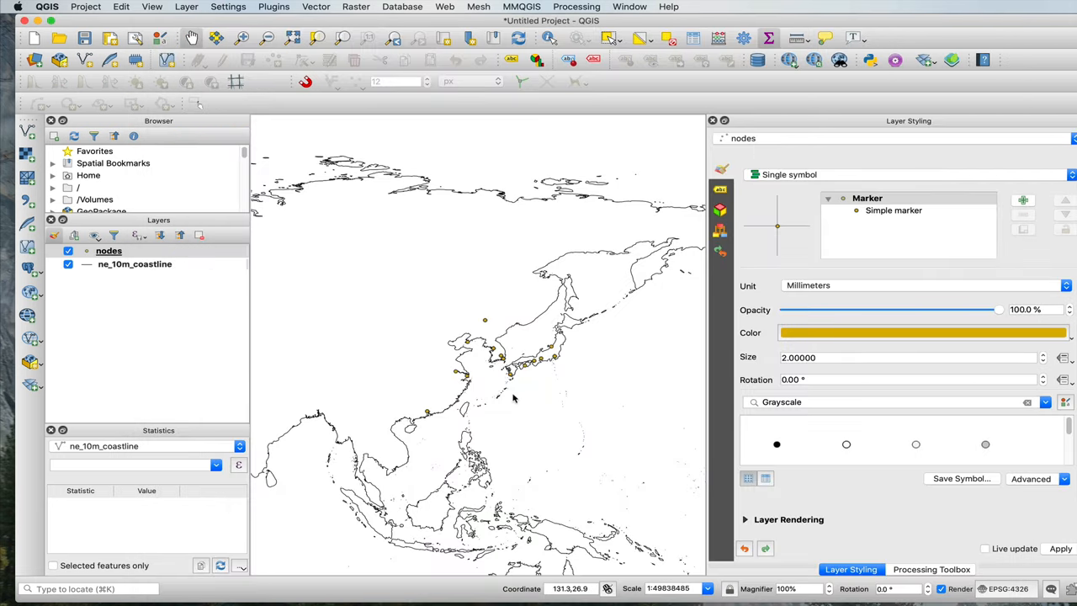
pyautogui.click(922, 333)
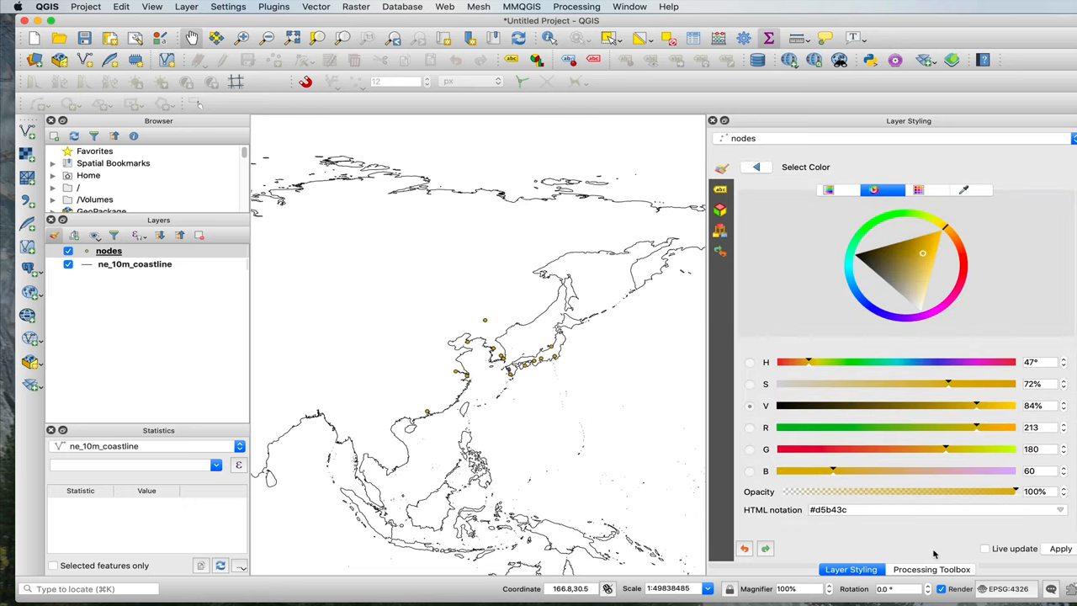
pyautogui.click(753, 166)
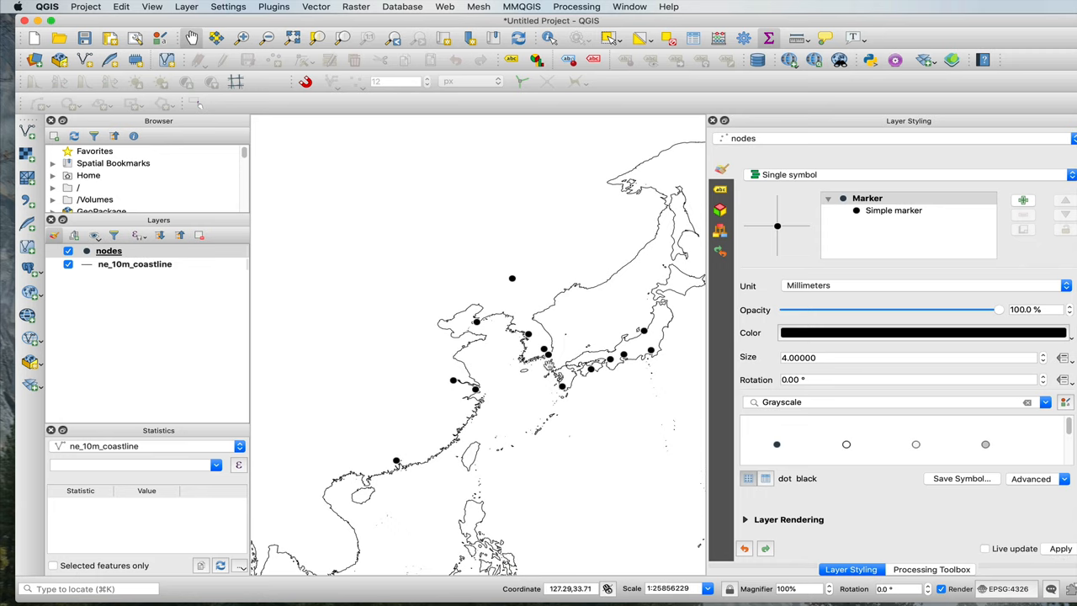
pyautogui.moveTo(572, 370)
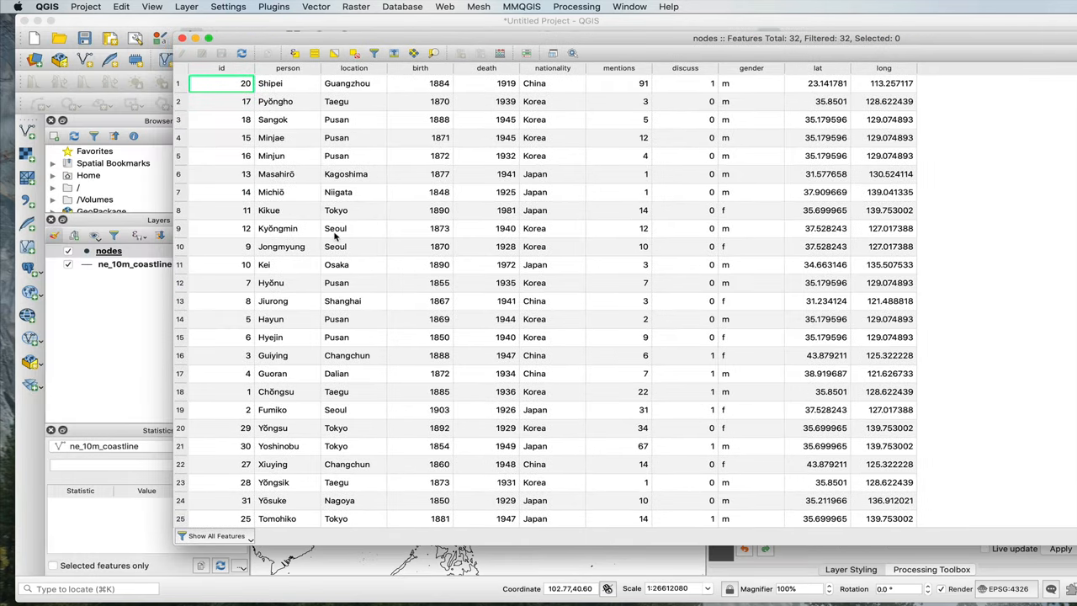
pyautogui.click(353, 337)
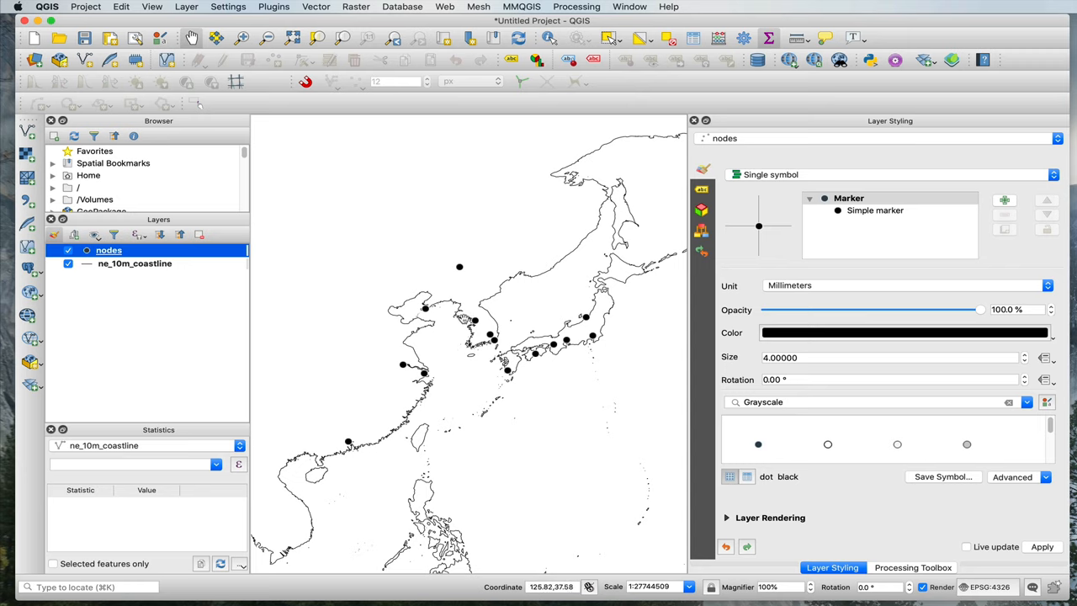
pyautogui.moveTo(562, 356)
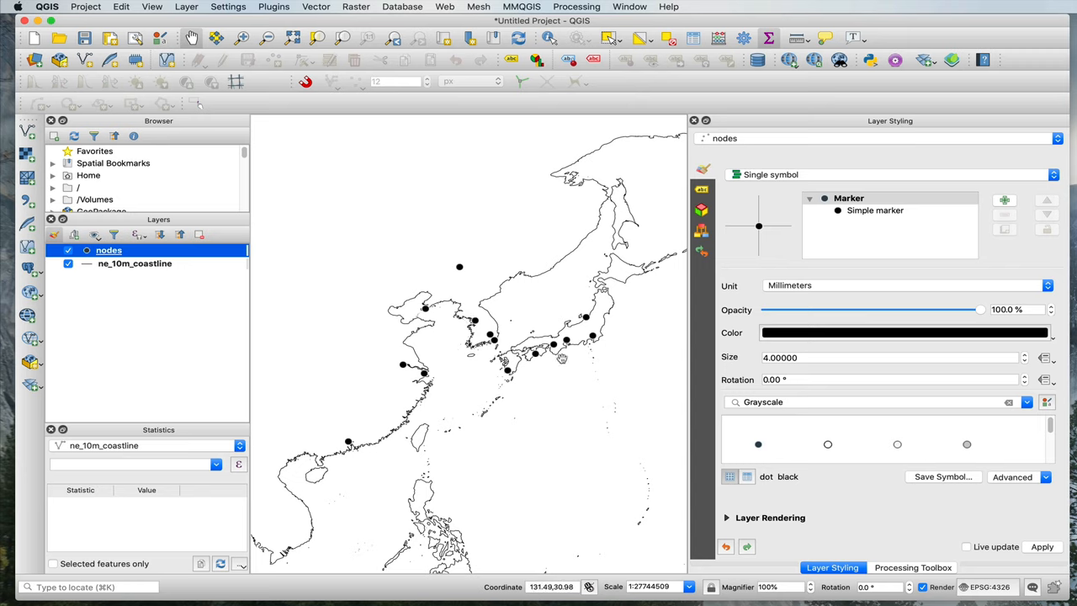
pyautogui.moveTo(454, 326)
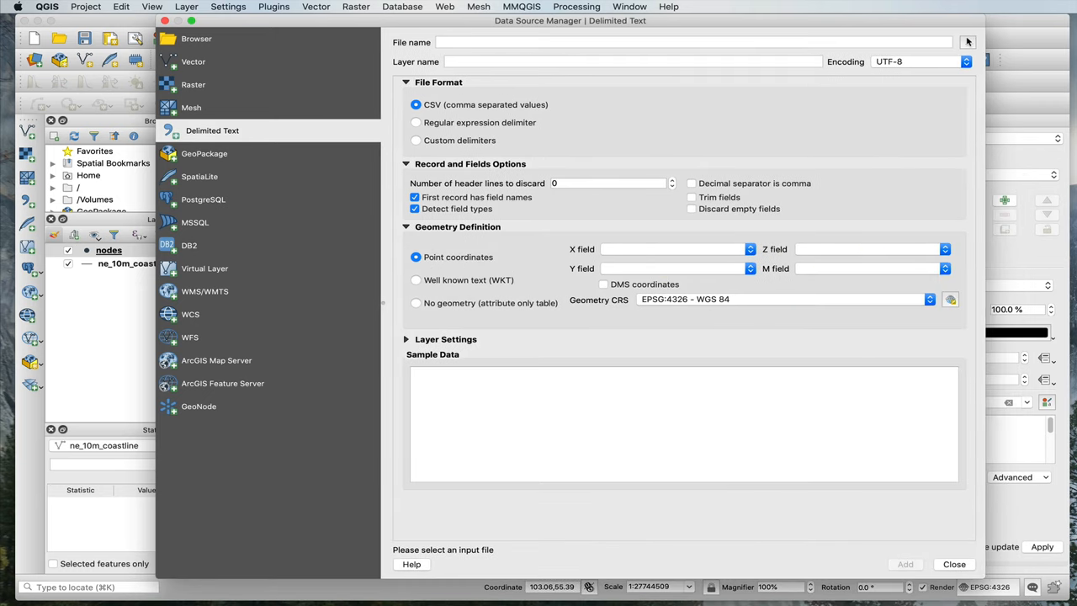
# Load edges.csv as a table with no geometry and add it to the project.
pyautogui.click(966, 42)
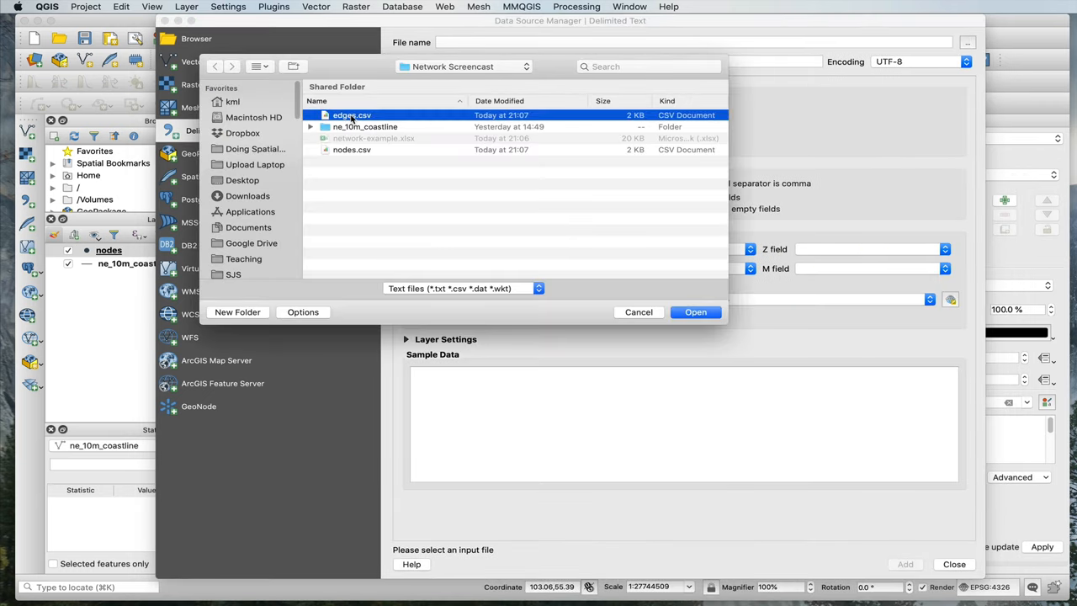
pyautogui.click(695, 312)
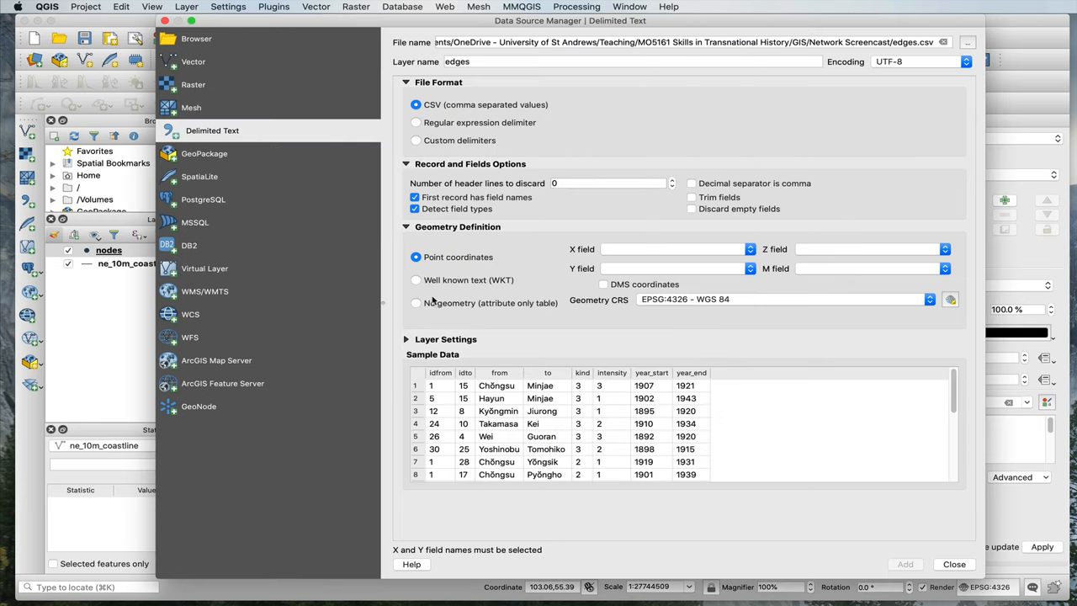
pyautogui.click(414, 287)
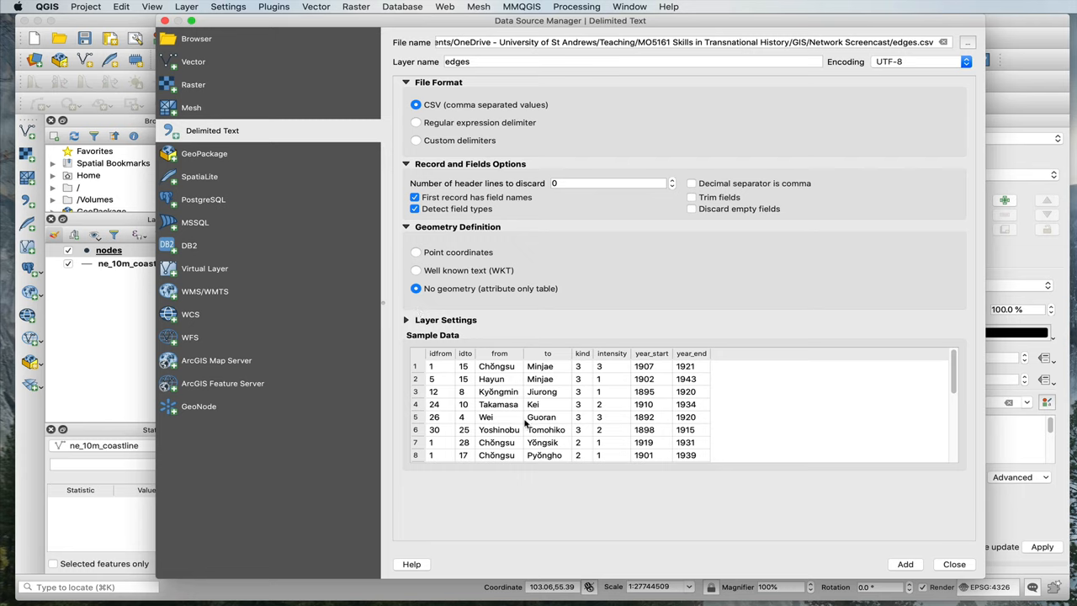
pyautogui.moveTo(519, 421)
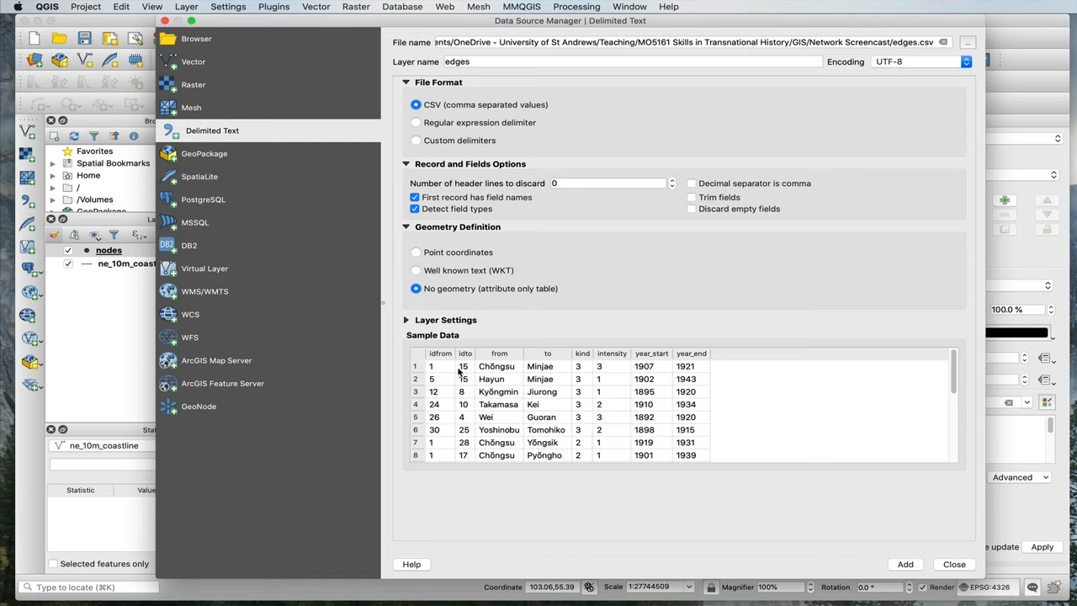
pyautogui.moveTo(447, 366)
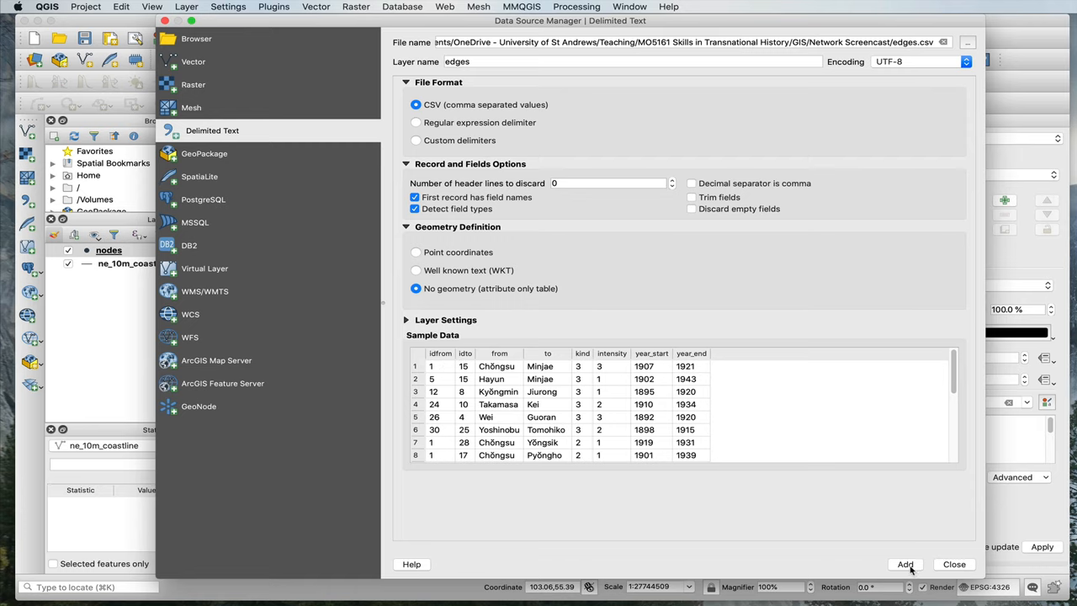
pyautogui.click(905, 564)
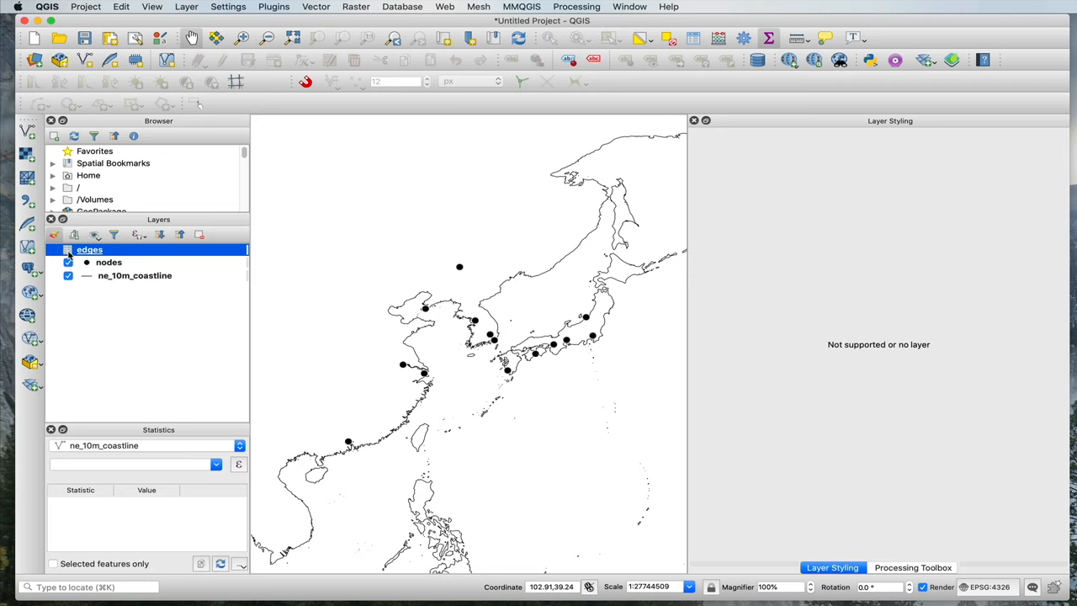
pyautogui.click(108, 262)
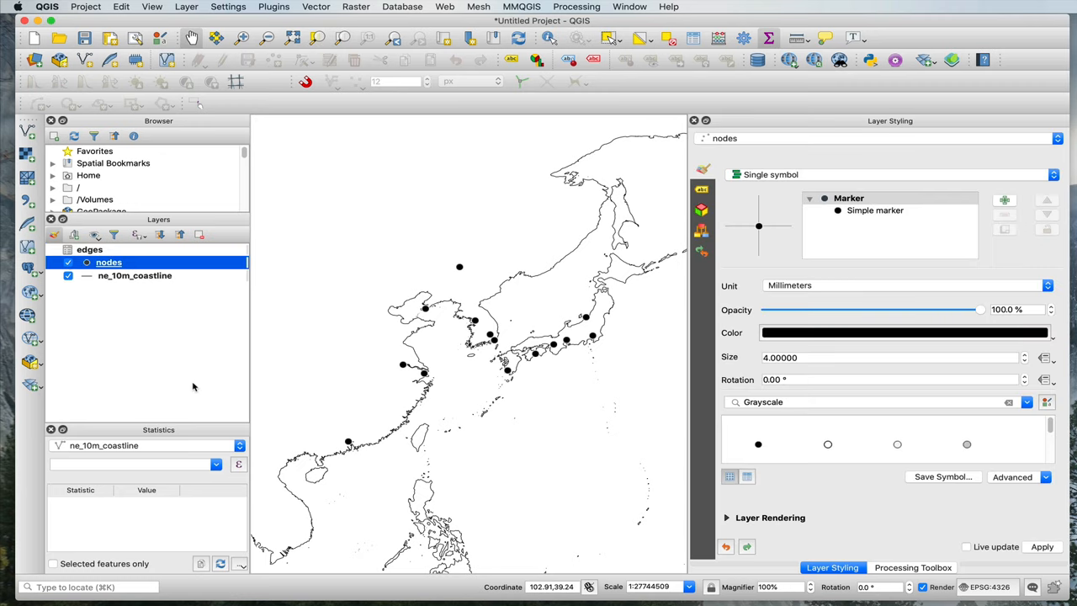
pyautogui.moveTo(437, 427)
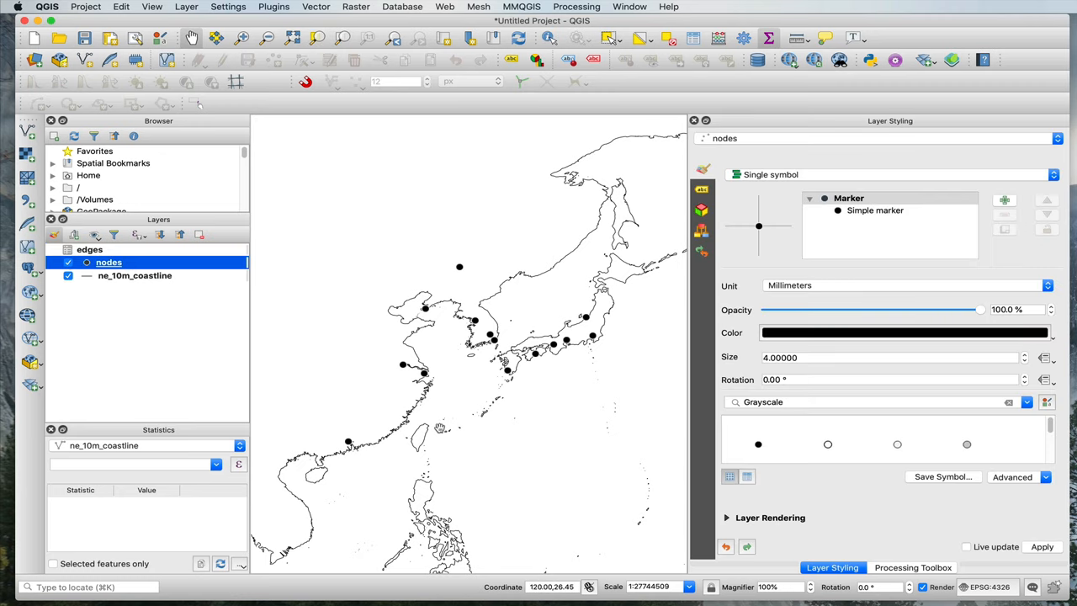
pyautogui.moveTo(436, 424)
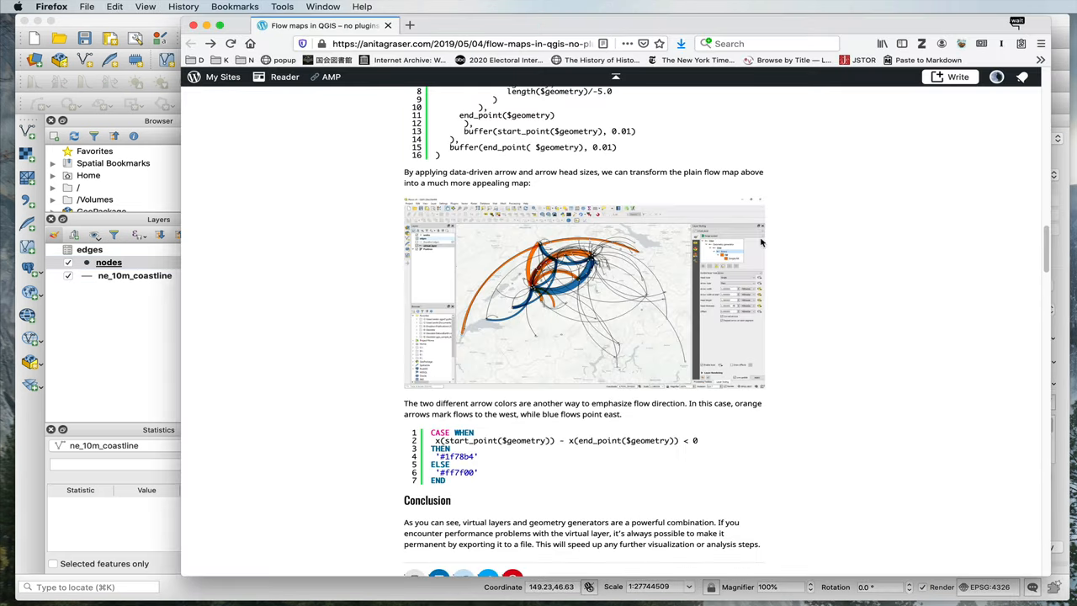
pyautogui.scroll(3)
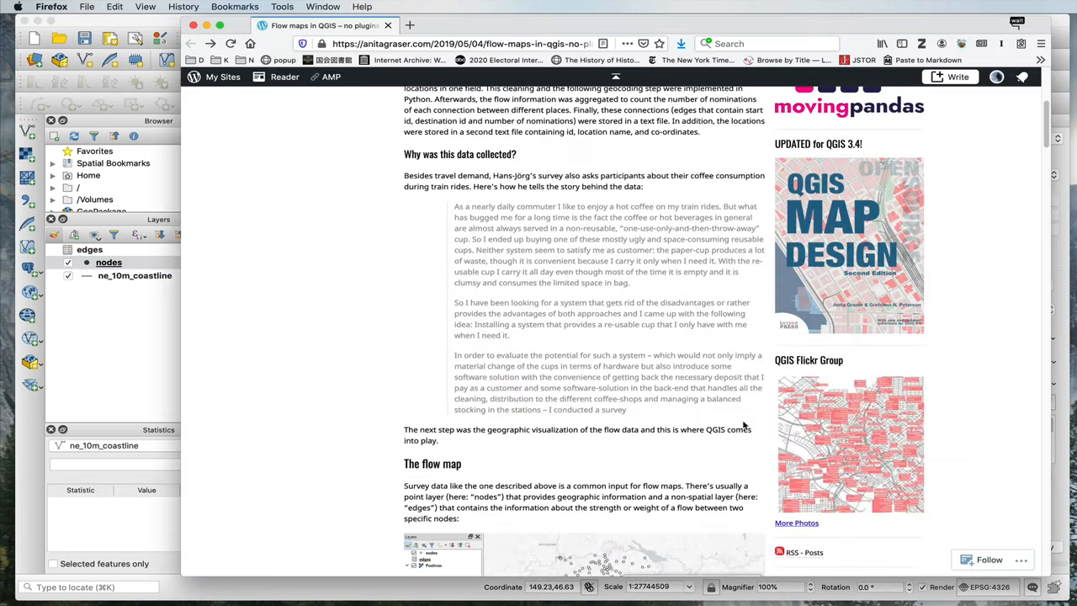
pyautogui.scroll(-3)
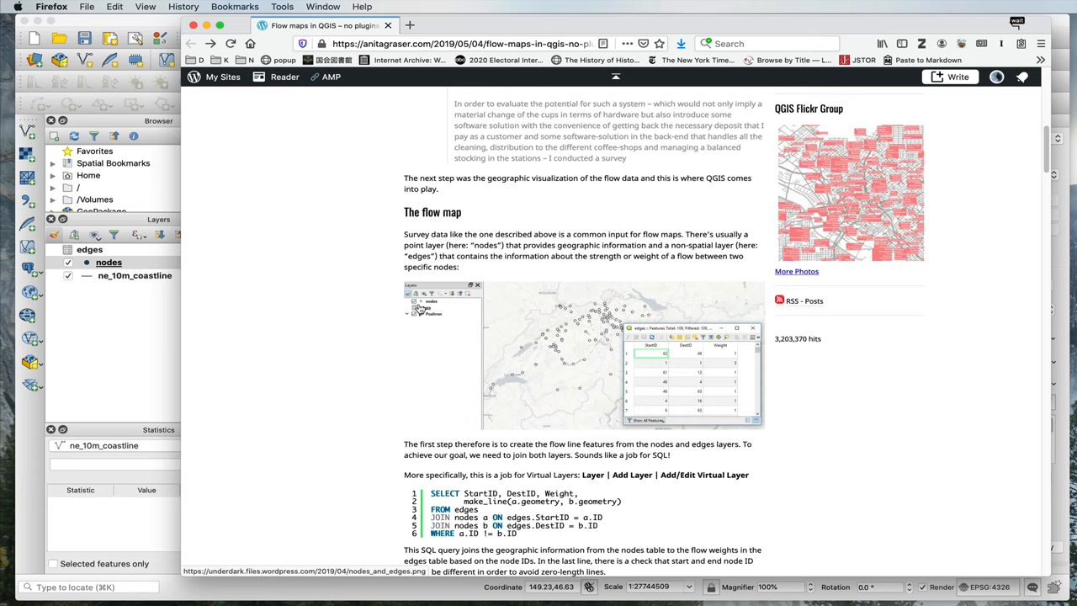
pyautogui.scroll(-3)
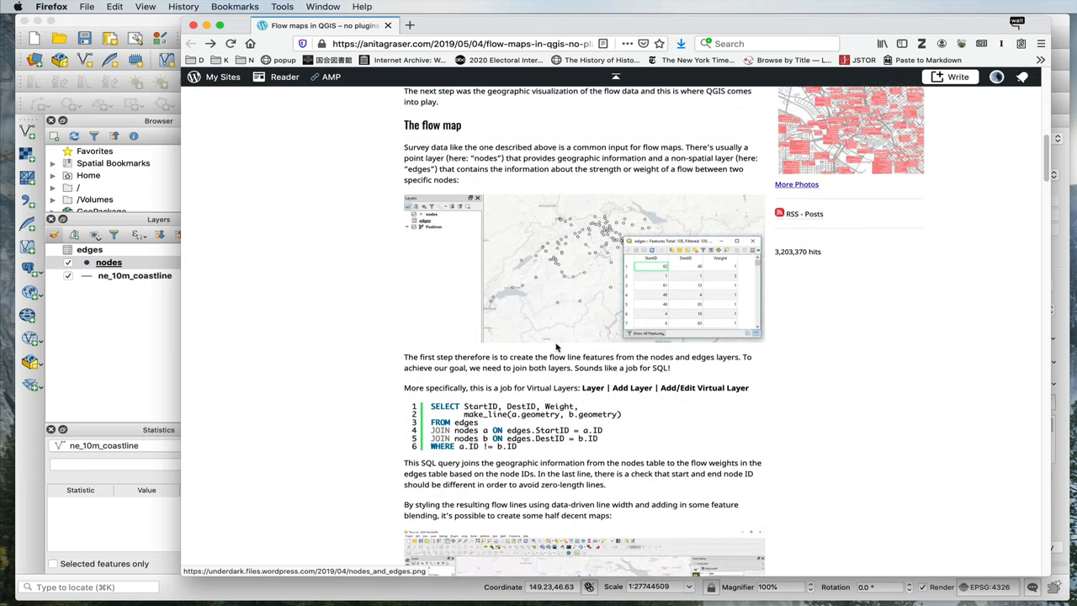
pyautogui.scroll(-3)
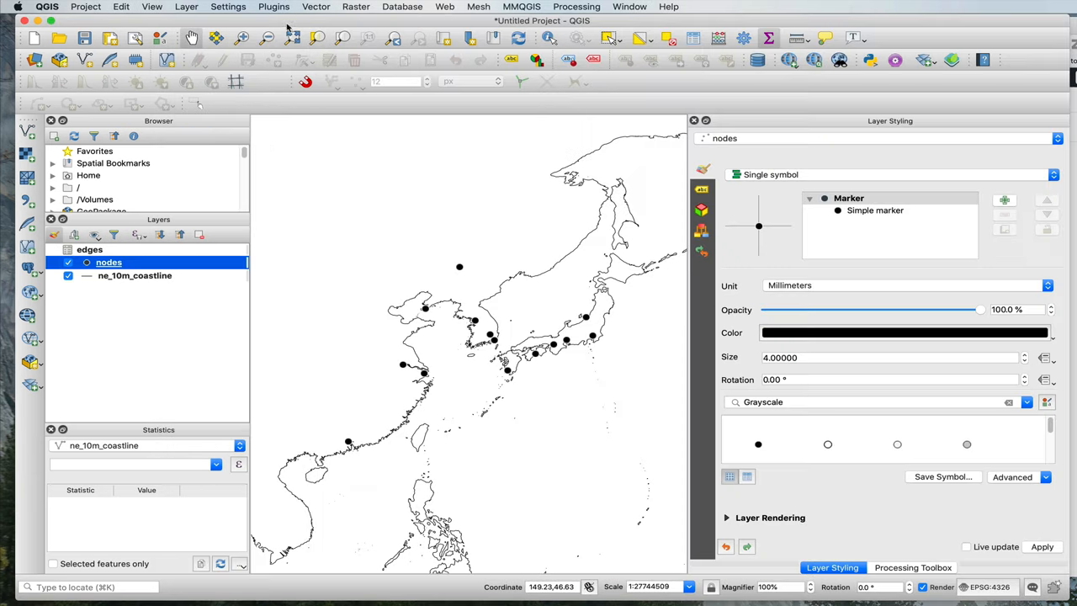
# Show the edges layer's attribute table of from–to flow records.
pyautogui.click(185, 7)
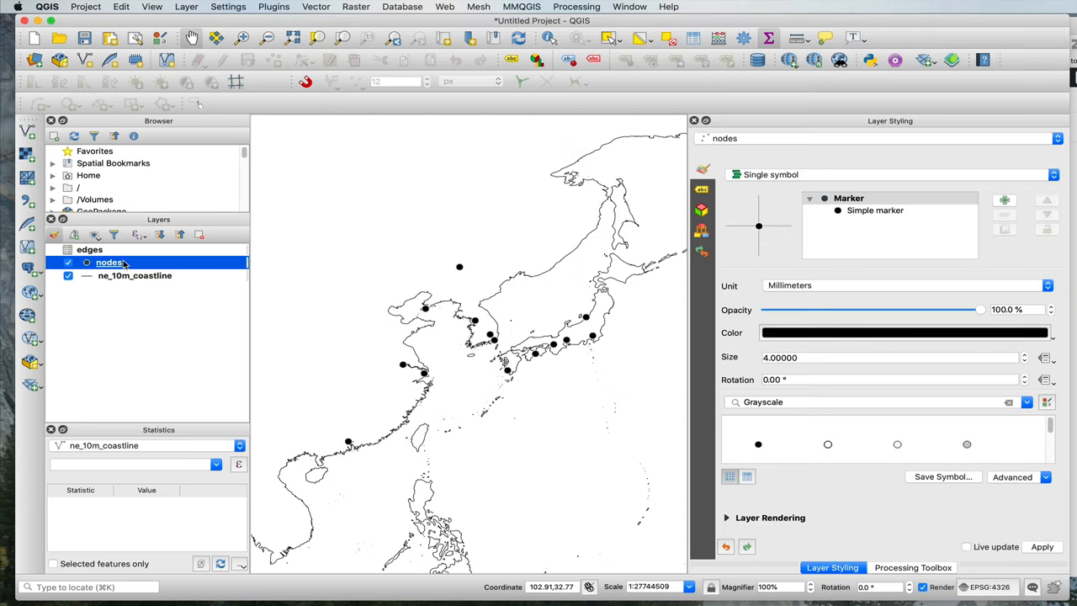
pyautogui.rightClick(89, 249)
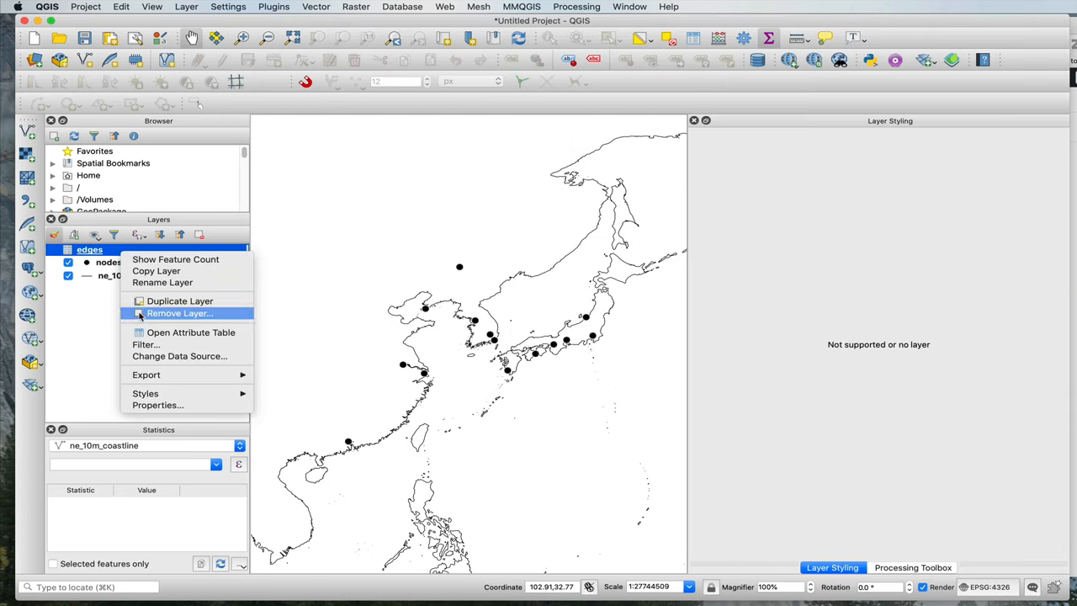
pyautogui.click(190, 331)
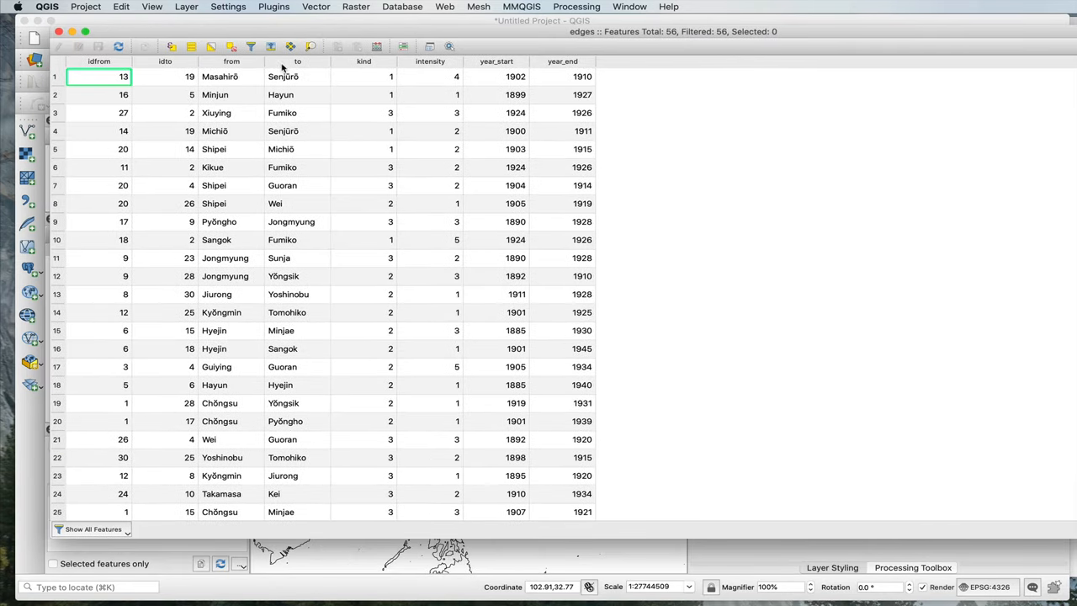
# Build a virtual layer SQL joining edges to nodes on idfrom/idto with kind, and test it error-free.
pyautogui.click(151, 7)
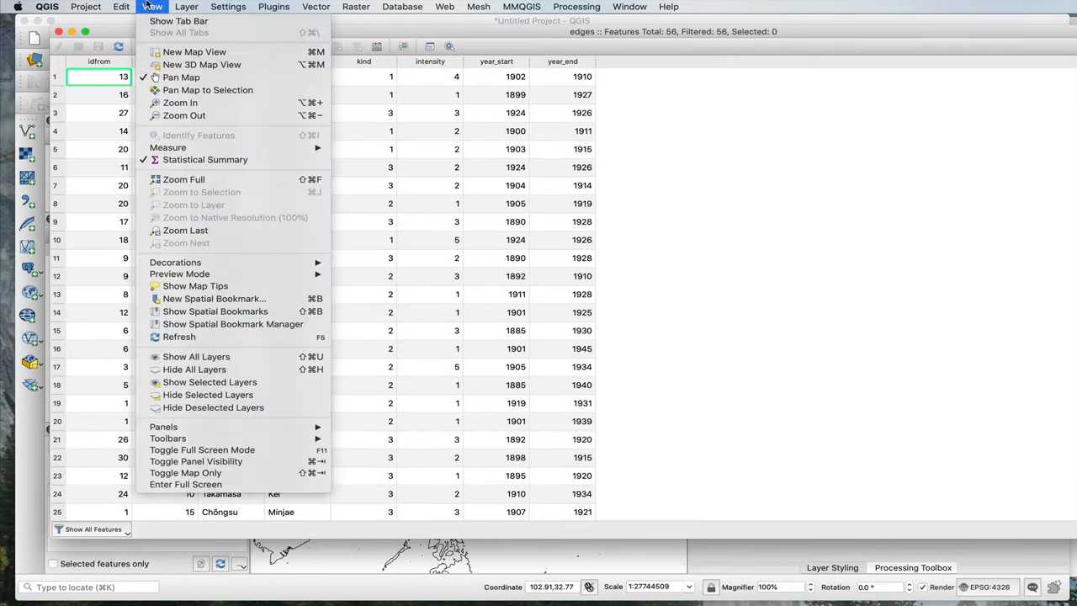
pyautogui.click(185, 7)
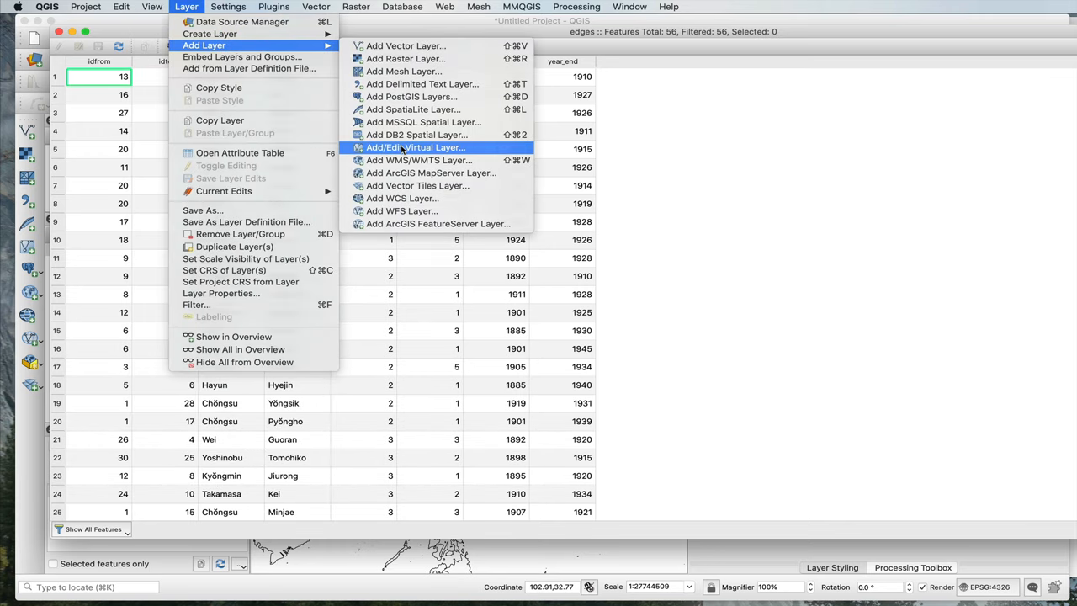
pyautogui.click(414, 148)
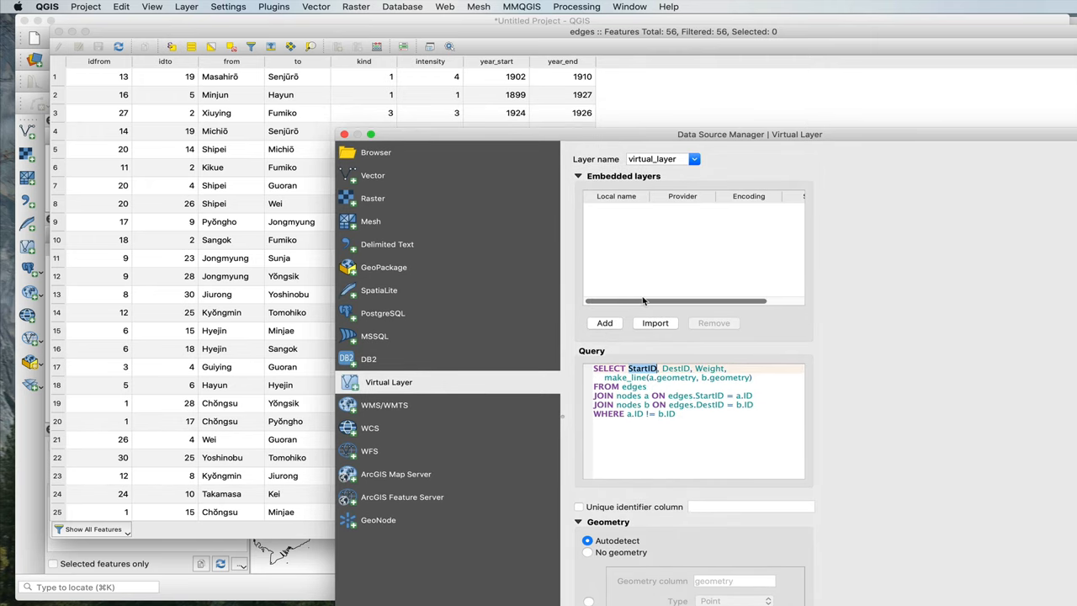
pyautogui.write('idfrom')
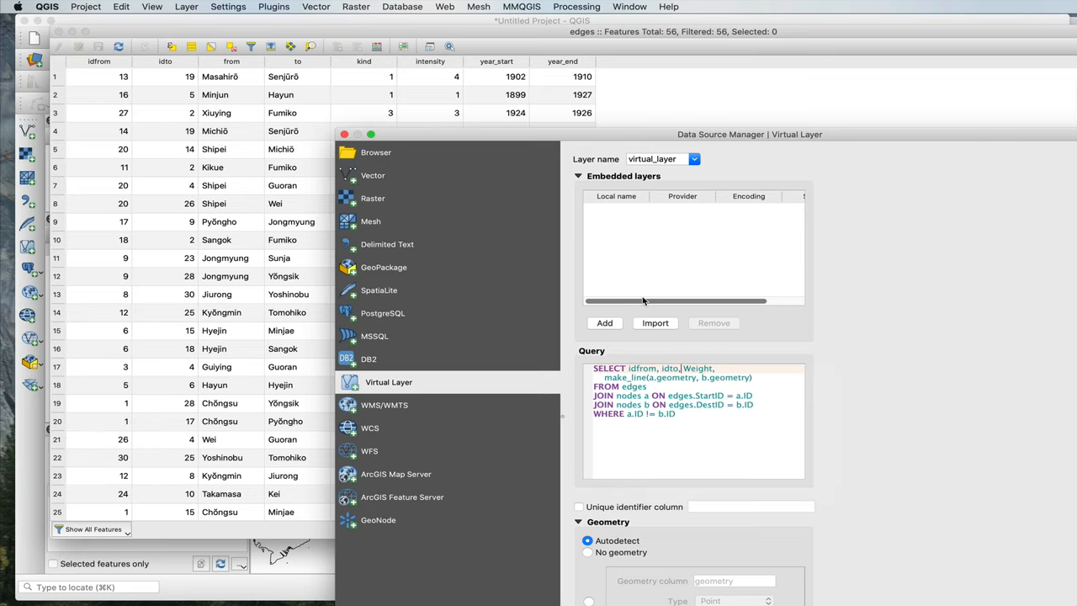
pyautogui.doubleClick(696, 367)
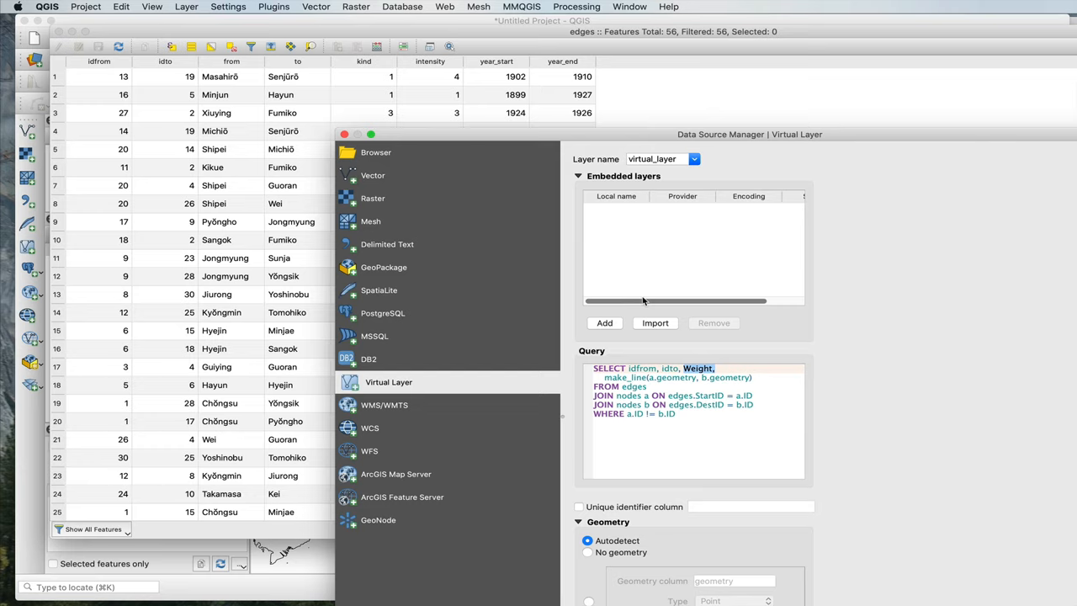
pyautogui.write('kind, intensity, year_star')
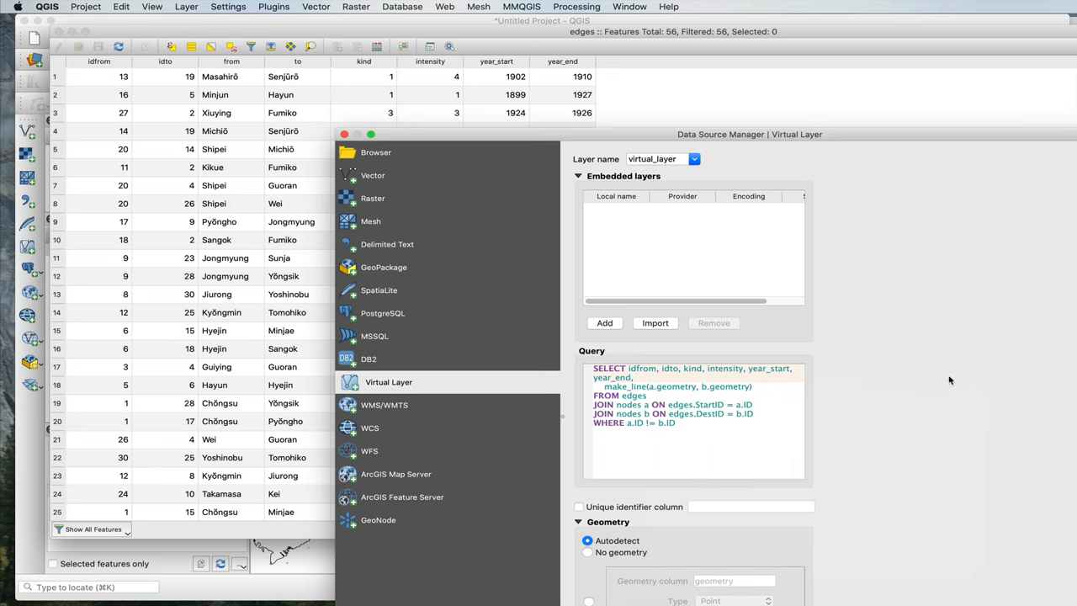
pyautogui.moveTo(619, 387)
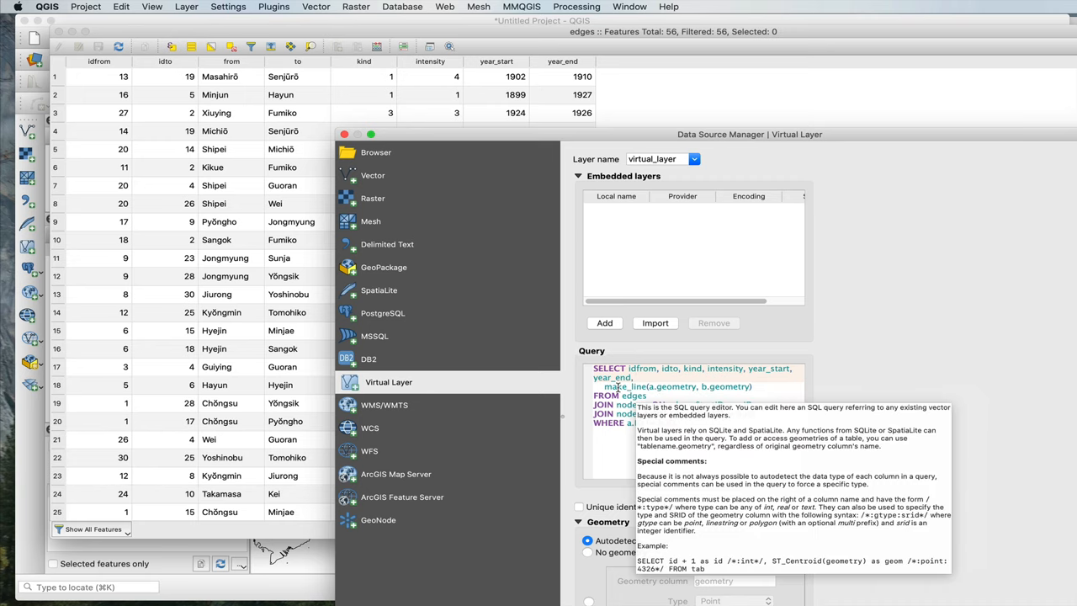
pyautogui.moveTo(720, 385)
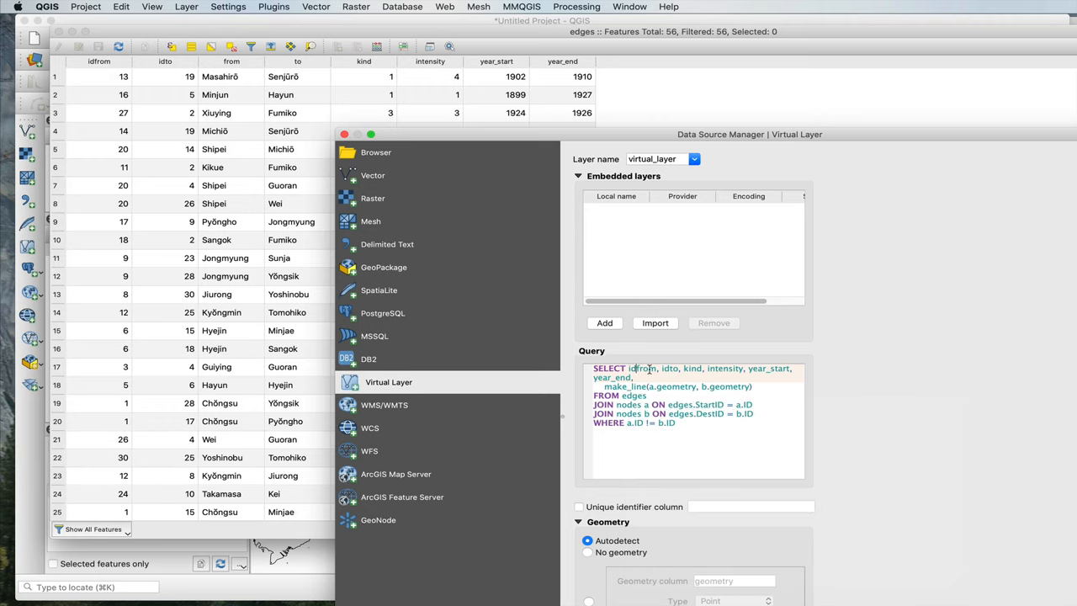
pyautogui.moveTo(639, 395)
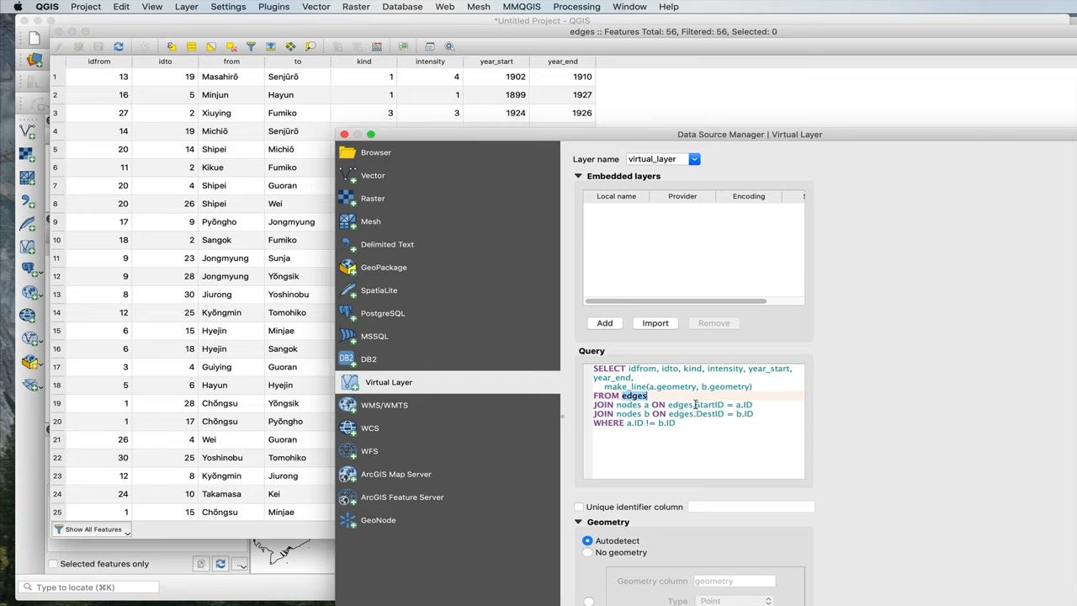
pyautogui.doubleClick(708, 404)
pyautogui.write('idfrom')
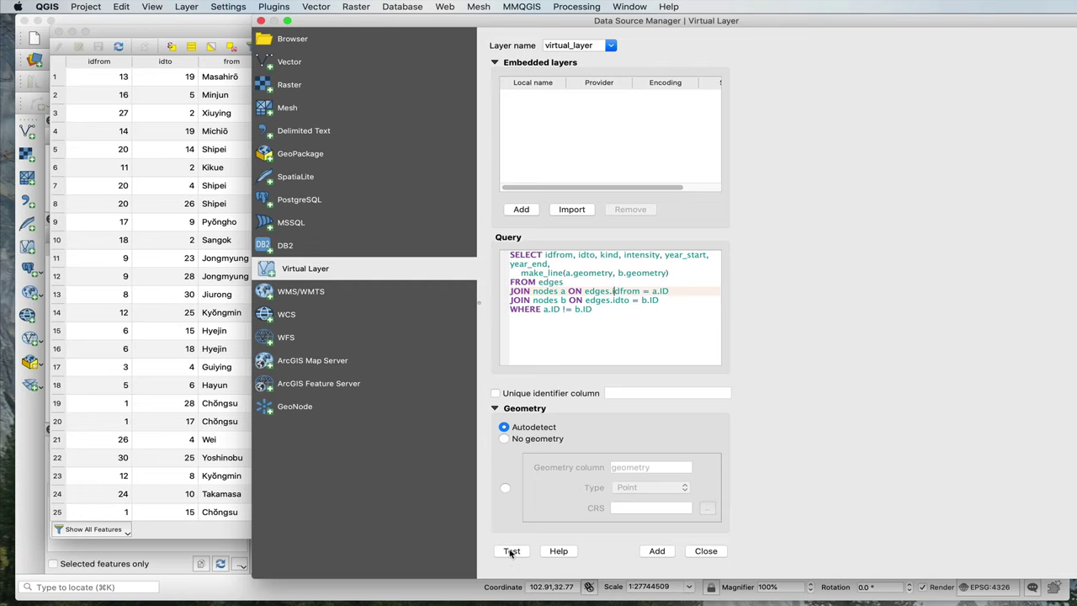
pyautogui.click(512, 550)
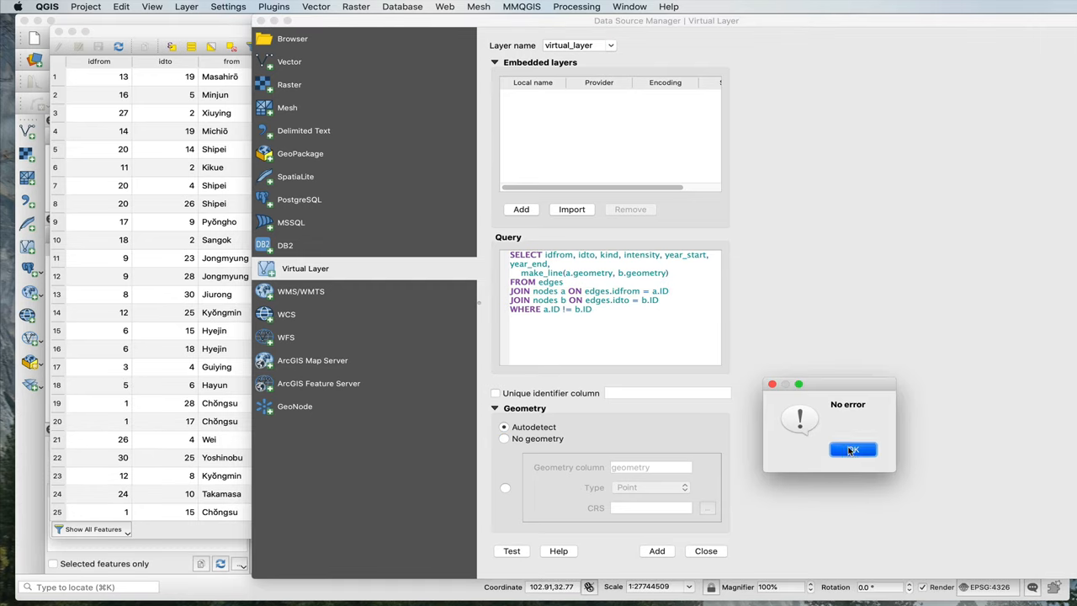
pyautogui.click(851, 447)
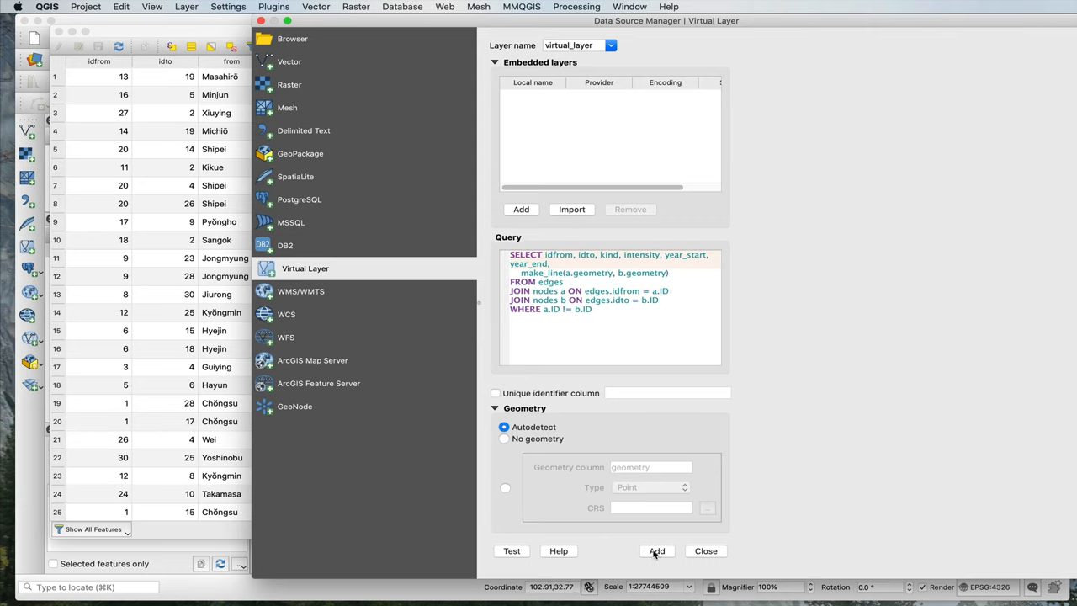
# Add the virtual layer of flow lines and keep its line colour black (#000000).
pyautogui.click(656, 550)
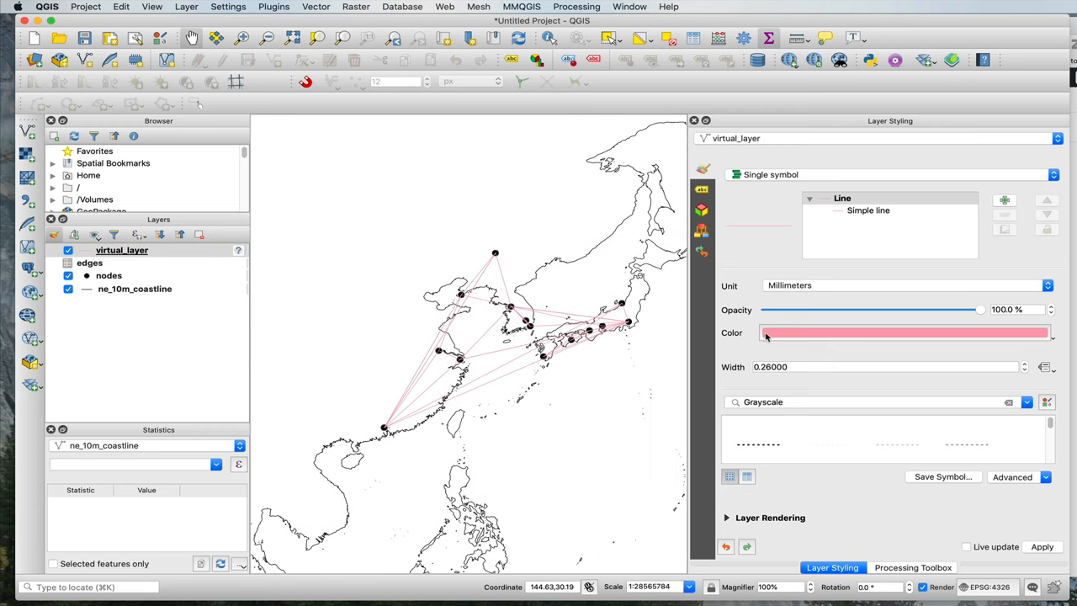
pyautogui.click(900, 333)
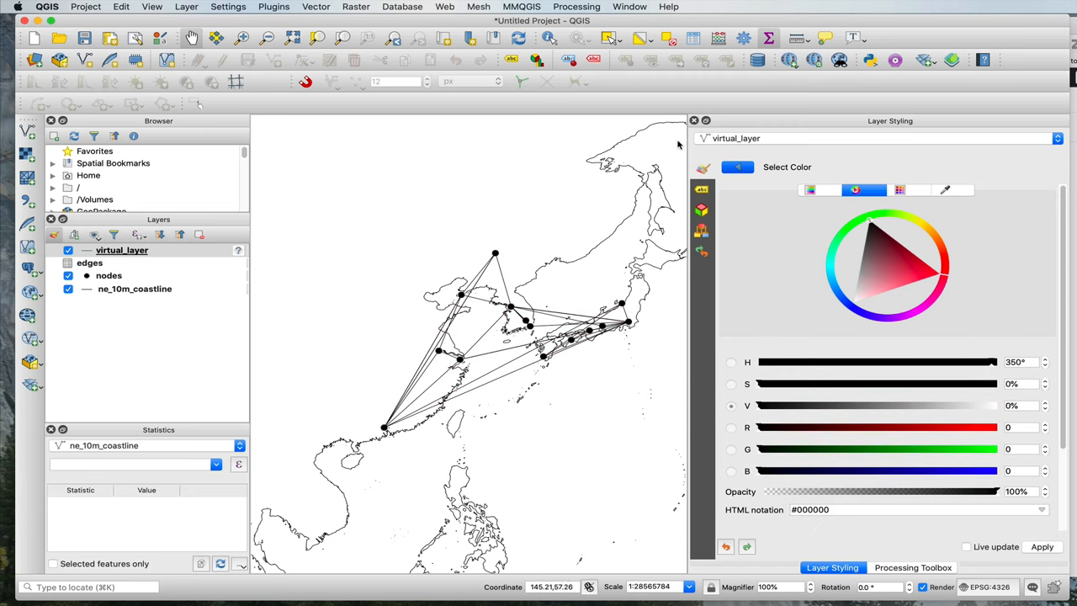
pyautogui.moveTo(1039, 100)
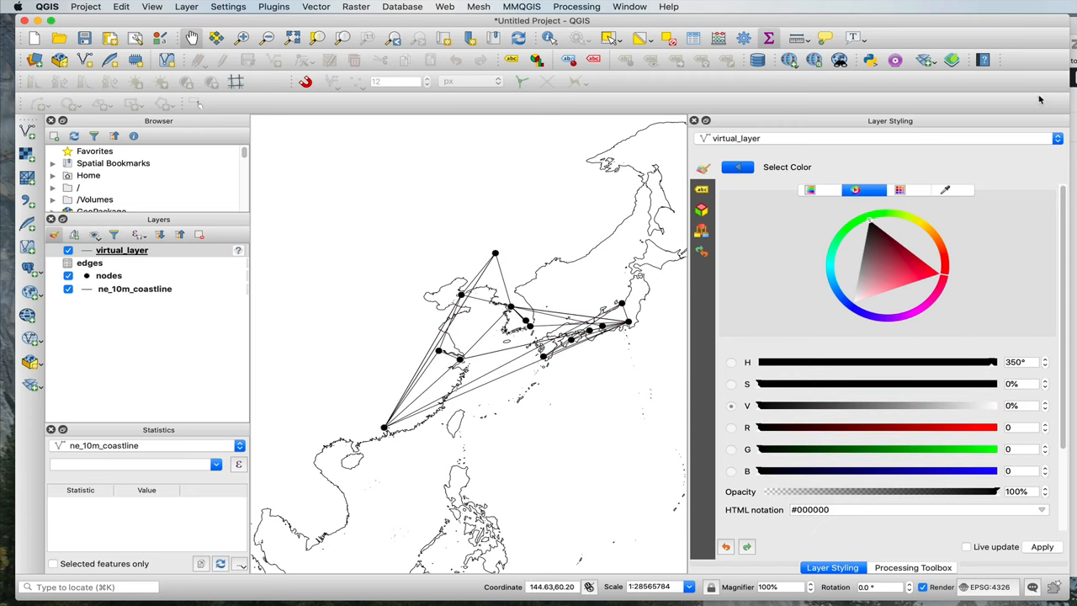
pyautogui.moveTo(336, 347)
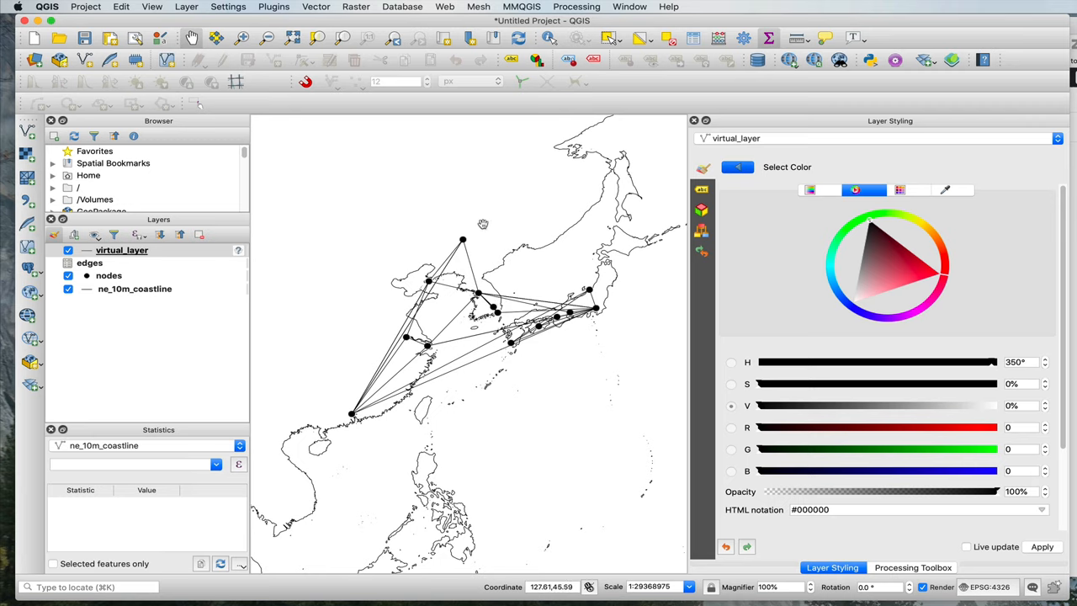
pyautogui.moveTo(430, 290)
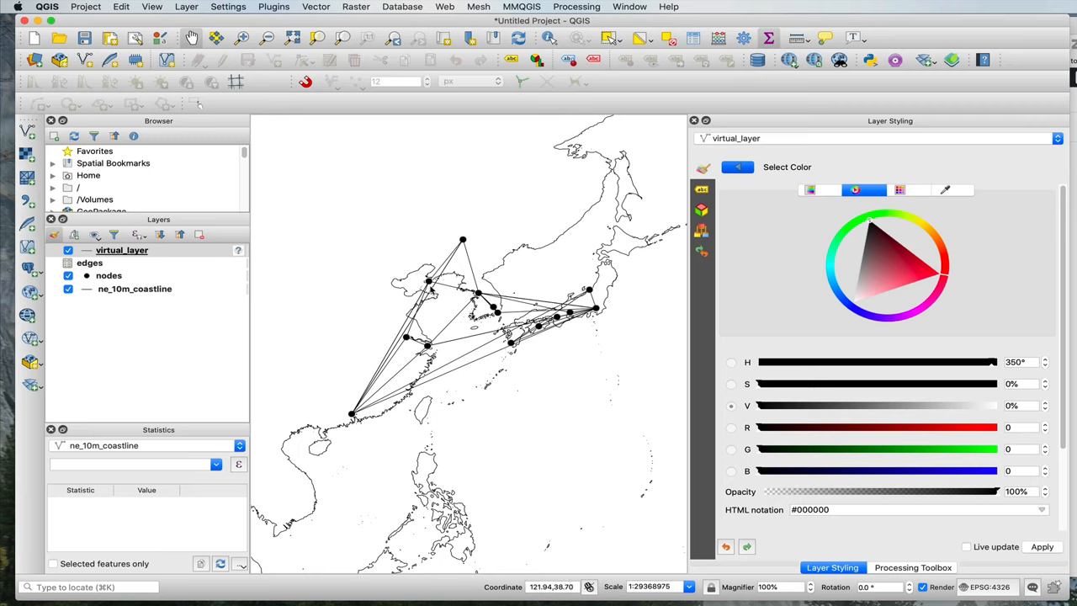
pyautogui.moveTo(387, 359)
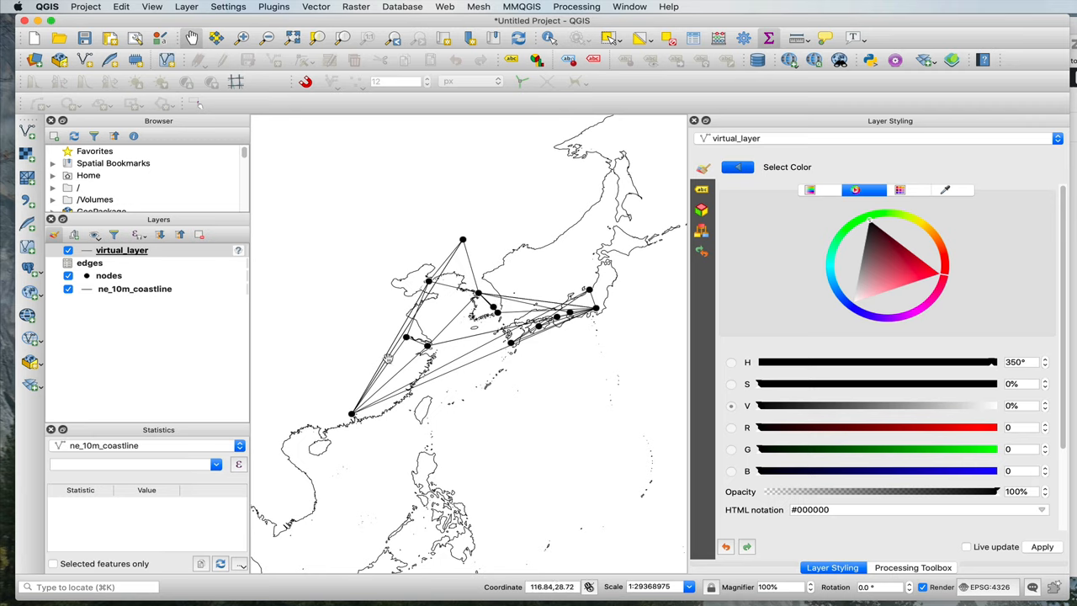
pyautogui.moveTo(462, 259)
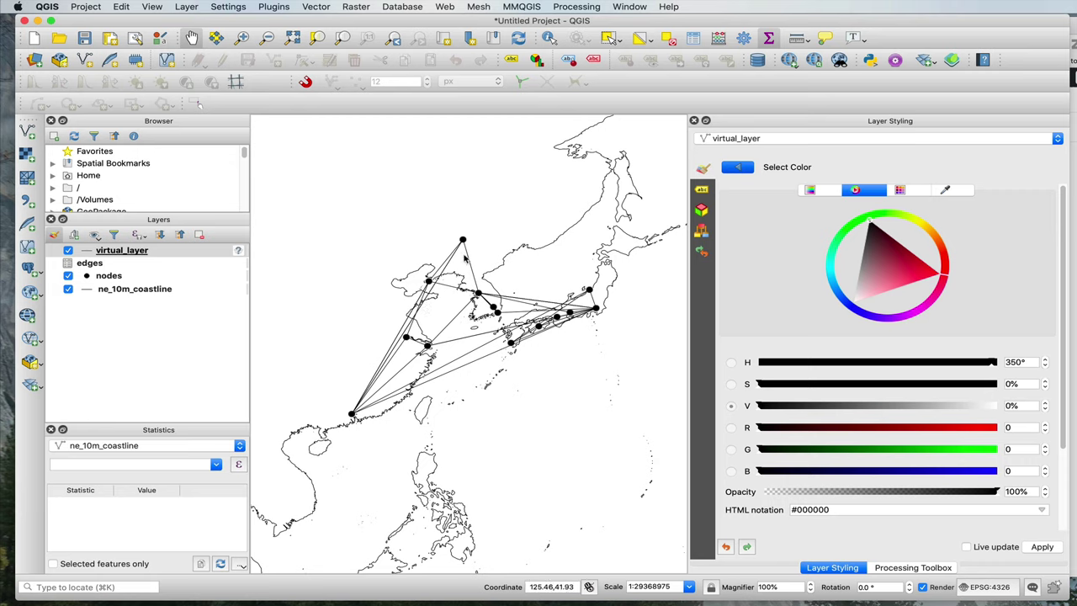
pyautogui.moveTo(478, 340)
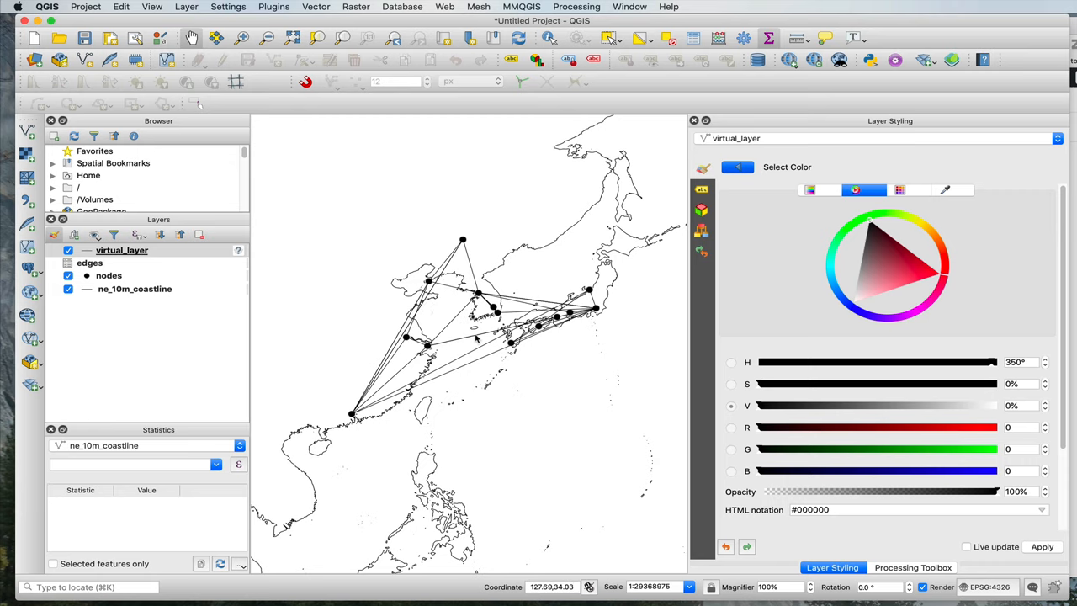
pyautogui.moveTo(323, 343)
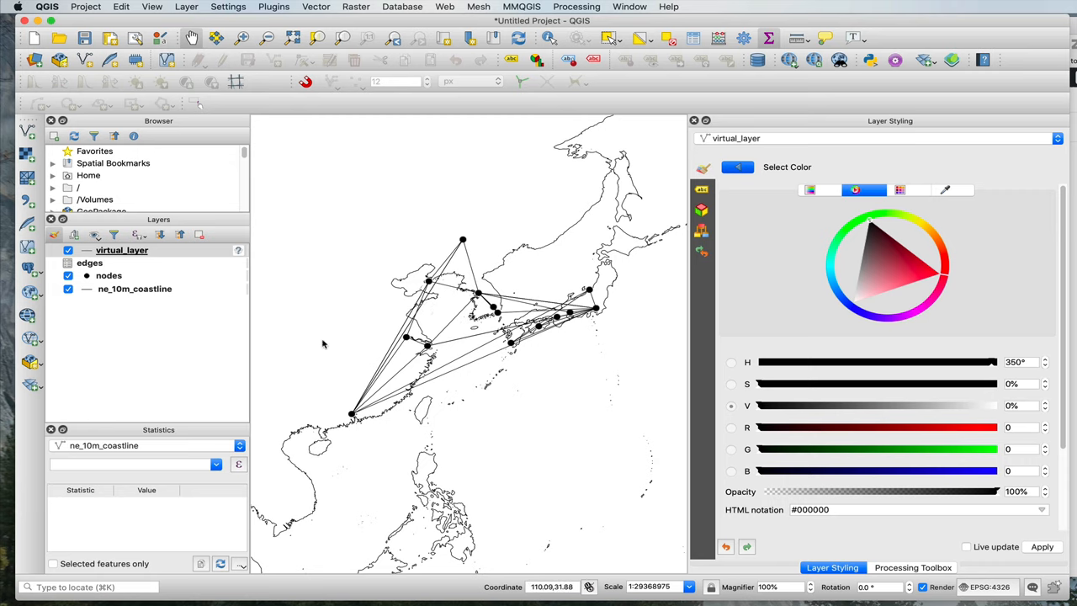
pyautogui.moveTo(363, 422)
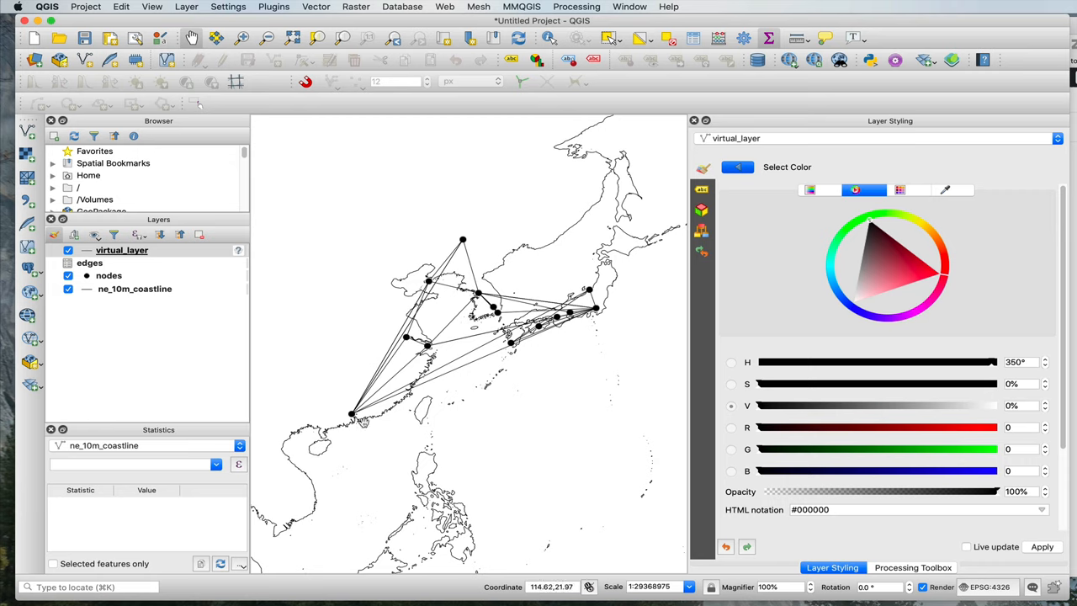
pyautogui.moveTo(407, 330)
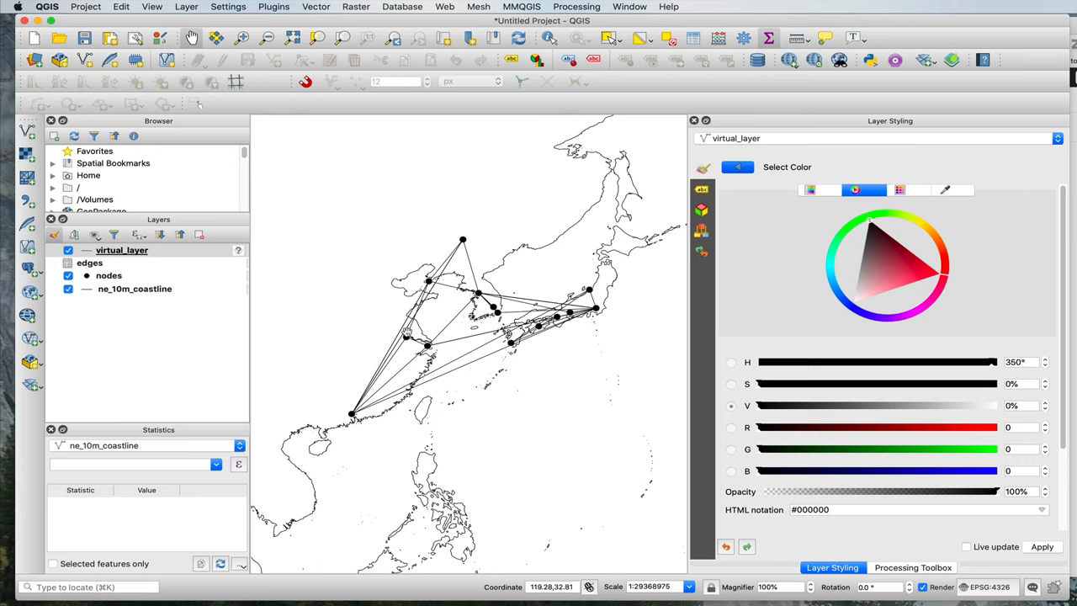
pyautogui.moveTo(484, 249)
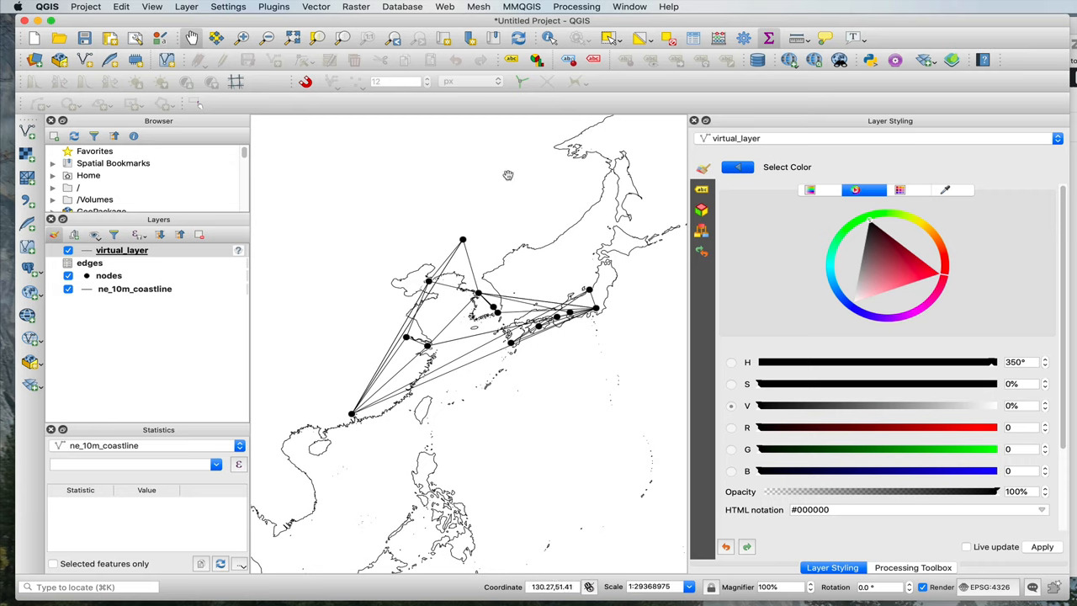
pyautogui.moveTo(737, 188)
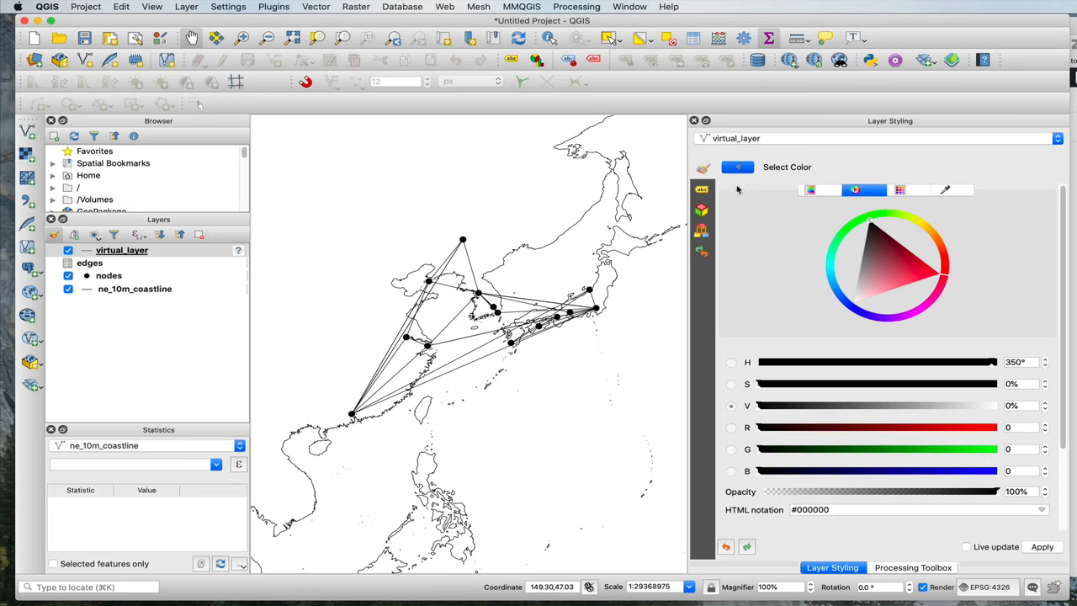
pyautogui.click(121, 249)
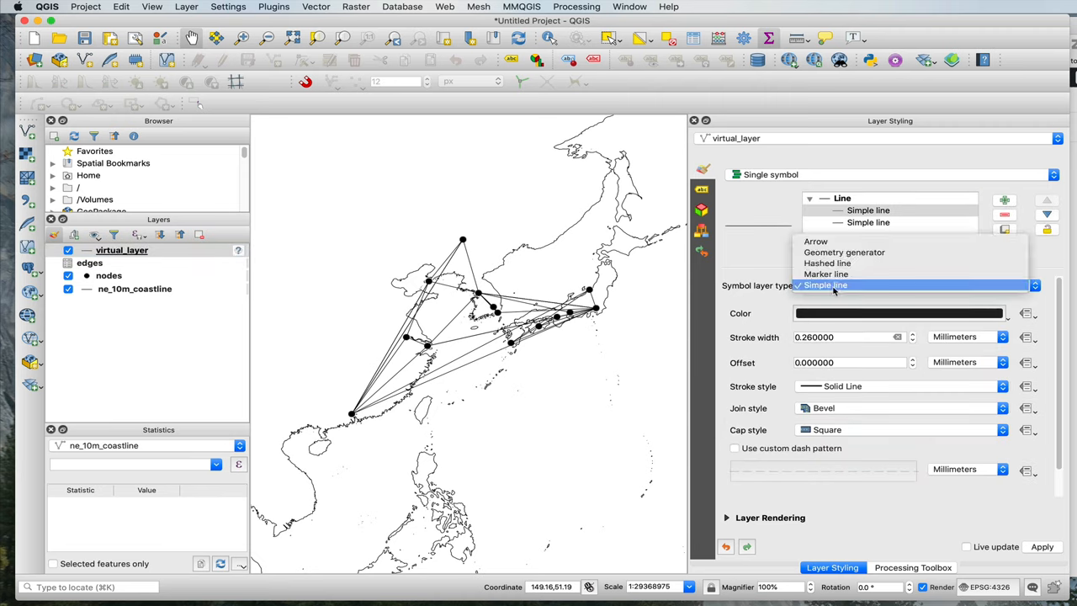
# Make the line symbol a geometry generator outputting LineString / MultiLineString.
pyautogui.click(844, 252)
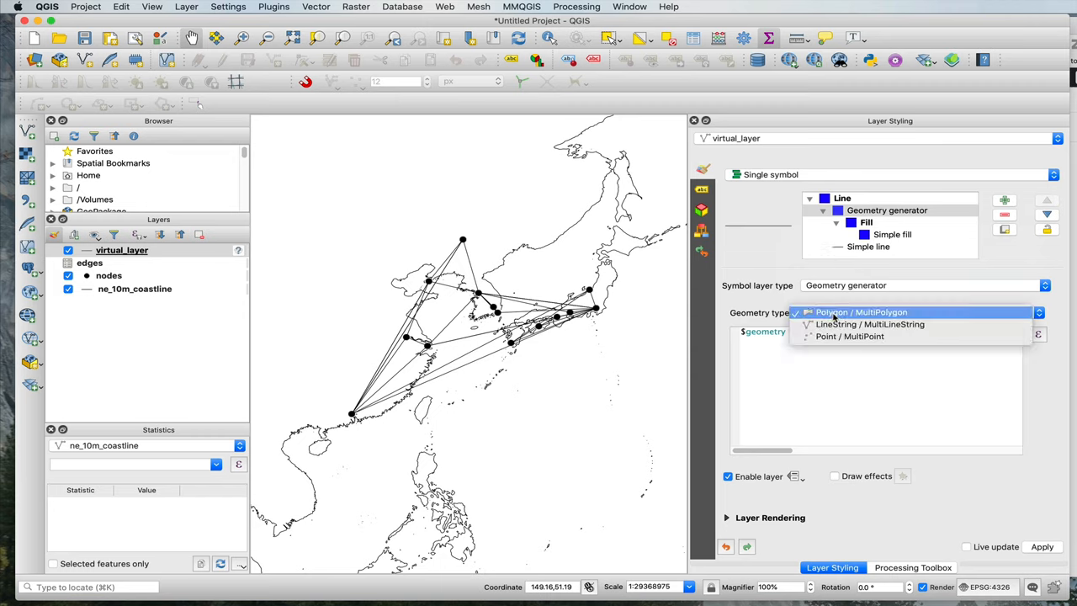
pyautogui.click(868, 322)
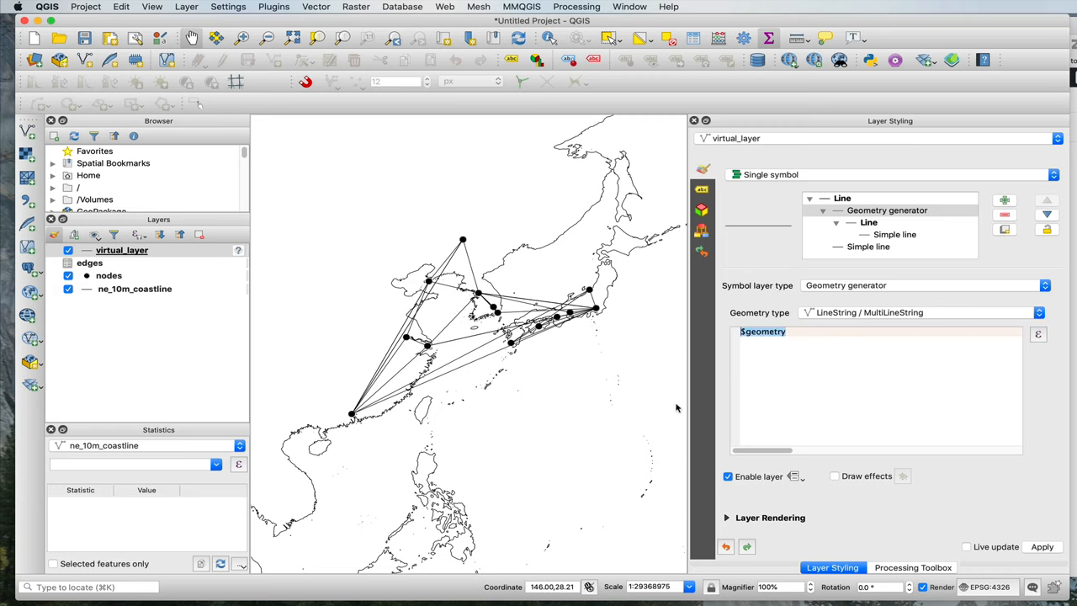
pyautogui.moveTo(782, 417)
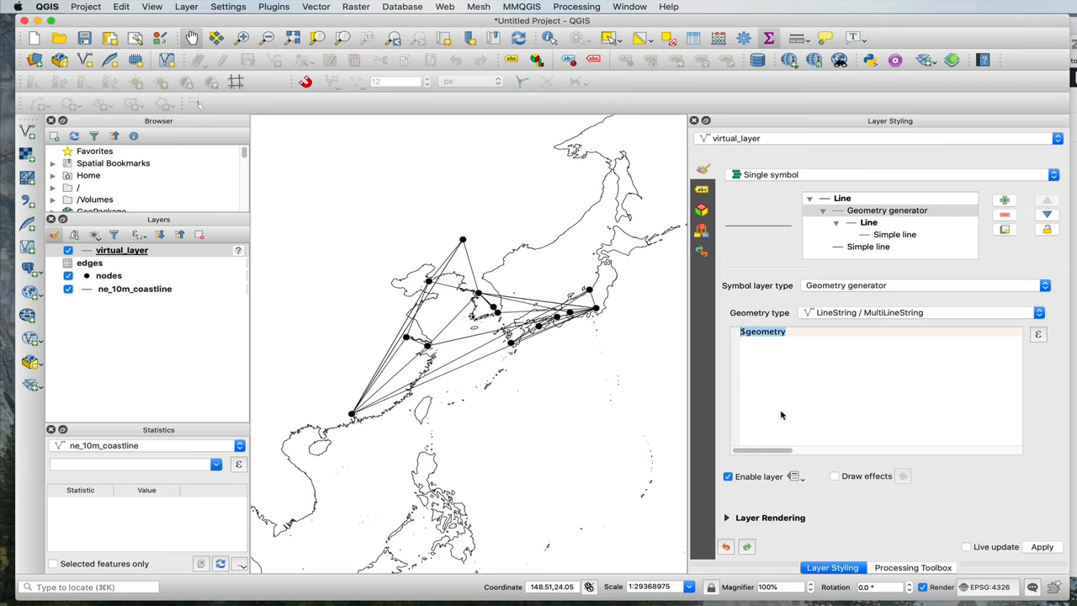
pyautogui.moveTo(781, 416)
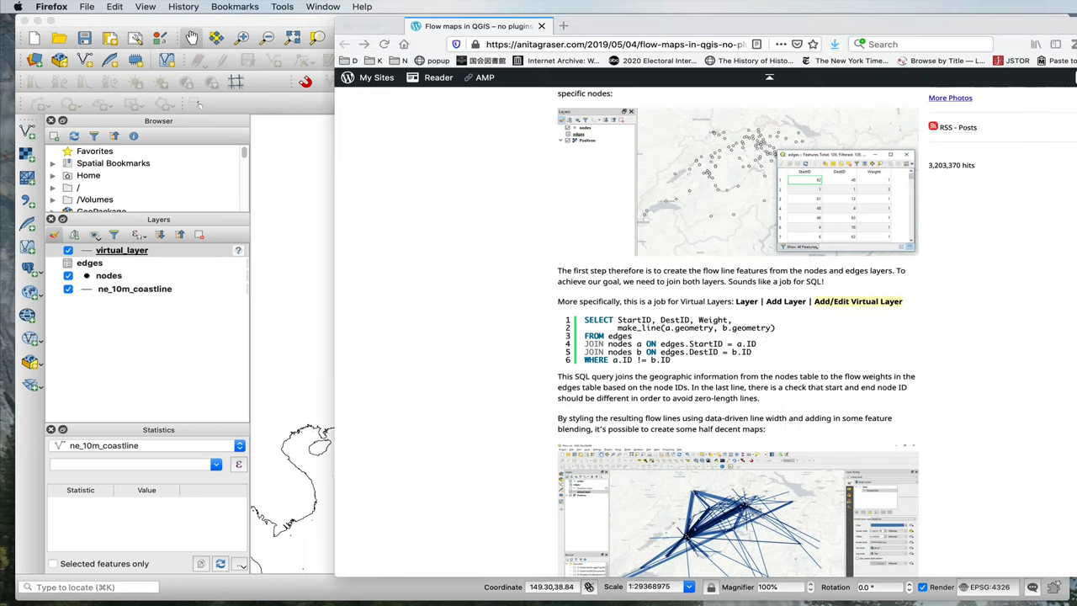
# Scroll the 'Flow maps in QGIS' post down to the make_line/offset_curve and difference code.
pyautogui.scroll(-3)
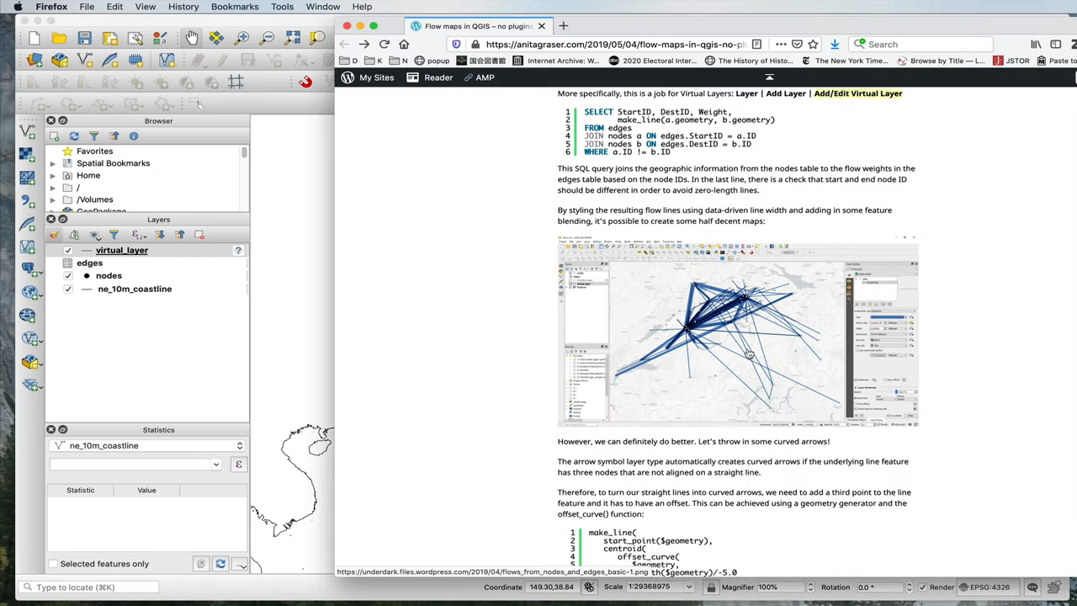
pyautogui.scroll(-3)
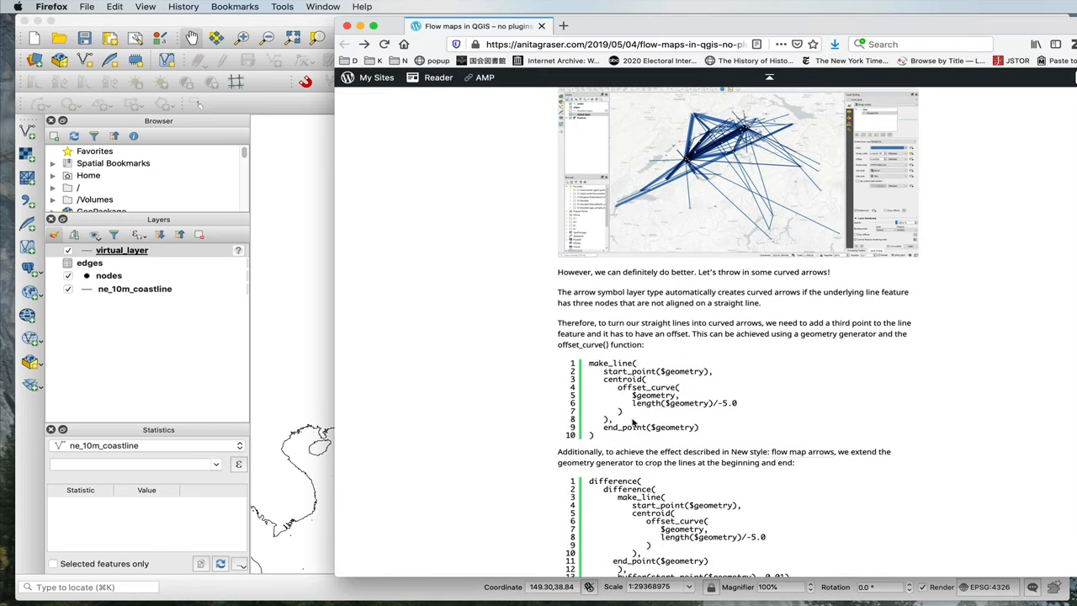
pyautogui.scroll(-3)
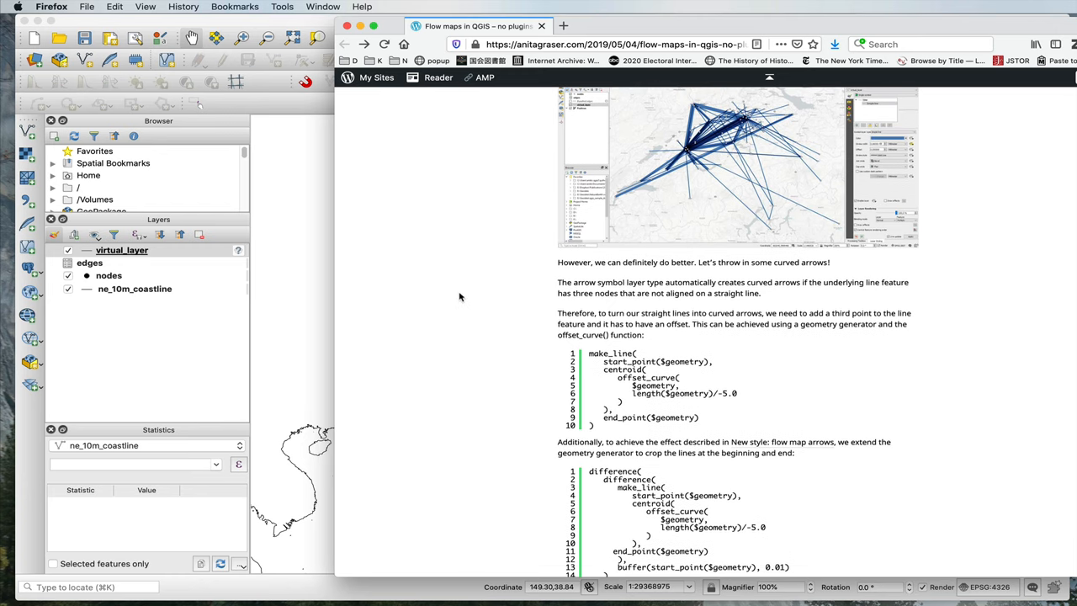
pyautogui.moveTo(730, 402)
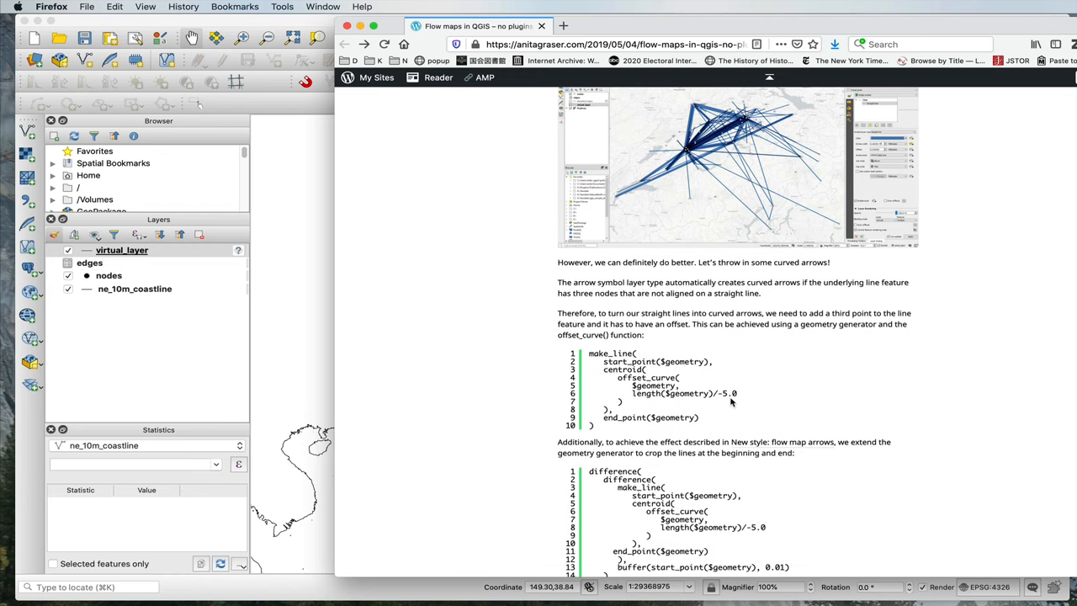
pyautogui.moveTo(765, 336)
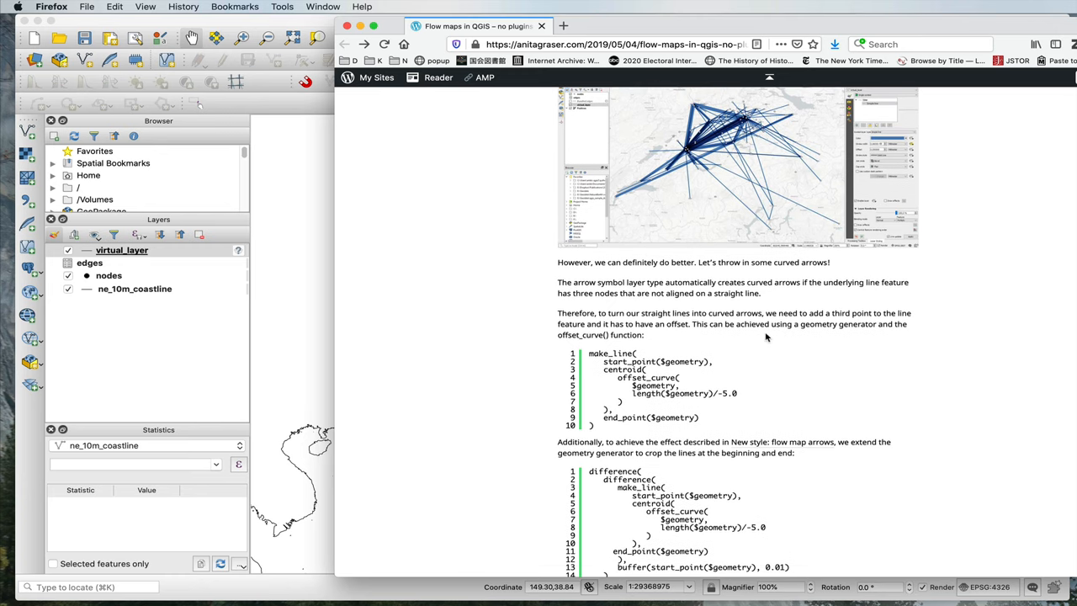
pyautogui.moveTo(698, 282)
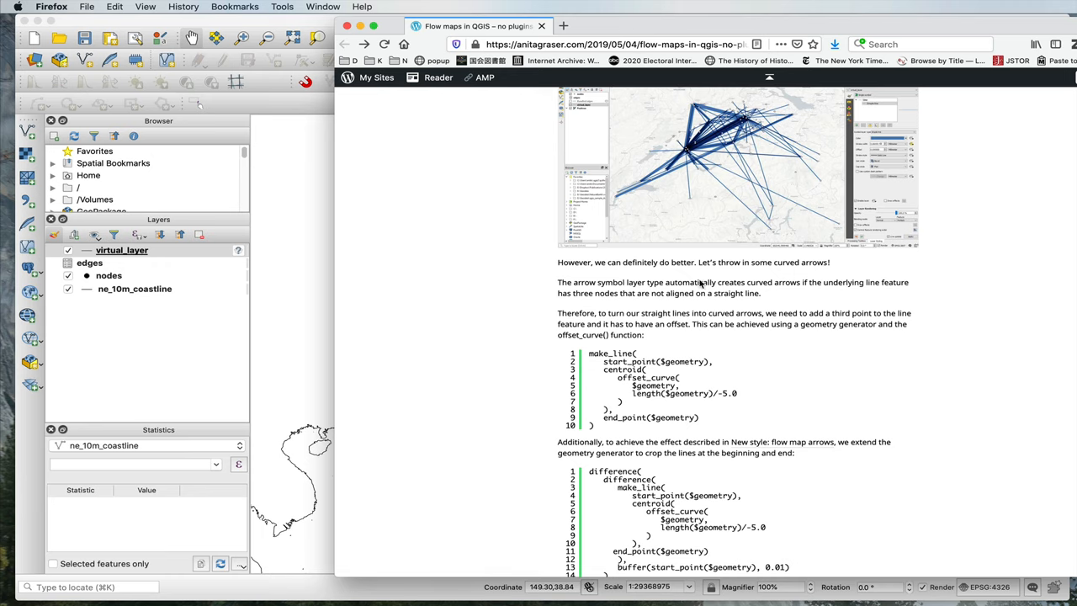
pyautogui.scroll(-3)
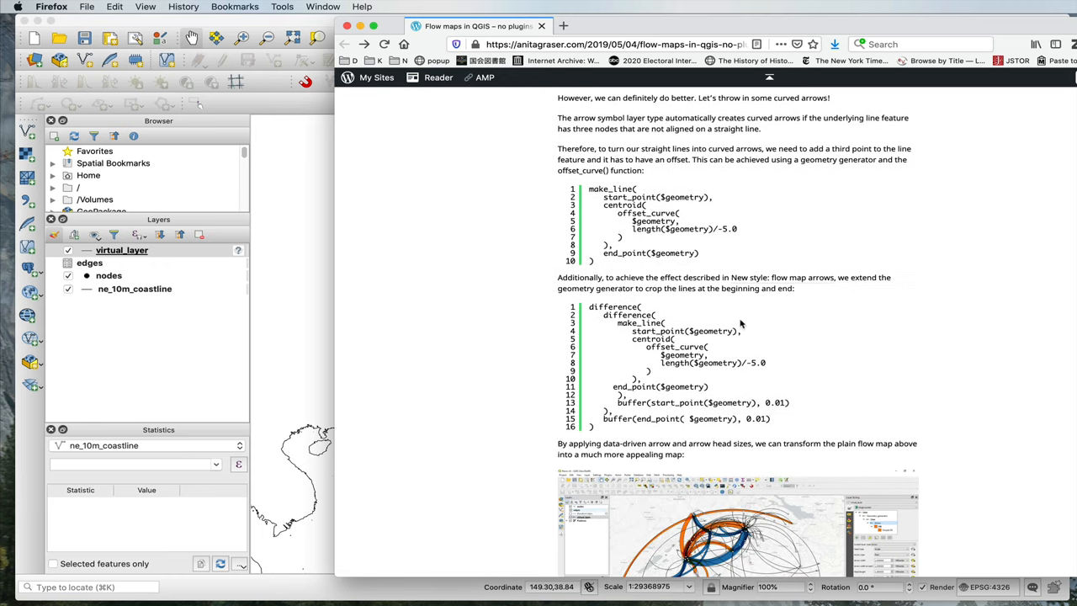
pyautogui.scroll(-3)
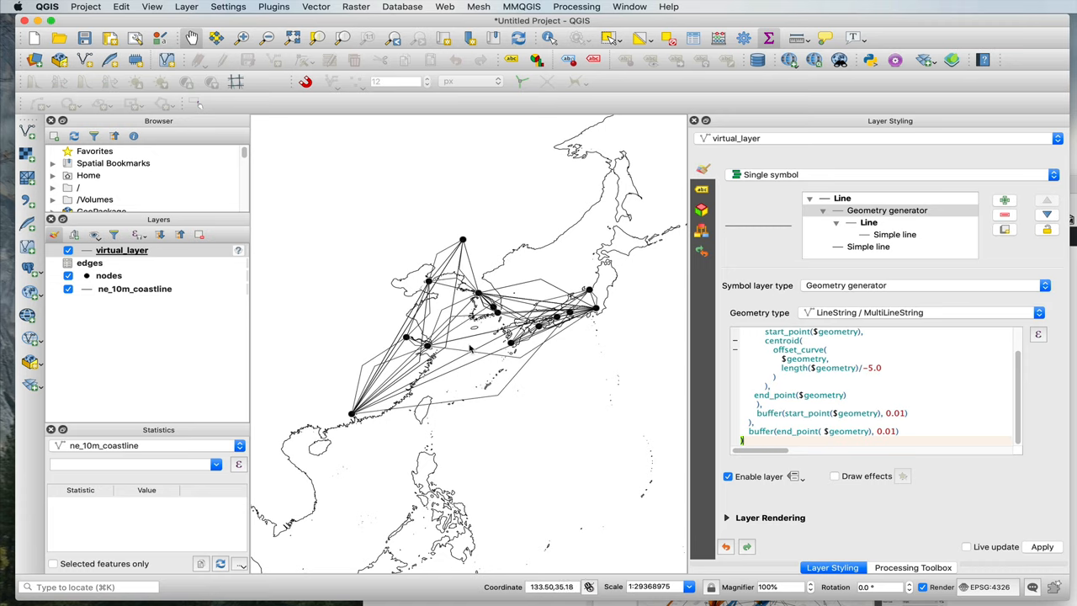
pyautogui.moveTo(352, 360)
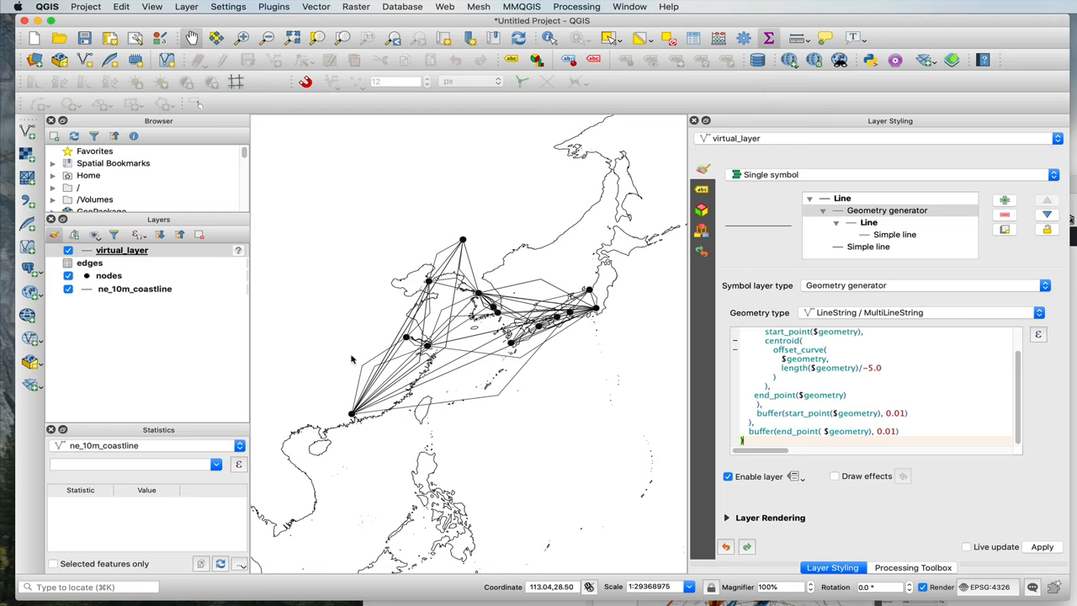
pyautogui.moveTo(360, 368)
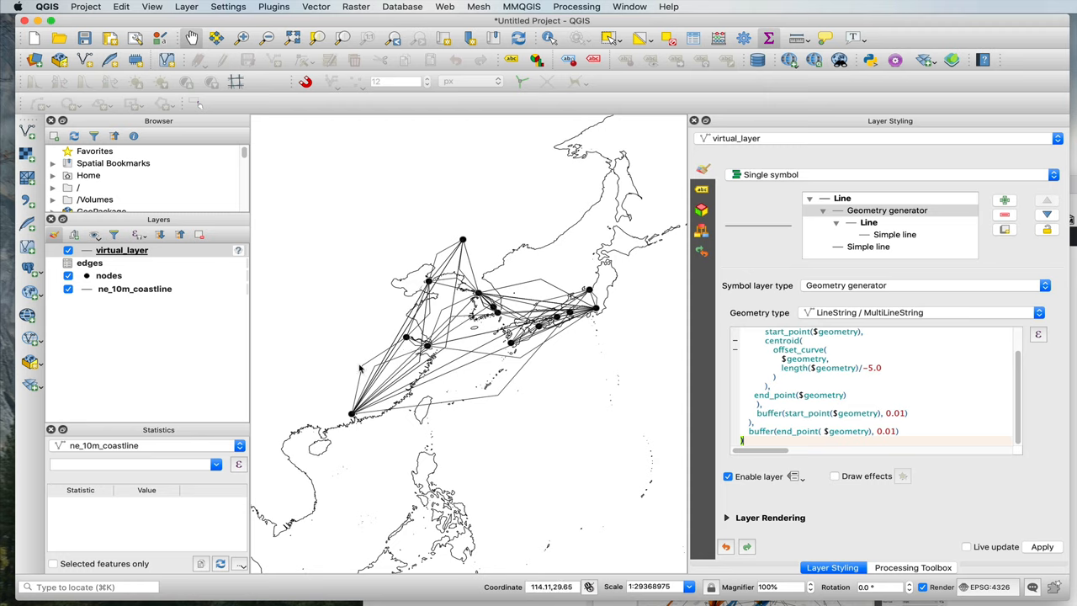
pyautogui.moveTo(455, 320)
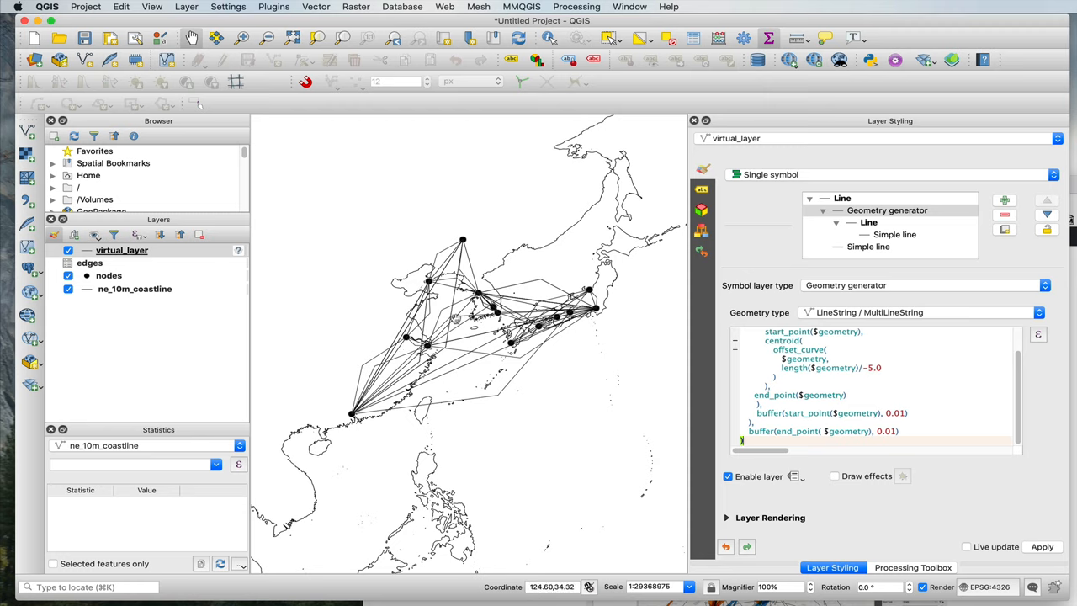
# Apply the difference(make_line(...)) curve expression and select the generated inner simple line.
pyautogui.click(868, 245)
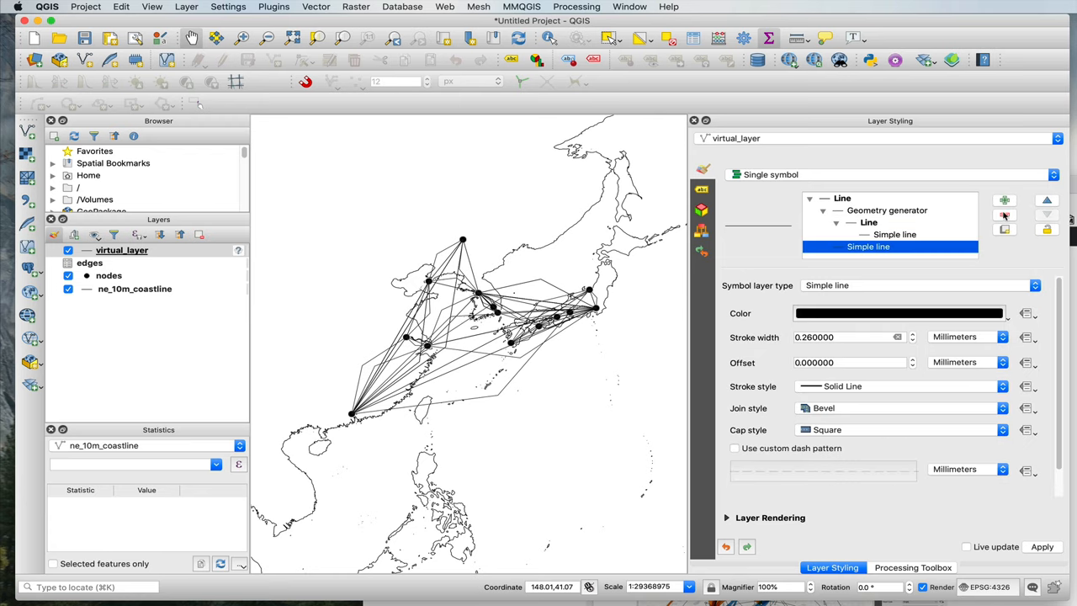
pyautogui.click(886, 209)
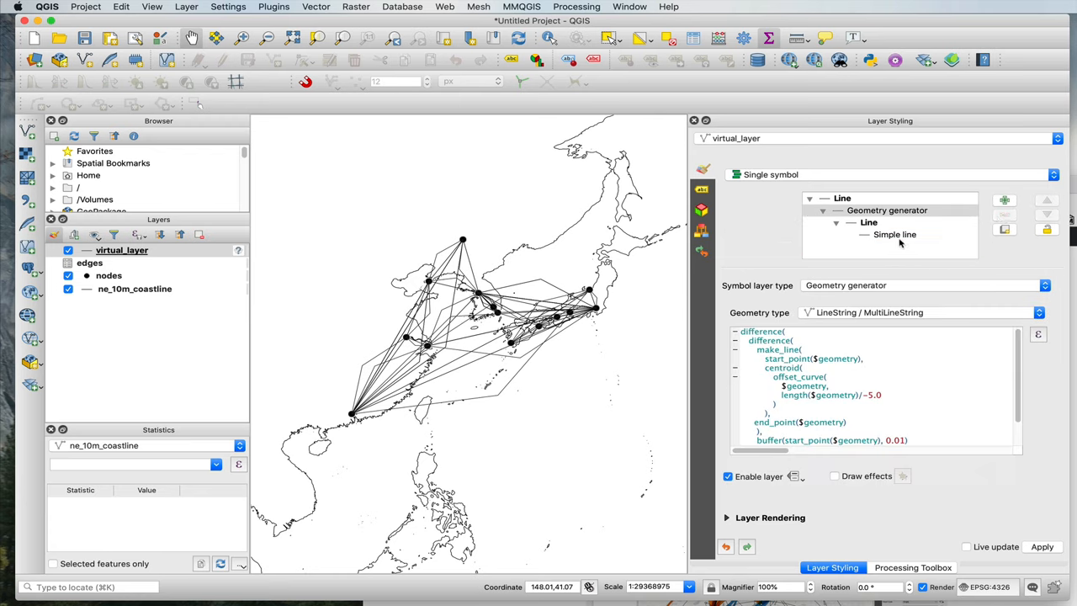
pyautogui.click(895, 234)
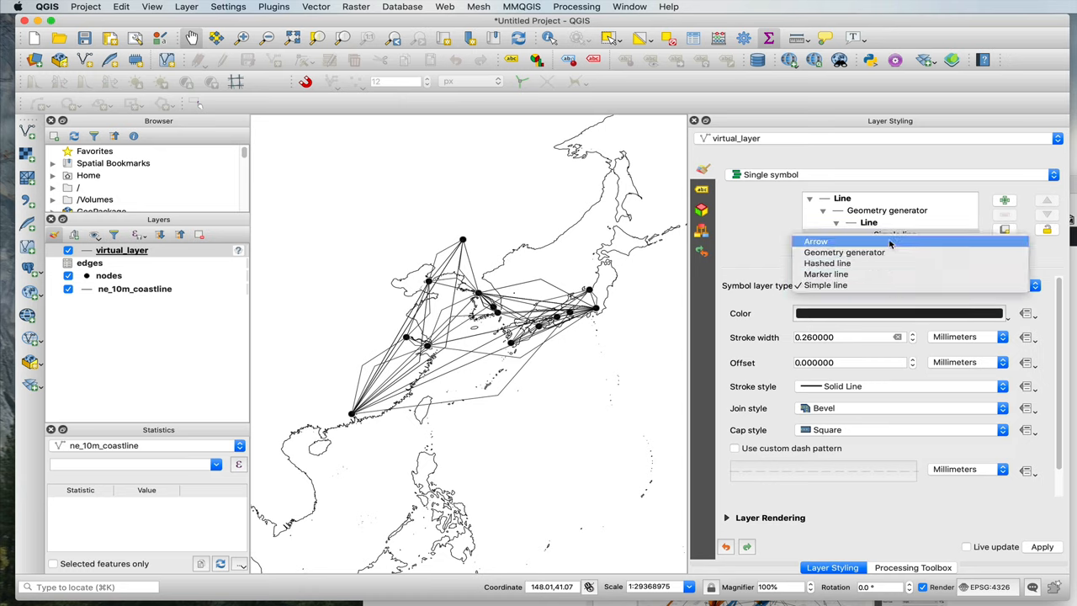
# Draw the flows as curved arrows and adjust the offset_curve divisor to reshape the arcs.
pyautogui.click(815, 242)
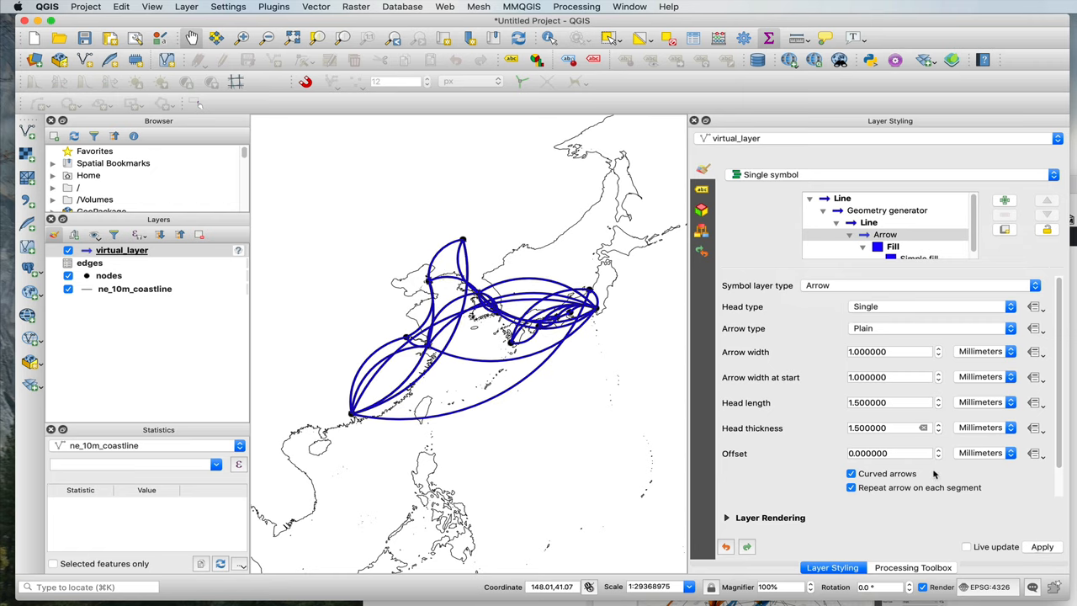
pyautogui.moveTo(358, 313)
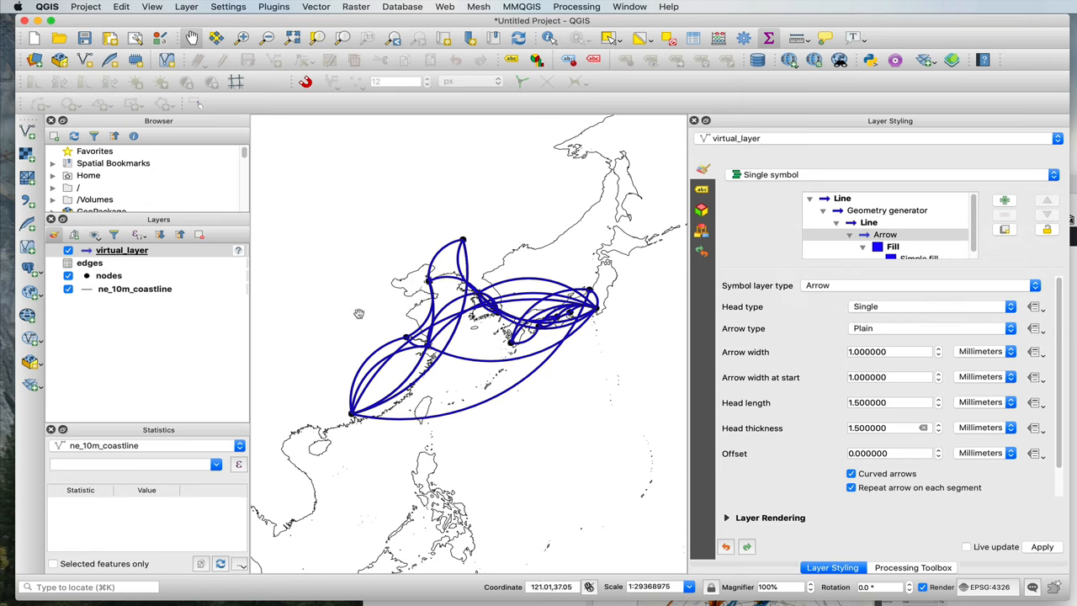
pyautogui.click(886, 210)
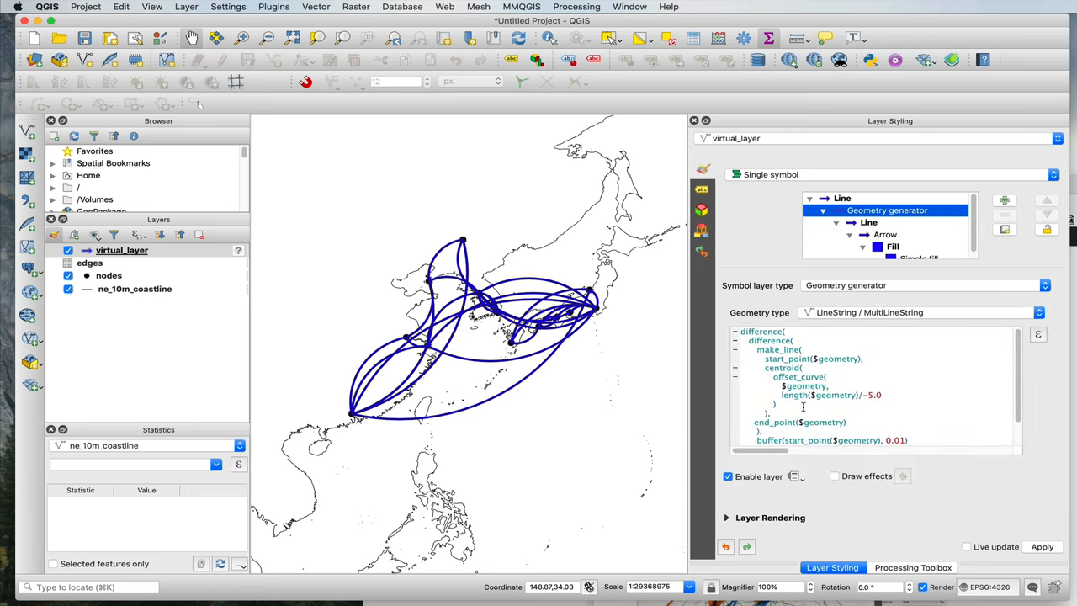
pyautogui.moveTo(831, 410)
pyautogui.write('9')
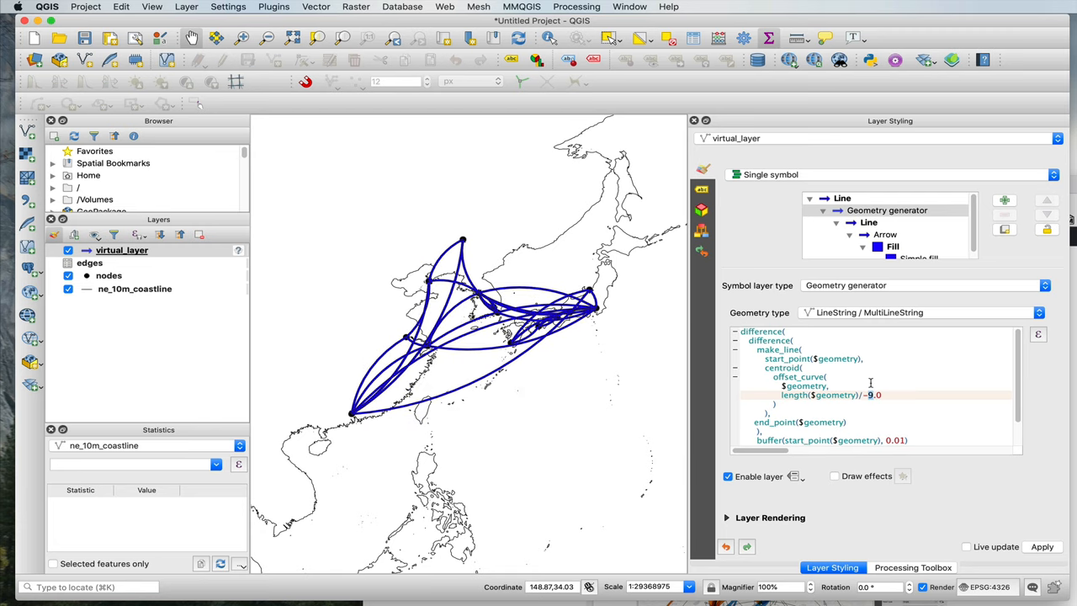
pyautogui.write('1')
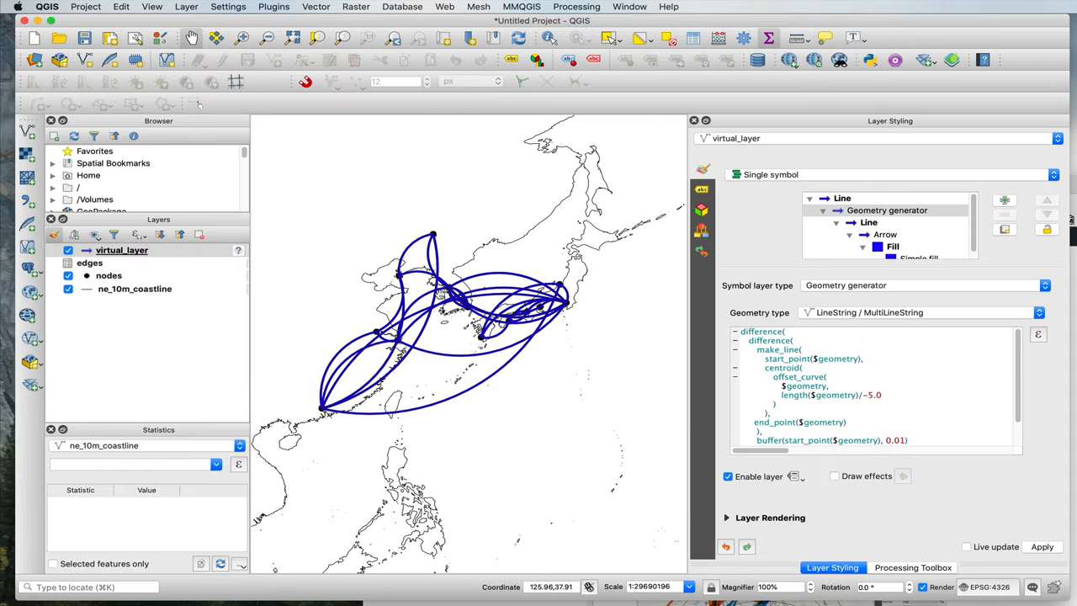
pyautogui.moveTo(451, 227)
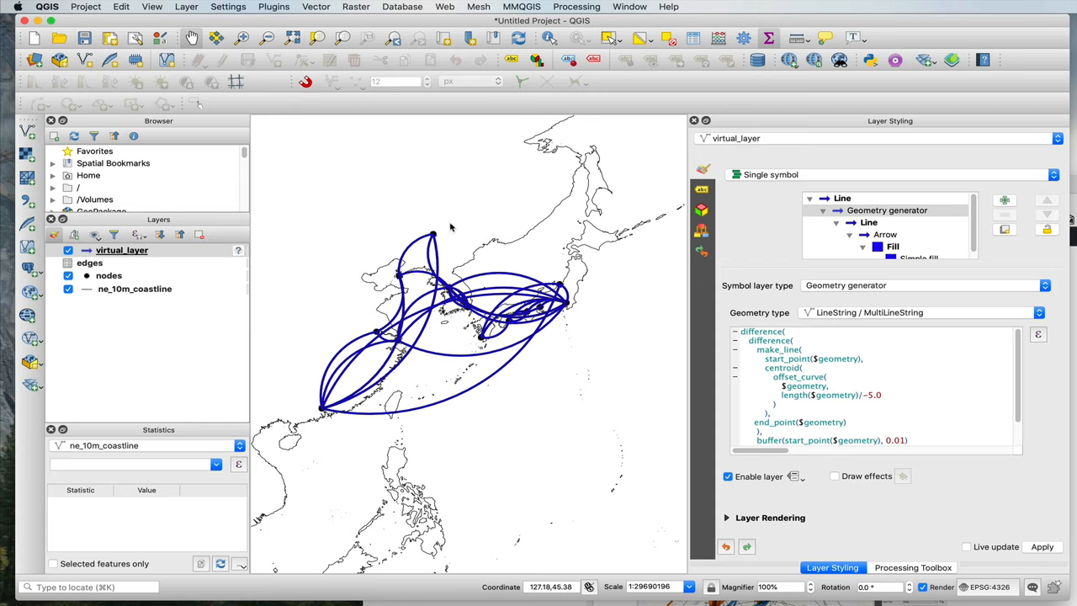
pyautogui.moveTo(881, 404)
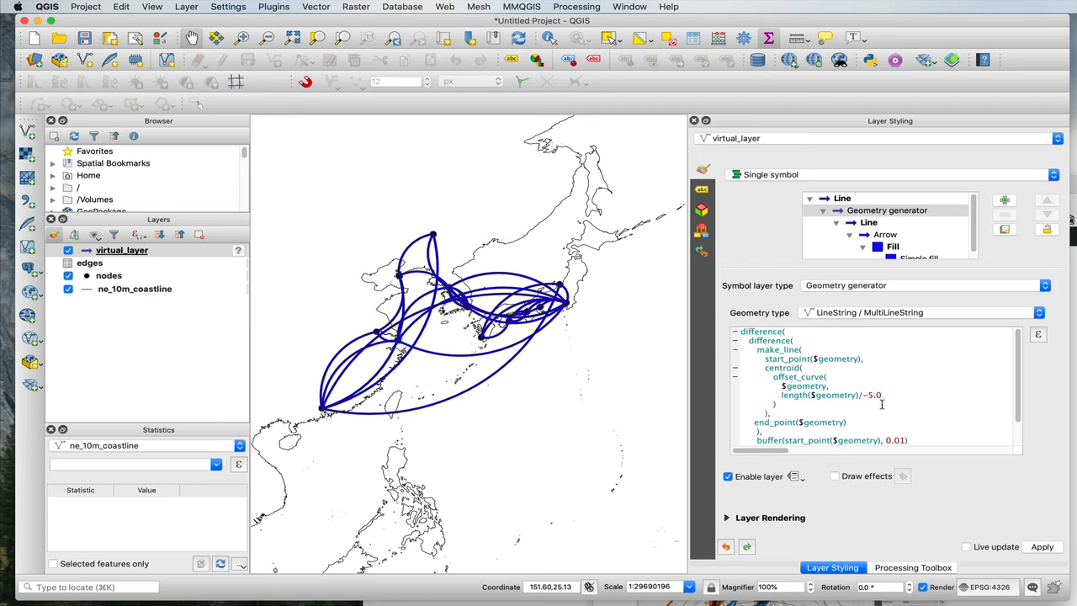
pyautogui.moveTo(436, 365)
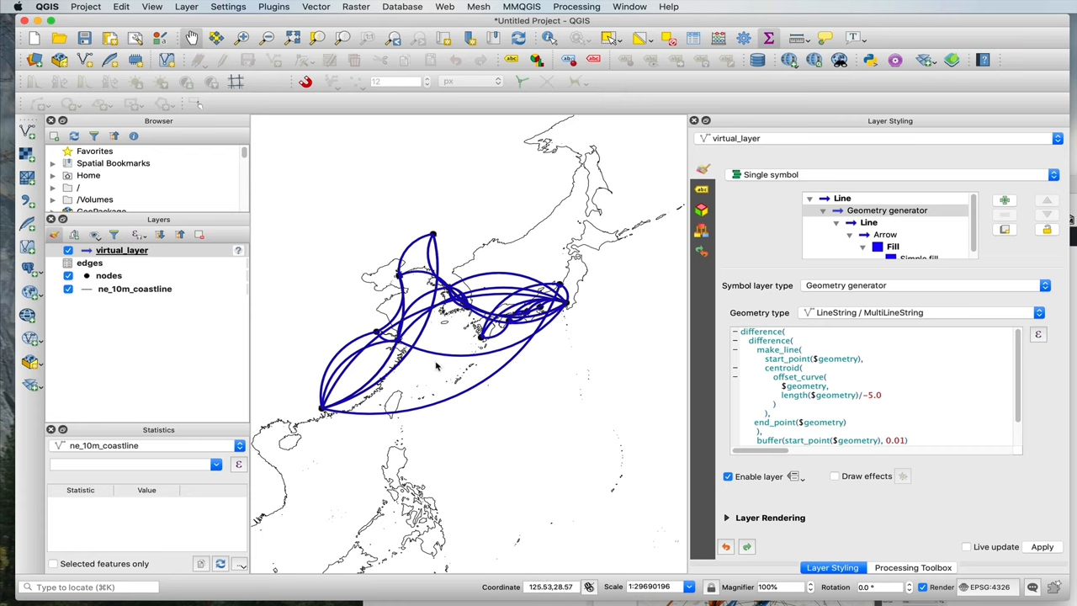
pyautogui.moveTo(436, 367)
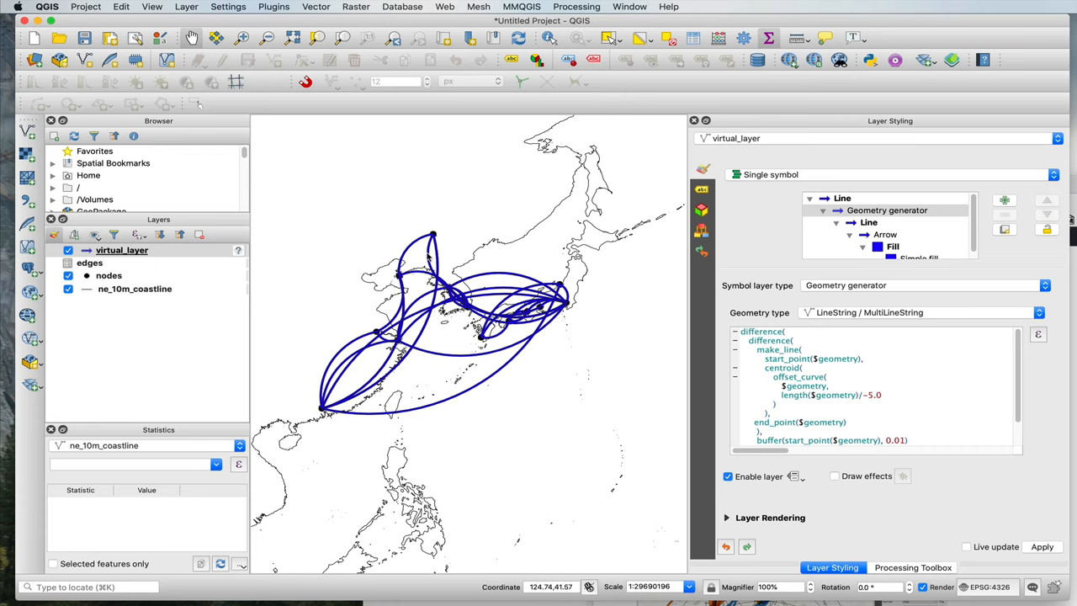
pyautogui.click(91, 263)
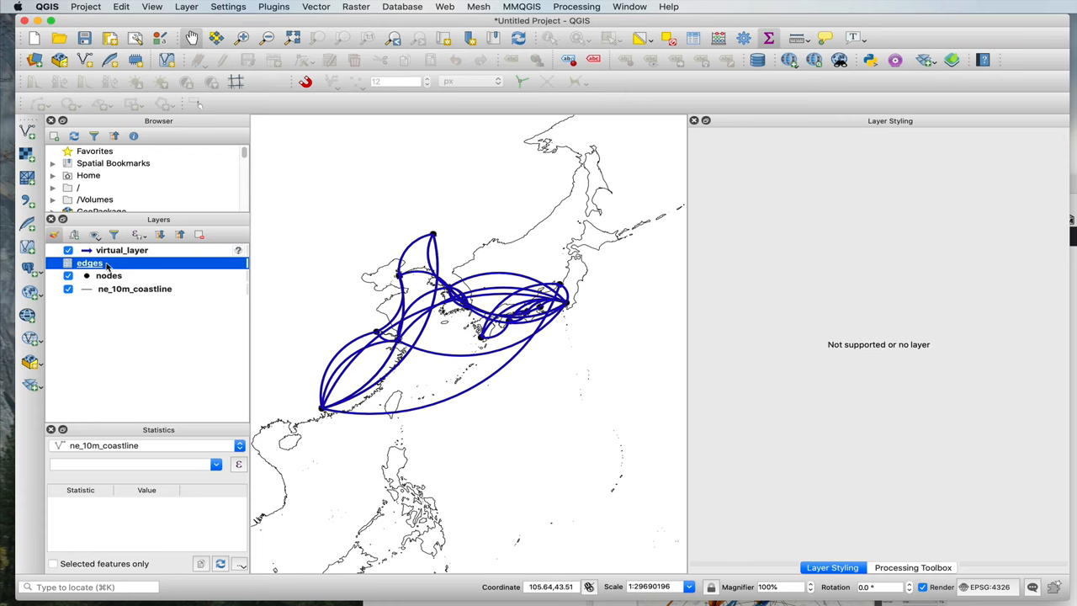
pyautogui.rightClick(89, 263)
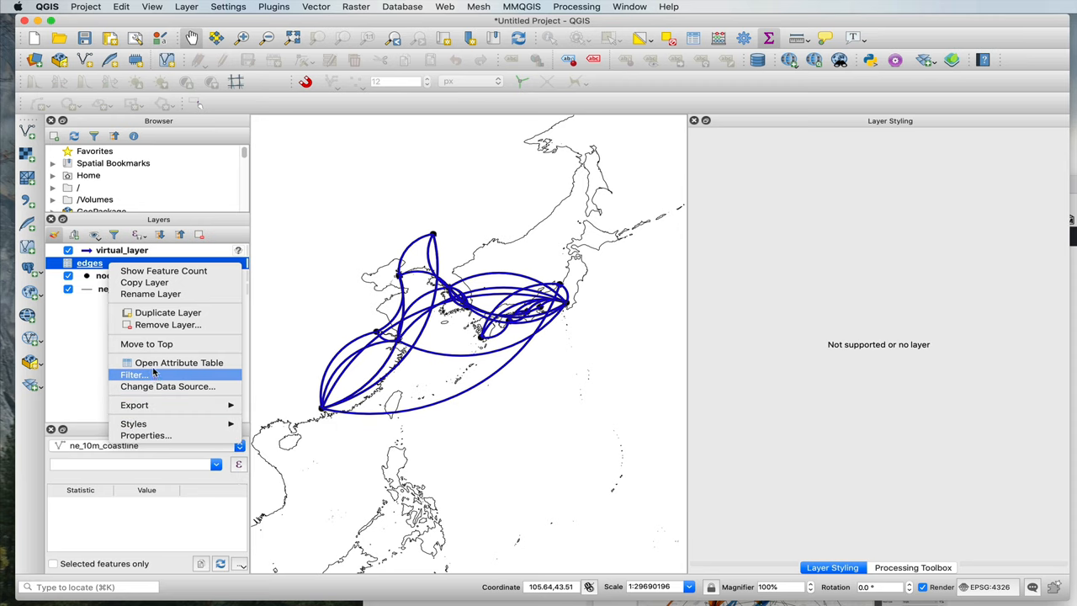
pyautogui.click(179, 362)
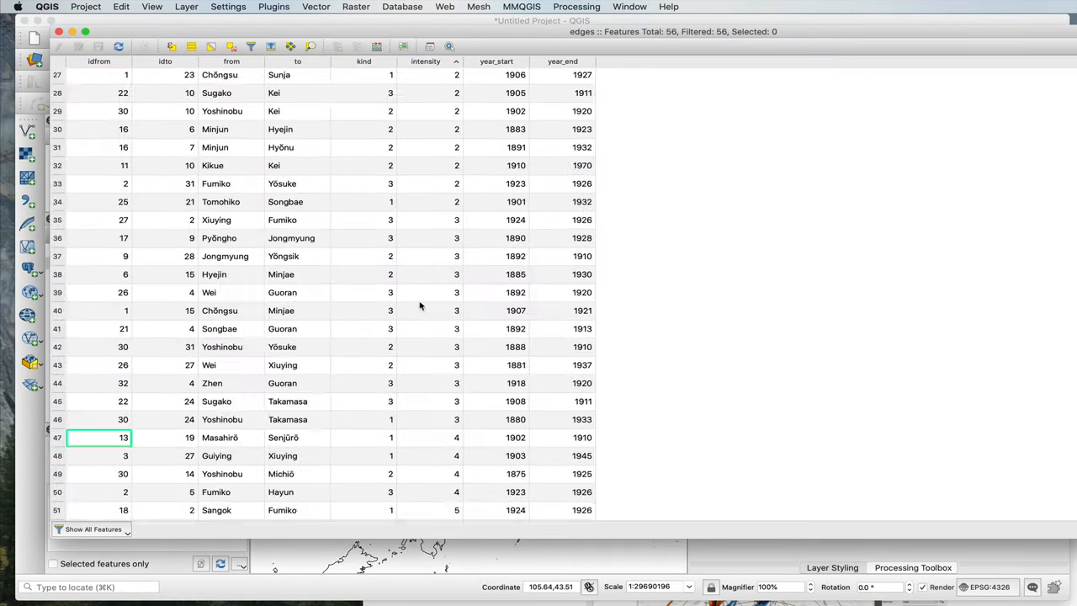
pyautogui.scroll(-3)
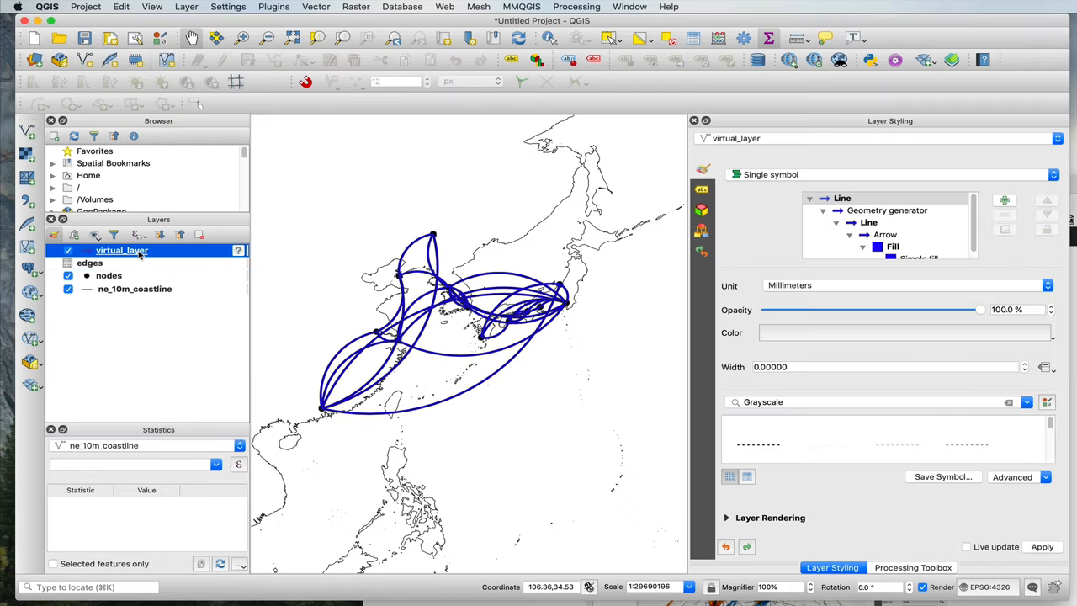
# Set the curve offset to length($geometry)/(-6+(intensity/1.3)) and check the bends on the map.
pyautogui.click(884, 210)
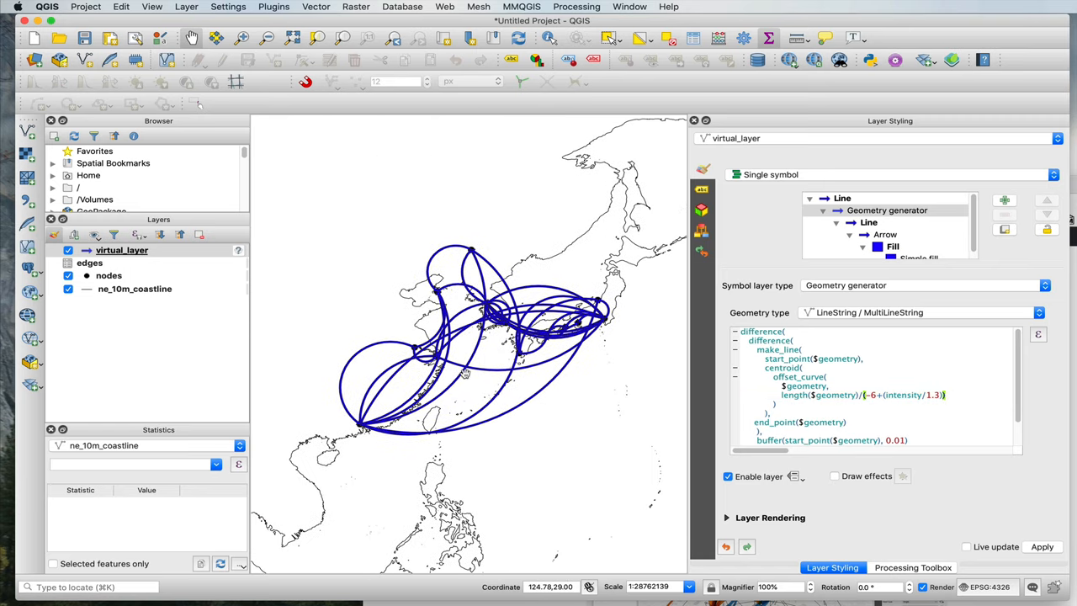
pyautogui.scroll(3)
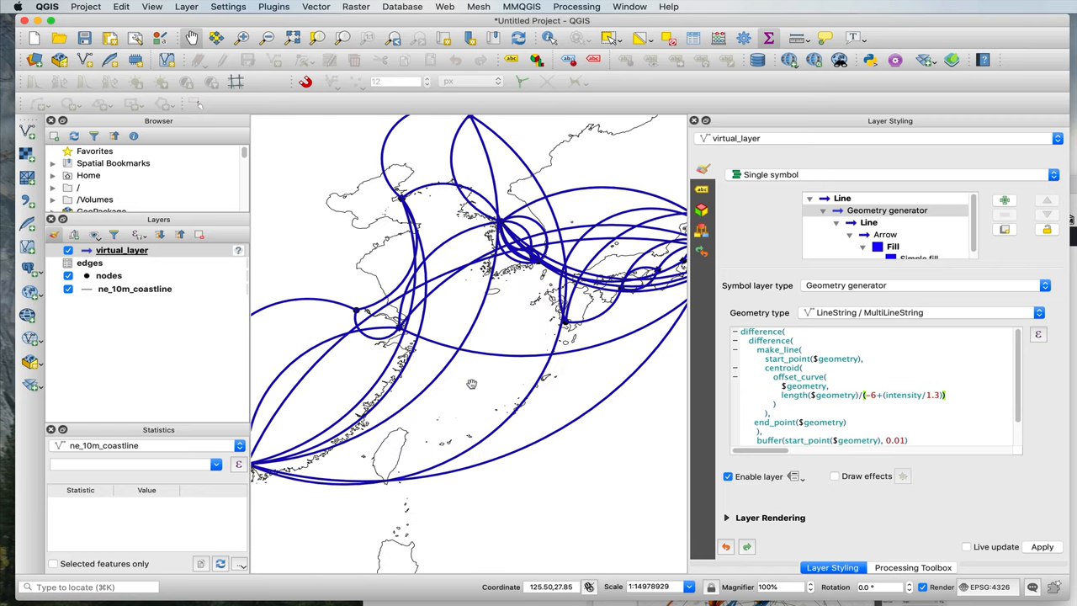
pyautogui.scroll(-3)
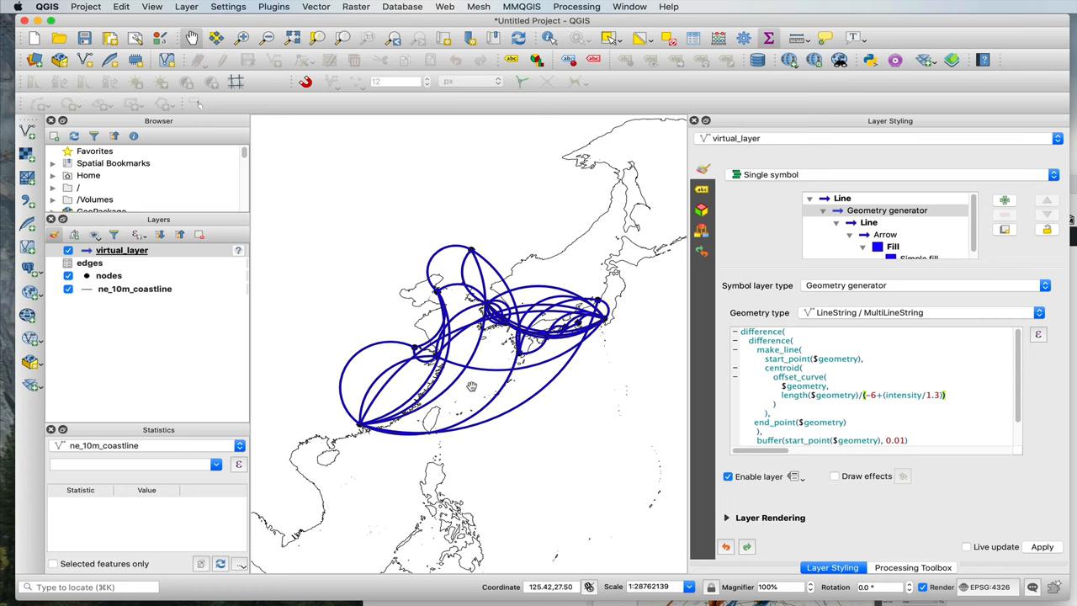
pyautogui.moveTo(790, 223)
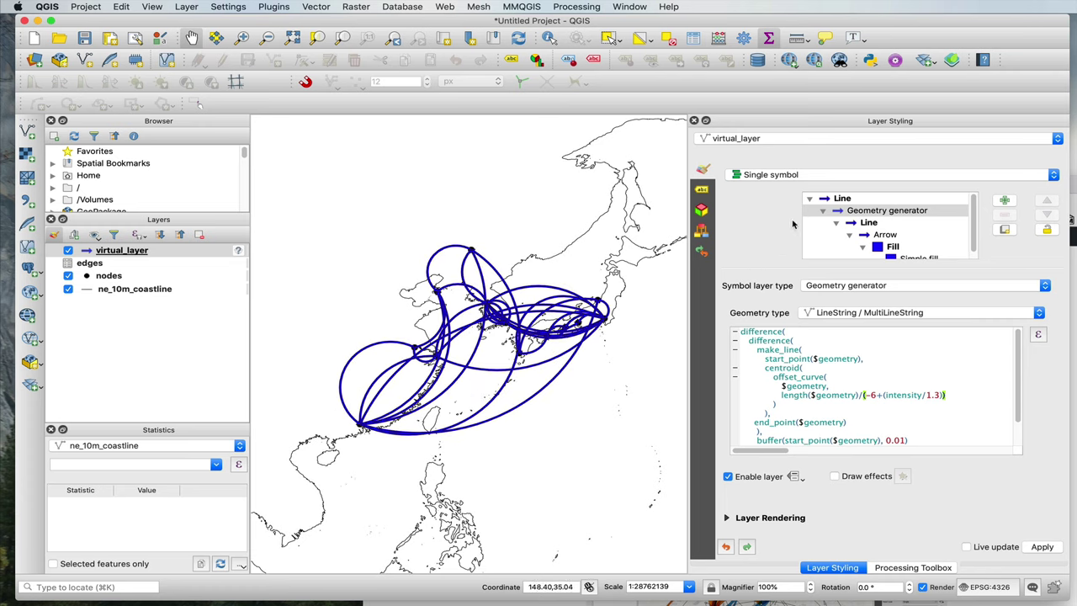
# Select the Arrow symbol layer and start a data-defined expression (Edit…) for an arrow value.
pyautogui.click(884, 229)
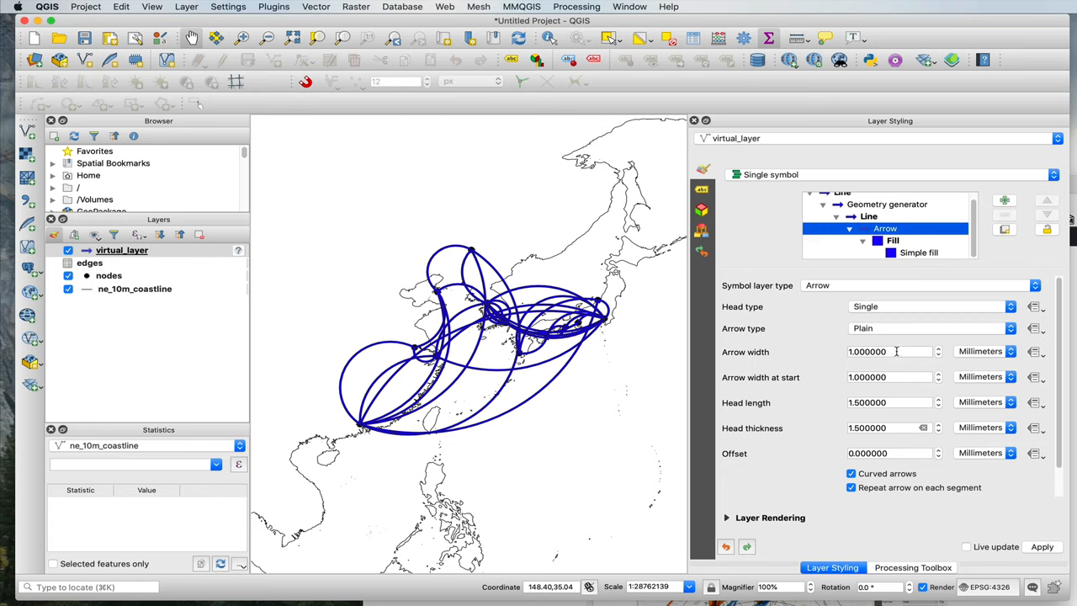
pyautogui.moveTo(1019, 354)
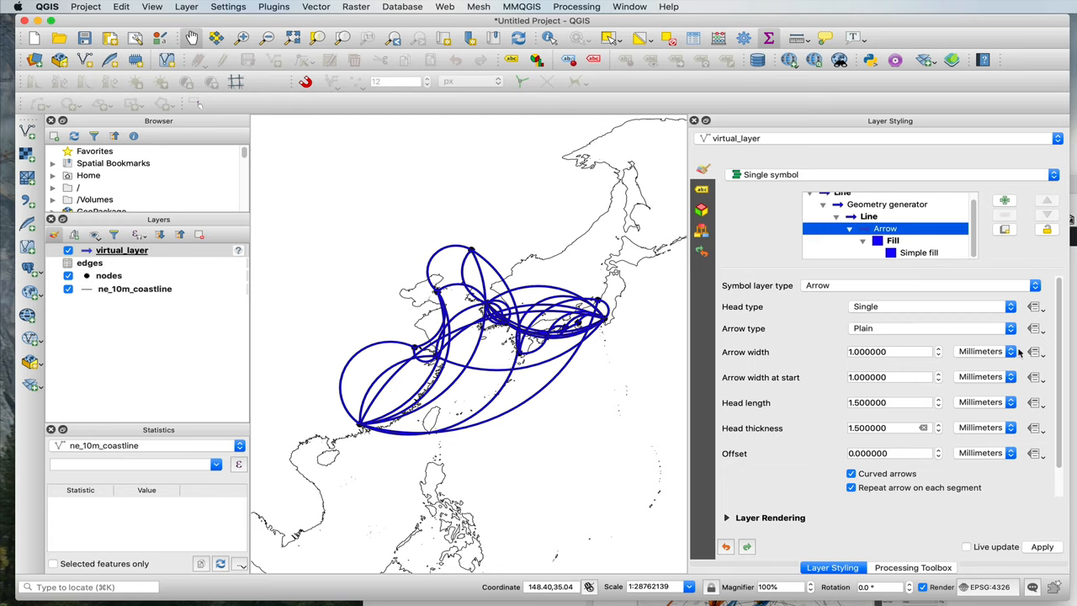
pyautogui.moveTo(1033, 352)
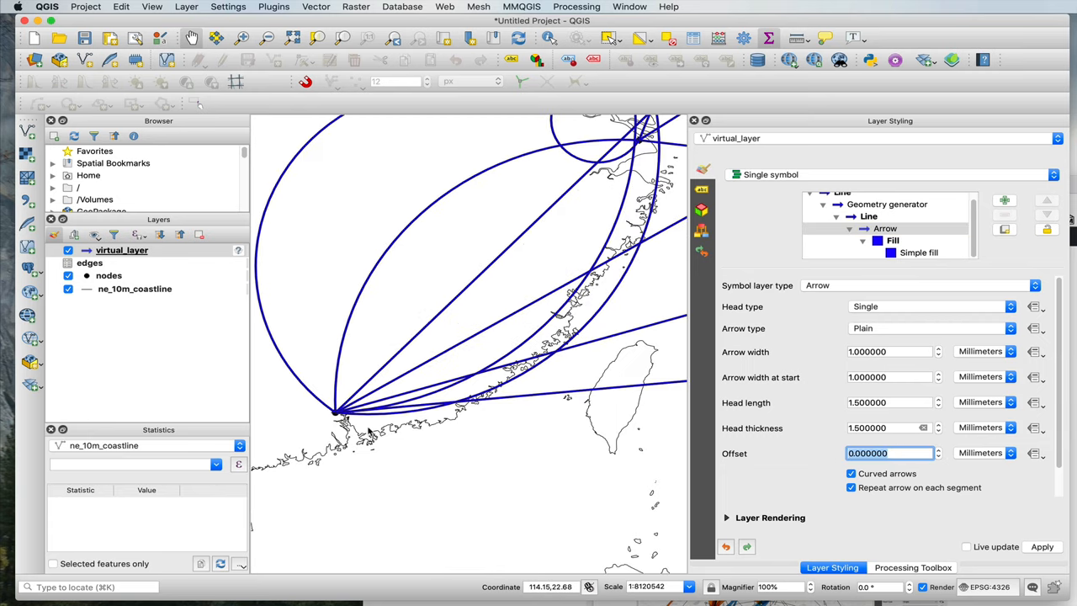
pyautogui.scroll(3)
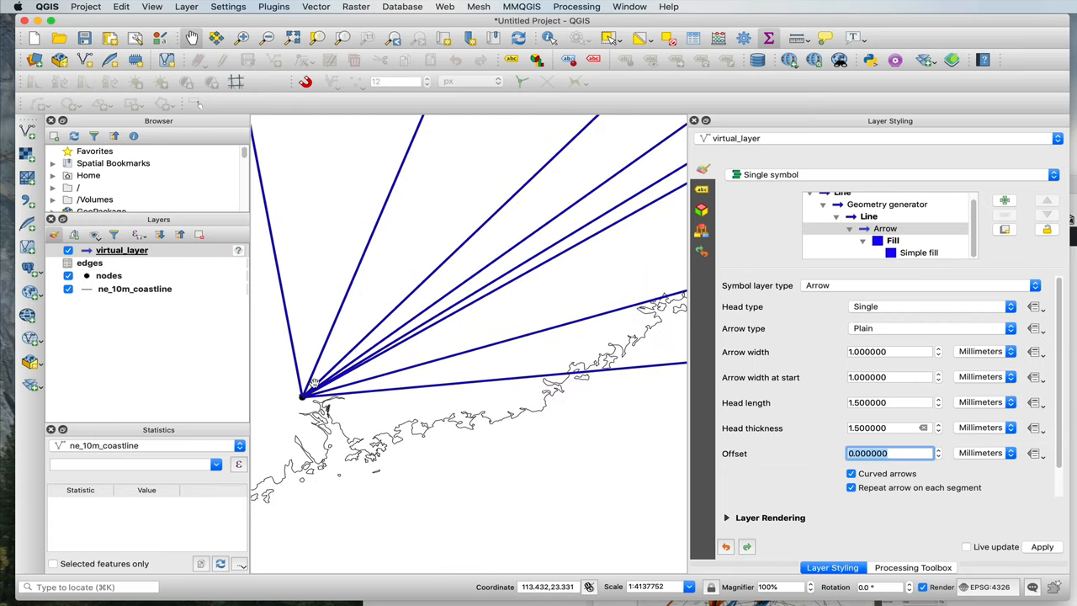
pyautogui.moveTo(296, 404)
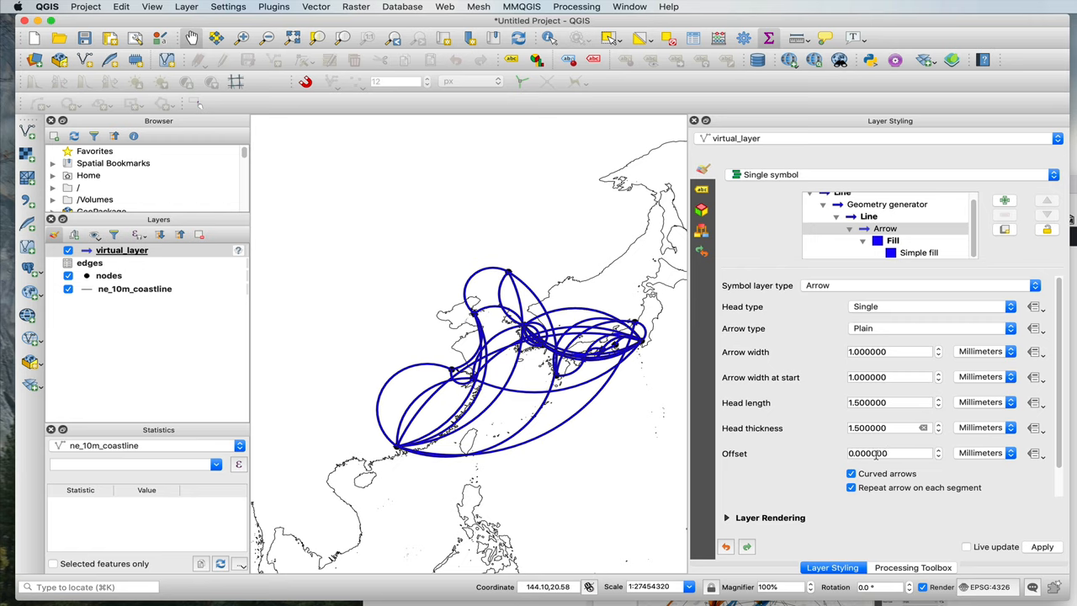
pyautogui.click(1033, 452)
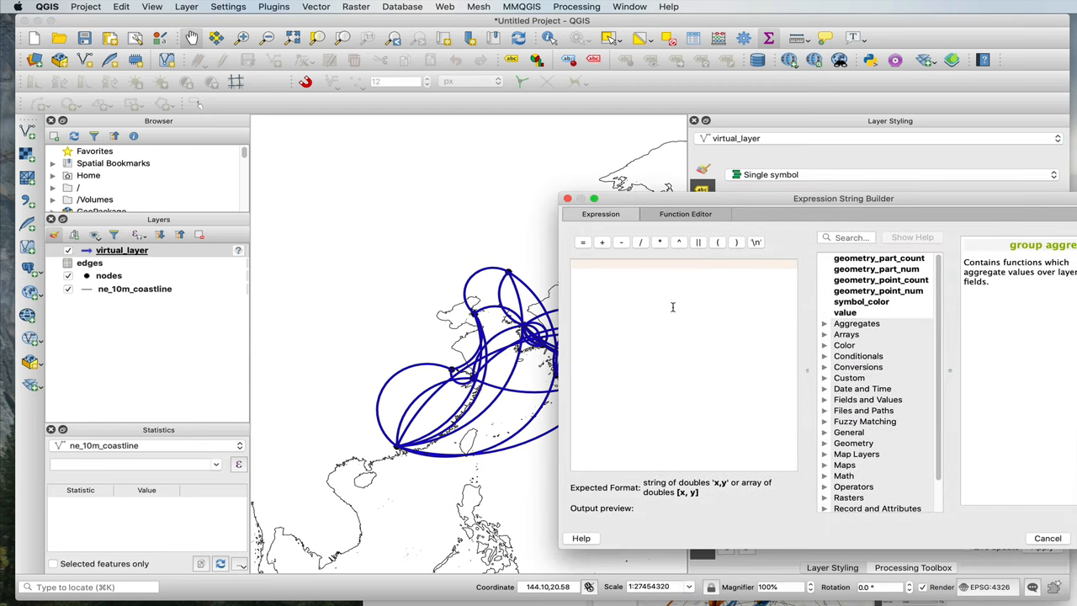
# Enter rand(1,400)*0.01 in the Expression String Builder and apply it to the arrows.
pyautogui.write('rand(1')
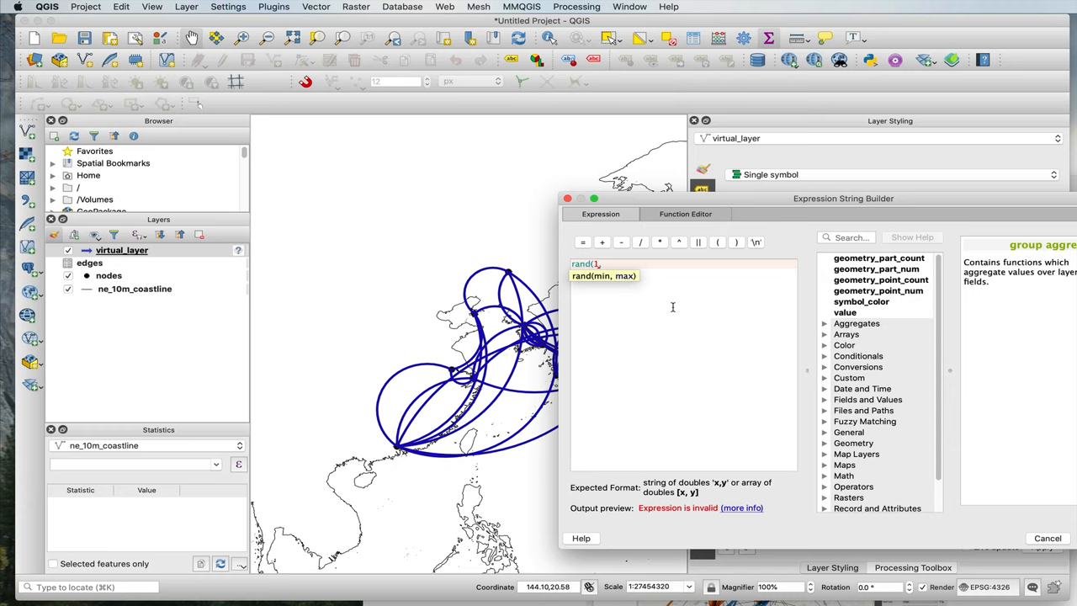
pyautogui.write(',400)')
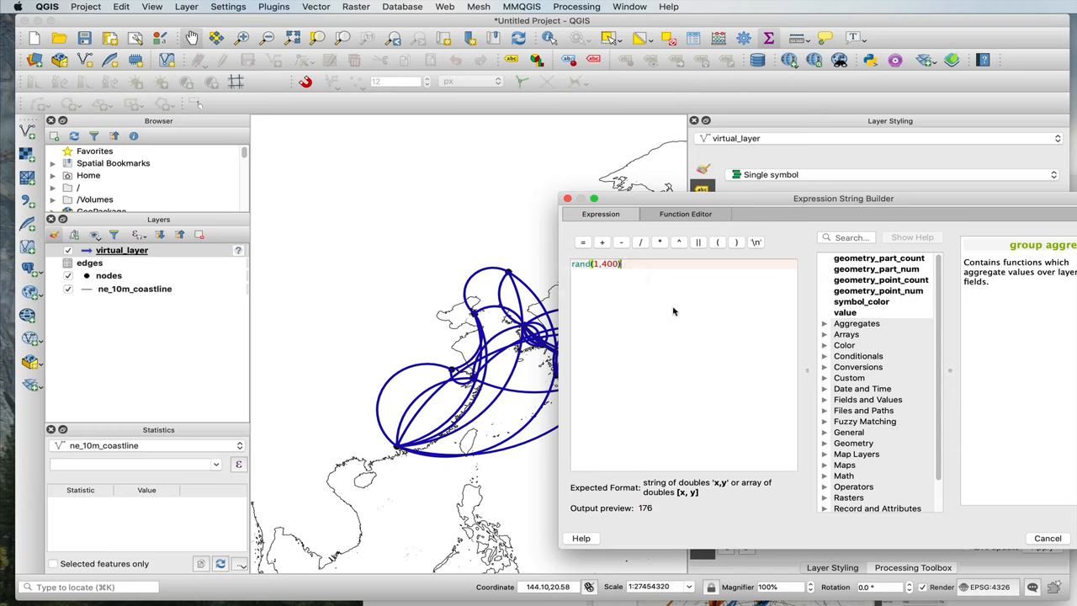
pyautogui.write('*0')
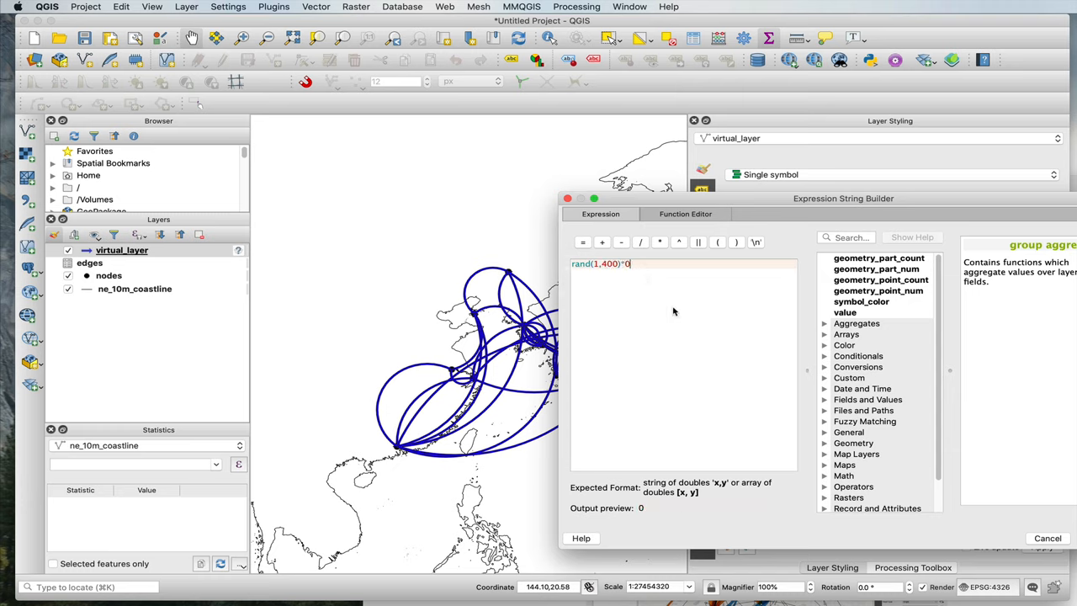
pyautogui.write('.01')
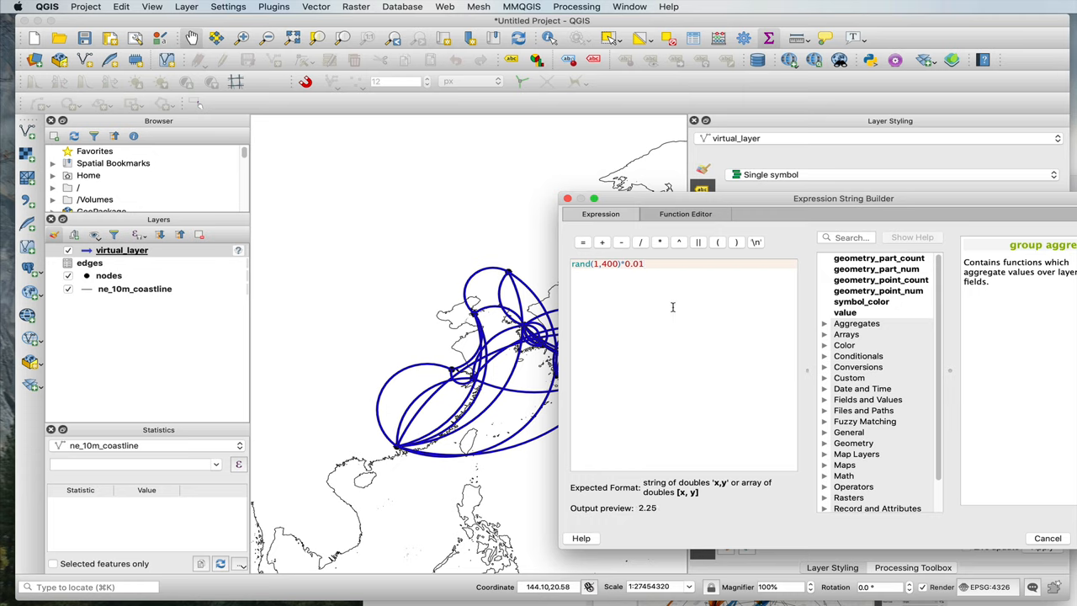
pyautogui.moveTo(638, 515)
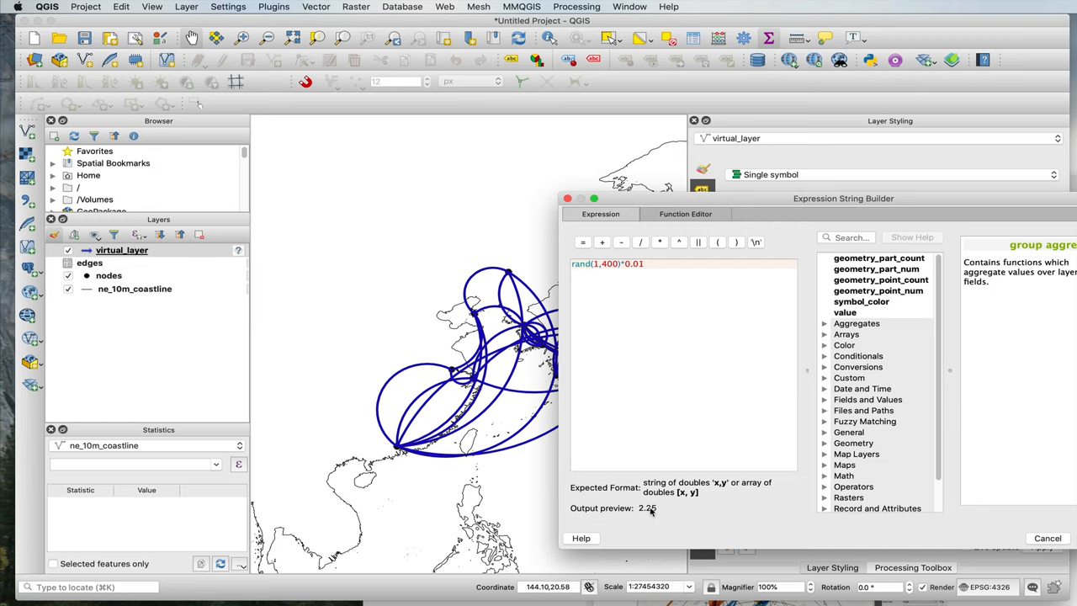
pyautogui.moveTo(842, 199); pyautogui.dragTo(750, 187)
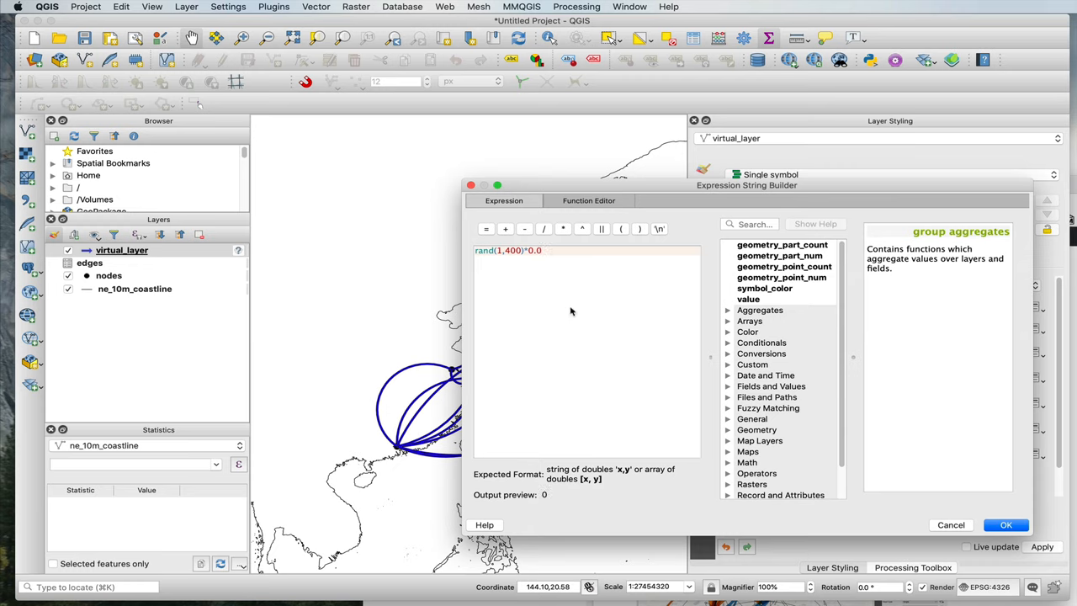
pyautogui.write('1')
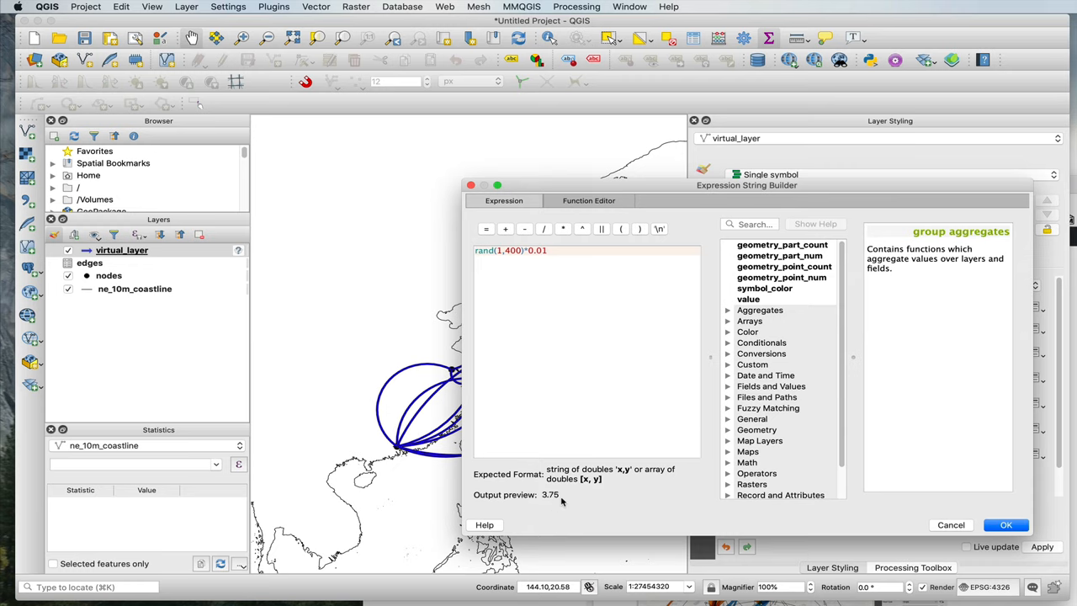
pyautogui.click(1006, 524)
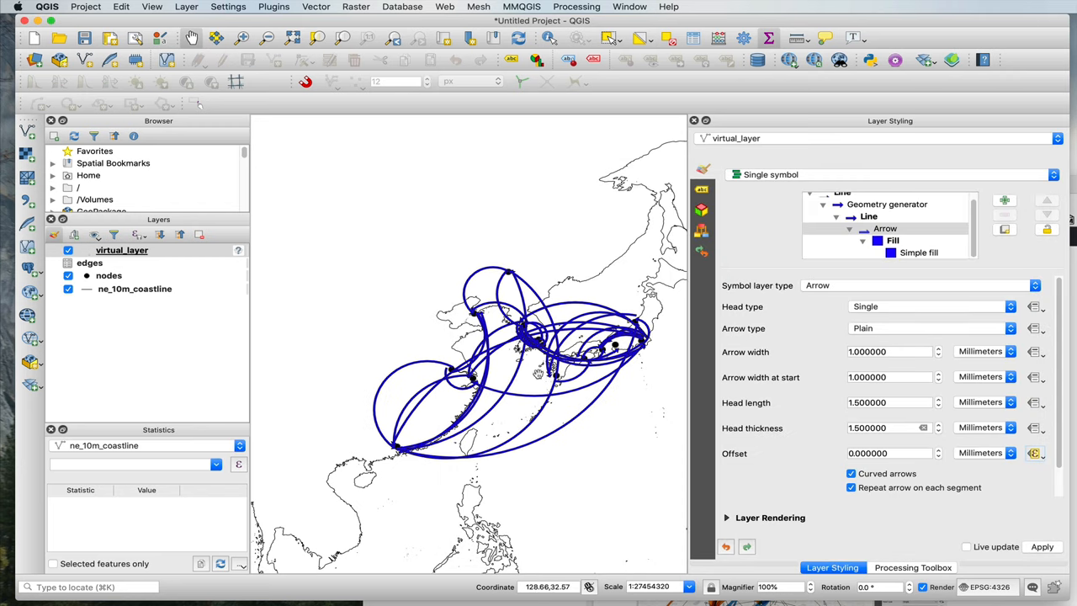
# Re-enter the rand(1,400)*0.01 expression in the arrow symbol settings after checking the map.
pyautogui.scroll(3)
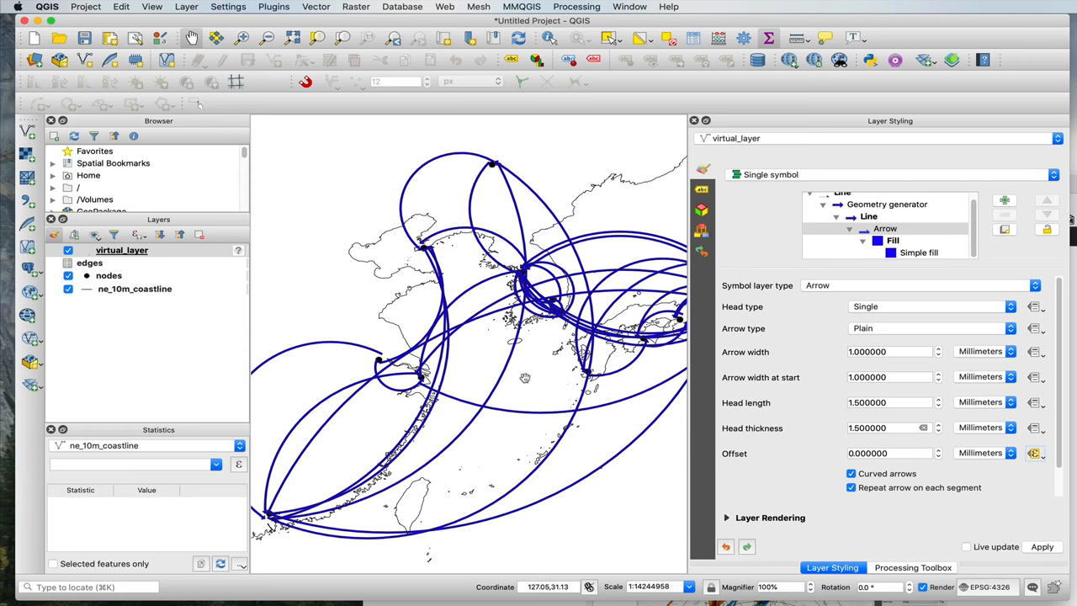
pyautogui.scroll(3)
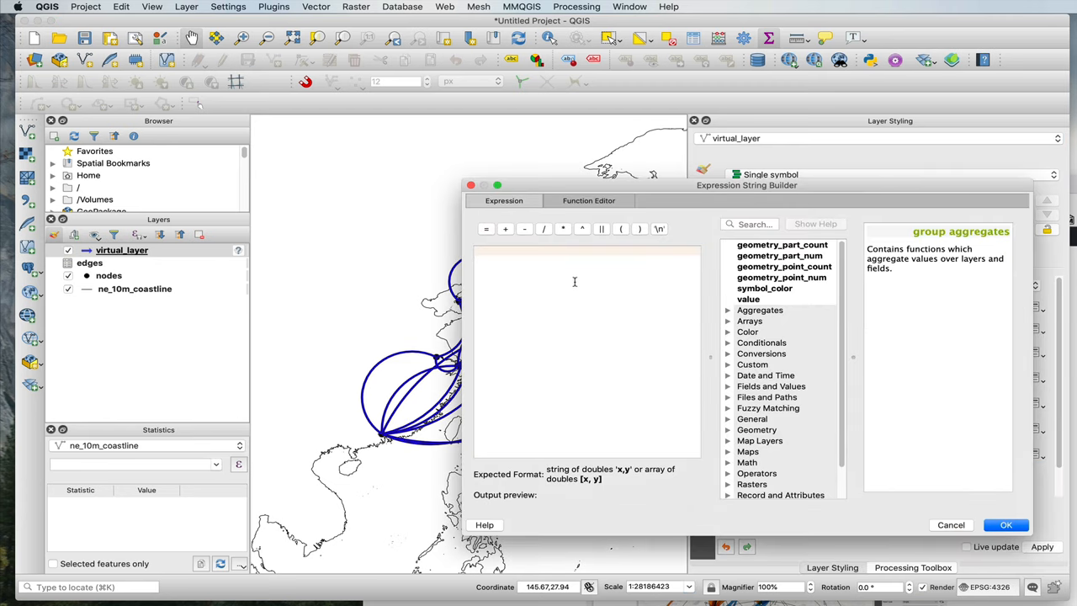
pyautogui.write('rand(1')
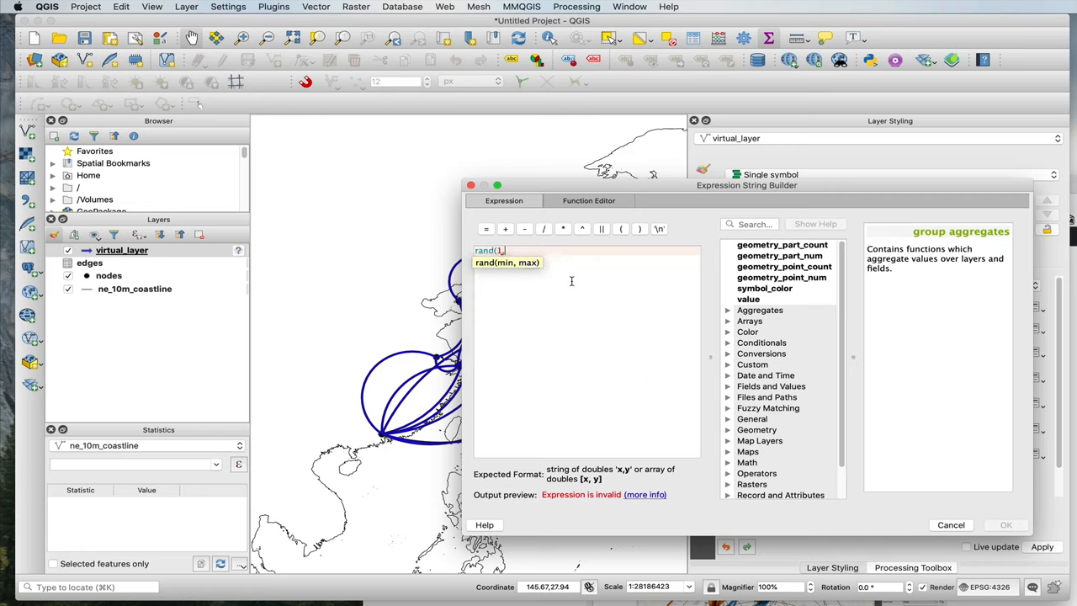
pyautogui.write(',400)')
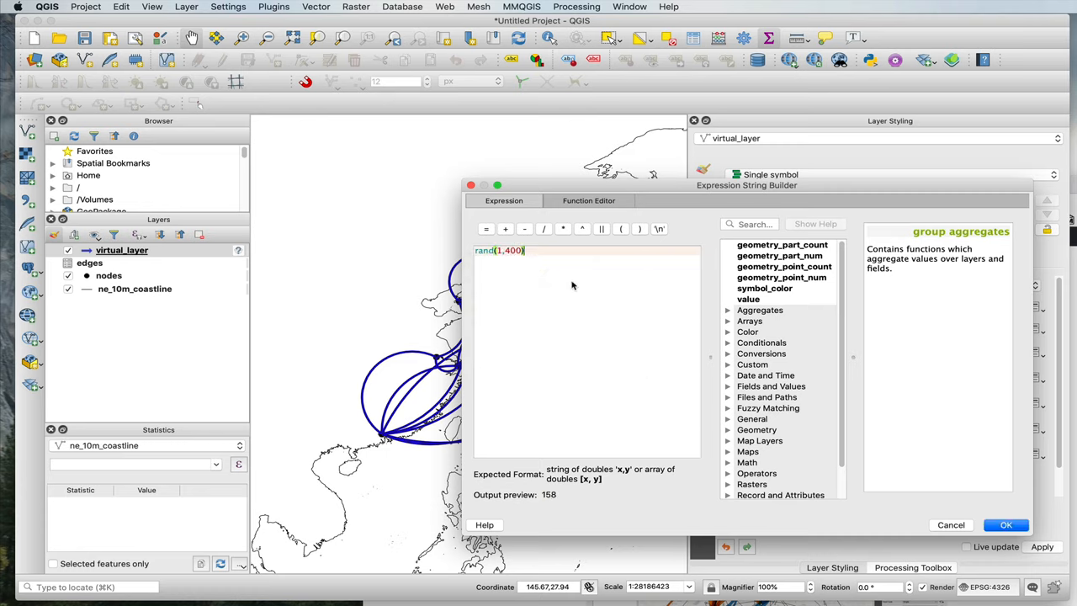
pyautogui.write('*0.01')
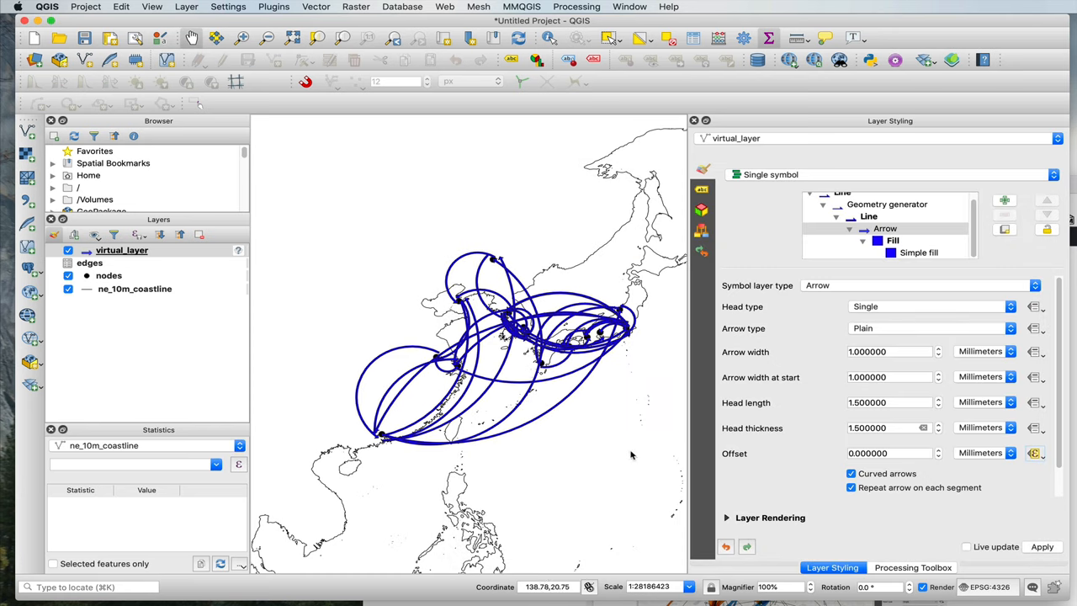
pyautogui.moveTo(377, 373)
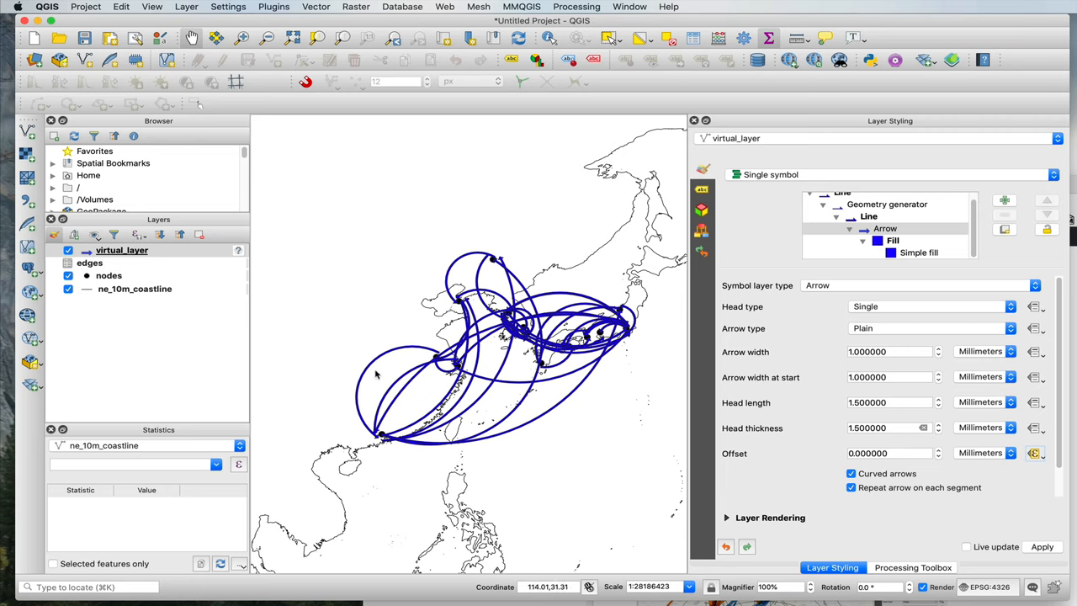
pyautogui.moveTo(833, 345)
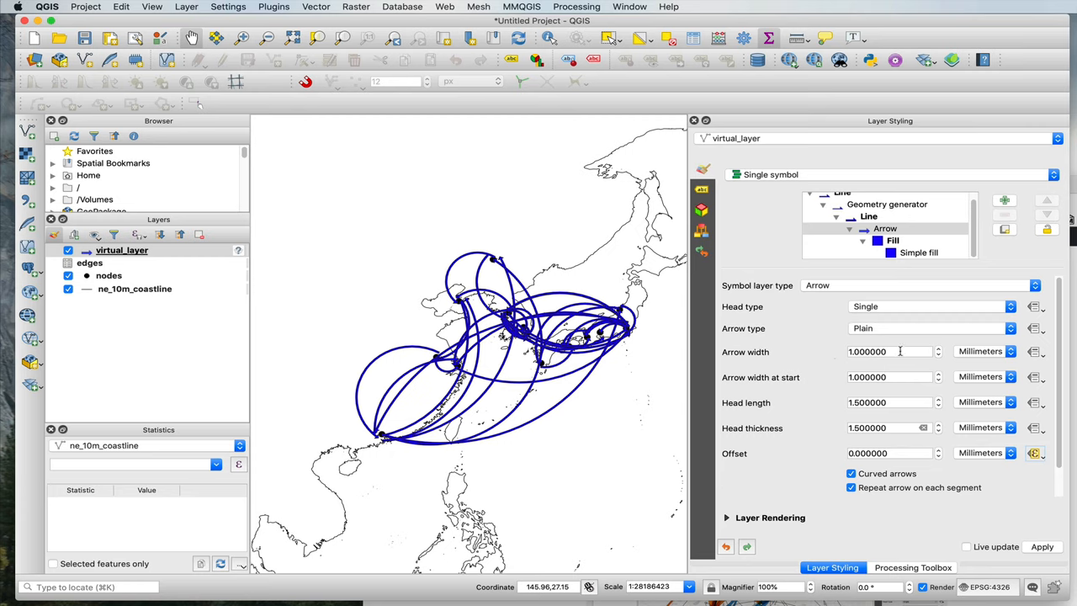
pyautogui.moveTo(753, 362)
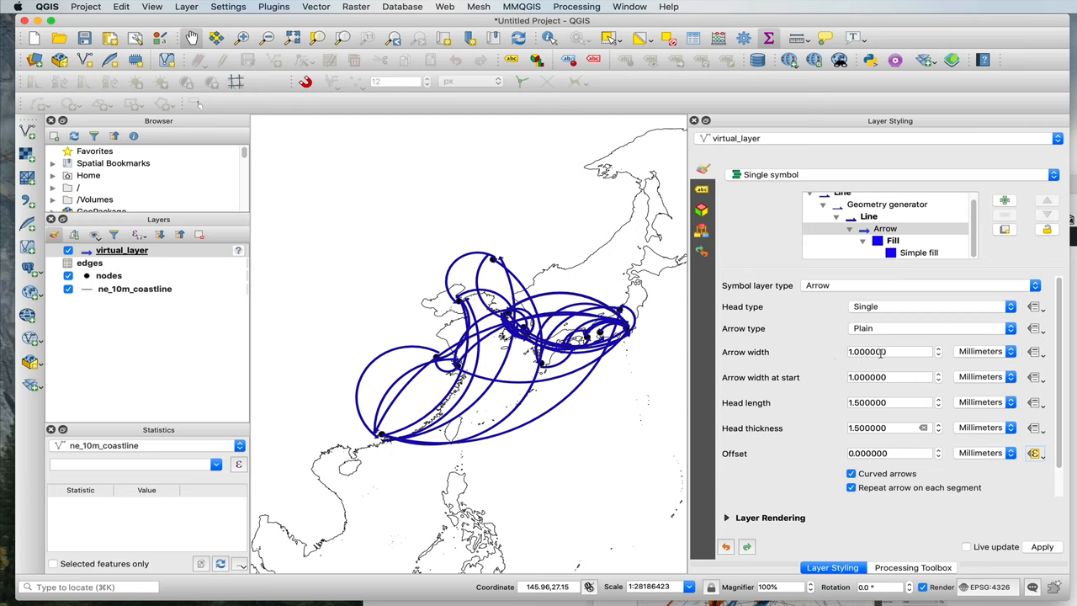
# Choose Assistant… from the data-defined override beside Arrow width.
pyautogui.click(1033, 352)
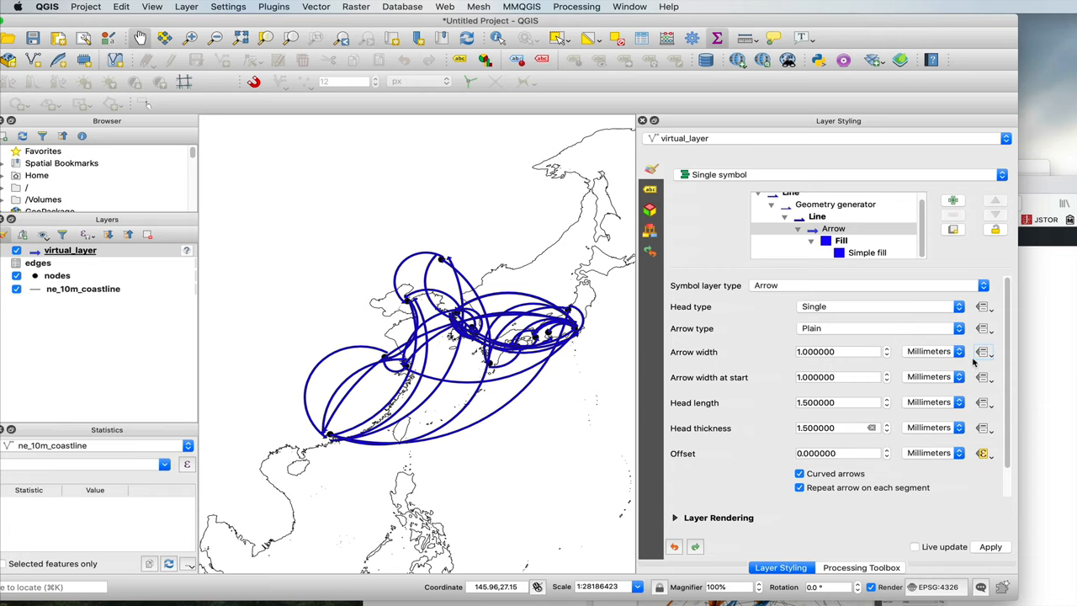
pyautogui.click(983, 352)
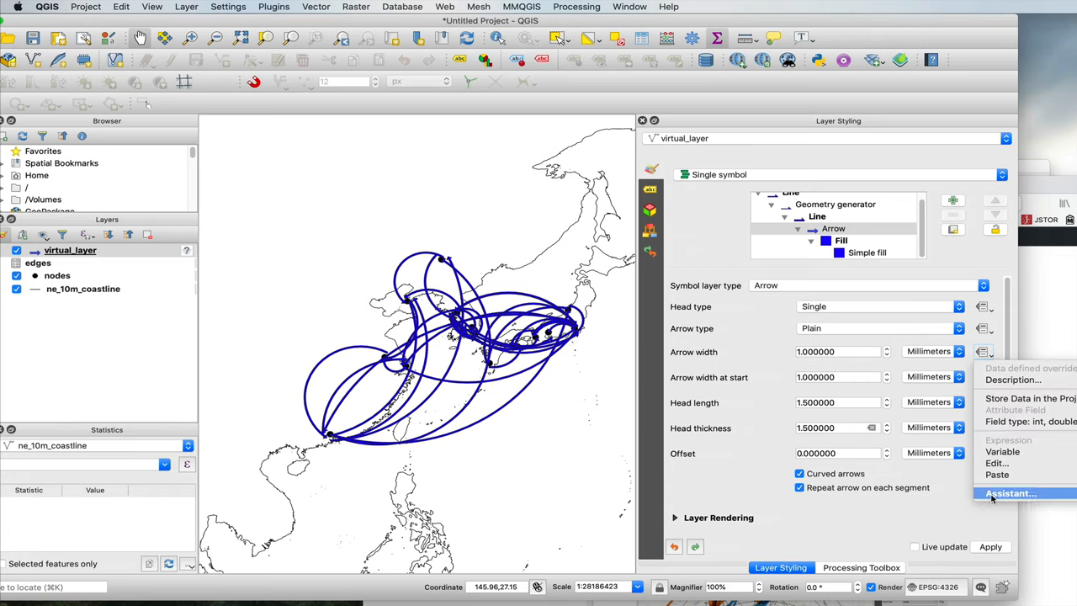
pyautogui.click(1009, 493)
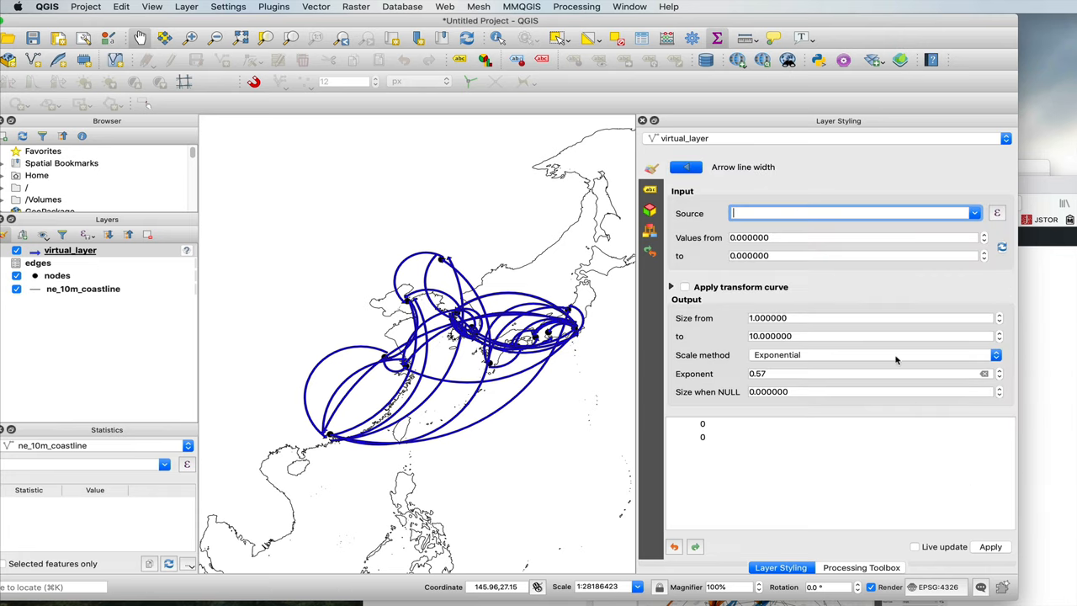
# Drive arrow line width by intensity, values 1–5 mapping to sizes 0.3 to 1.5.
pyautogui.click(972, 212)
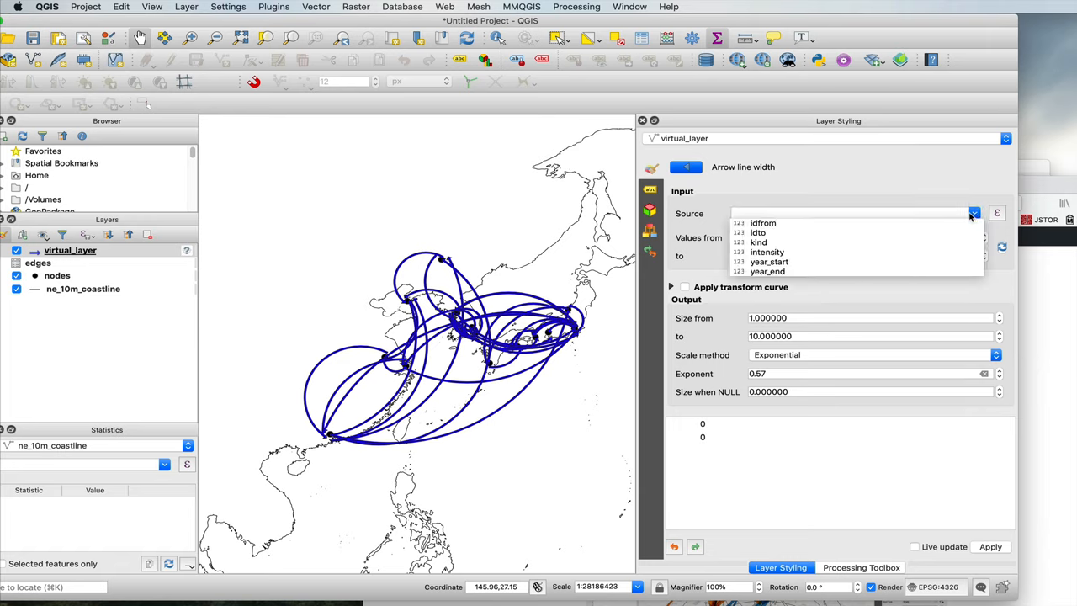
pyautogui.moveTo(841, 252)
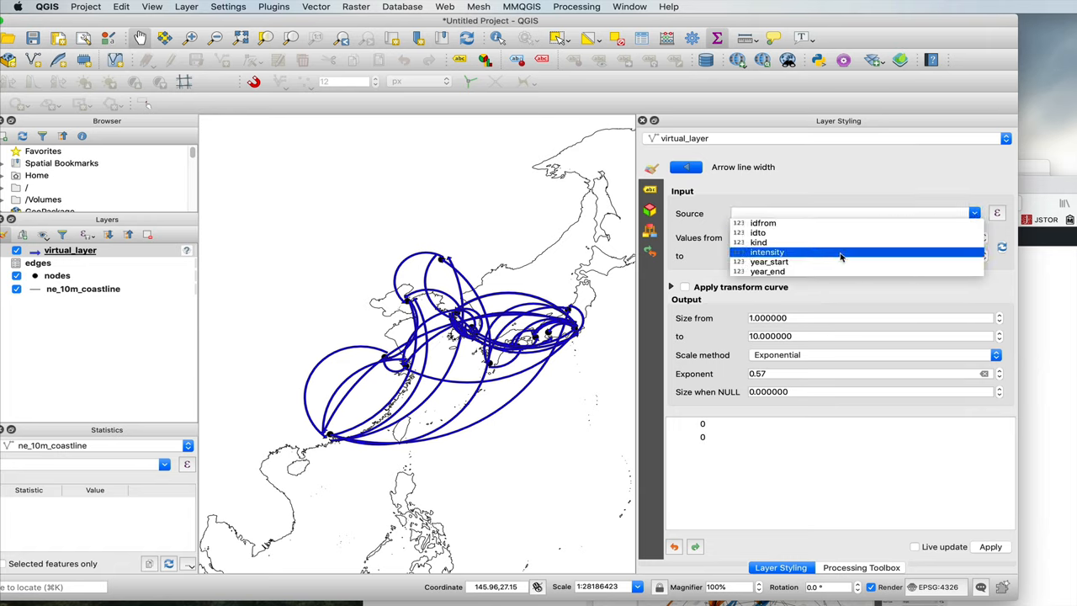
pyautogui.click(767, 252)
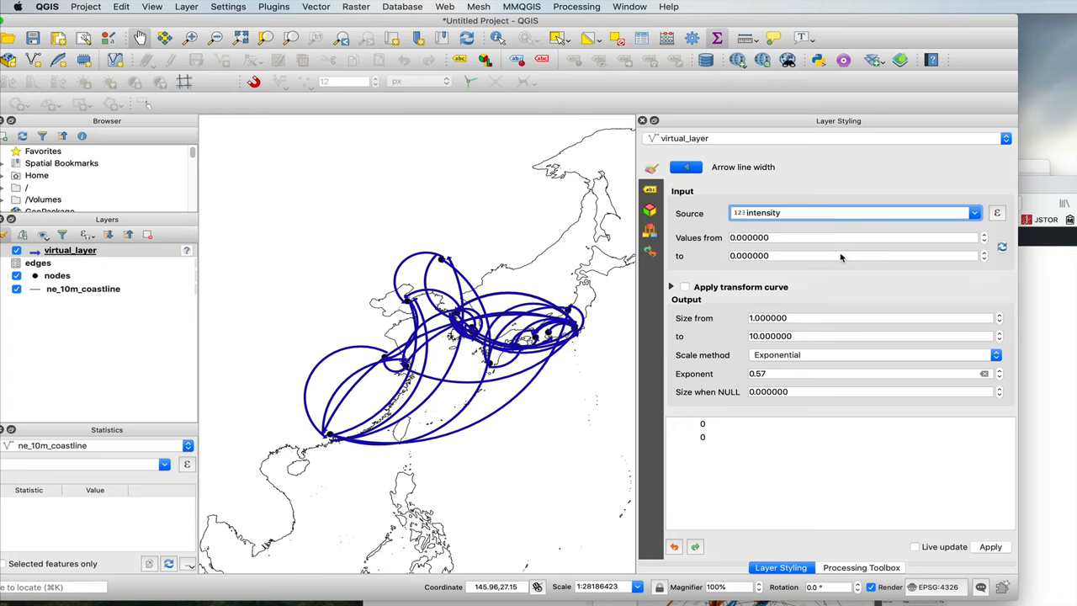
pyautogui.moveTo(951, 247)
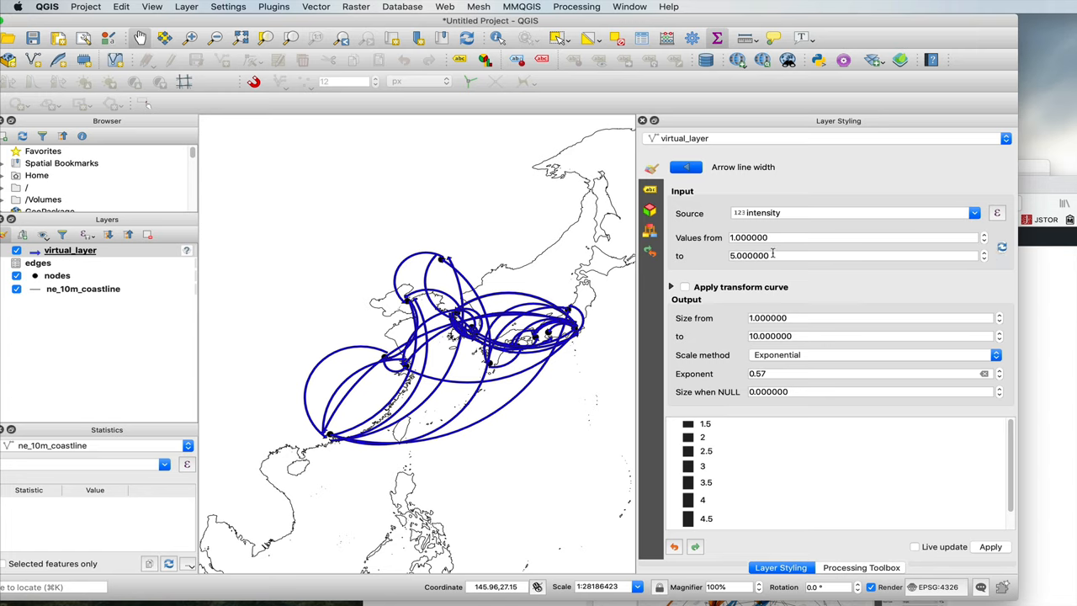
pyautogui.moveTo(740, 259)
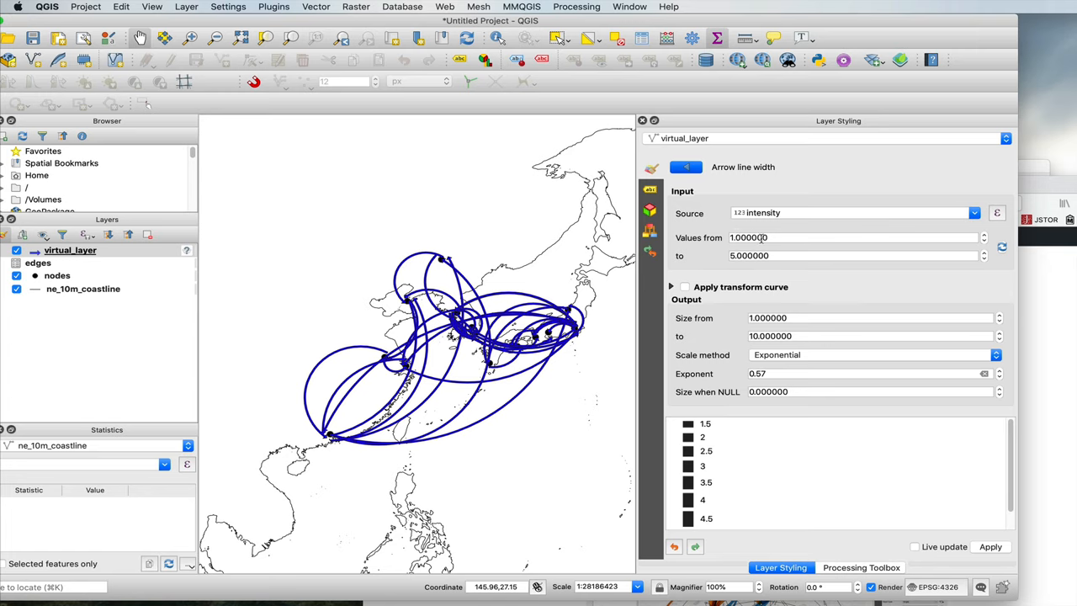
pyautogui.moveTo(764, 316)
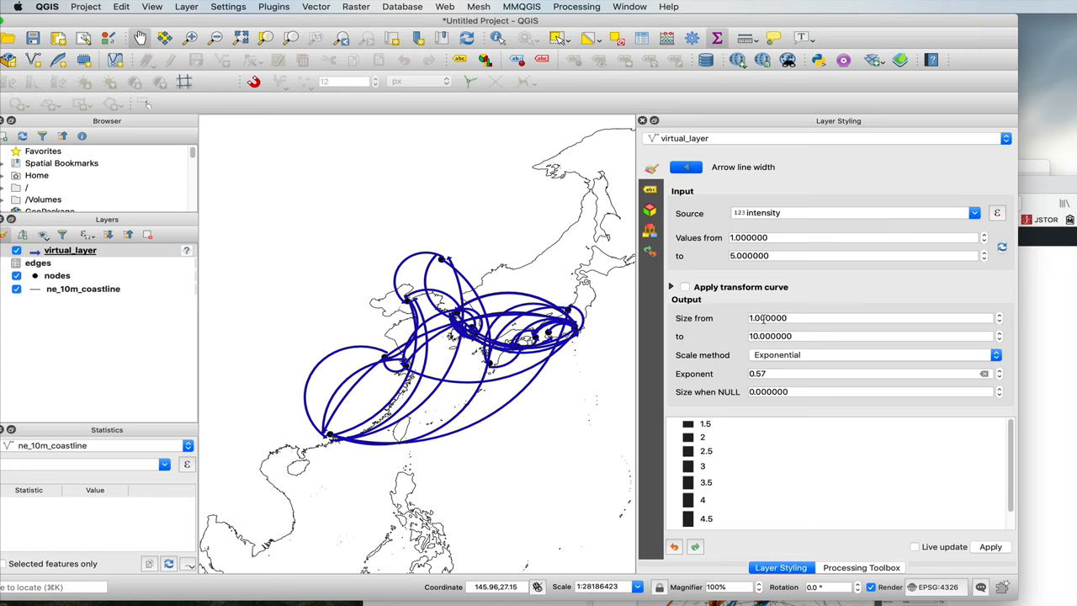
pyautogui.moveTo(530, 303)
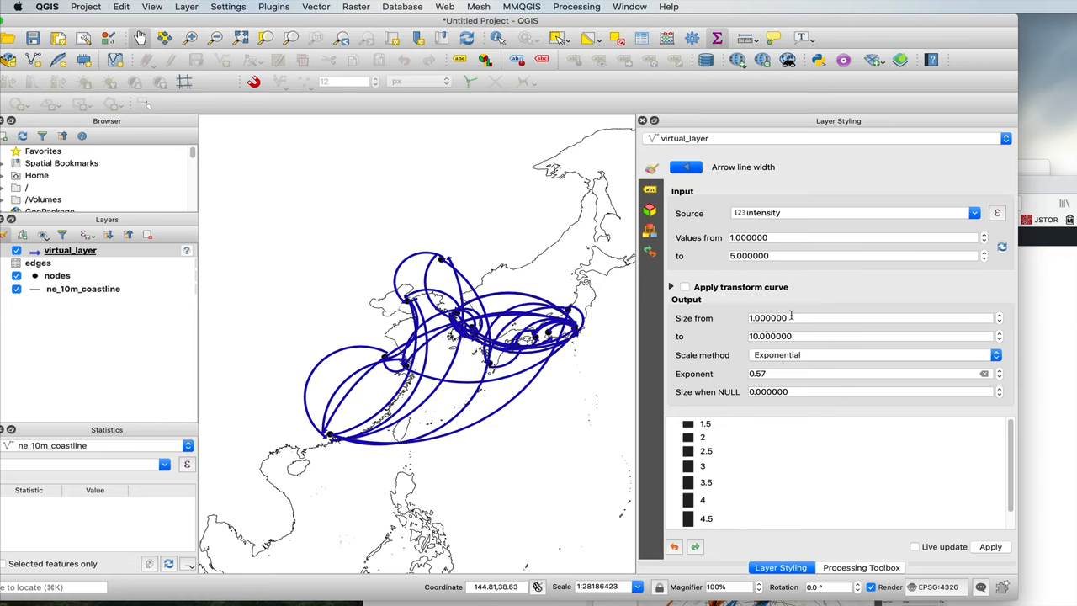
pyautogui.click(867, 316)
pyautogui.write('0.3')
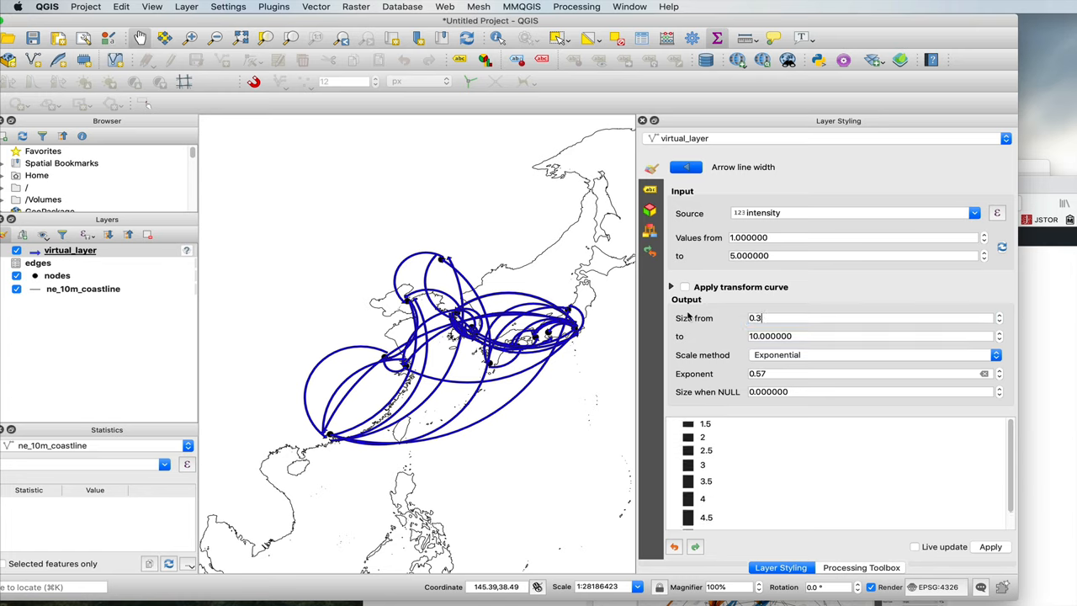
pyautogui.click(866, 337)
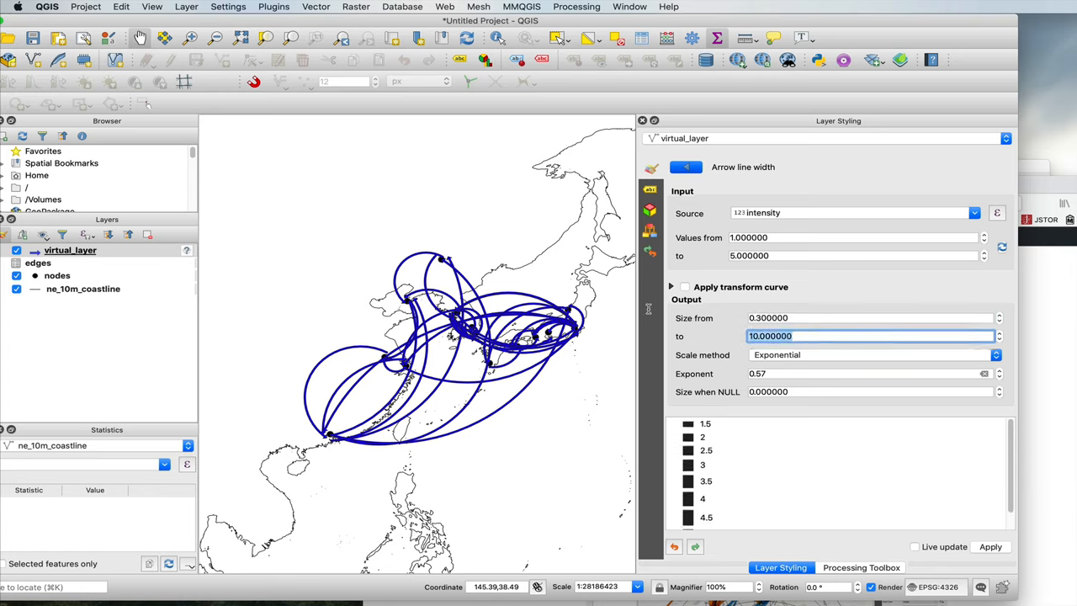
pyautogui.moveTo(648, 312)
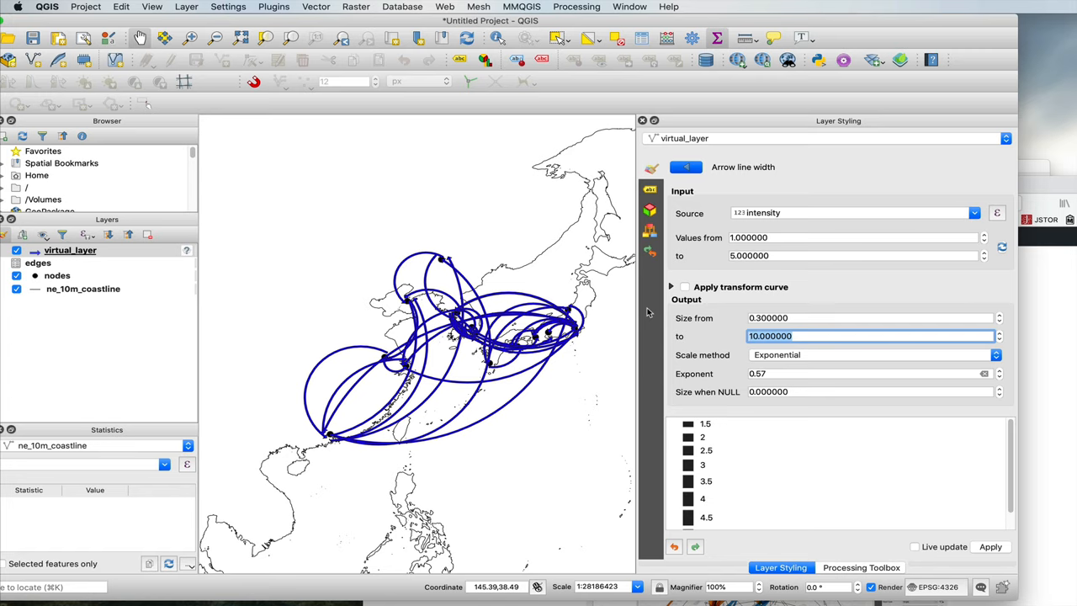
pyautogui.write('1.5')
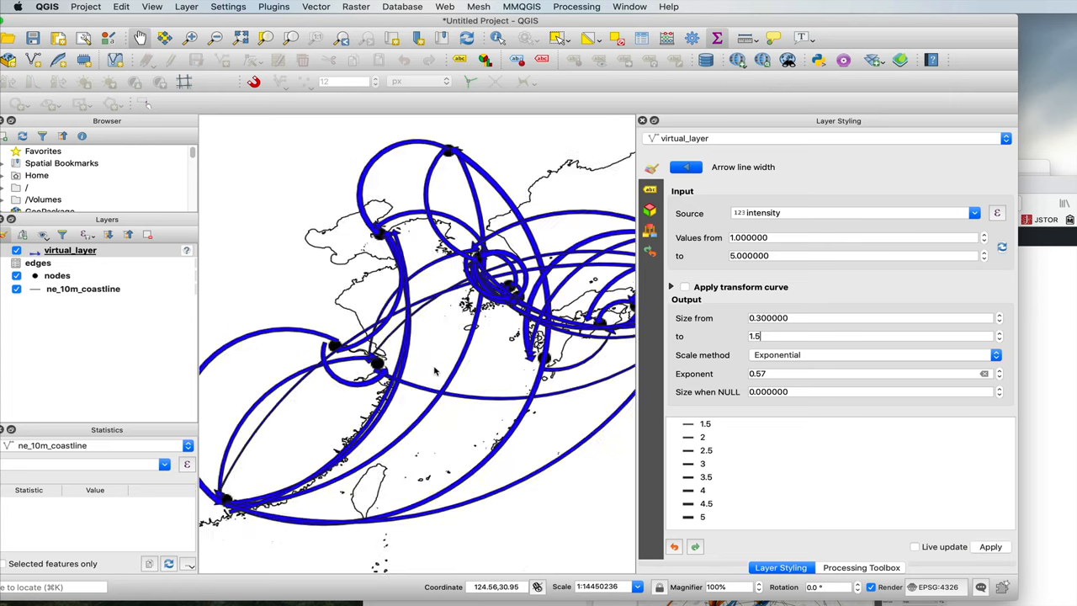
pyautogui.scroll(3)
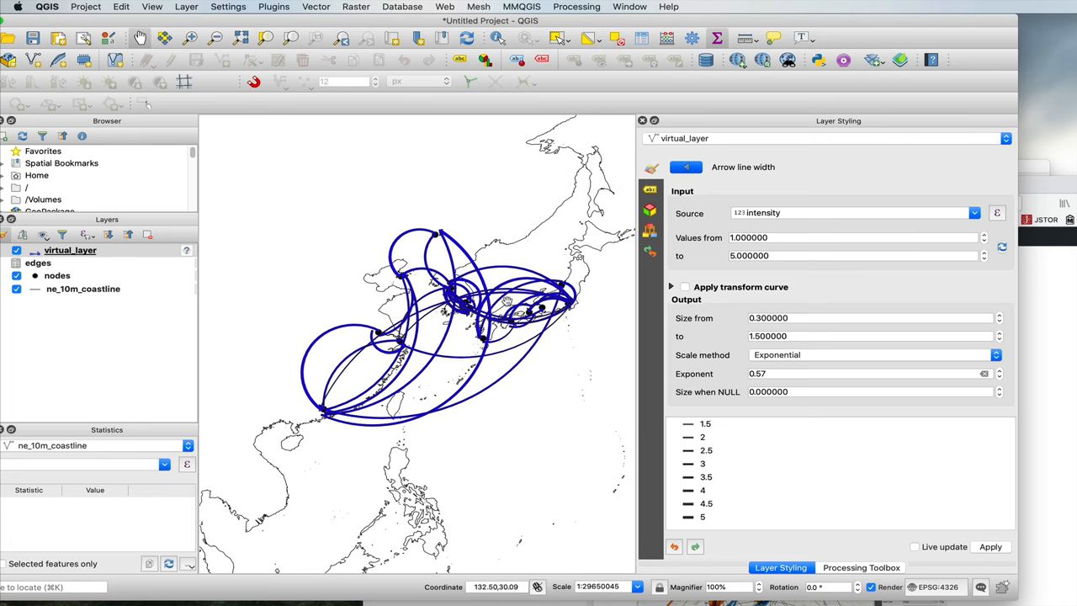
pyautogui.moveTo(461, 239)
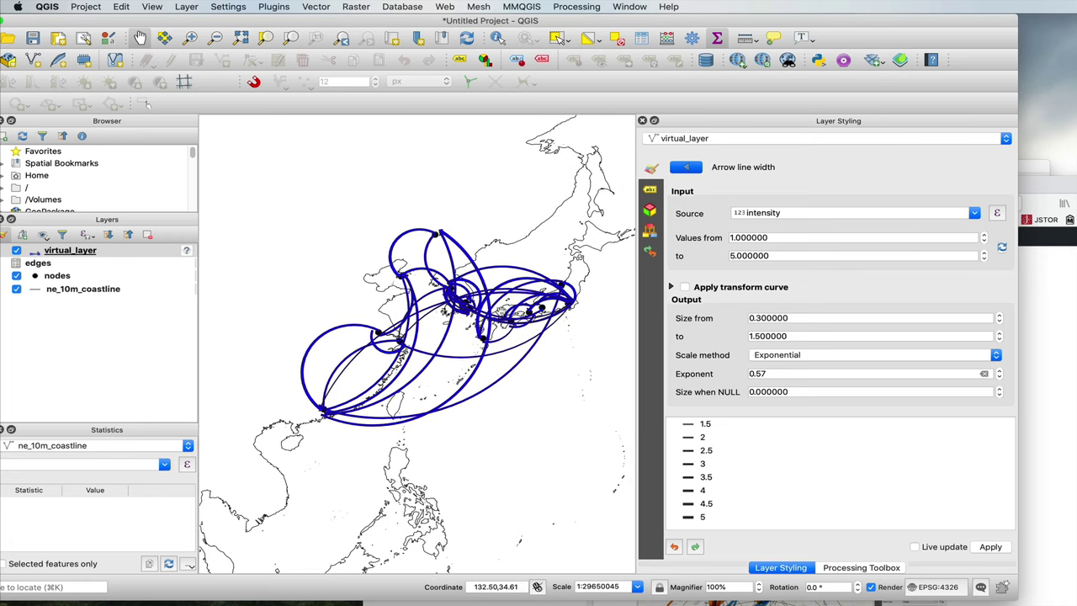
pyautogui.moveTo(533, 393)
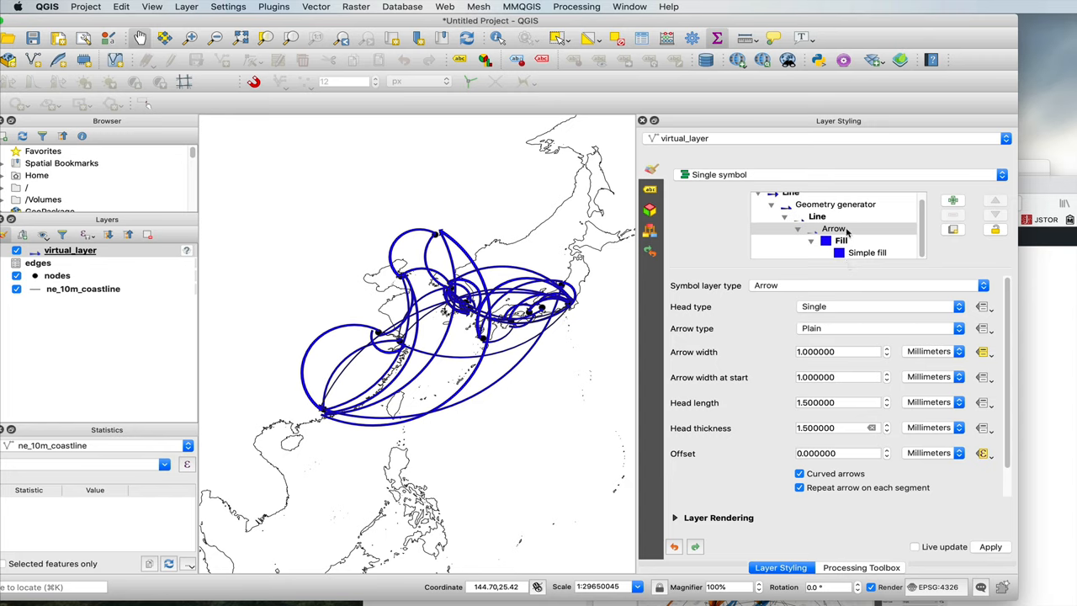
# Select the arrow's Simple fill sublayer and open data-defined options for its fill colour.
pyautogui.click(841, 240)
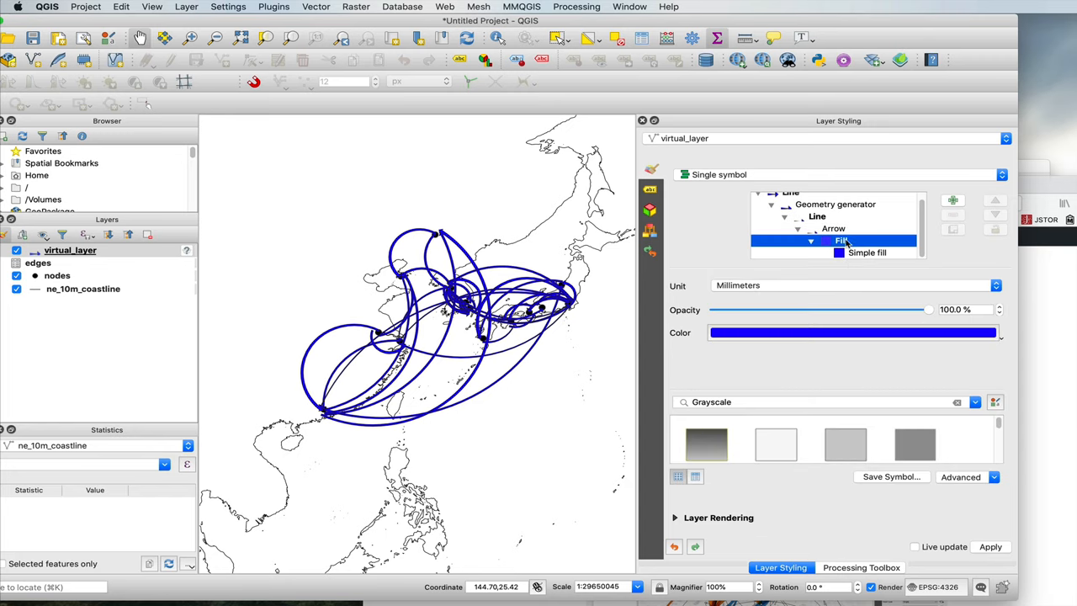
pyautogui.moveTo(418, 244)
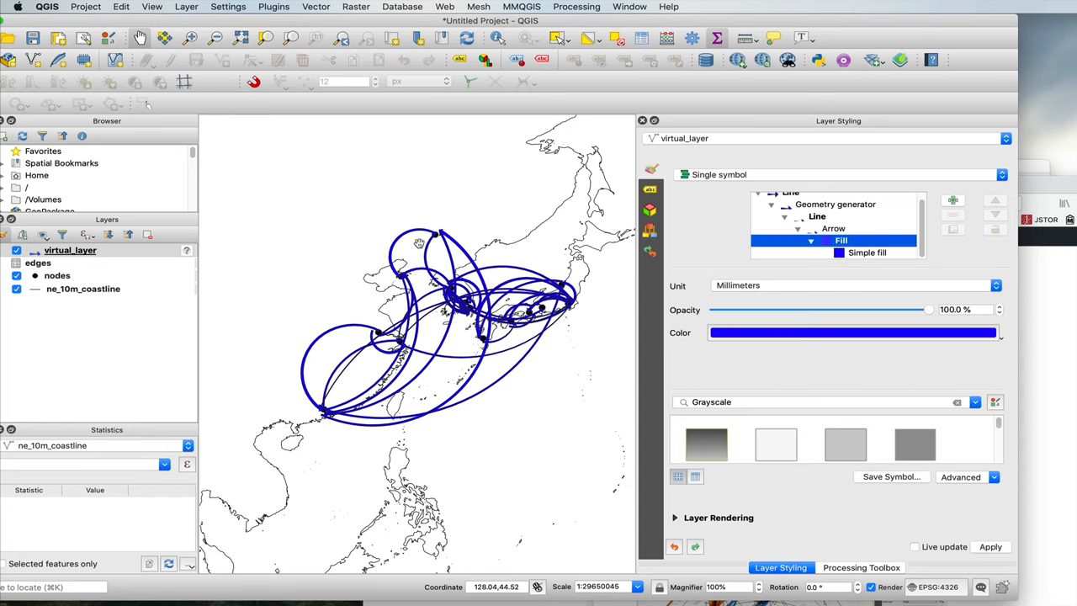
pyautogui.click(866, 252)
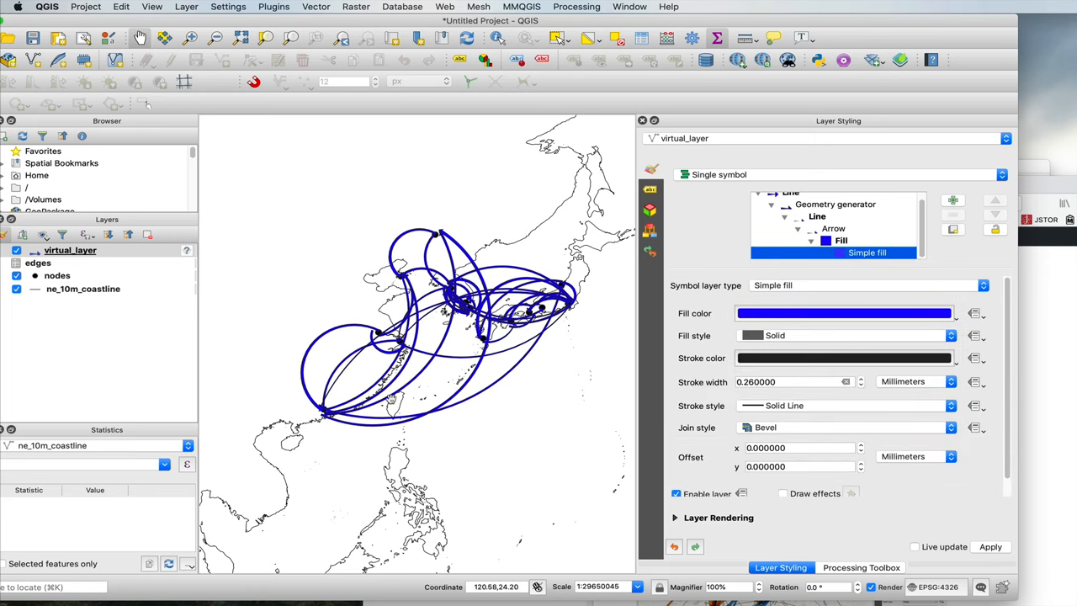
pyautogui.moveTo(972, 317)
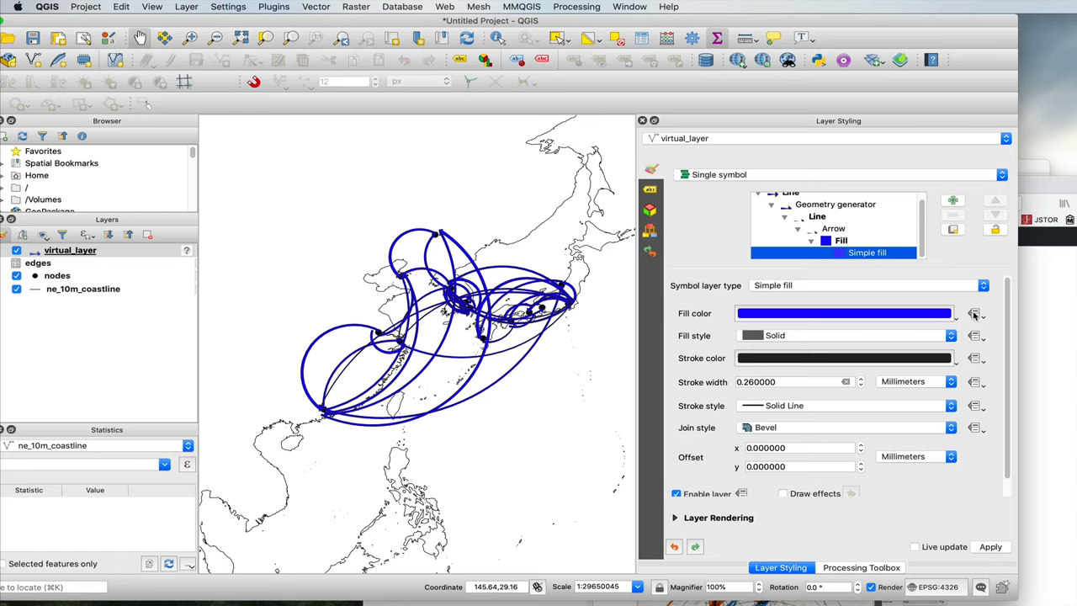
pyautogui.click(974, 313)
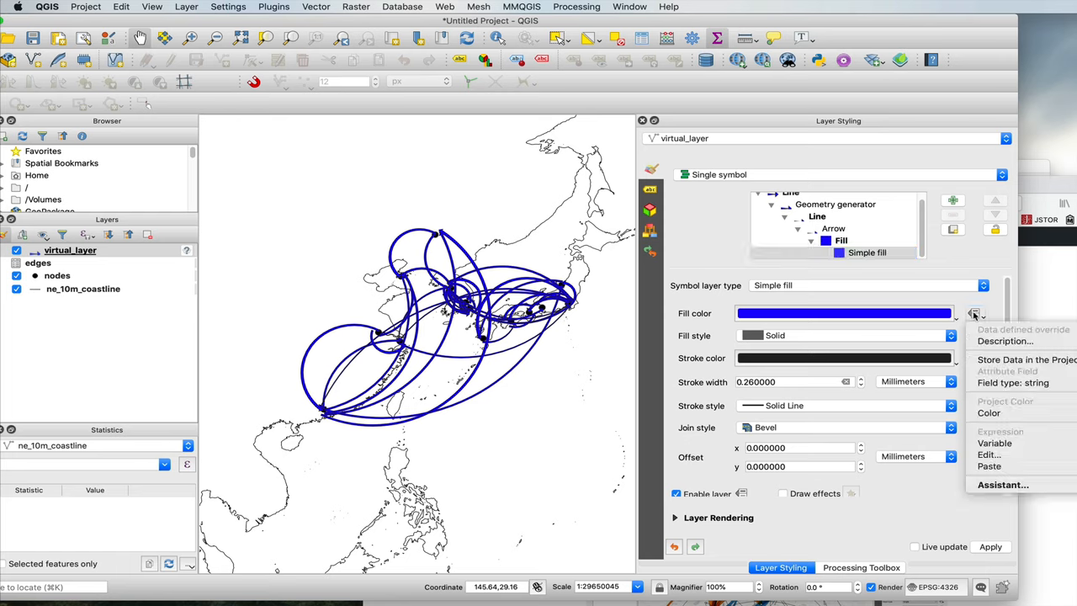
pyautogui.moveTo(989, 466)
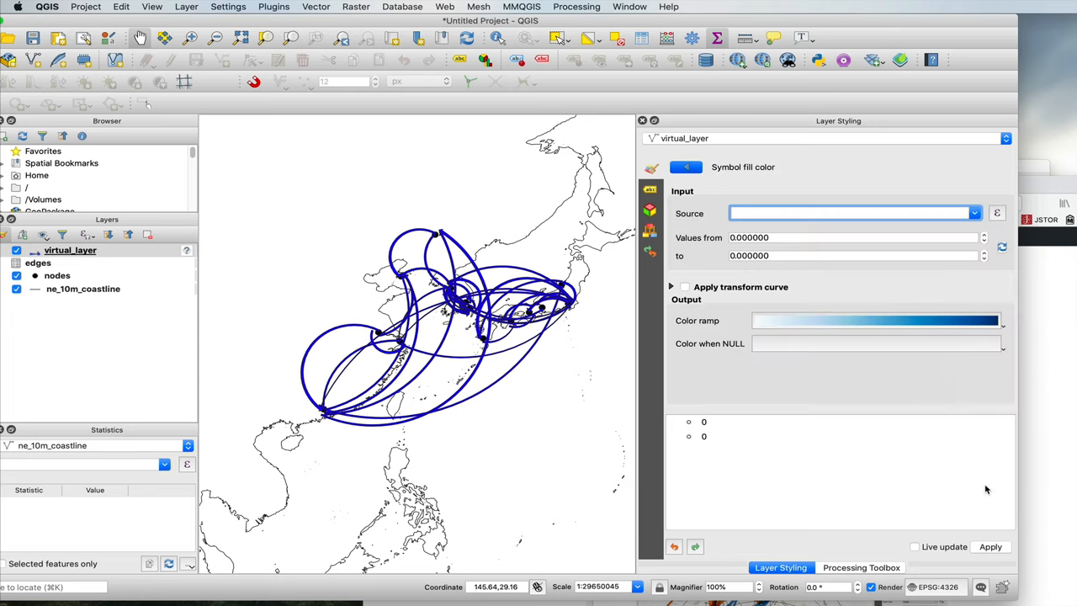
# Set the fill colour assistant's source to kind with values 1 to 3 and open the colour ramp editor.
pyautogui.click(972, 212)
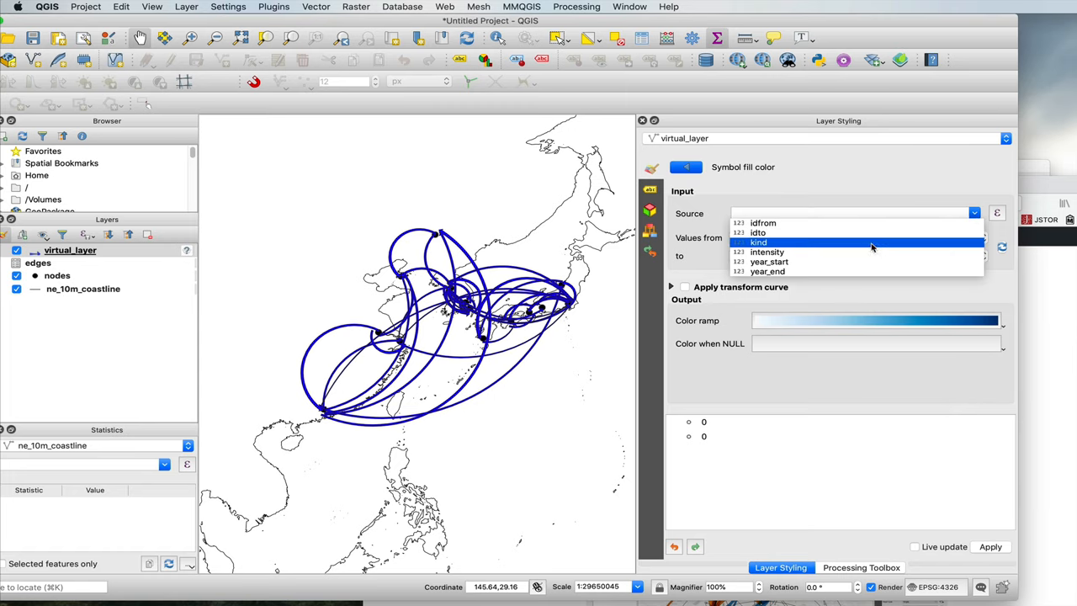
pyautogui.click(757, 242)
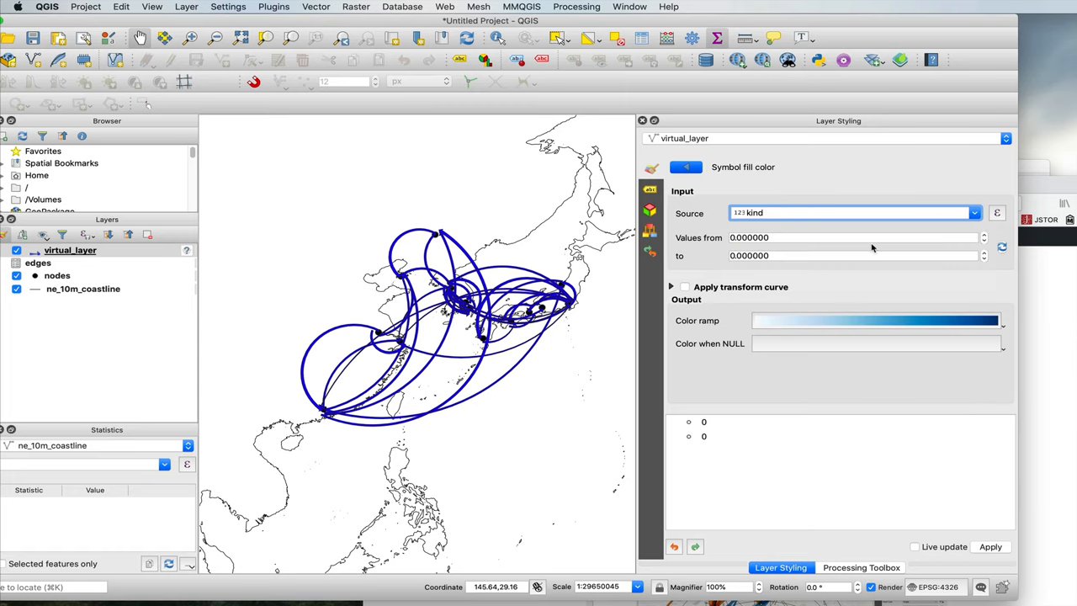
pyautogui.click(1001, 245)
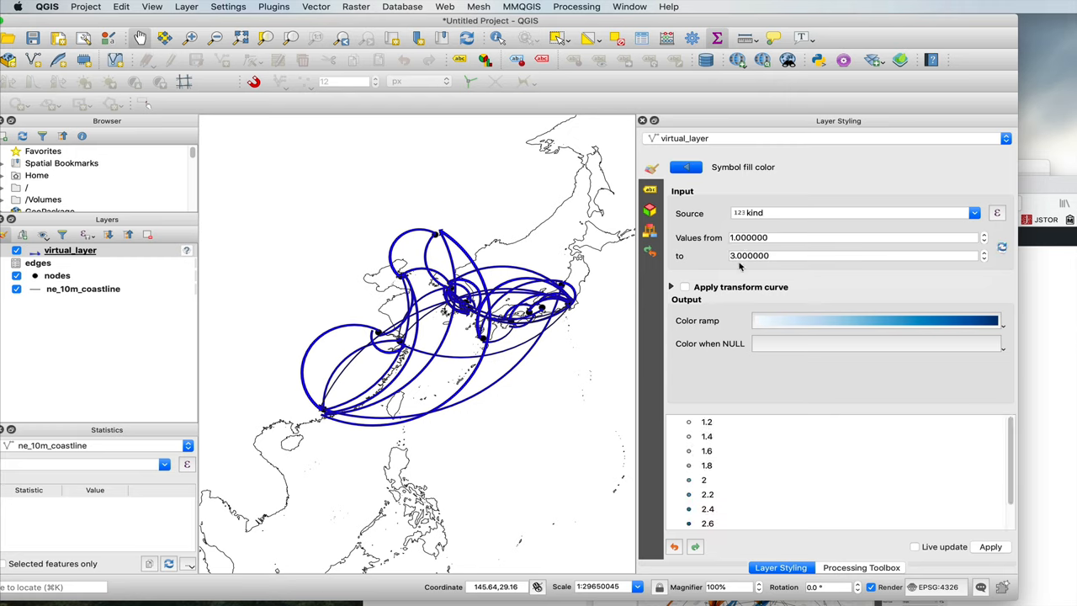
pyautogui.moveTo(709, 435)
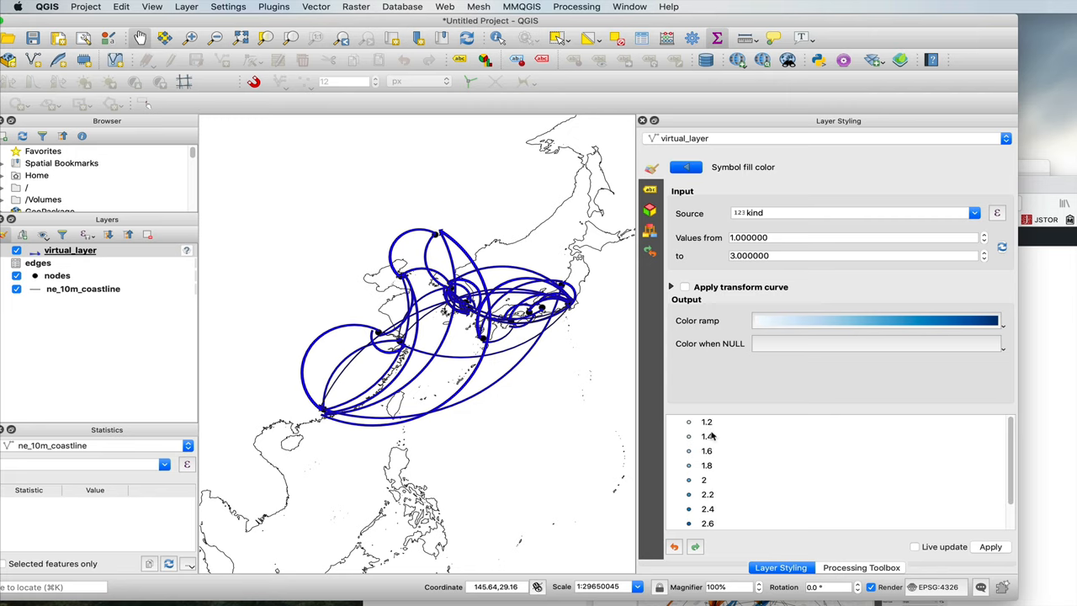
pyautogui.scroll(-3)
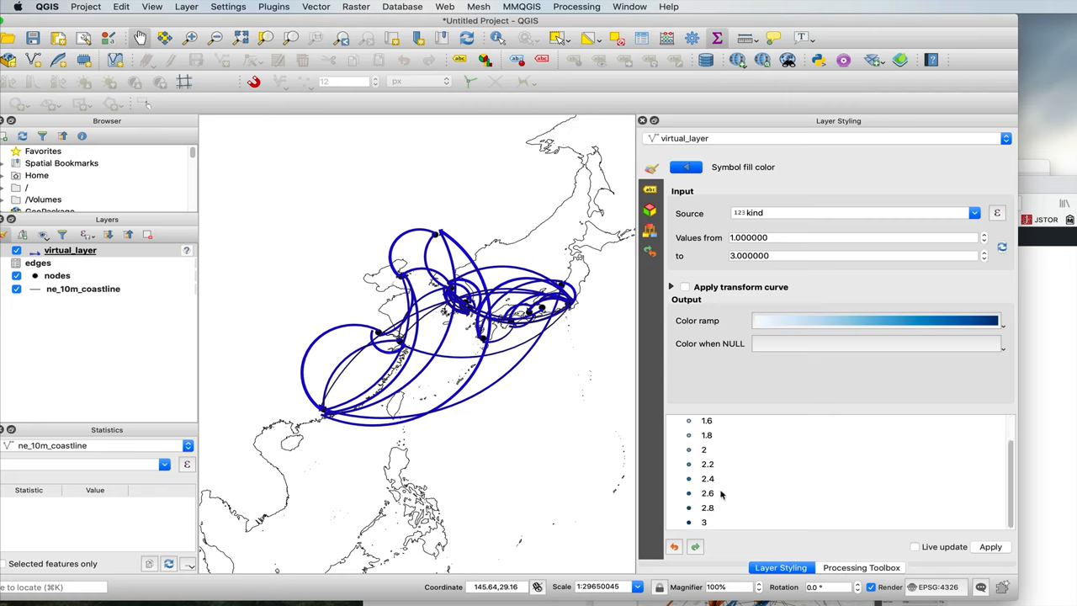
pyautogui.scroll(3)
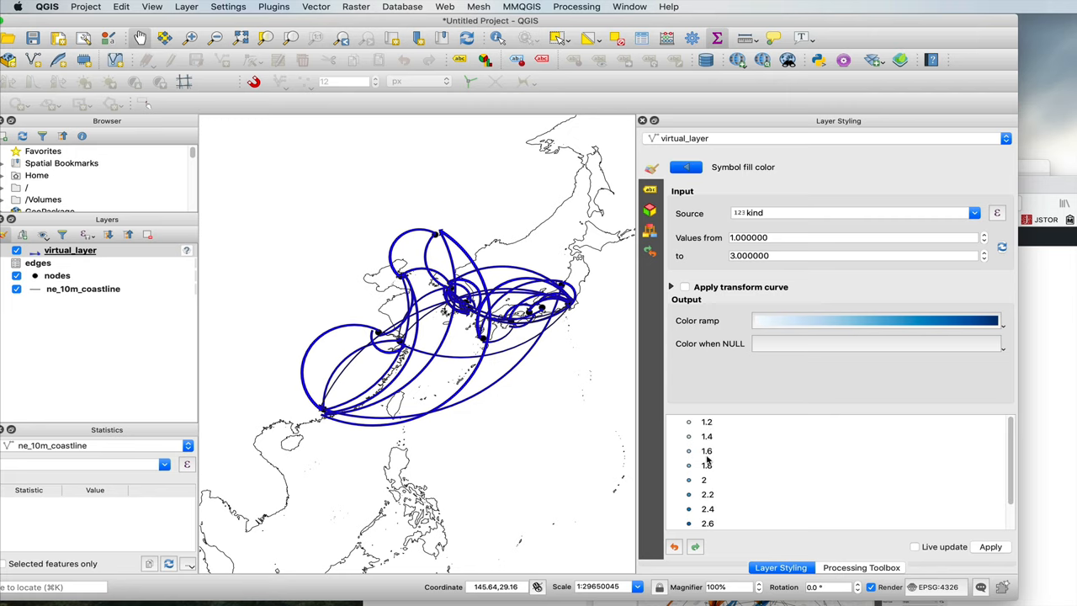
pyautogui.scroll(-3)
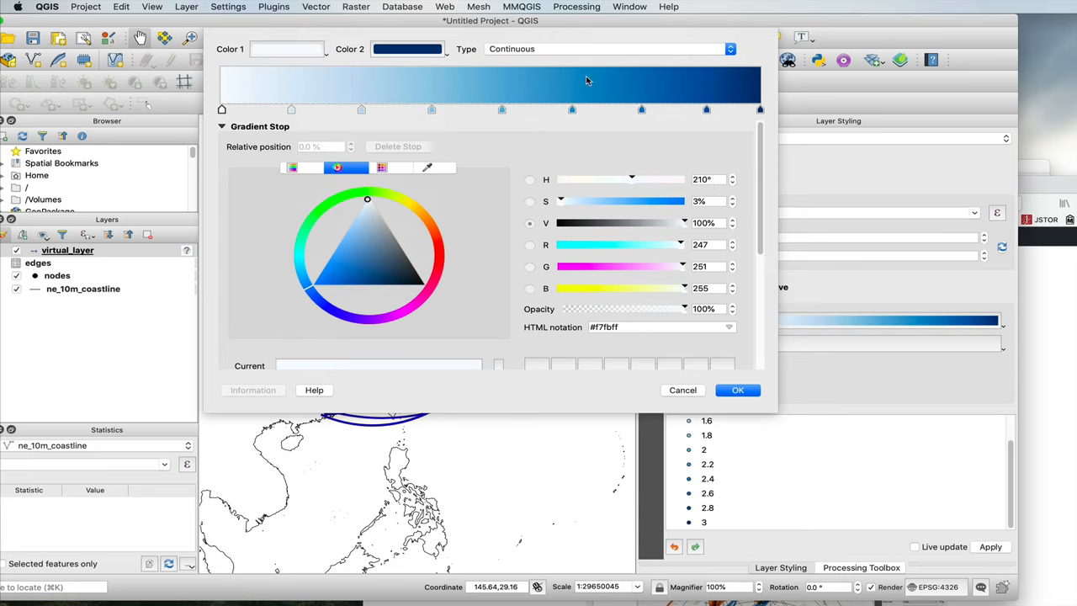
pyautogui.moveTo(235, 131)
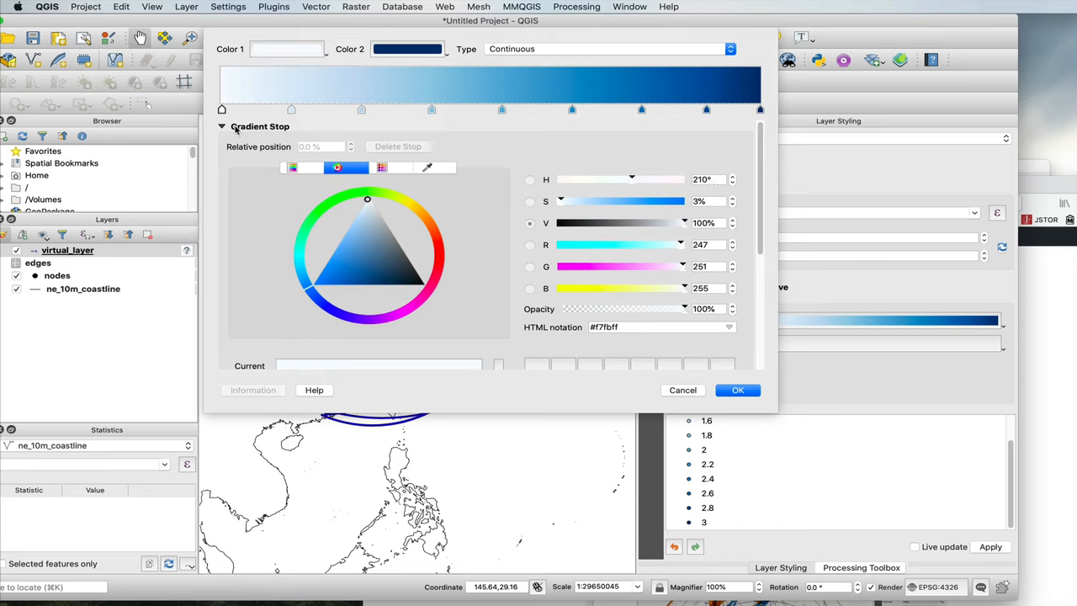
# Make the ramp discrete with three bands, light blue starting near a quarter and dark navy near two-thirds.
pyautogui.moveTo(222, 110); pyautogui.dragTo(292, 109)
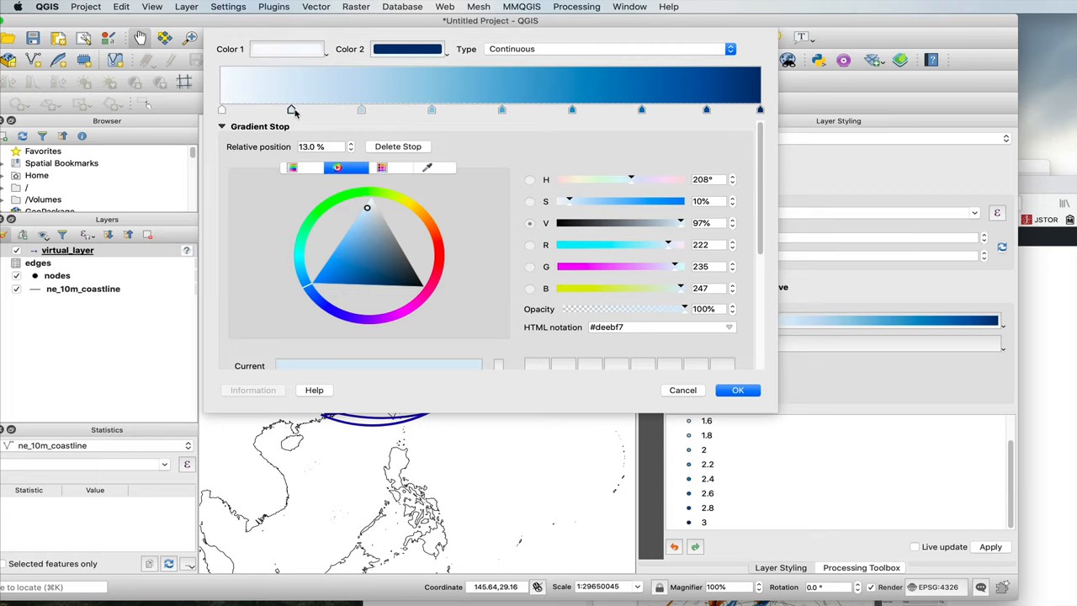
pyautogui.moveTo(377, 148)
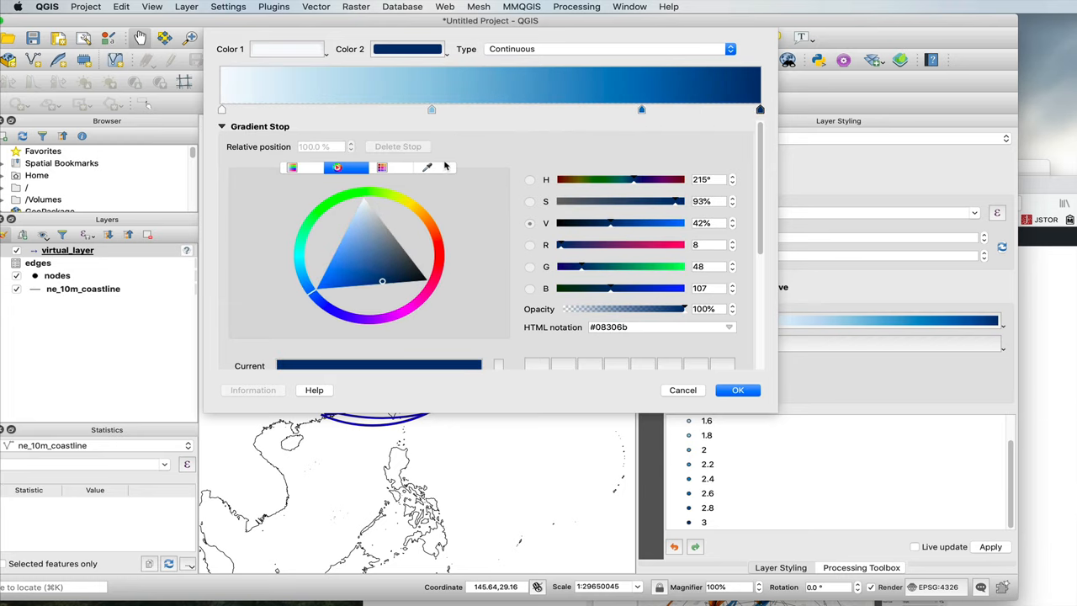
pyautogui.moveTo(641, 109); pyautogui.dragTo(589, 109)
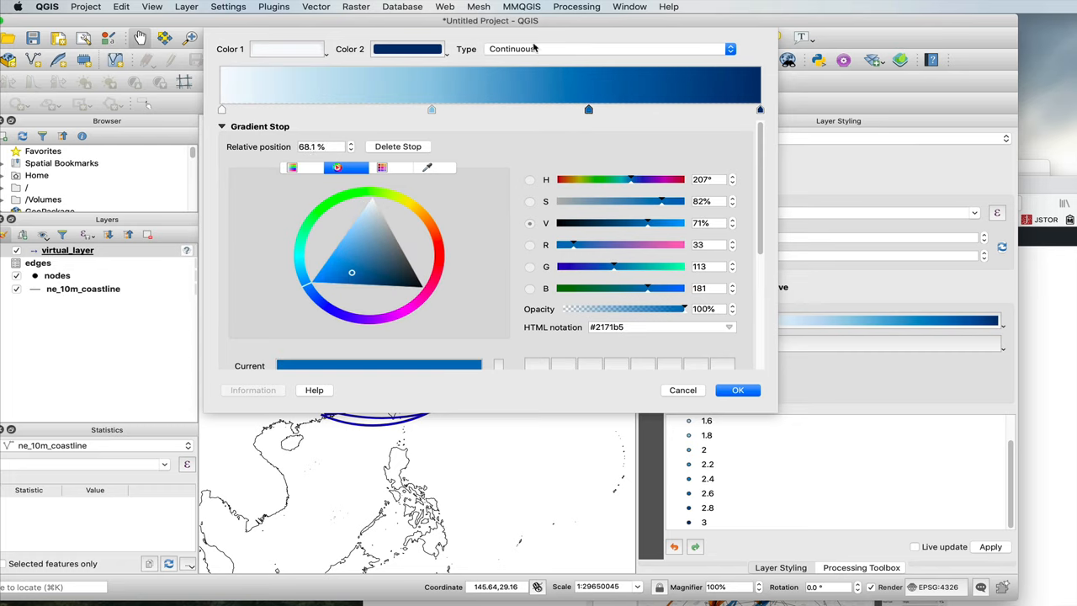
pyautogui.click(605, 47)
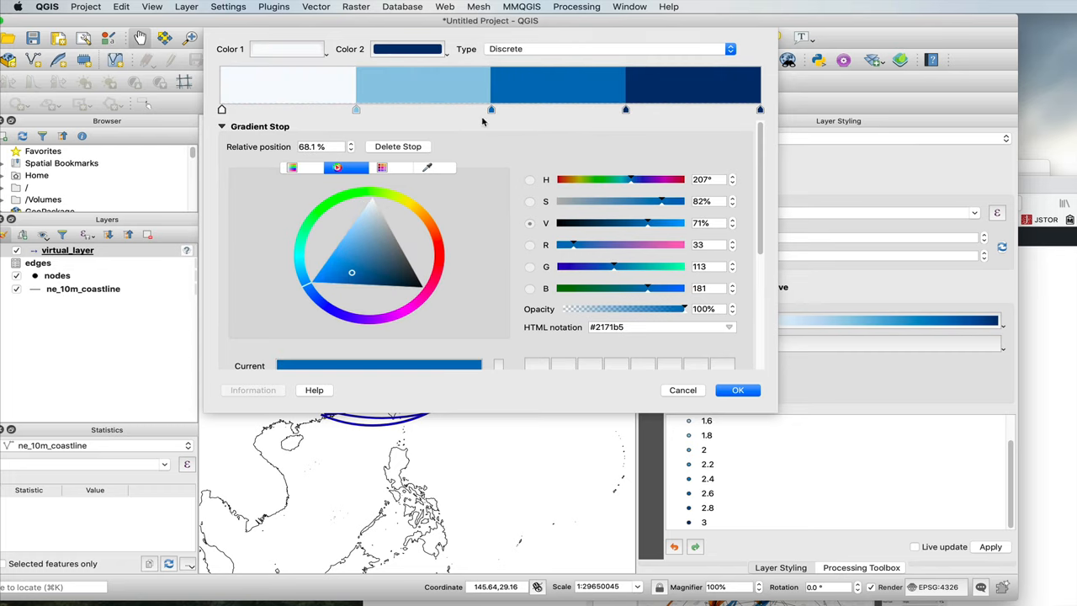
pyautogui.moveTo(492, 109); pyautogui.dragTo(356, 109)
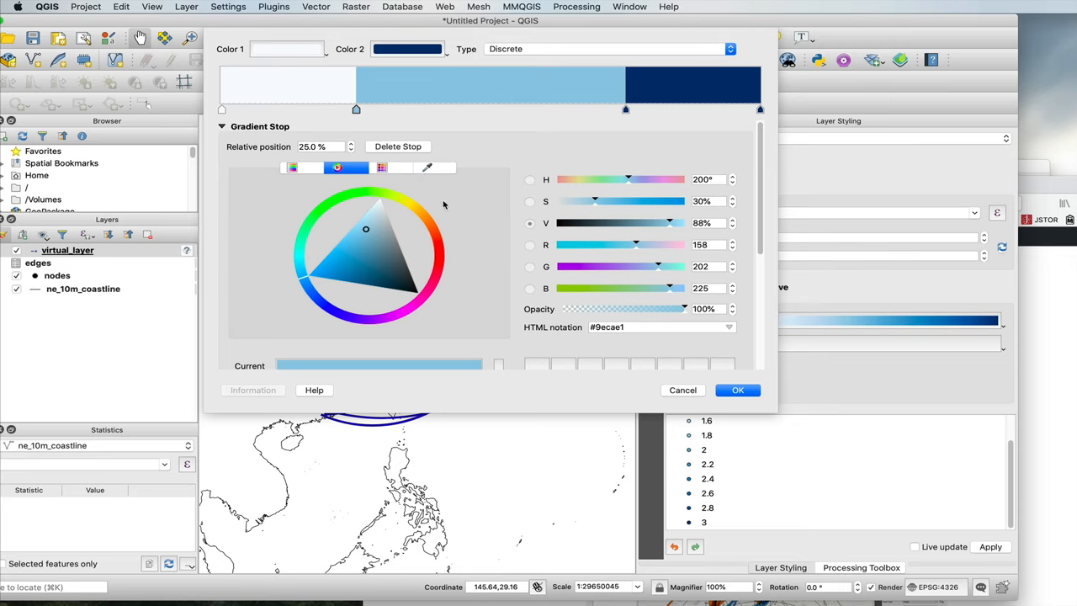
pyautogui.moveTo(626, 109); pyautogui.dragTo(586, 110)
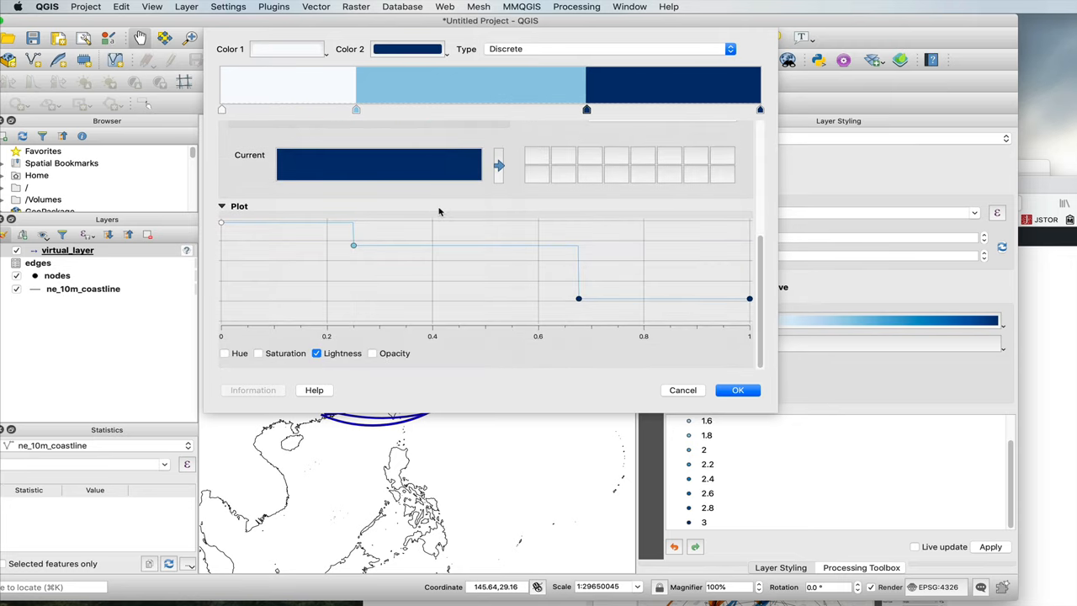
pyautogui.moveTo(313, 315)
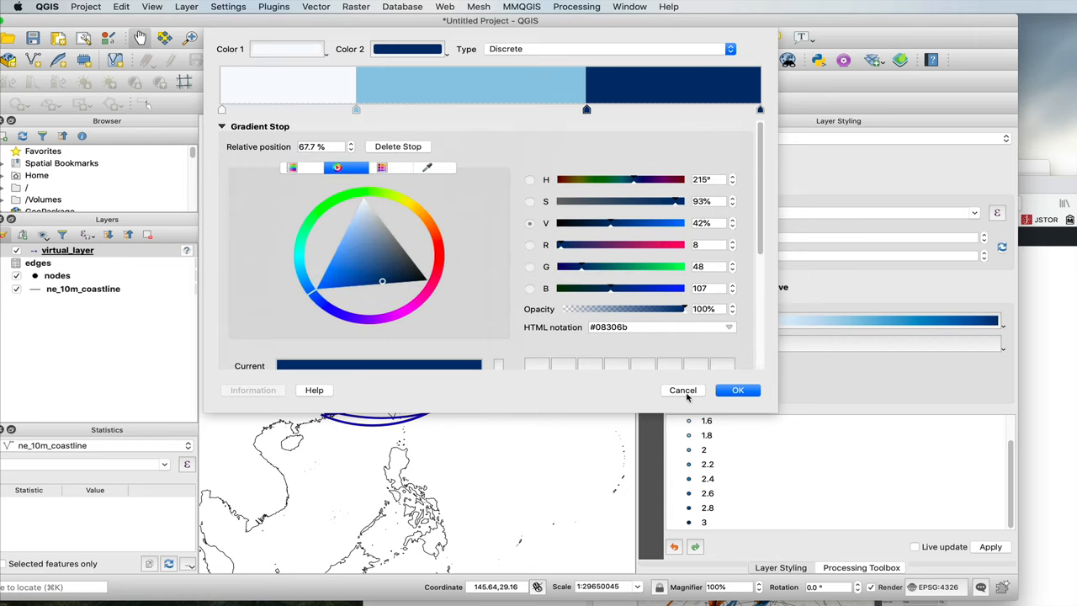
# Confirm the colour ramp and apply the kind-based edge colours to the map.
pyautogui.click(736, 390)
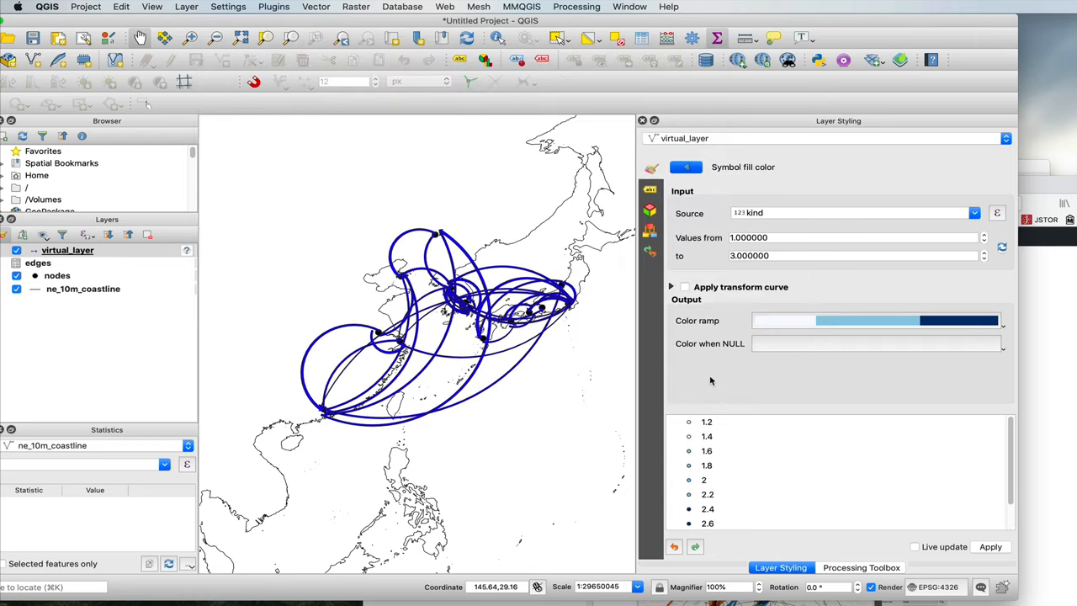
pyautogui.moveTo(985, 525)
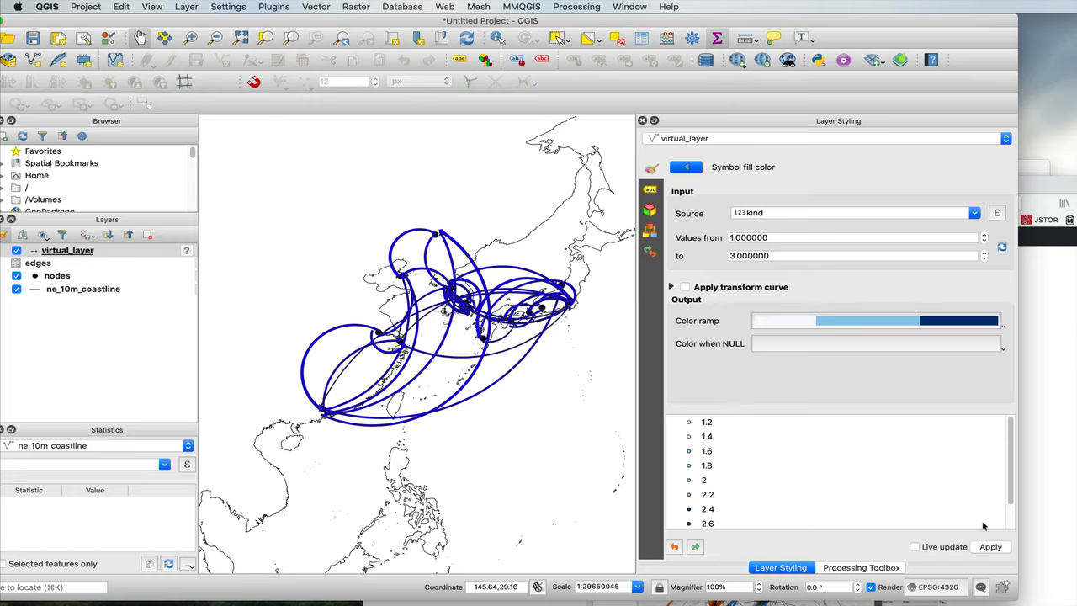
pyautogui.moveTo(804, 352)
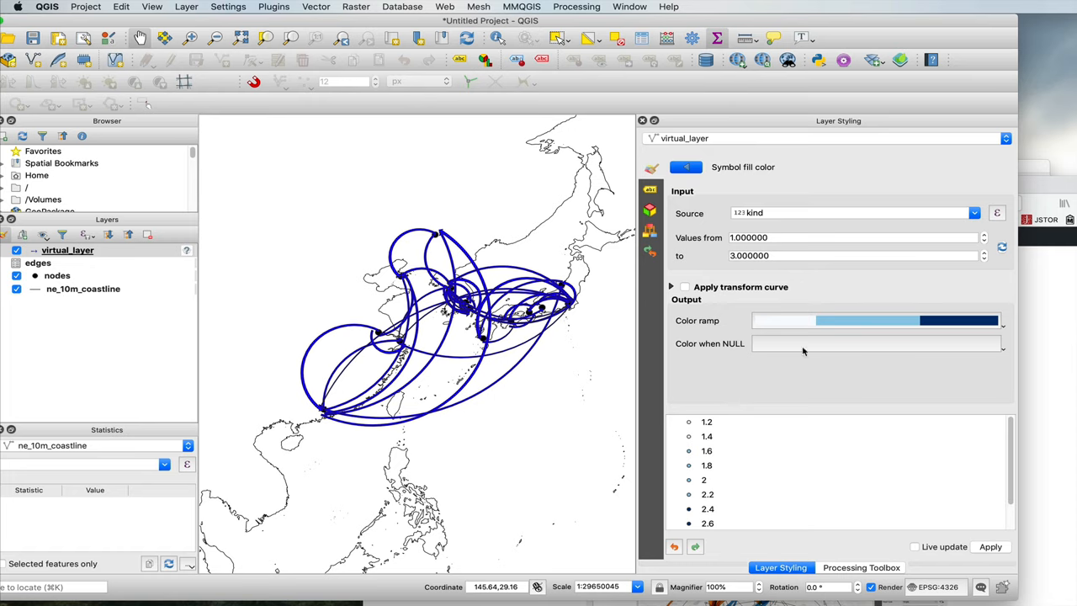
pyautogui.click(989, 545)
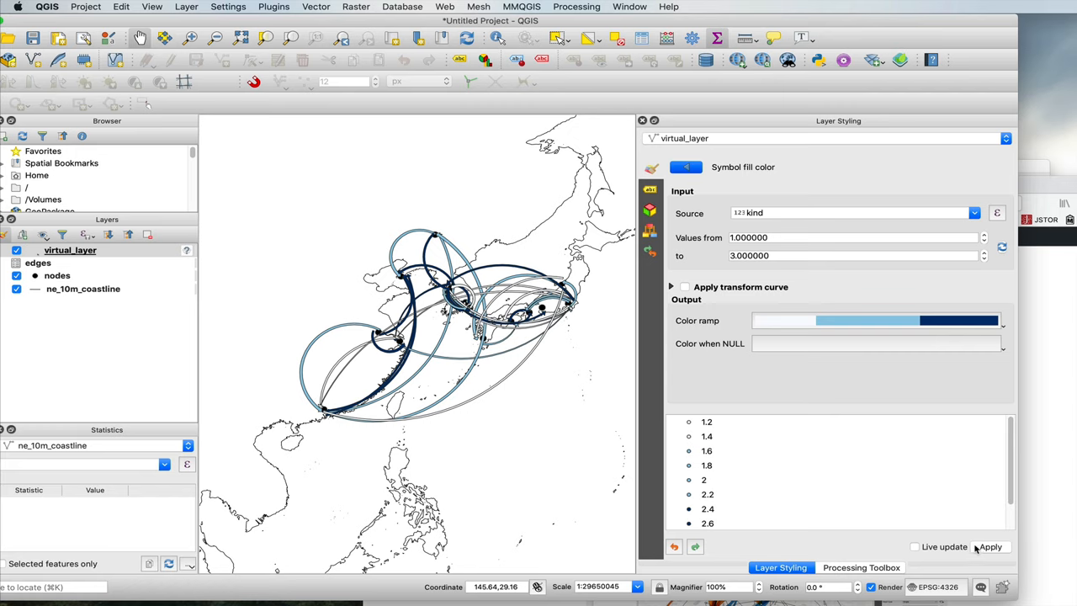
pyautogui.moveTo(436, 366)
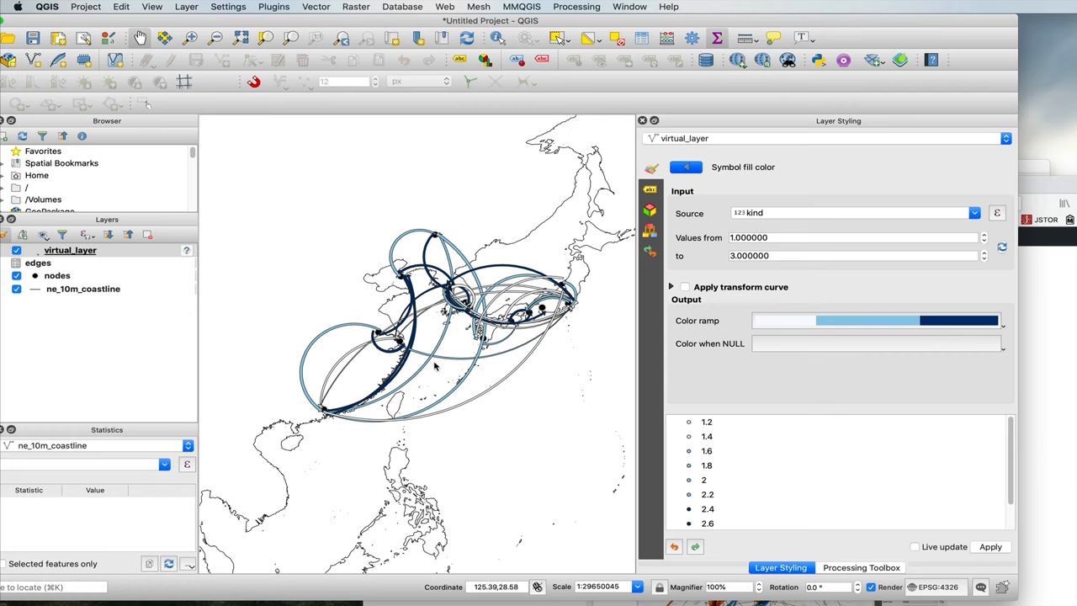
pyautogui.scroll(3)
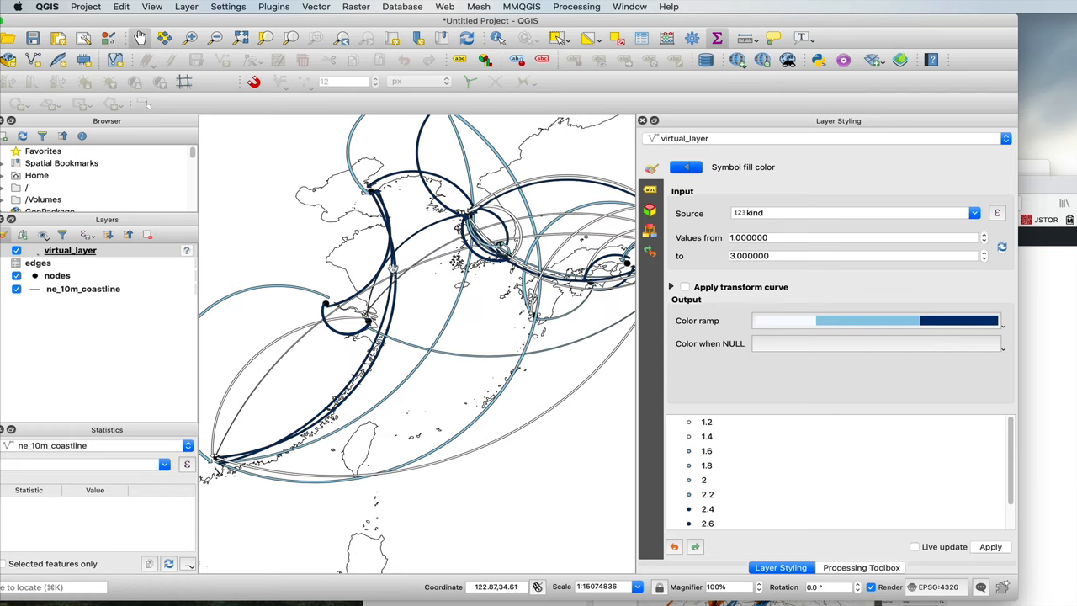
pyautogui.moveTo(334, 335)
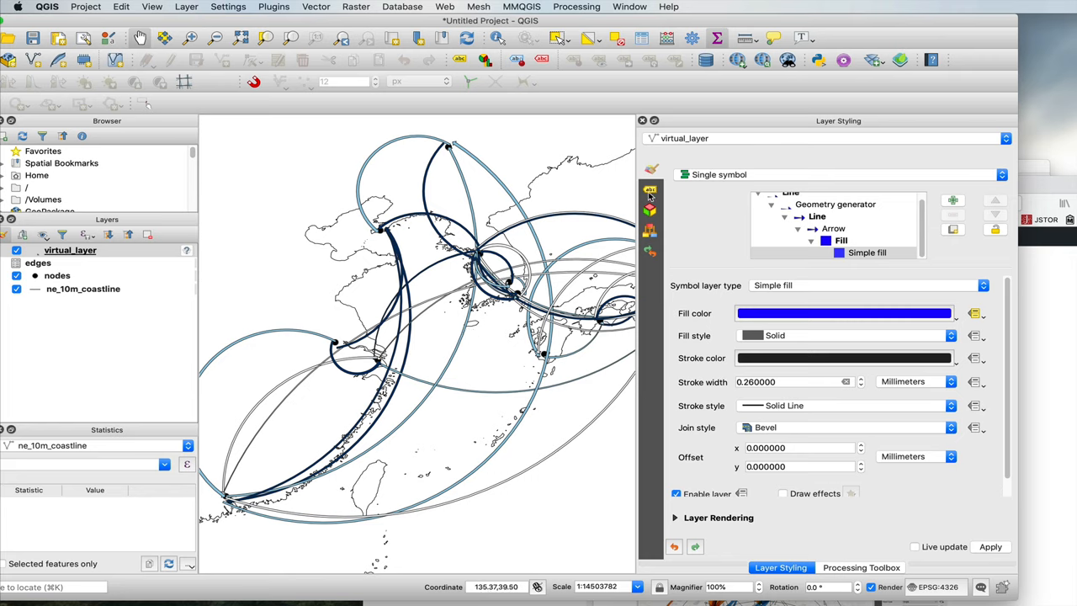
# Move the nodes layer to the top, show its Labels settings and list the labeling modes.
pyautogui.click(57, 276)
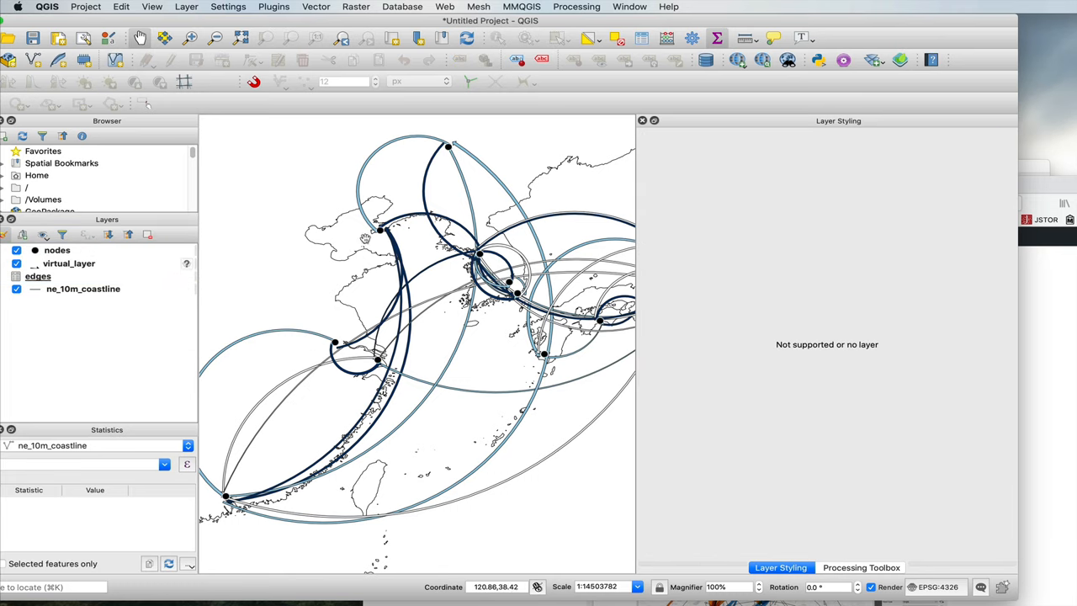
pyautogui.click(57, 249)
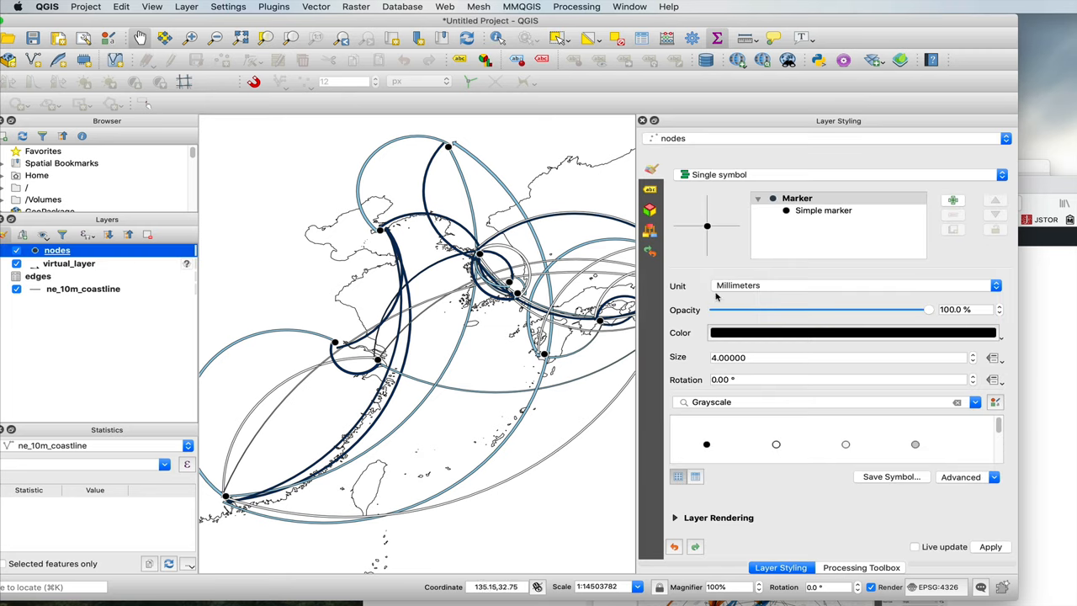
pyautogui.click(650, 188)
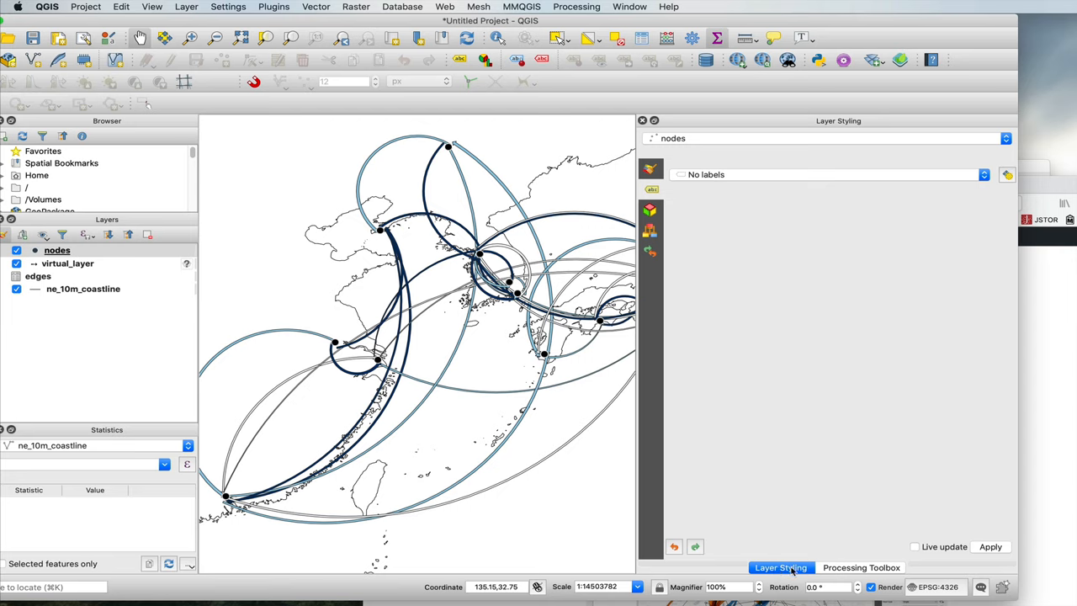
pyautogui.moveTo(752, 444)
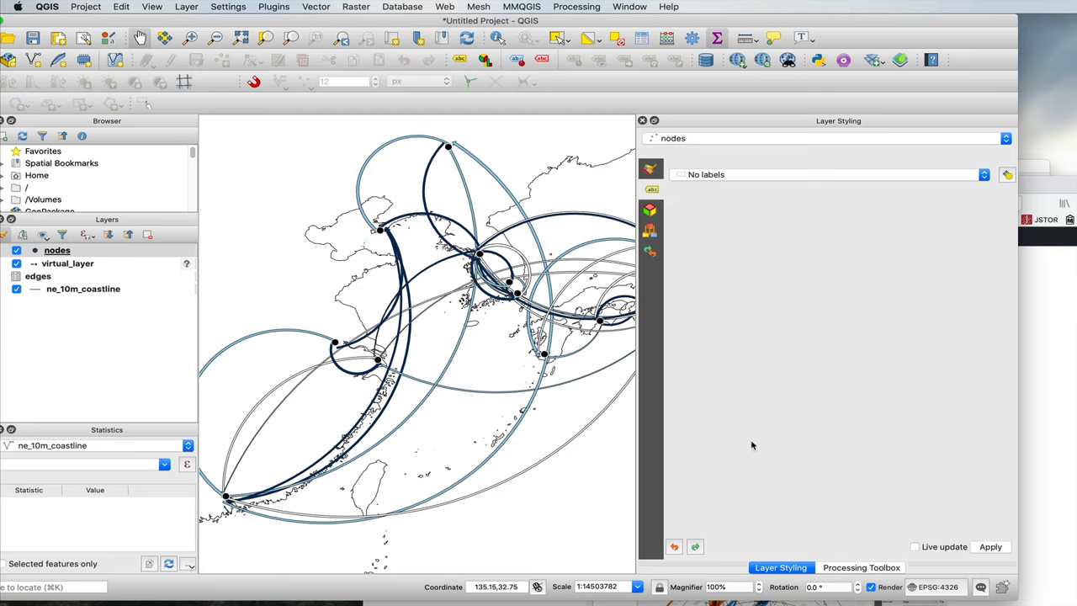
pyautogui.rightClick(58, 249)
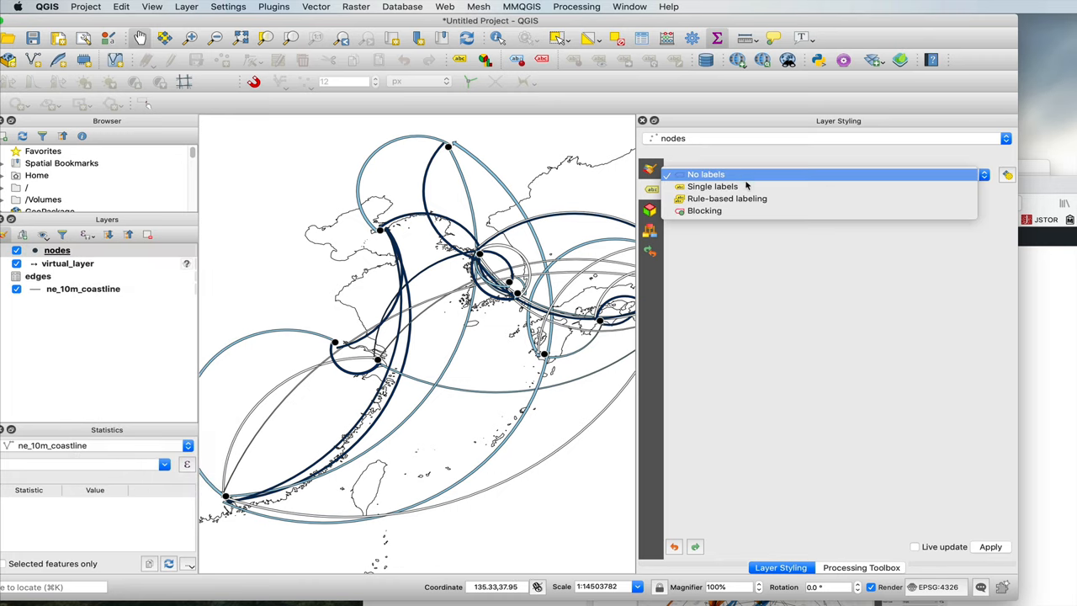
# Enable Single labels on the nodes layer using the location field, after first trying person.
pyautogui.click(713, 185)
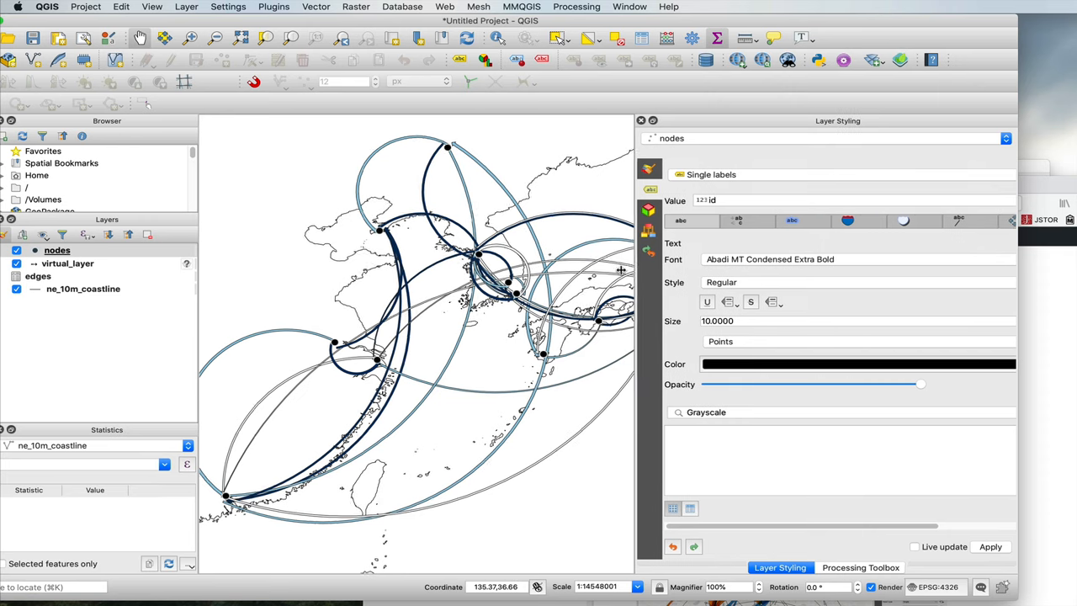
pyautogui.click(1006, 199)
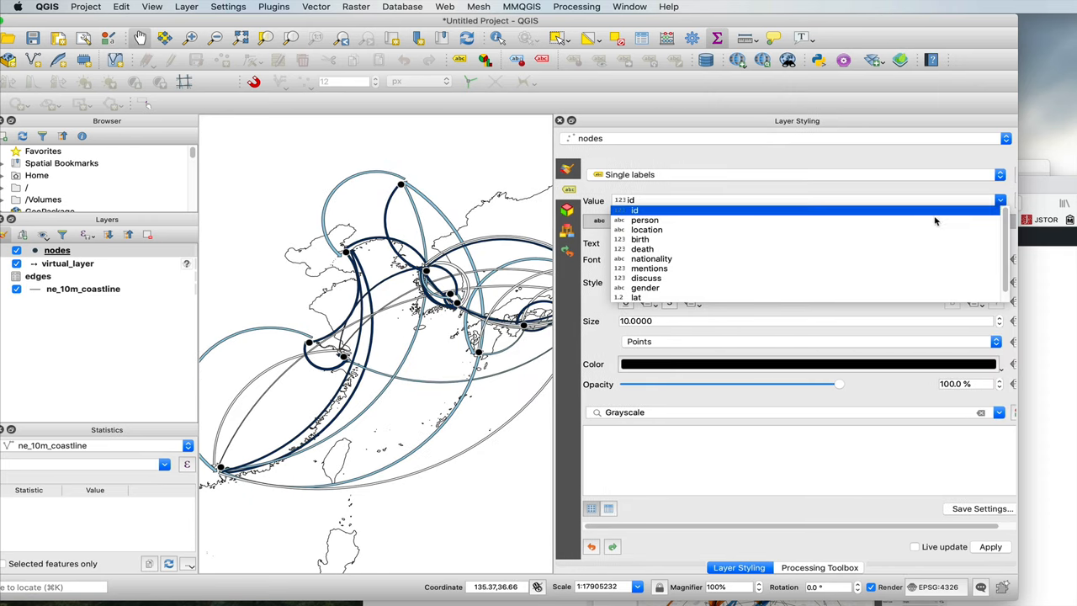
pyautogui.click(645, 219)
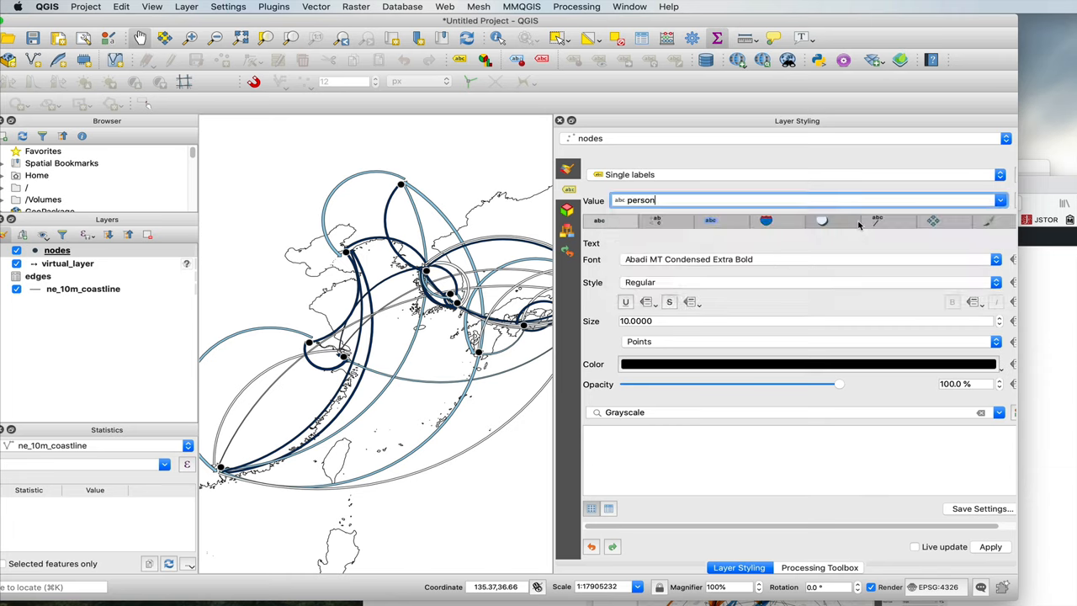
pyautogui.click(999, 200)
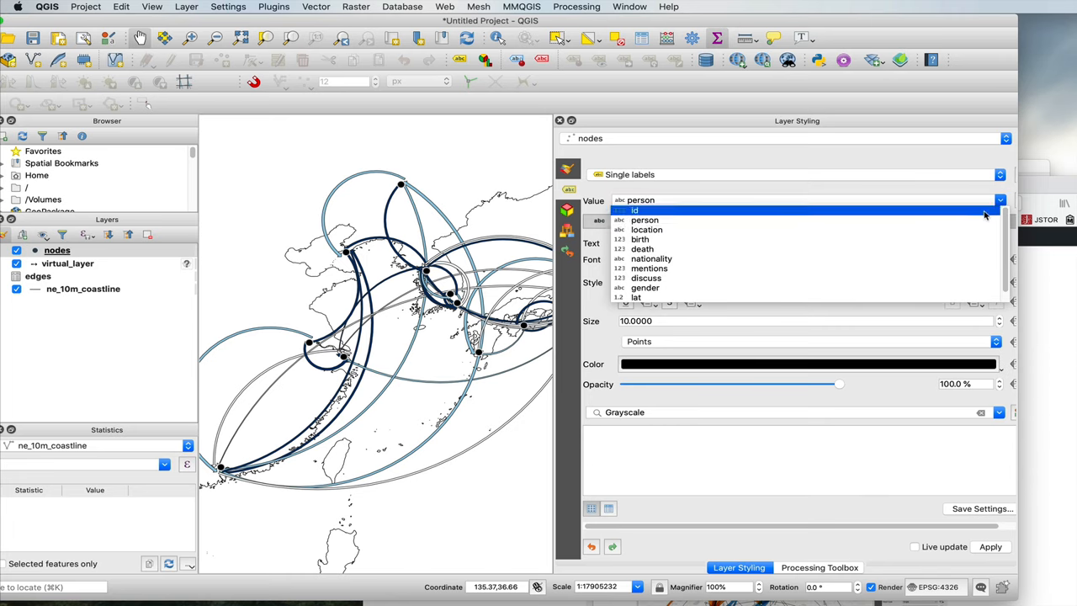
pyautogui.click(646, 229)
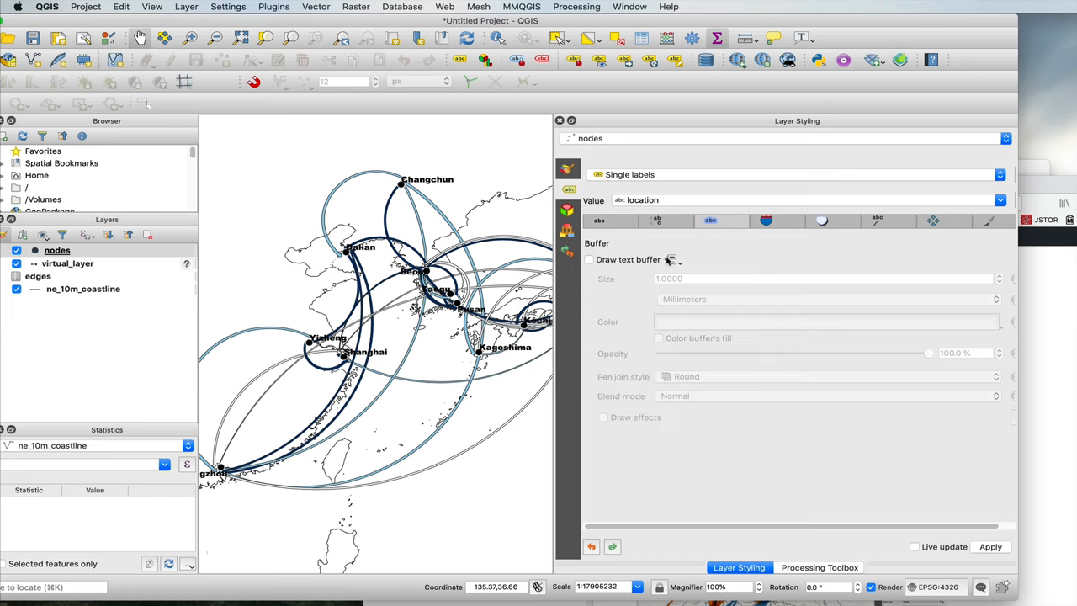
pyautogui.click(589, 259)
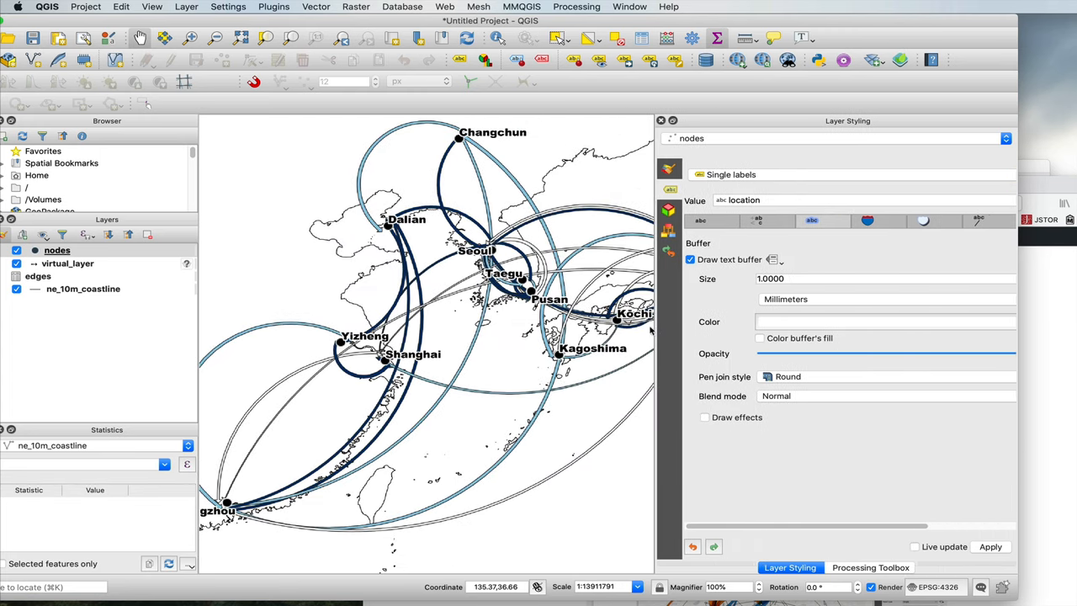
pyautogui.scroll(-3)
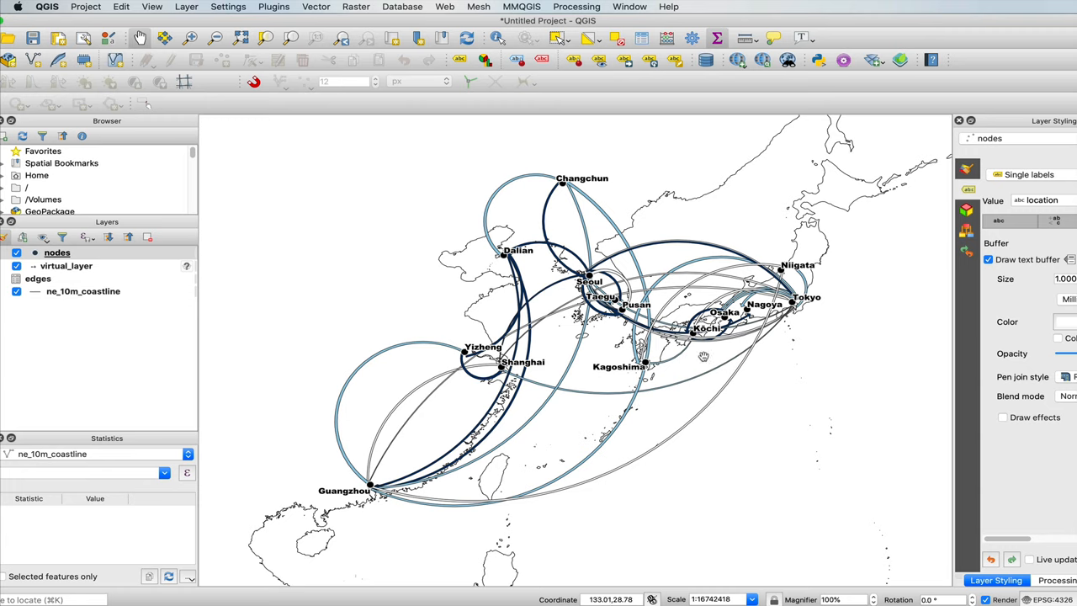
pyautogui.moveTo(669, 450)
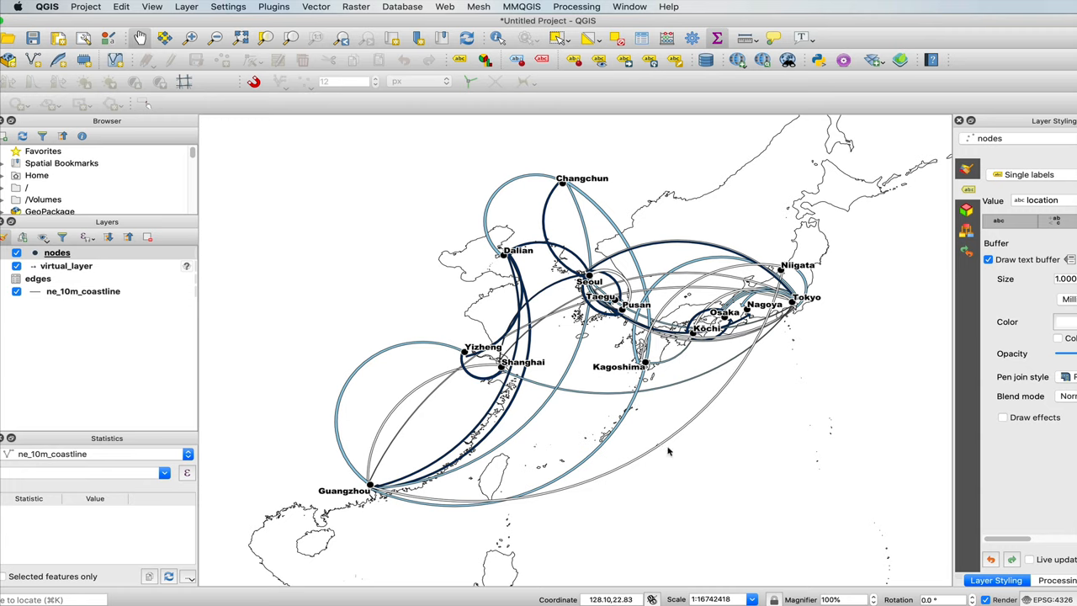
pyautogui.moveTo(424, 361)
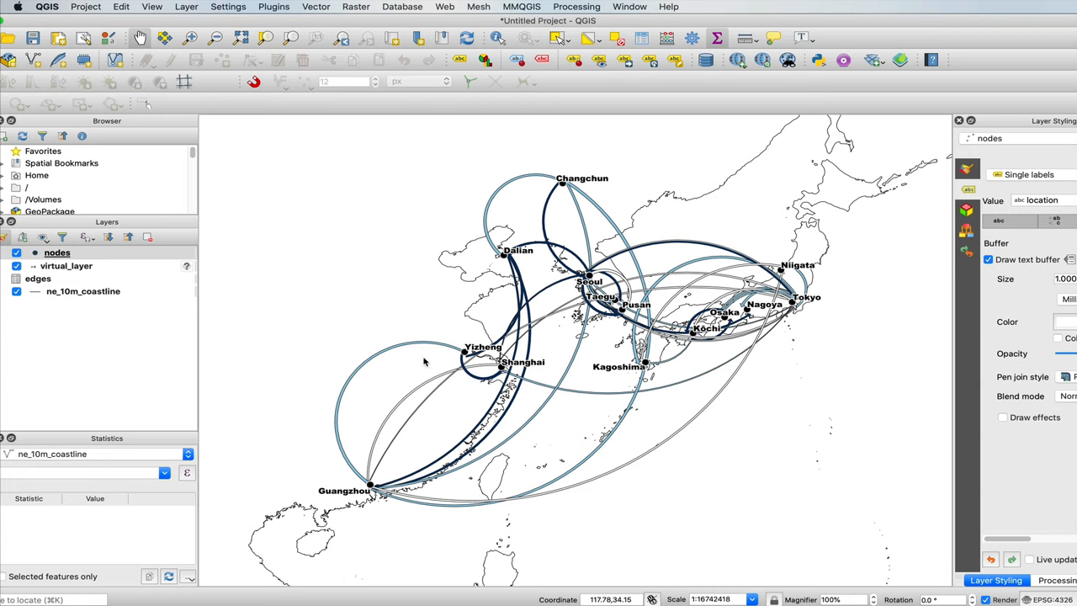
pyautogui.moveTo(318, 275)
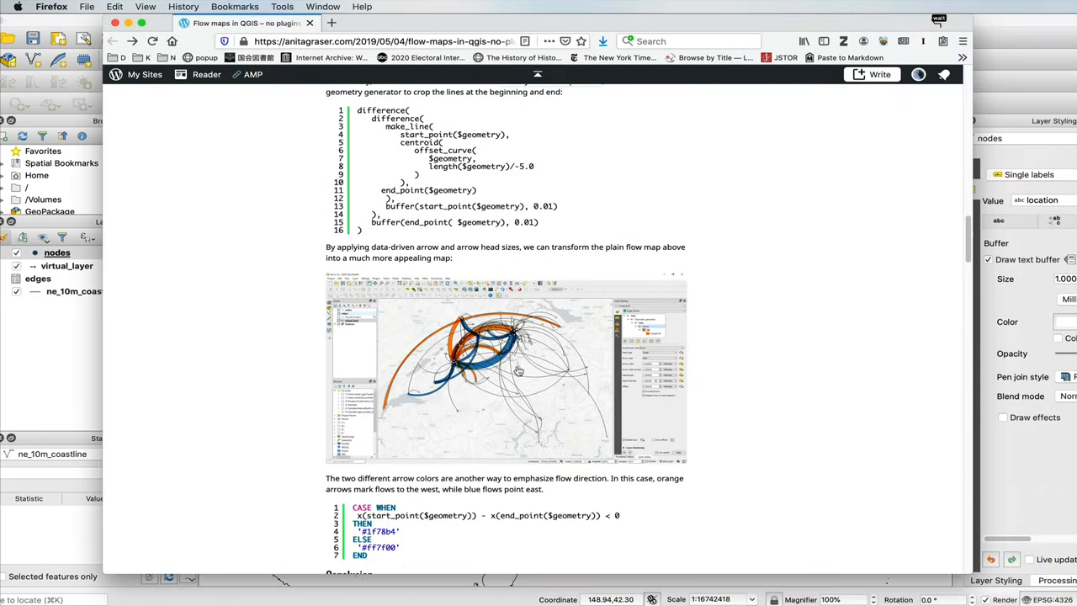
pyautogui.moveTo(515, 310)
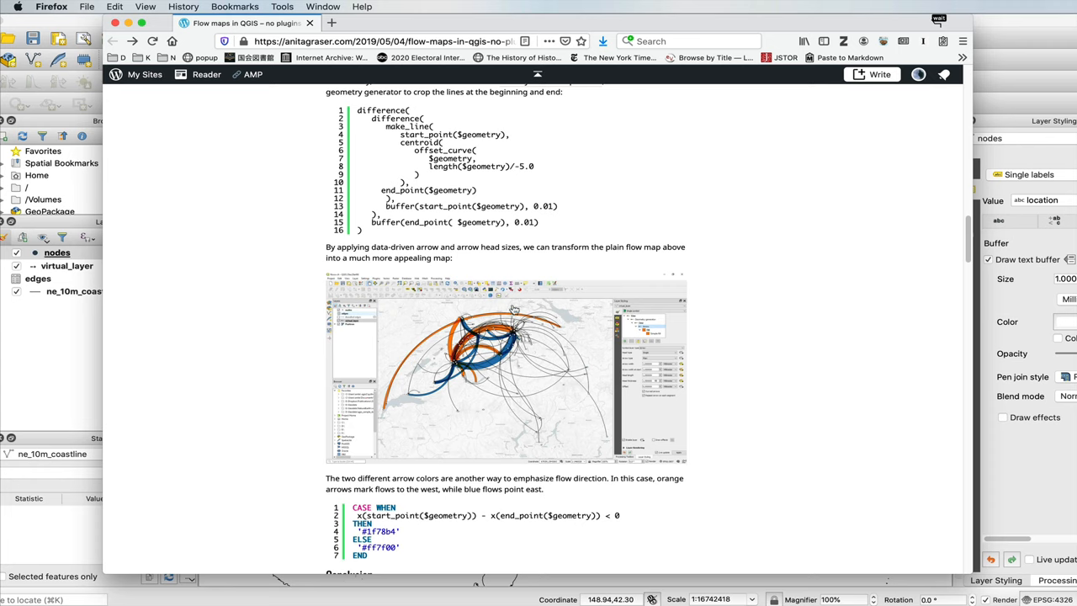
pyautogui.scroll(-3)
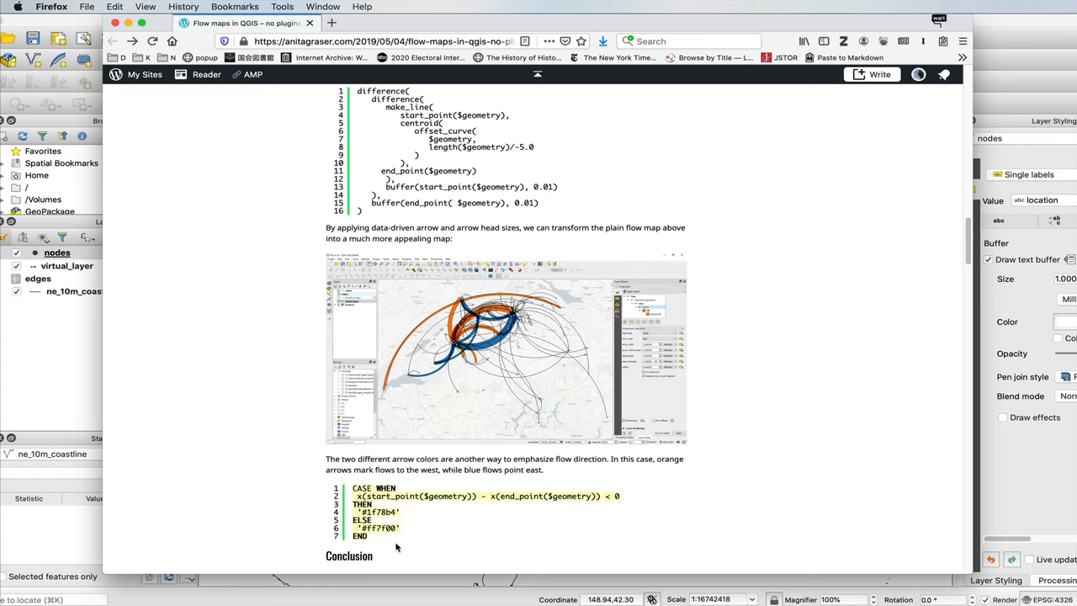
pyautogui.moveTo(386, 374)
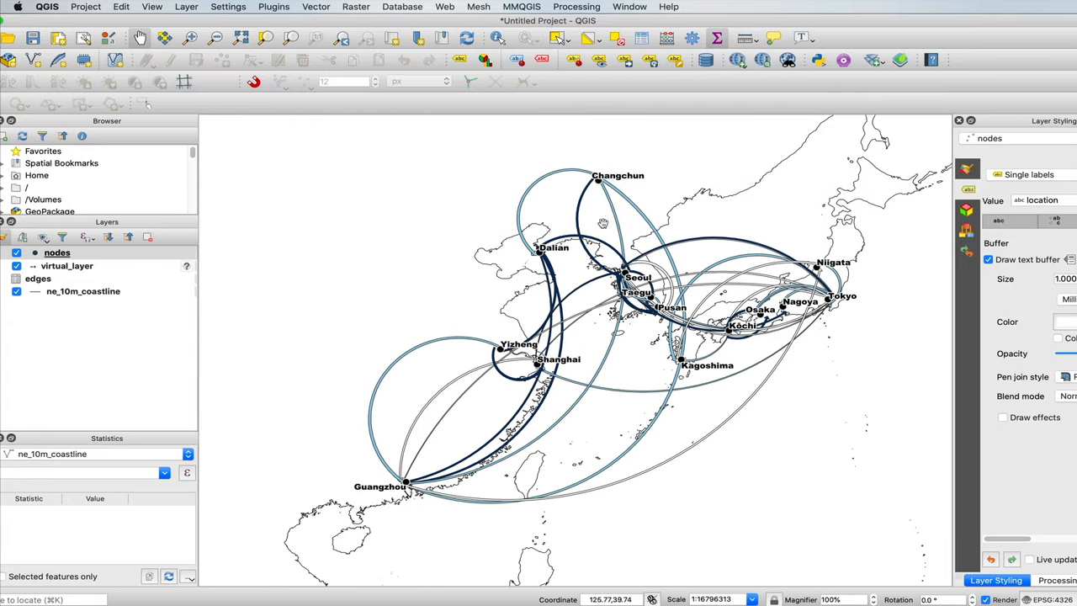
pyautogui.moveTo(599, 184)
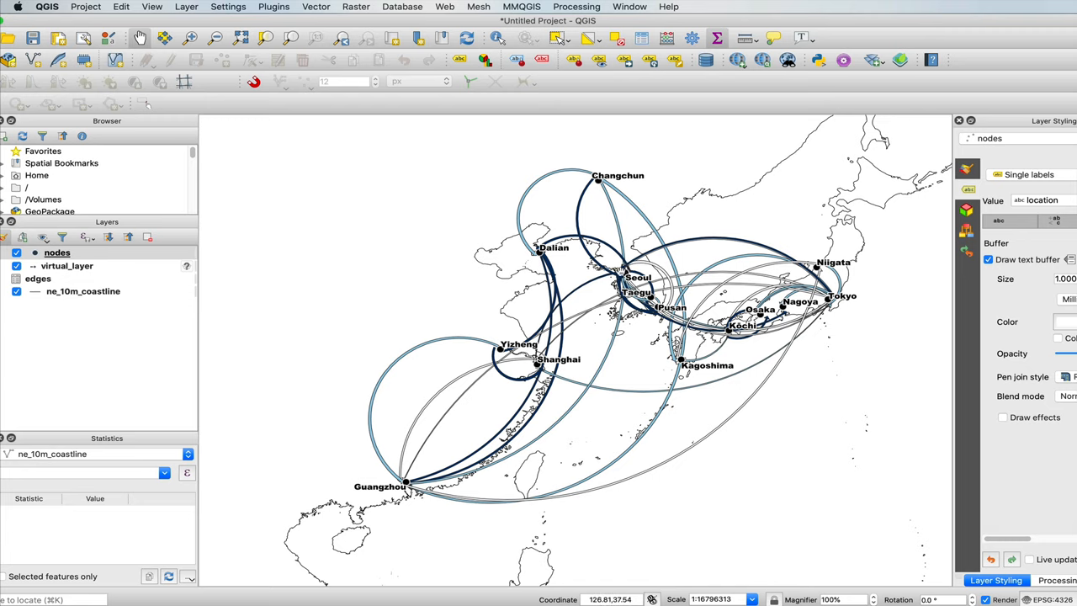
pyautogui.moveTo(706, 278)
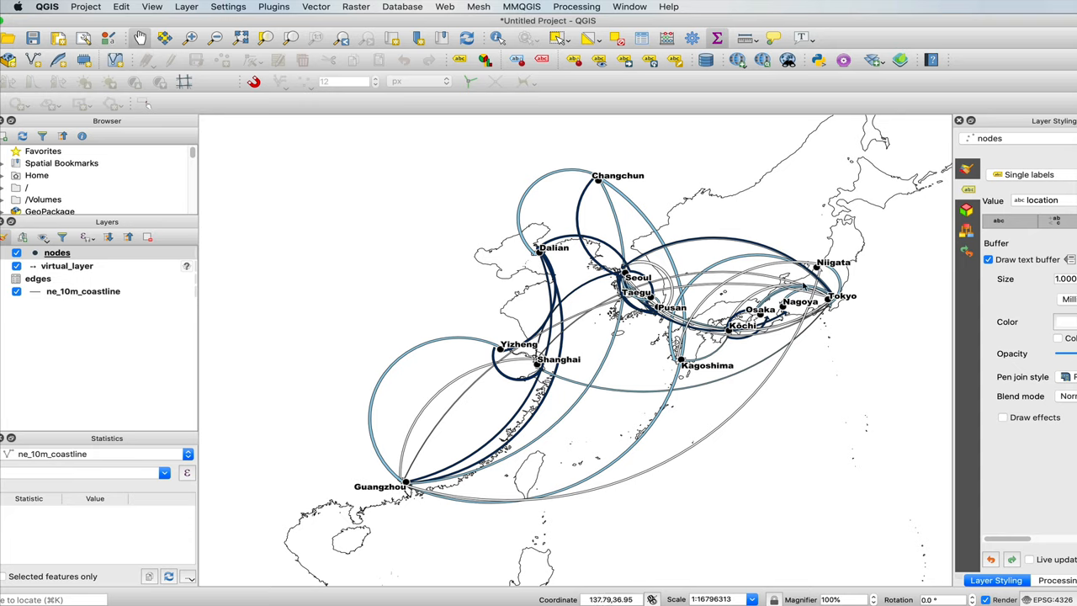
pyautogui.moveTo(693, 275)
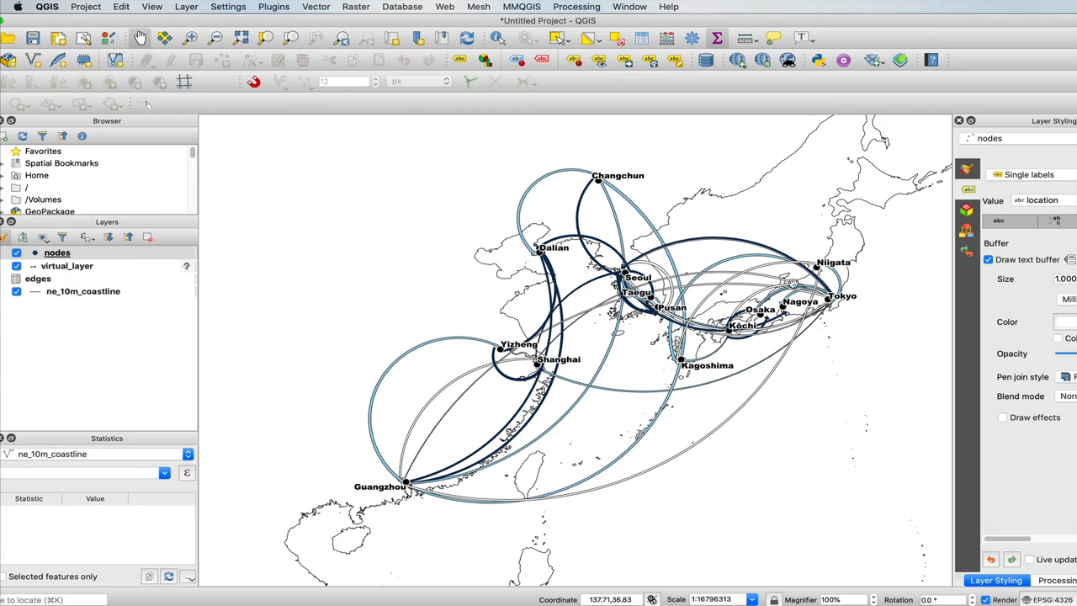
pyautogui.moveTo(698, 235)
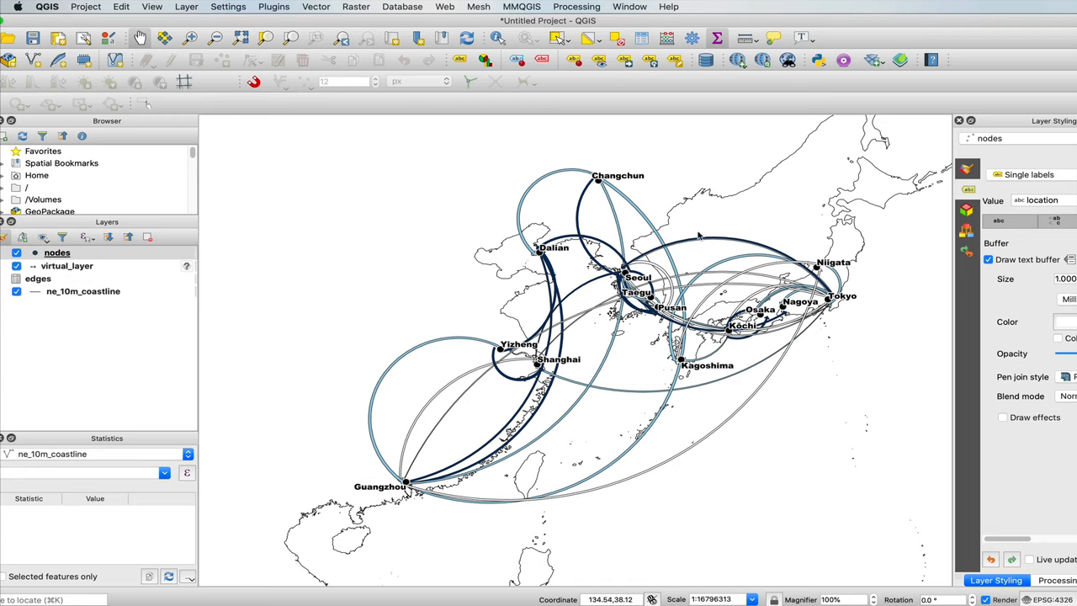
pyautogui.moveTo(848, 376)
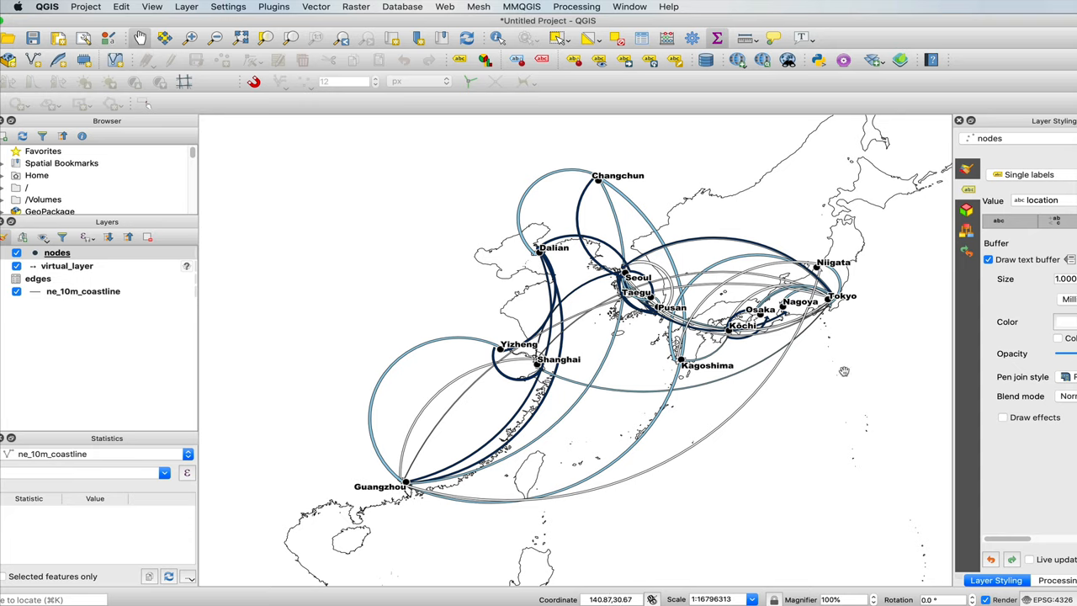
pyautogui.moveTo(508, 404)
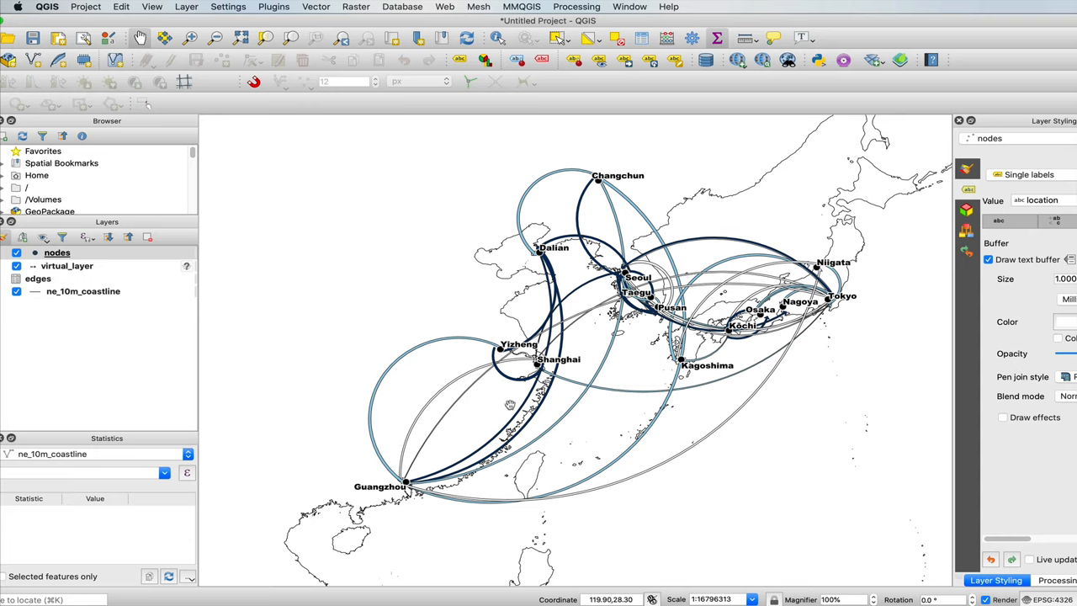
pyautogui.moveTo(513, 355)
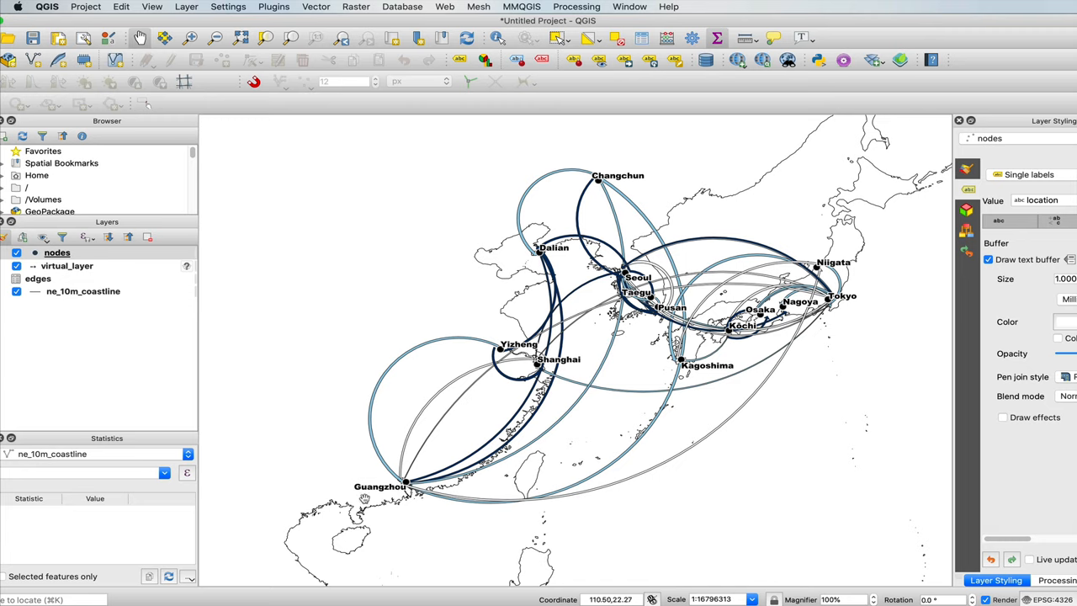
pyautogui.moveTo(558, 363)
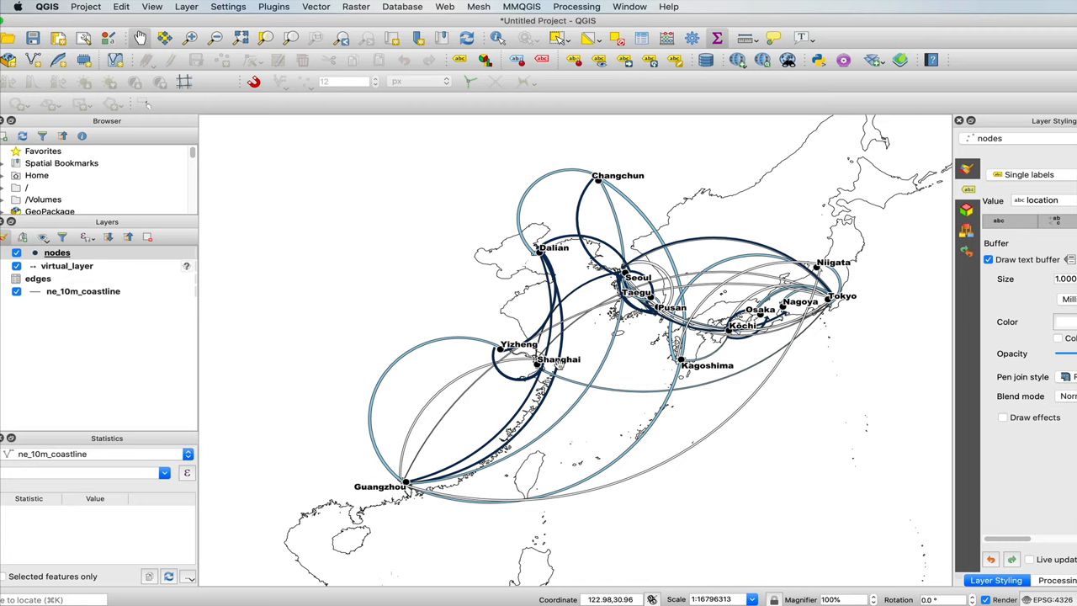
pyautogui.moveTo(558, 367)
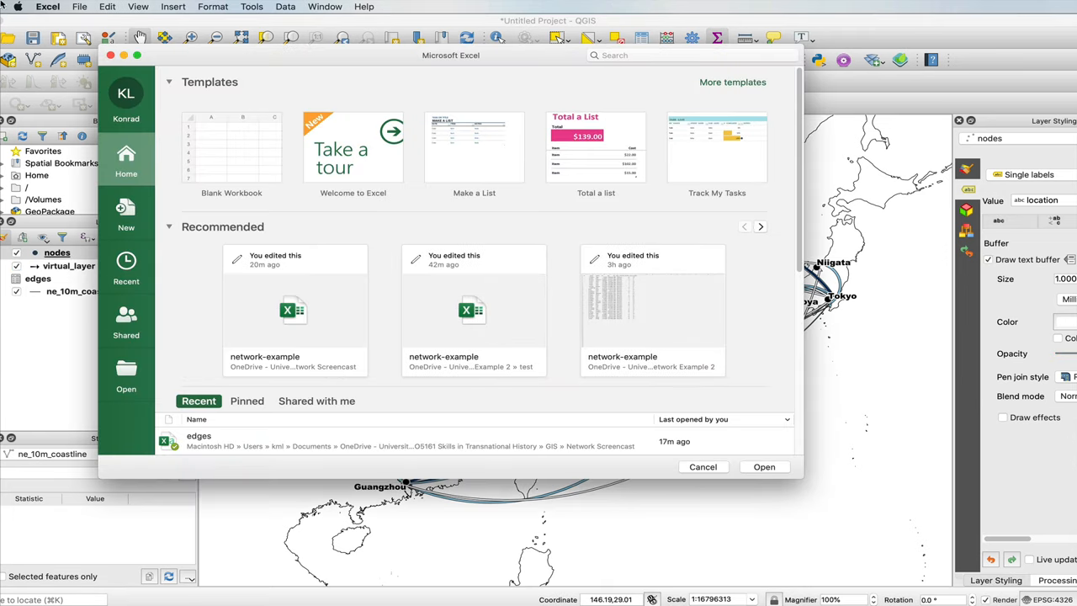
# Load the recent network-example workbook and switch to its Edges sheet of flows.
pyautogui.click(77, 7)
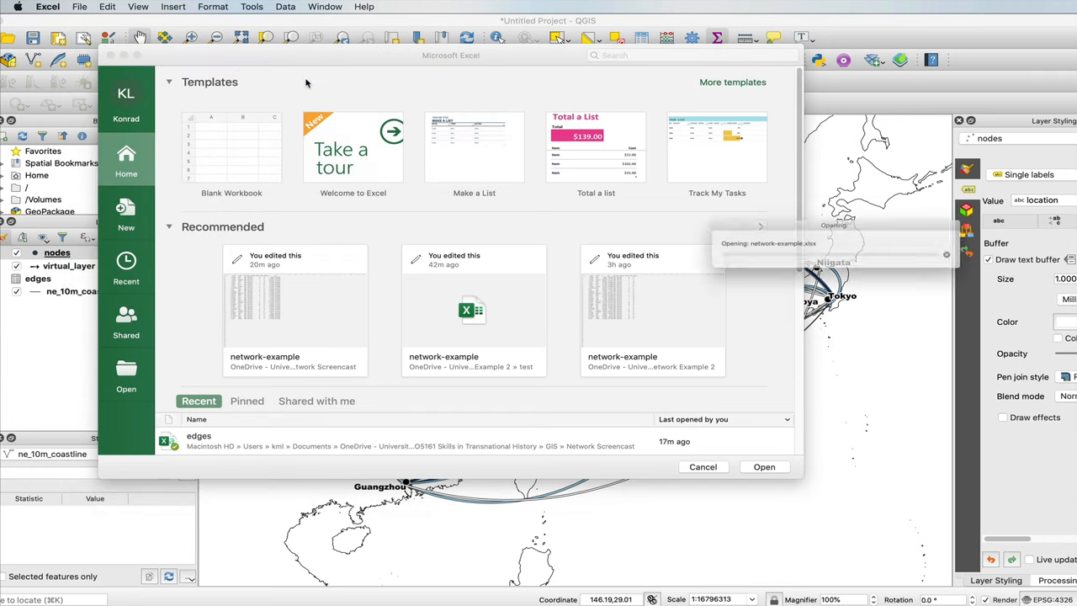
pyautogui.click(764, 468)
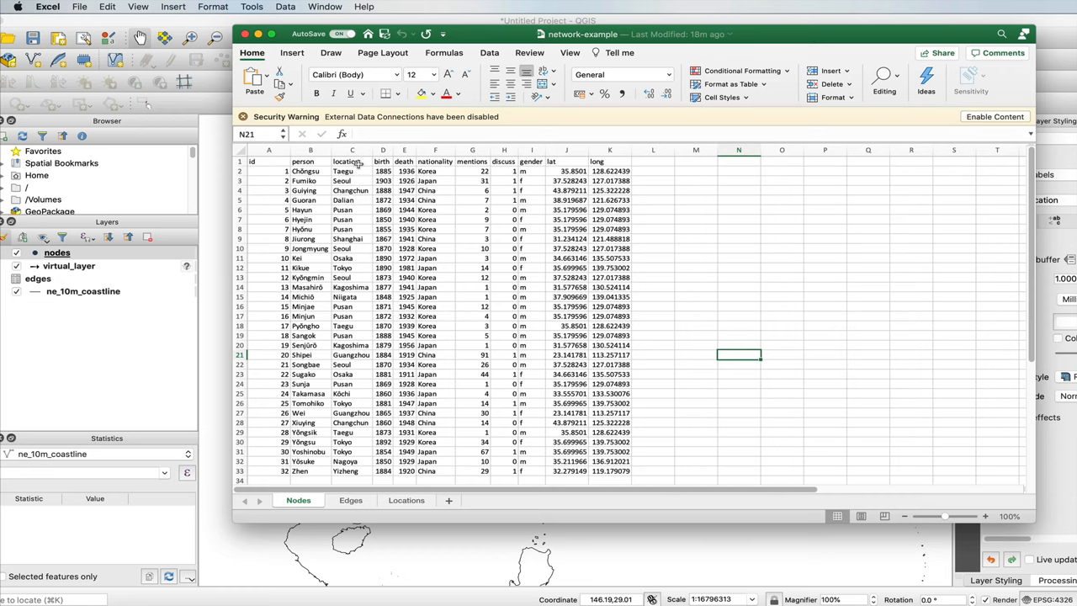
pyautogui.click(350, 500)
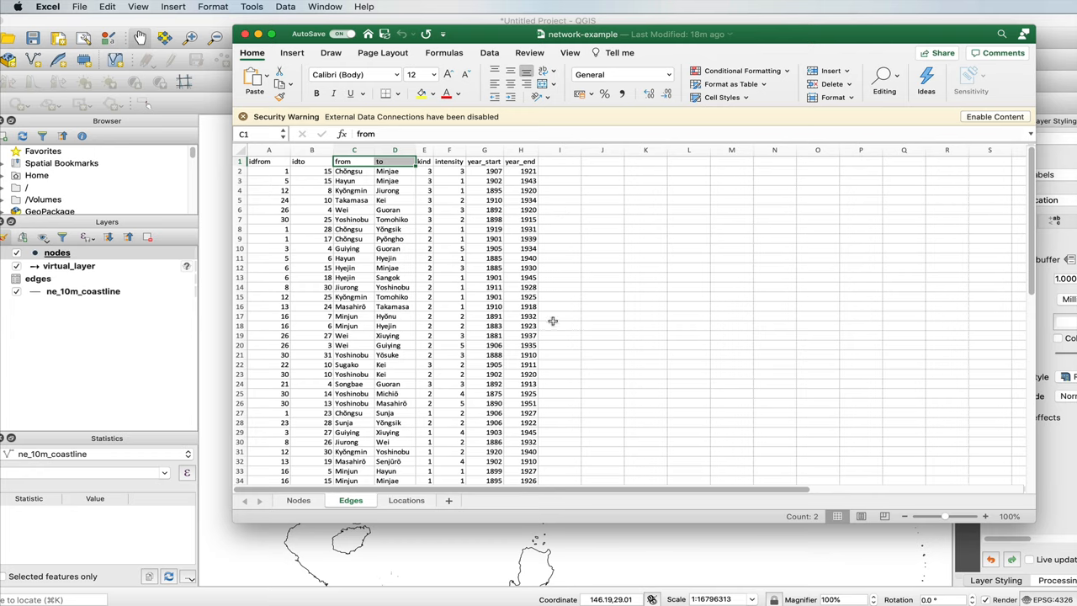
pyautogui.moveTo(343, 24)
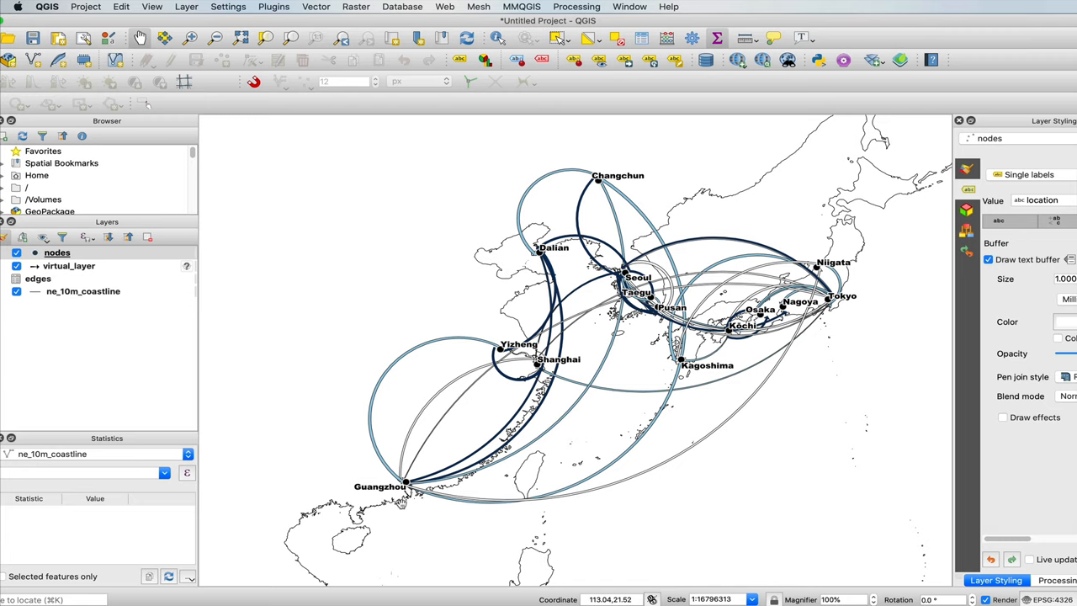
pyautogui.moveTo(473, 278)
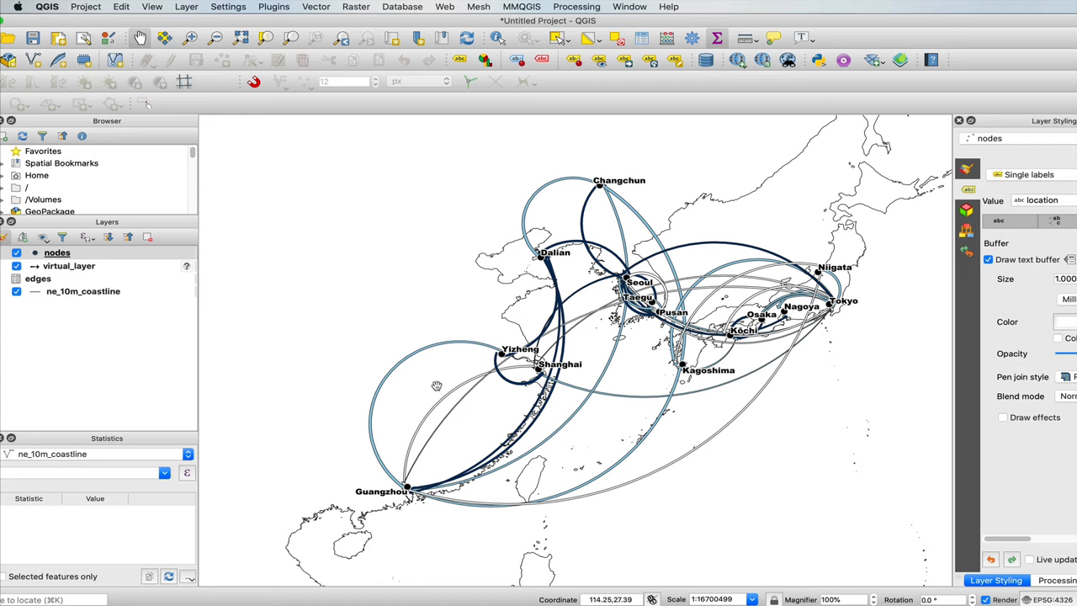
pyautogui.moveTo(561, 280)
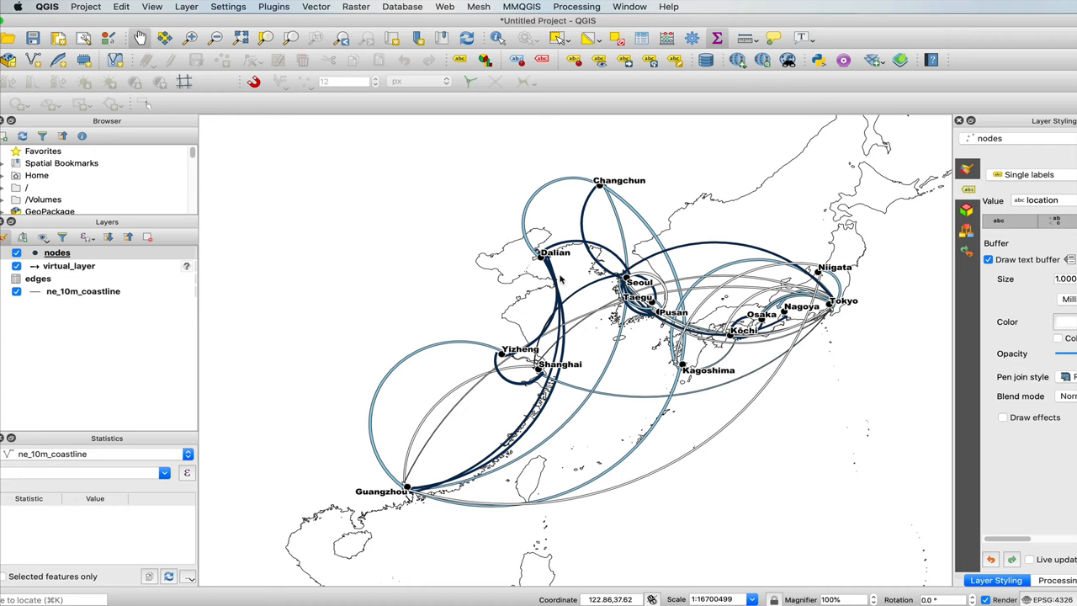